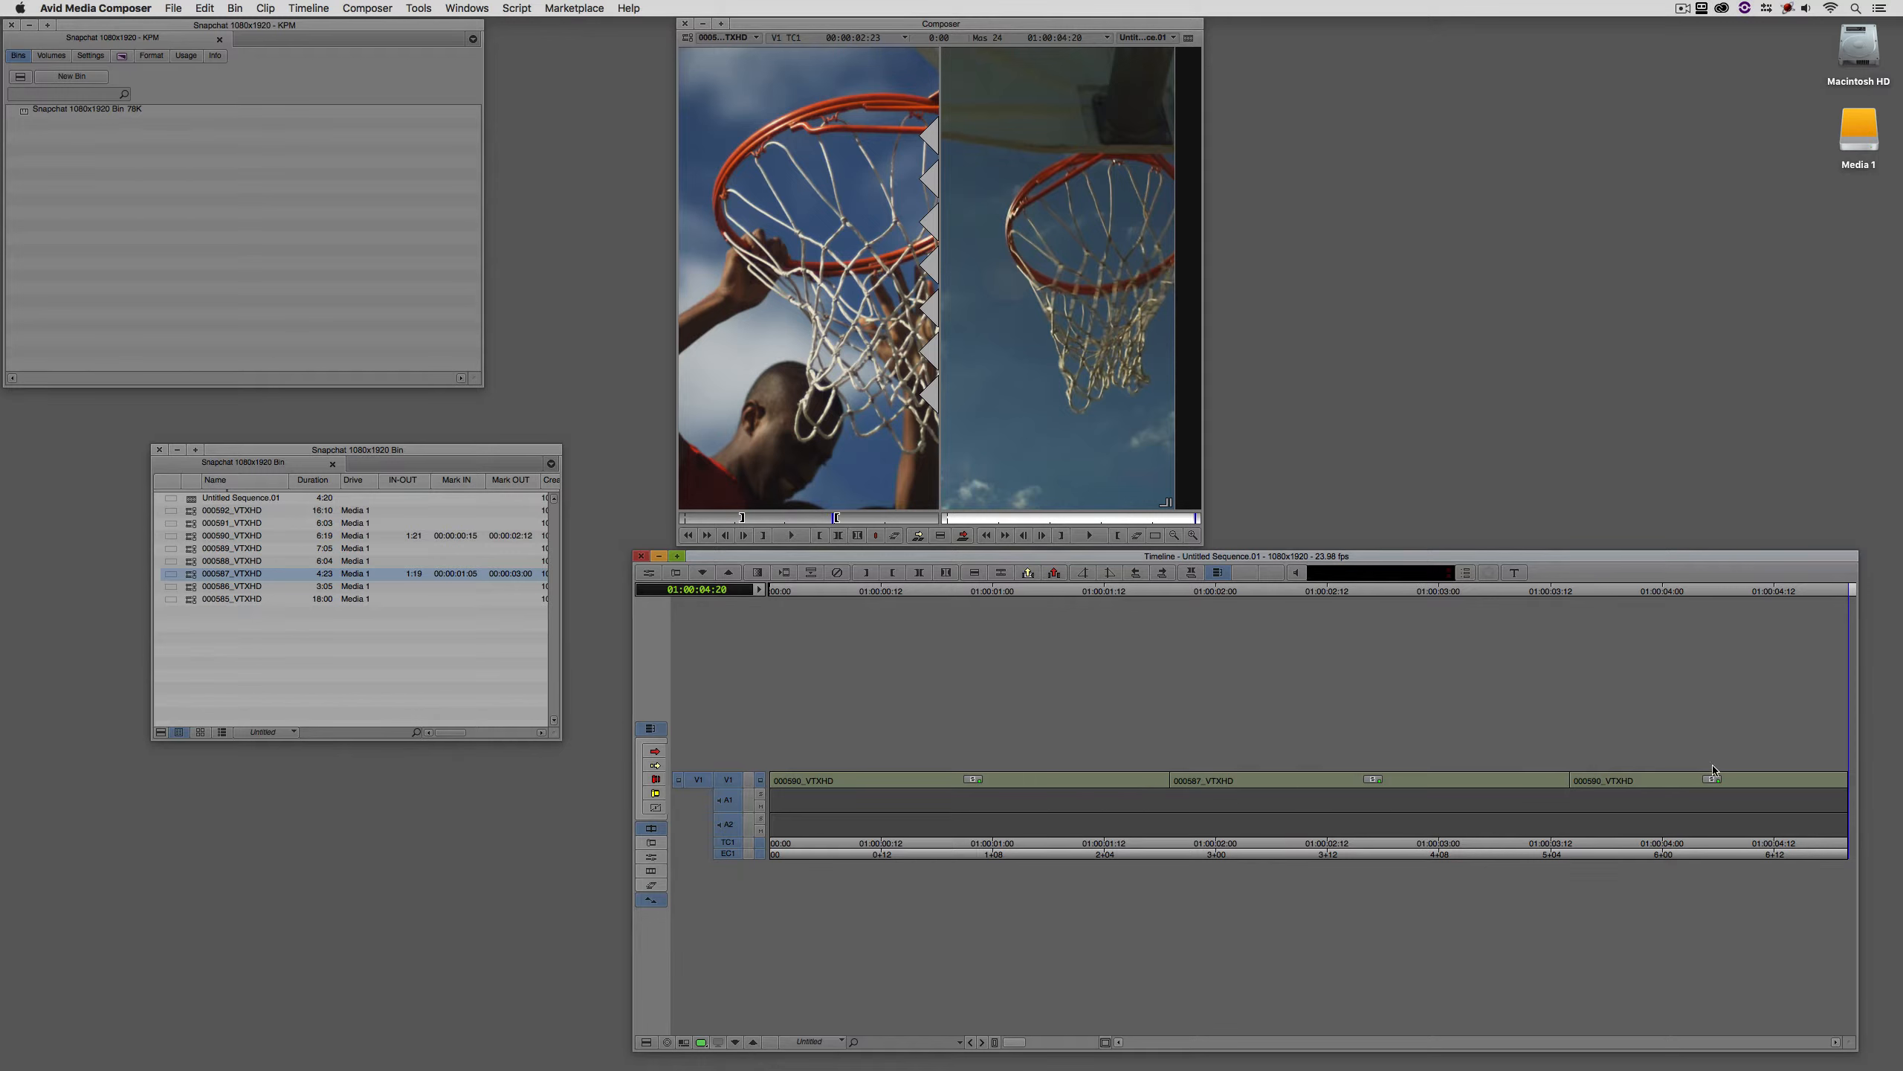
{"action": "mouse_move", "coordinate": [1378, 795]}
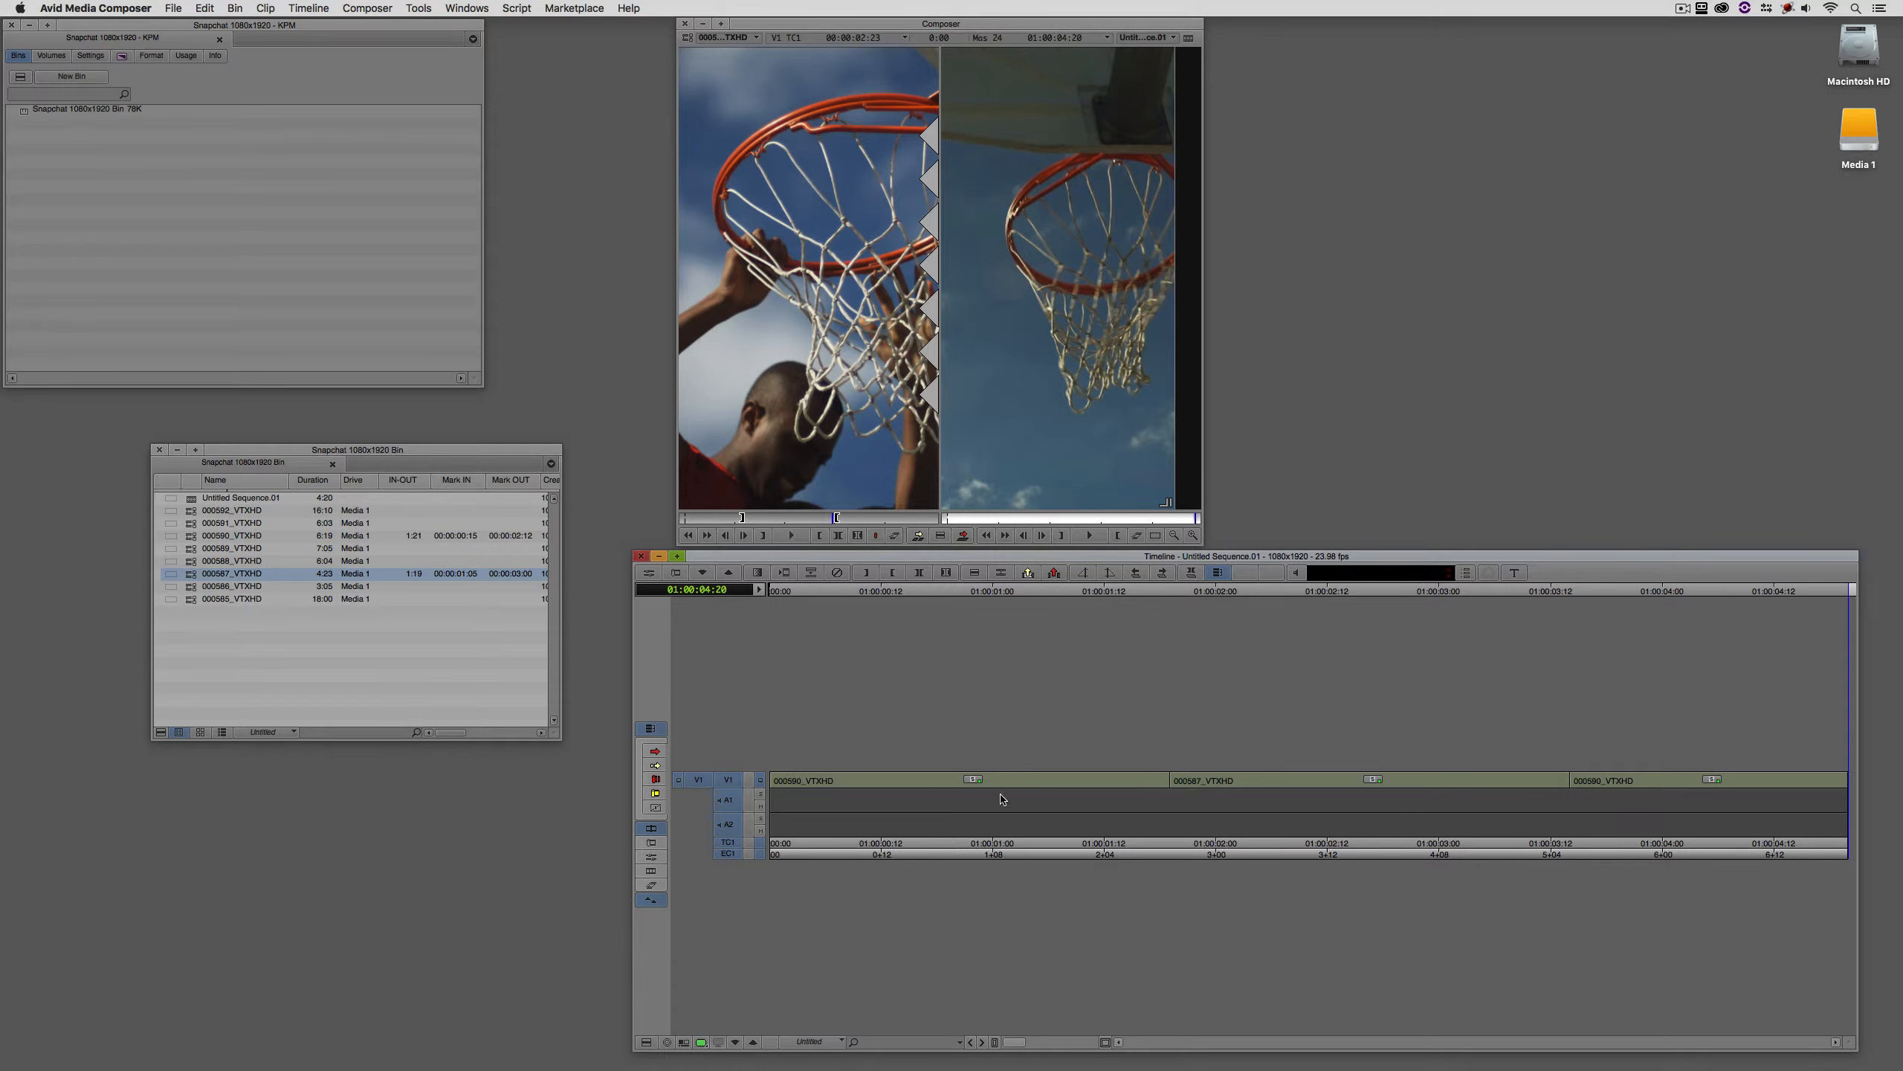
{"action": "mouse_move", "coordinate": [997, 790]}
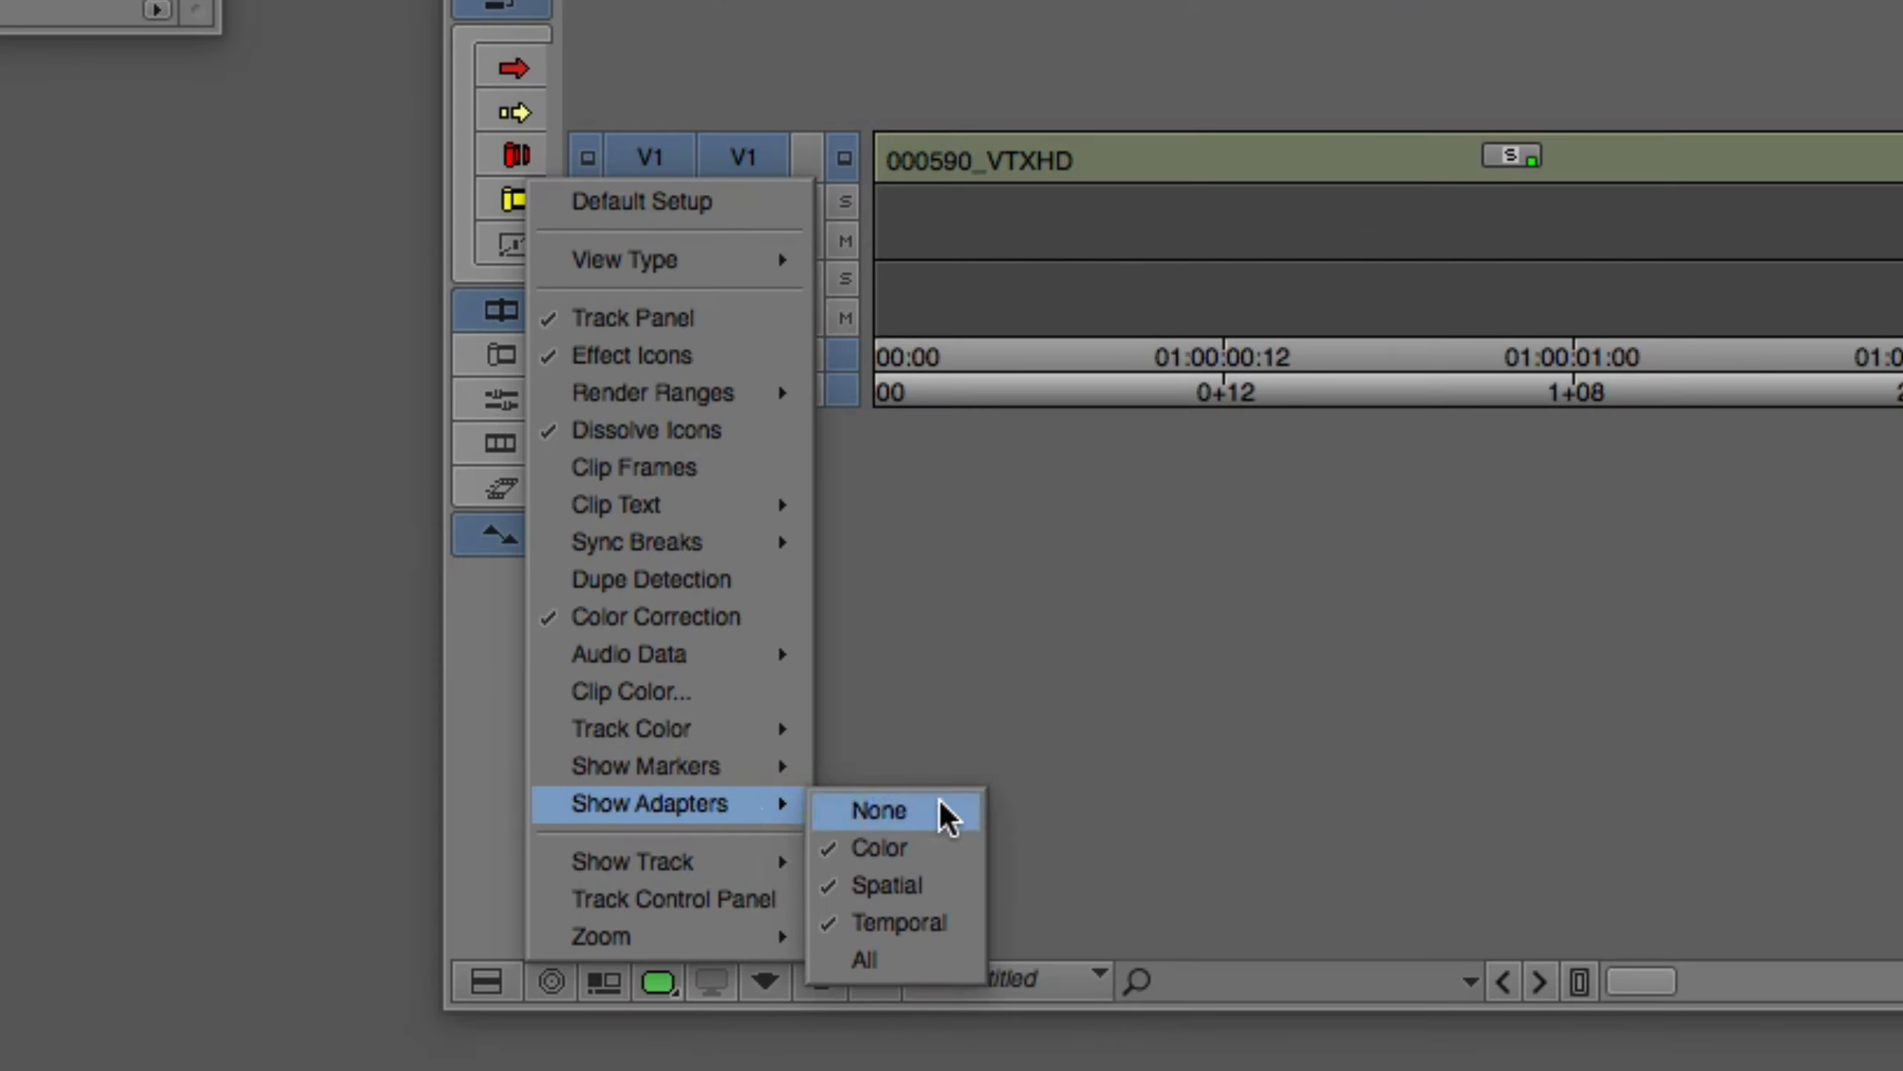
{"action": "mouse_move", "coordinate": [864, 960]}
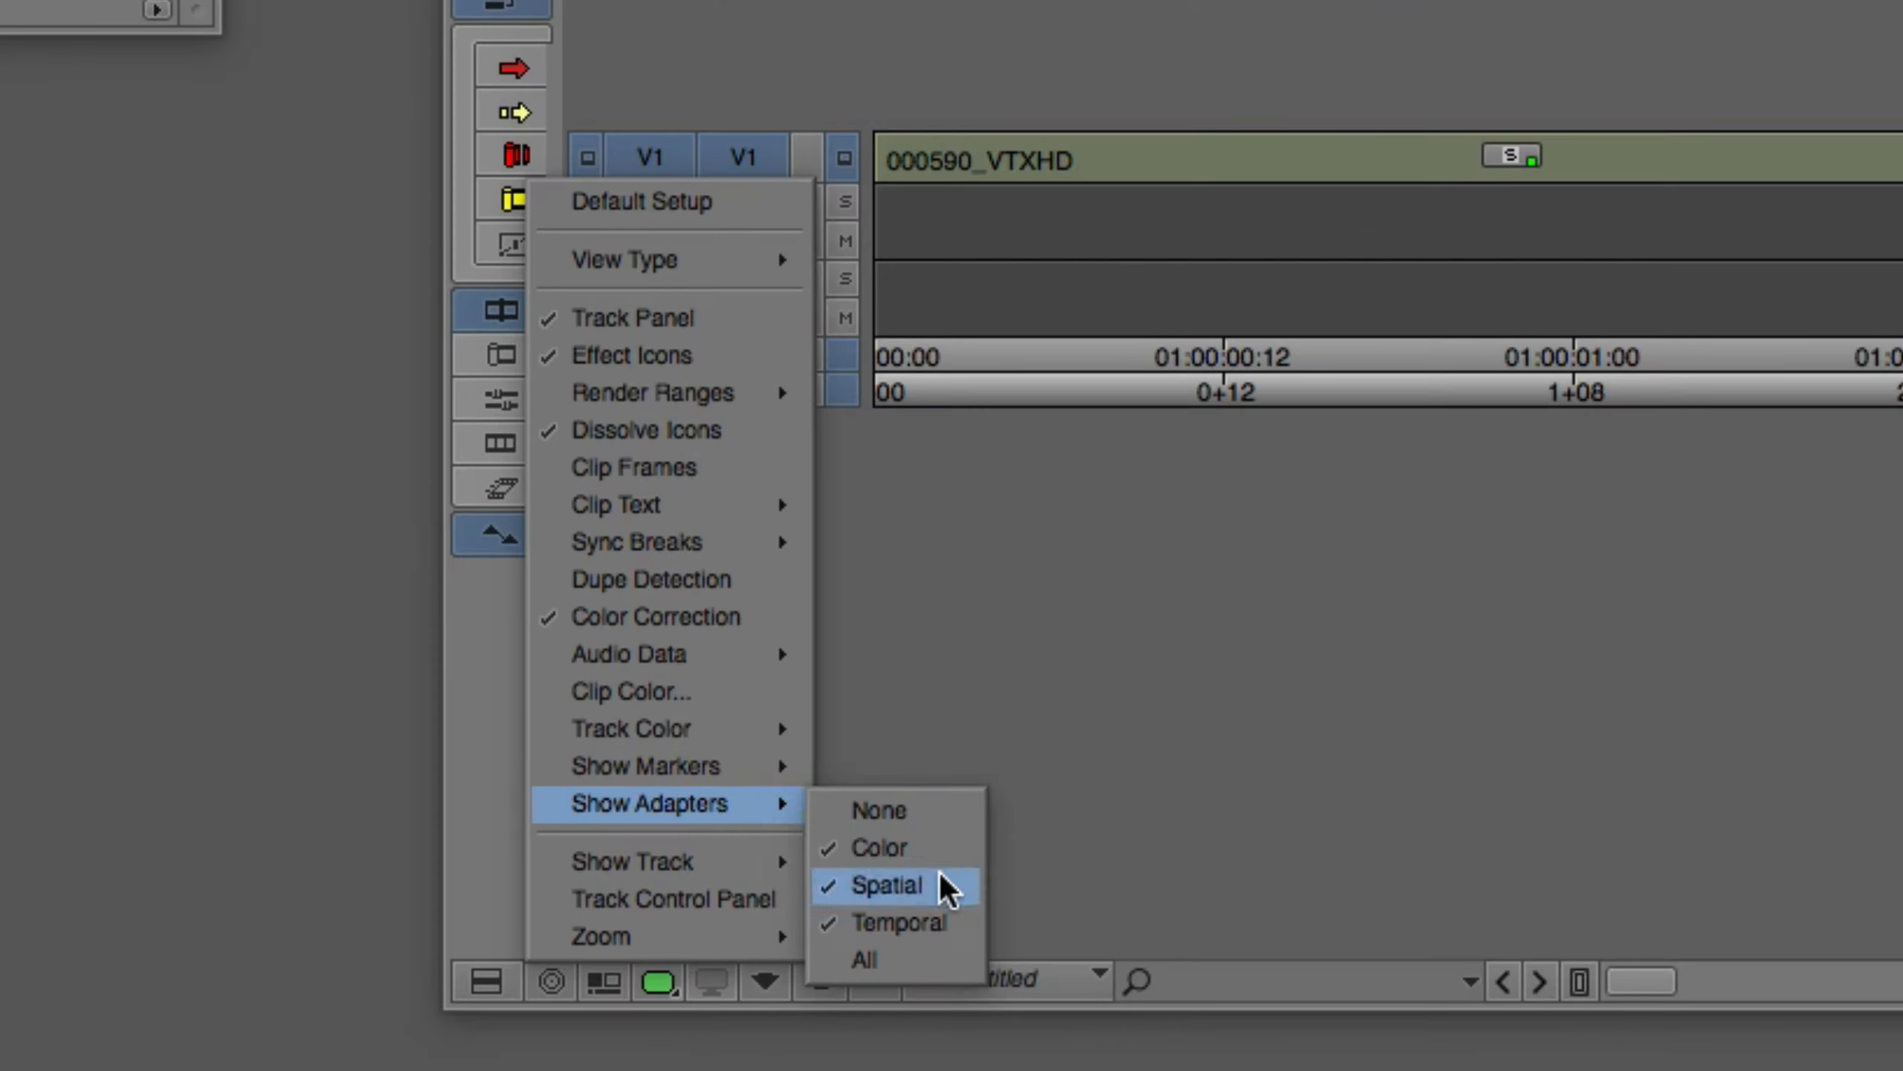
{"action": "mouse_move", "coordinate": [941, 922]}
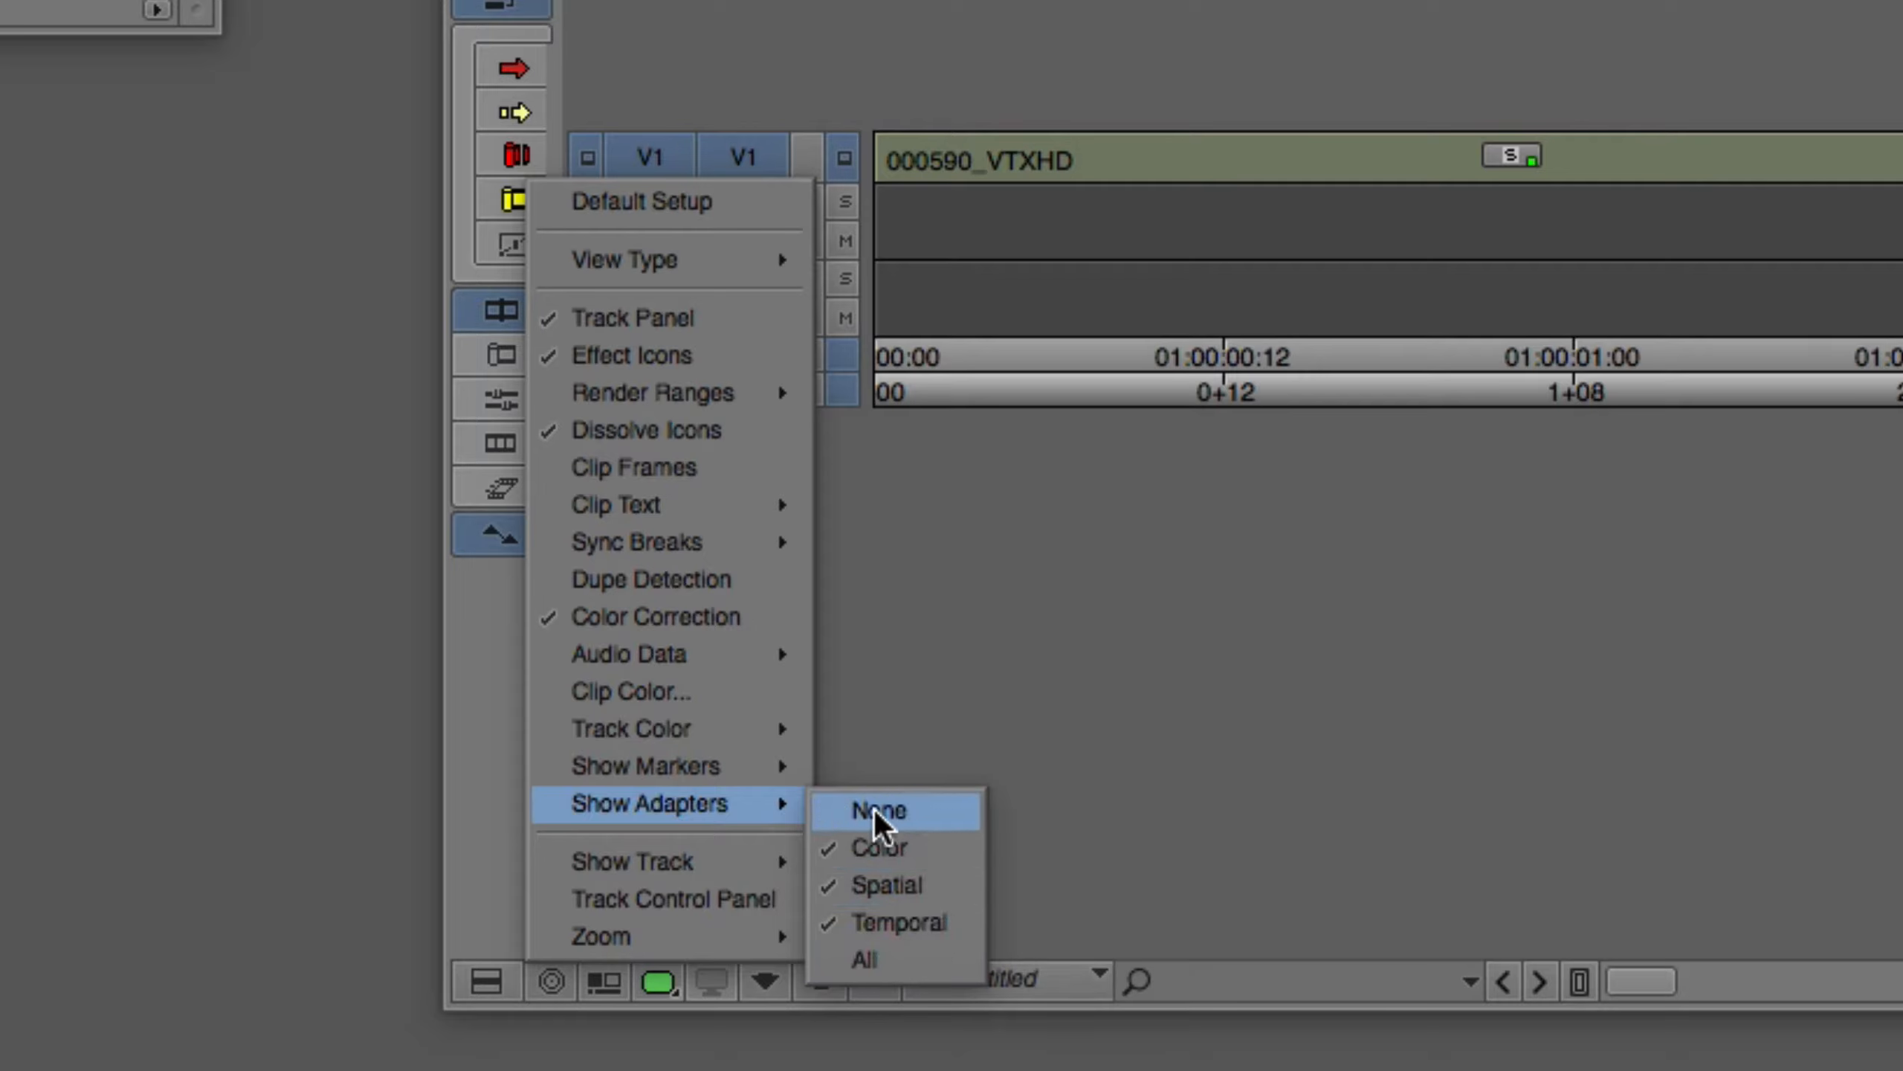
{"action": "mouse_move", "coordinate": [896, 830]}
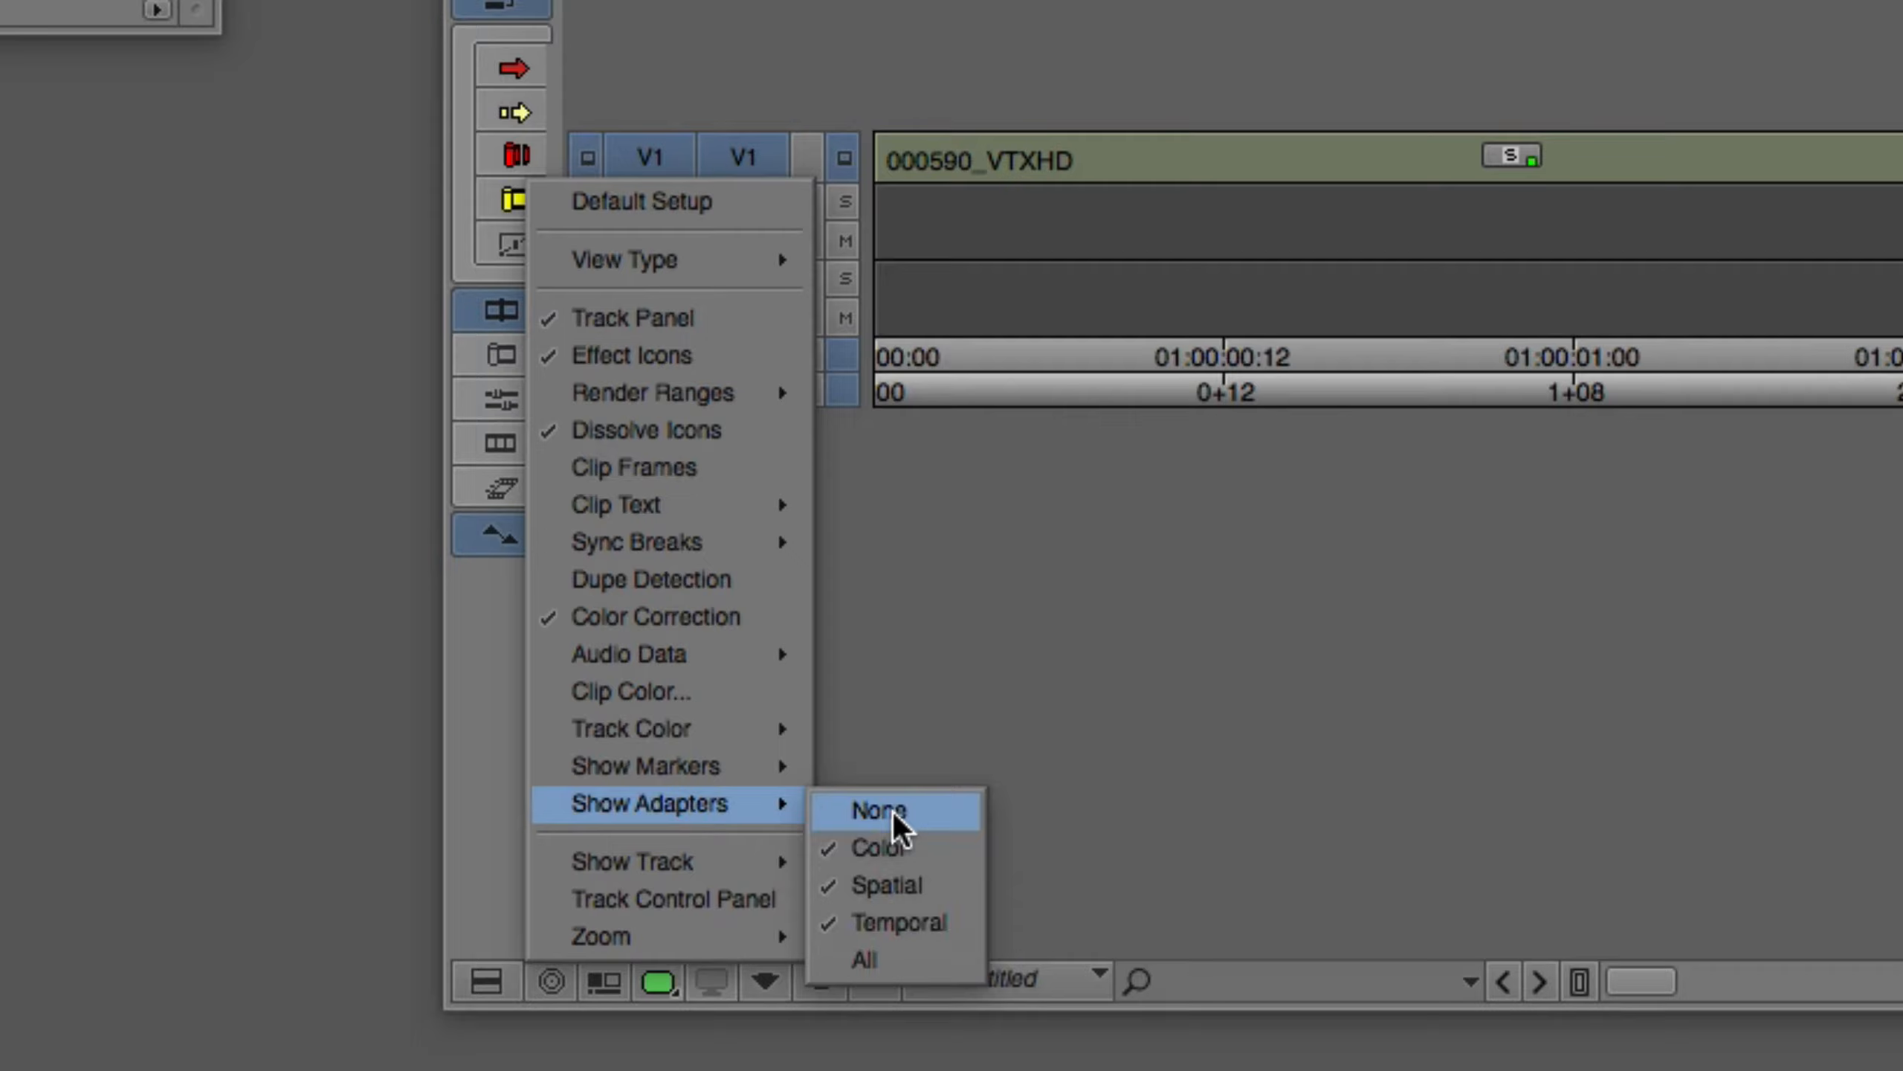
Set Show Adapters to None so timeline clips display no adapter badges.
{"action": "left_click", "coordinate": [876, 809]}
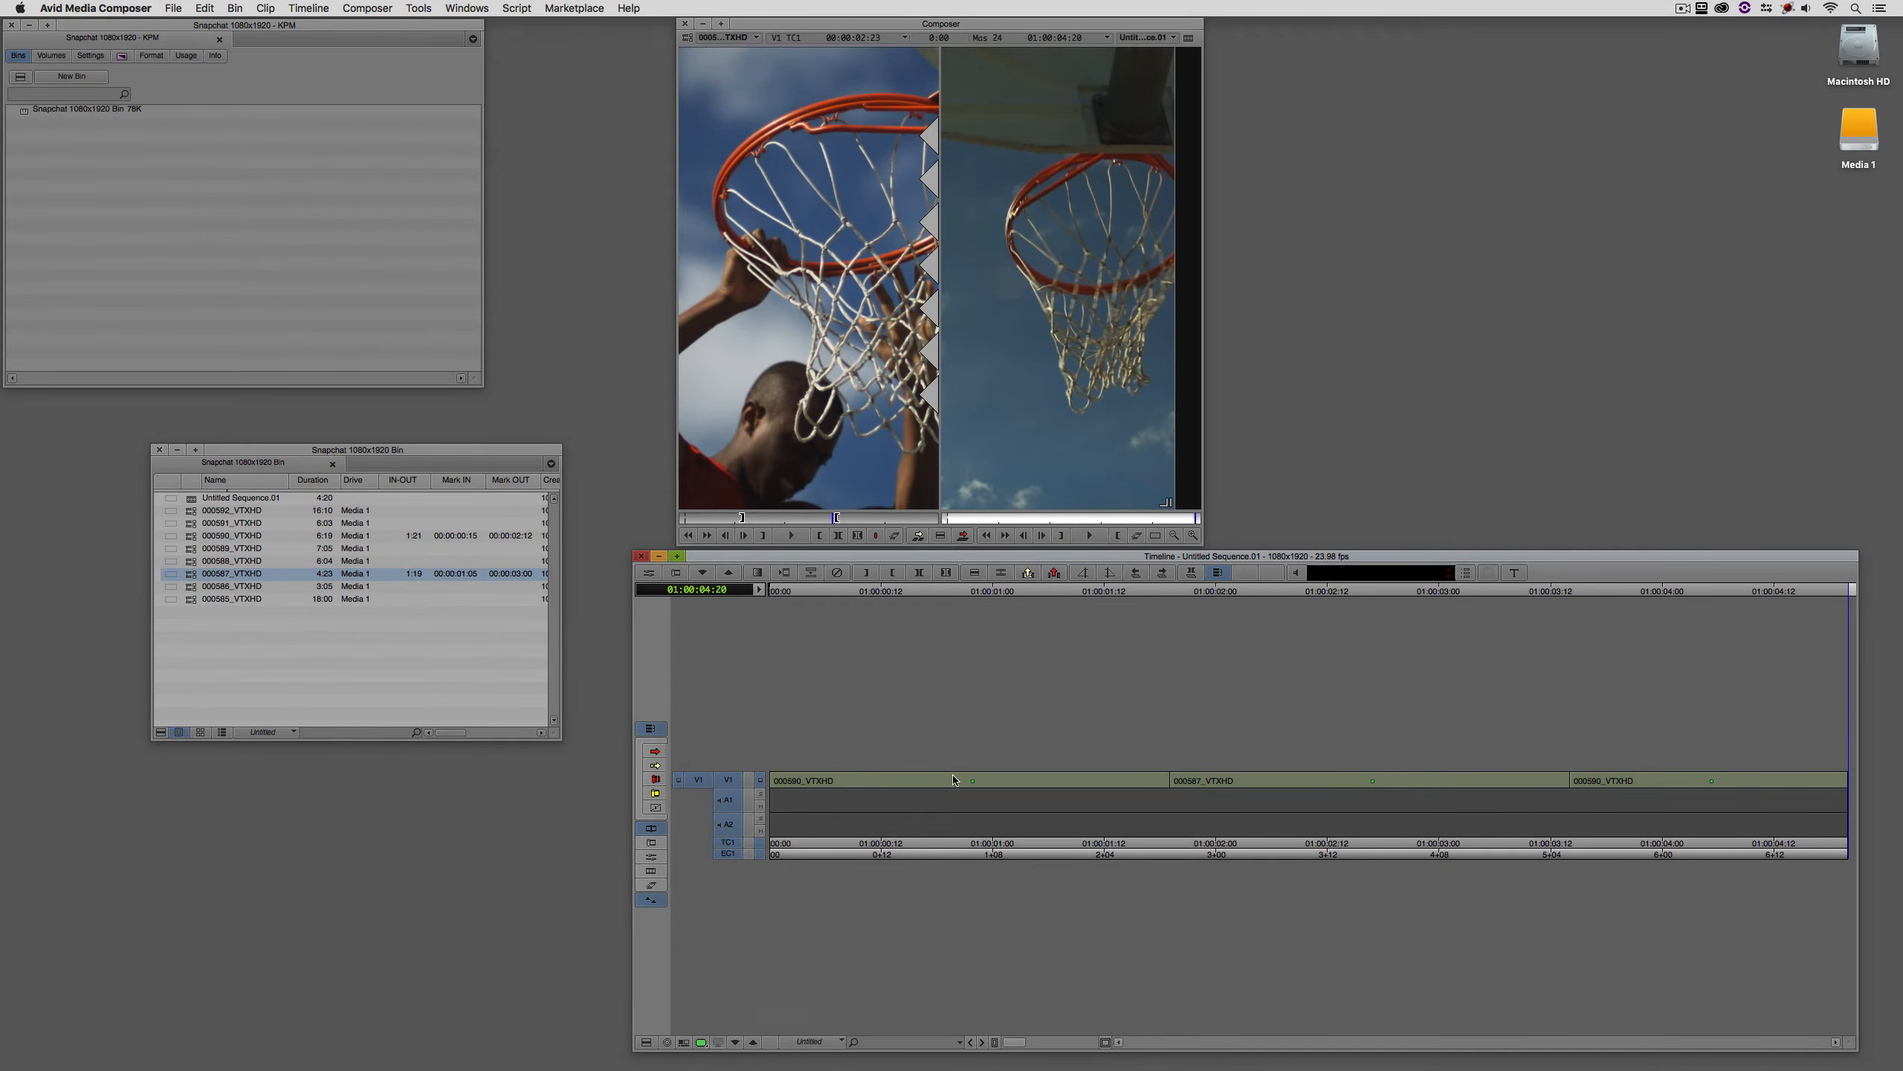
{"action": "mouse_move", "coordinate": [1356, 798]}
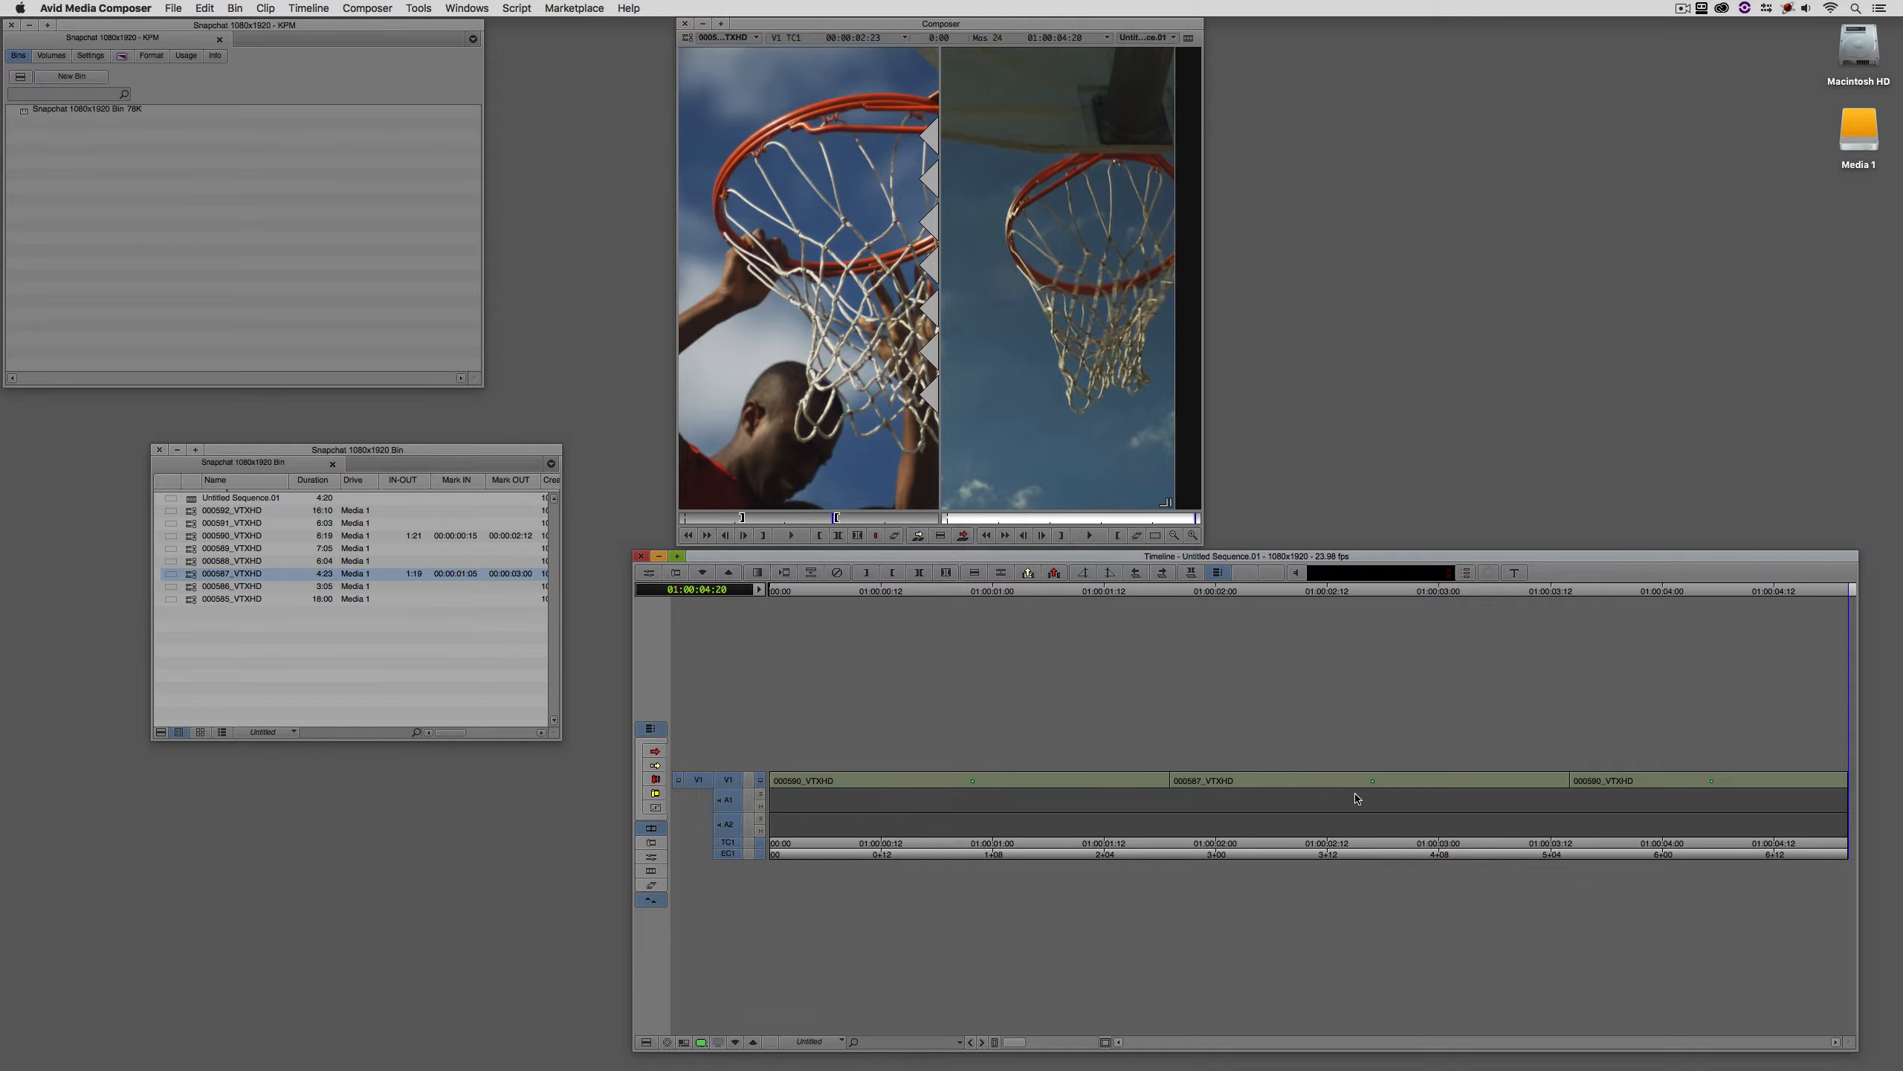
{"action": "mouse_move", "coordinate": [1353, 790]}
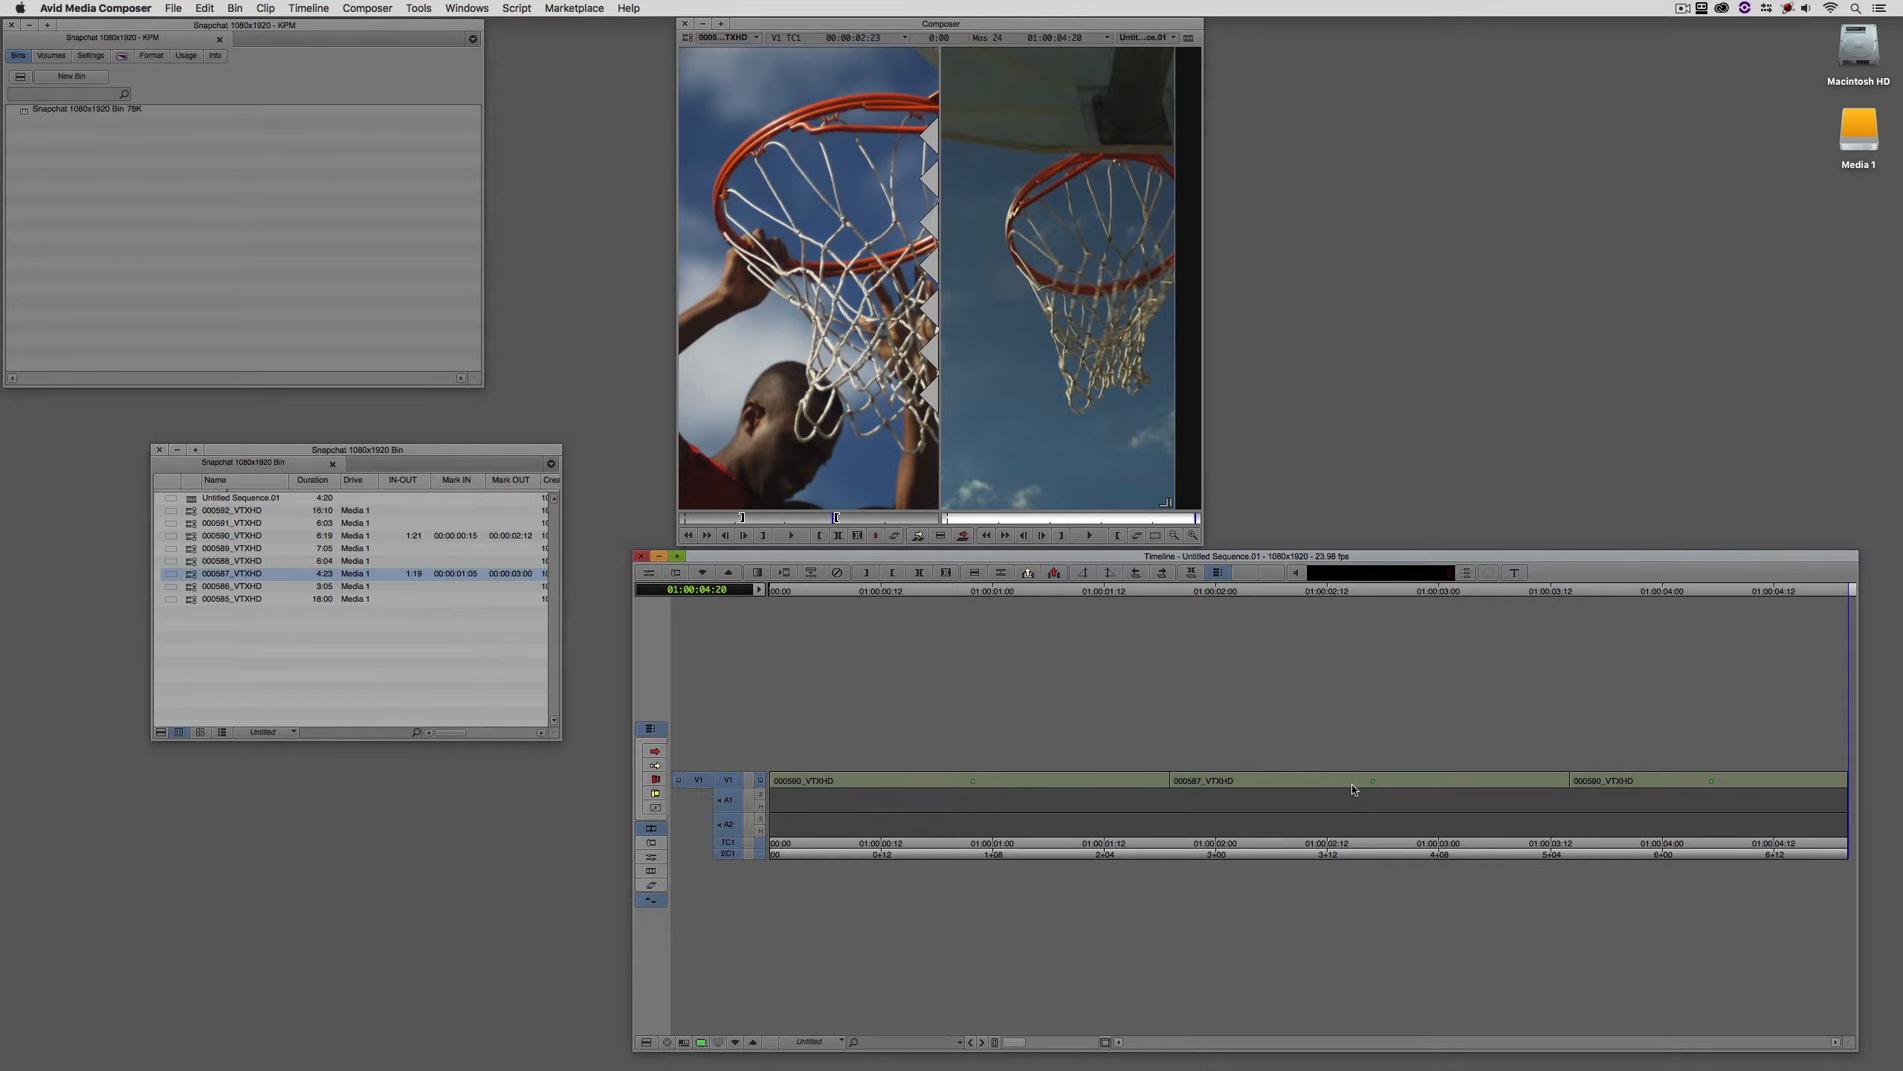
{"action": "mouse_move", "coordinate": [1235, 822]}
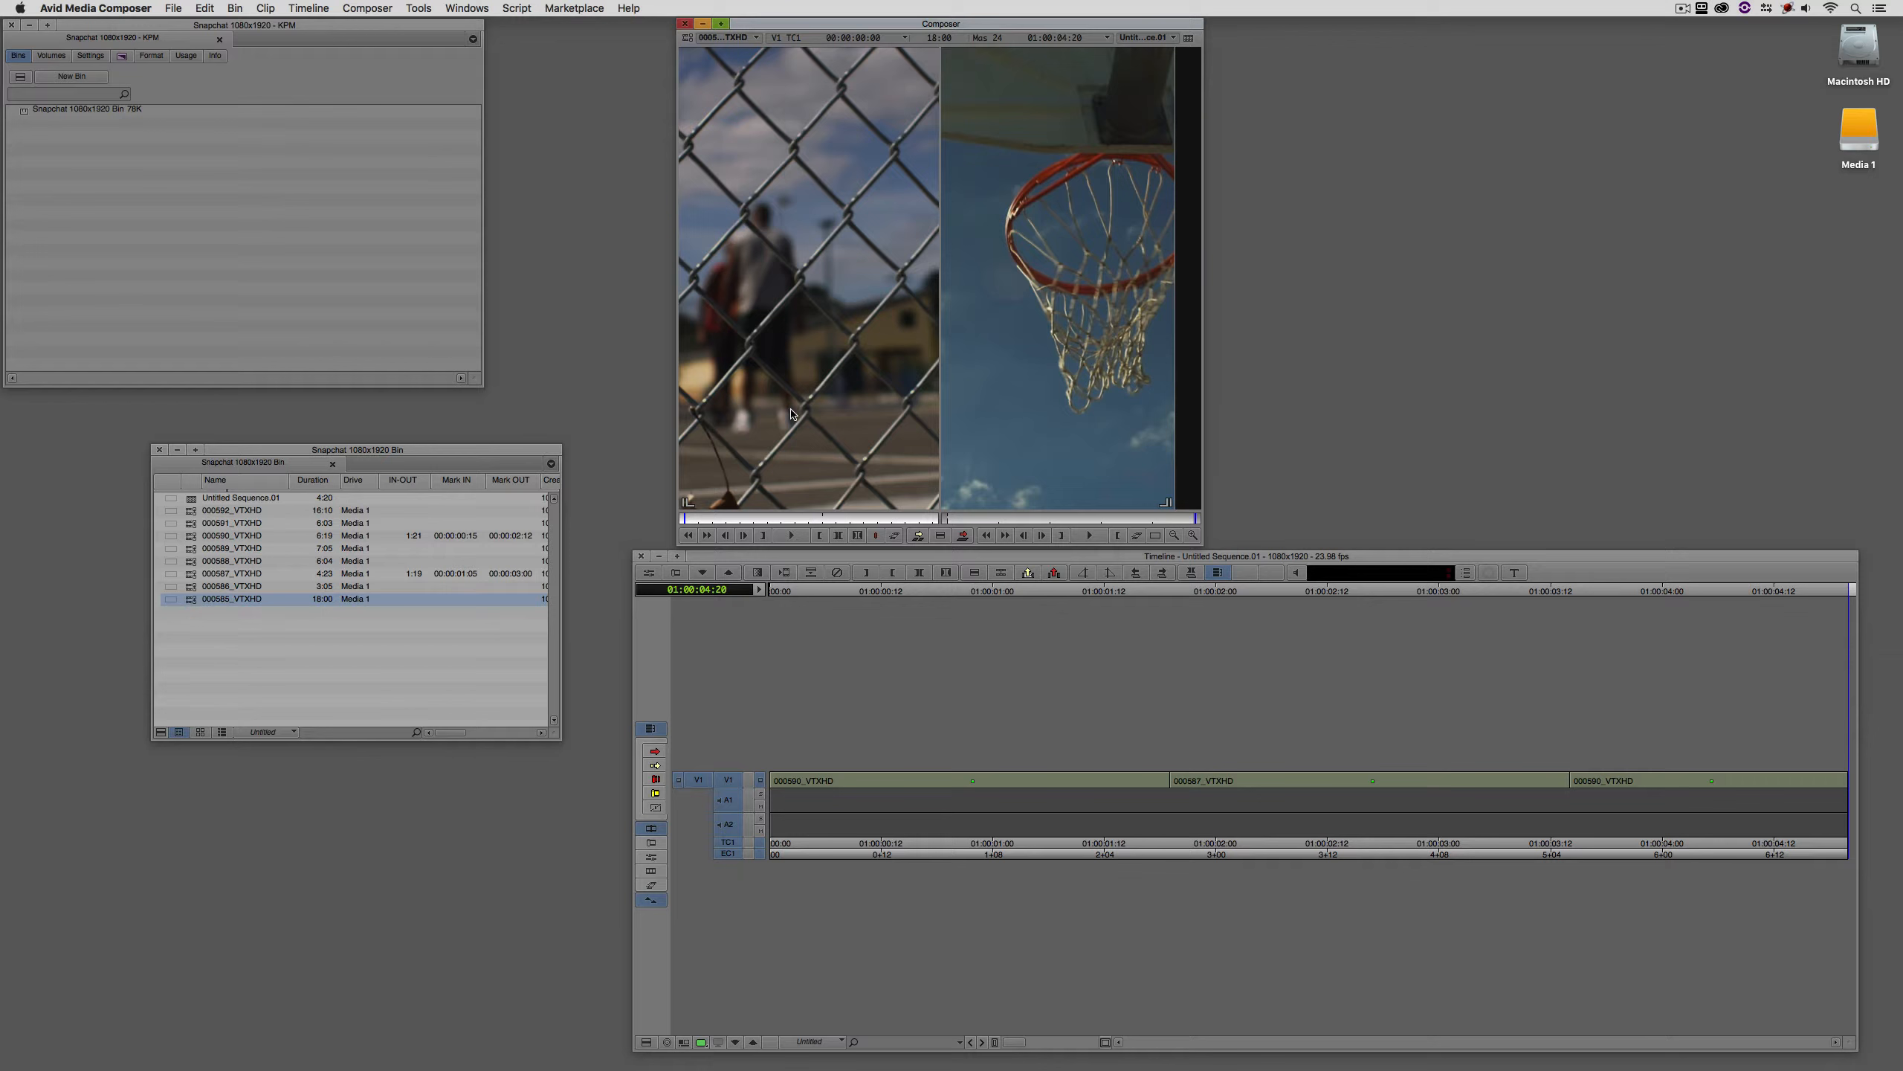
{"action": "mouse_move", "coordinate": [1235, 791]}
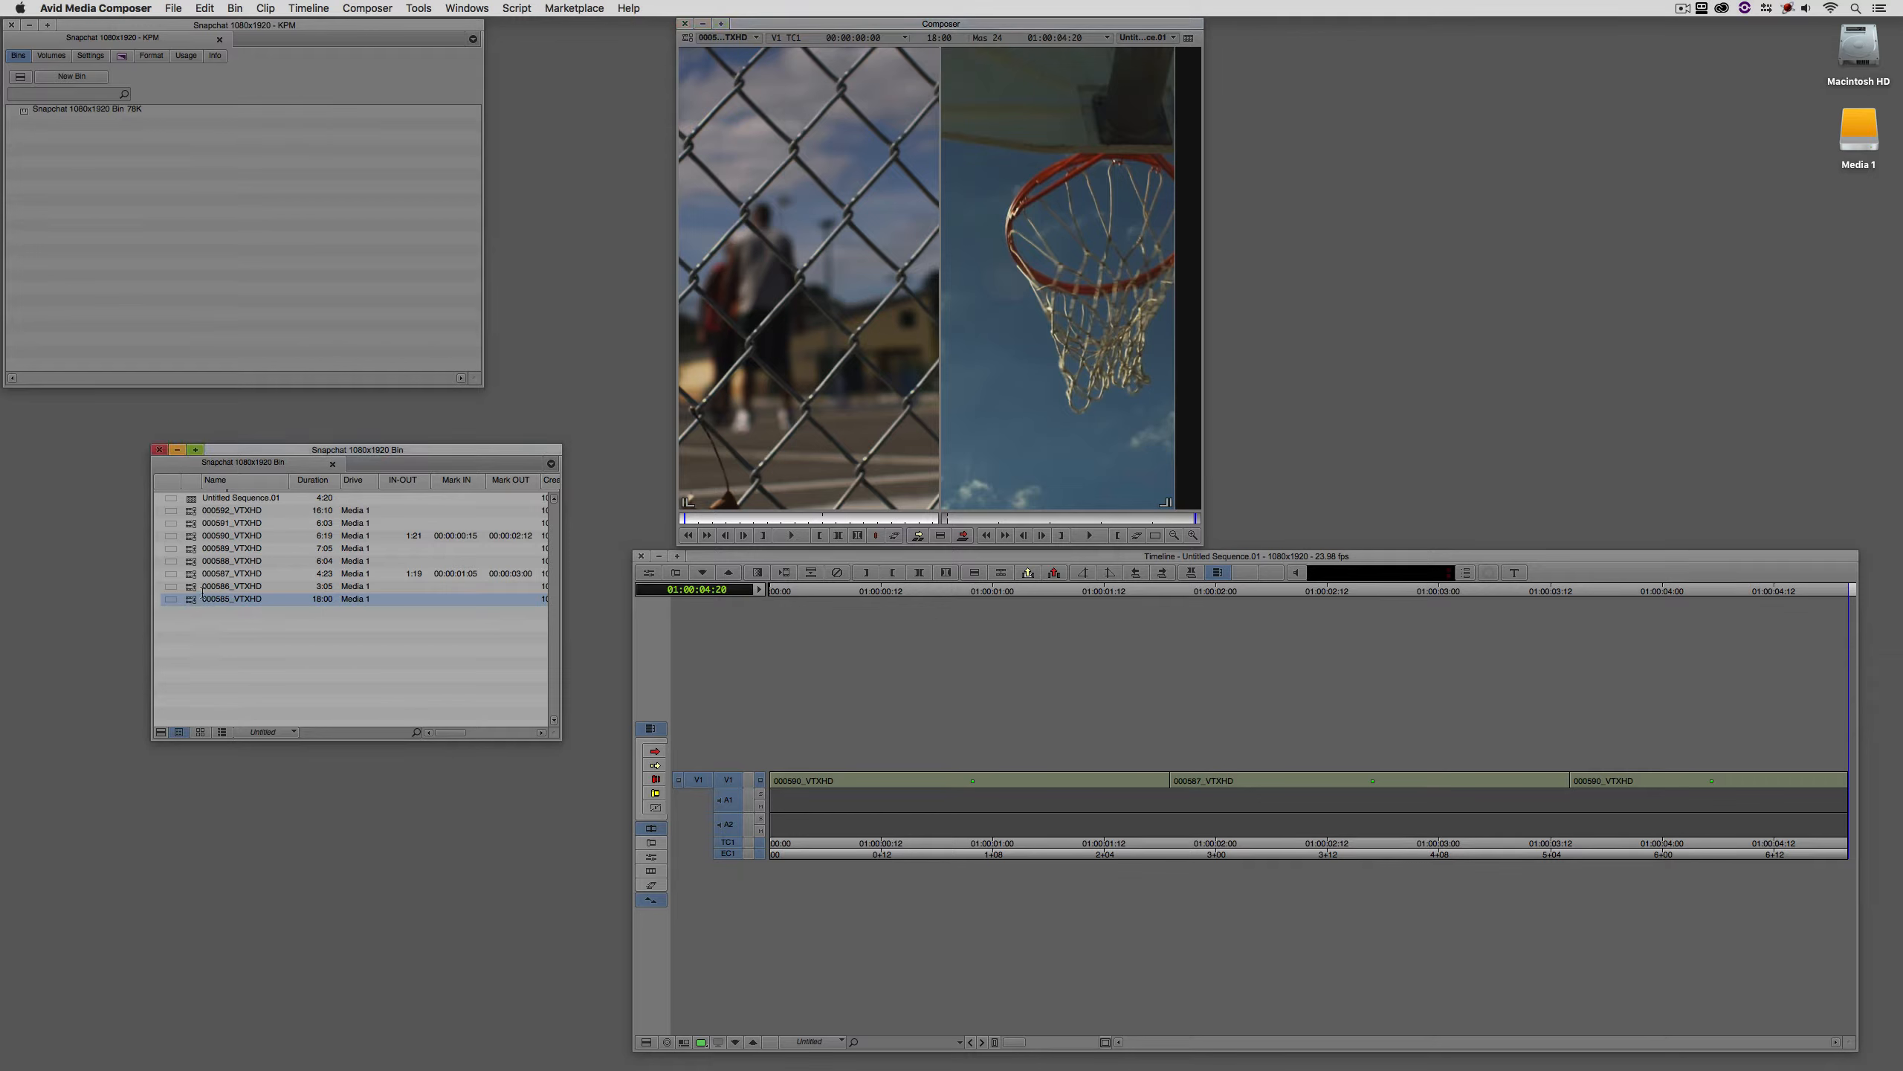
Transcode the 18:00 bin clip to DNxHR SQ MXF with colour encoding and FrameFlex baked in.
{"action": "right_click", "coordinate": [231, 592]}
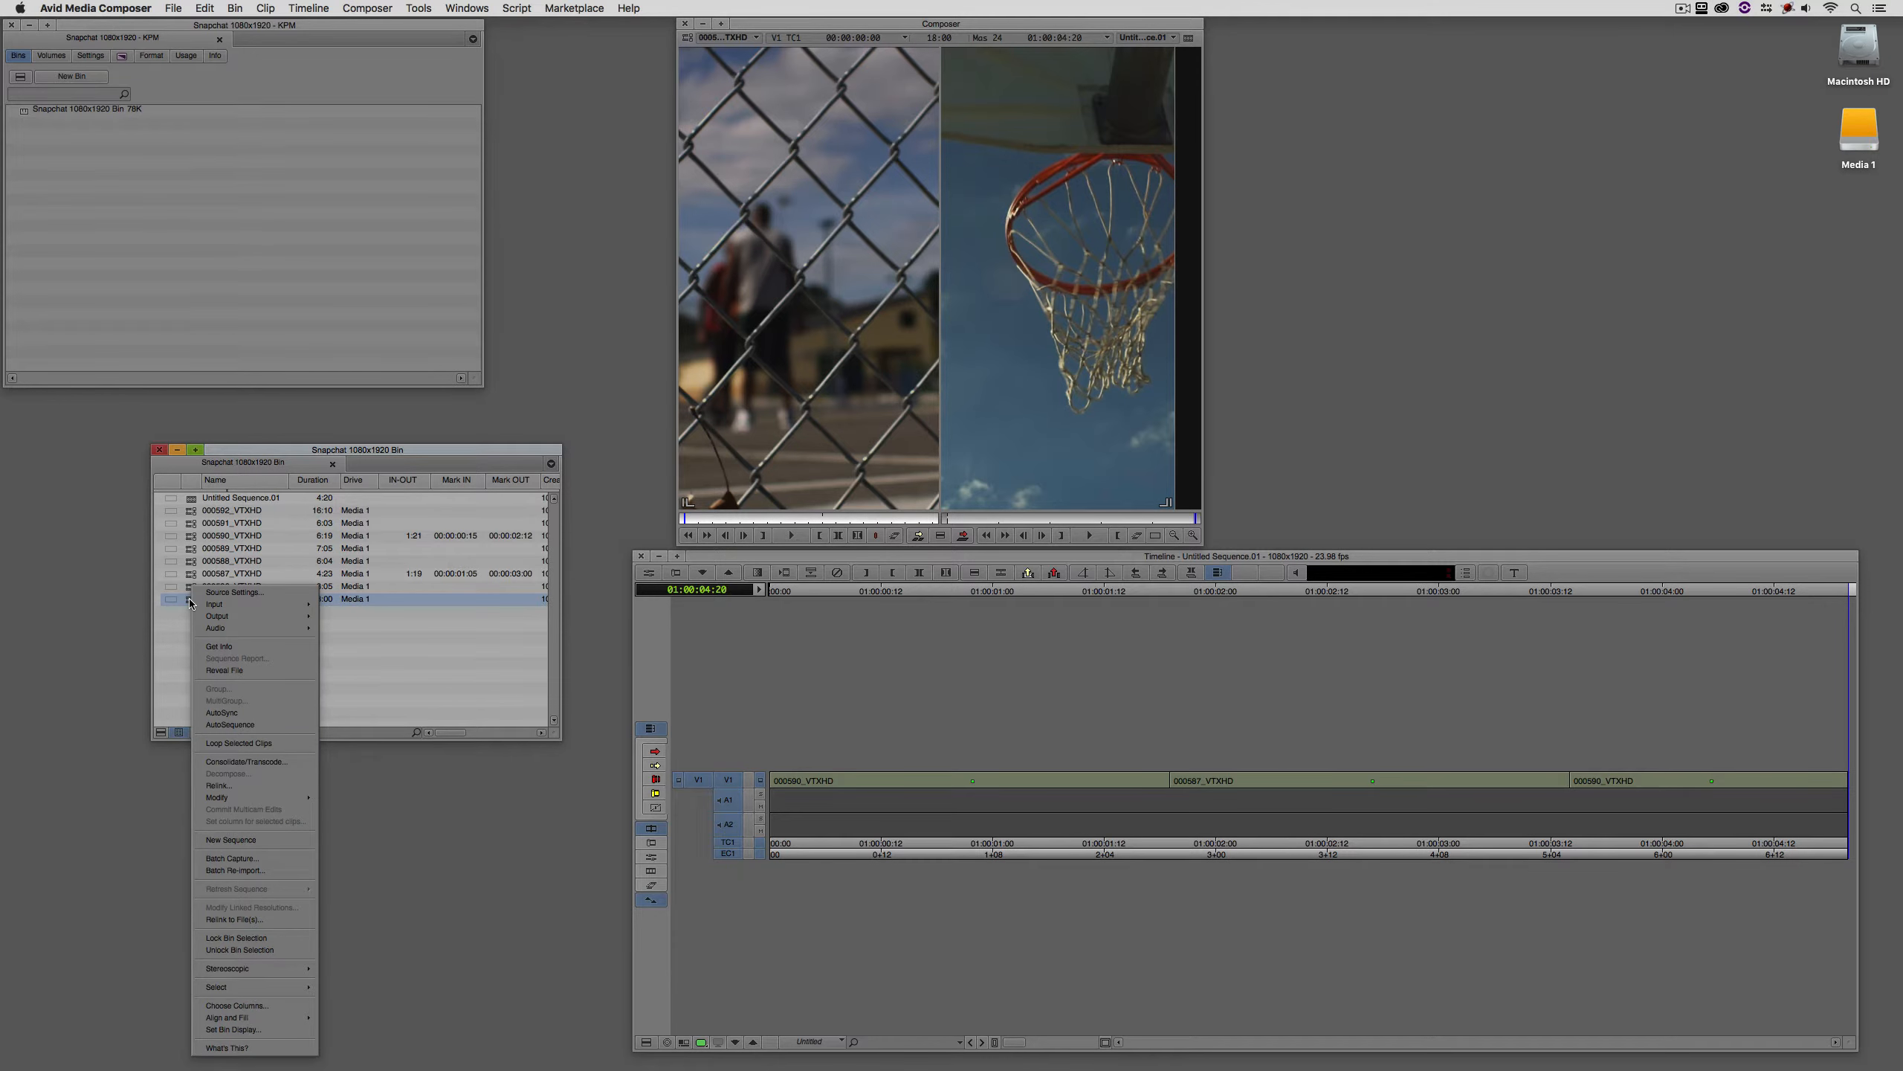
{"action": "left_click", "coordinate": [247, 761]}
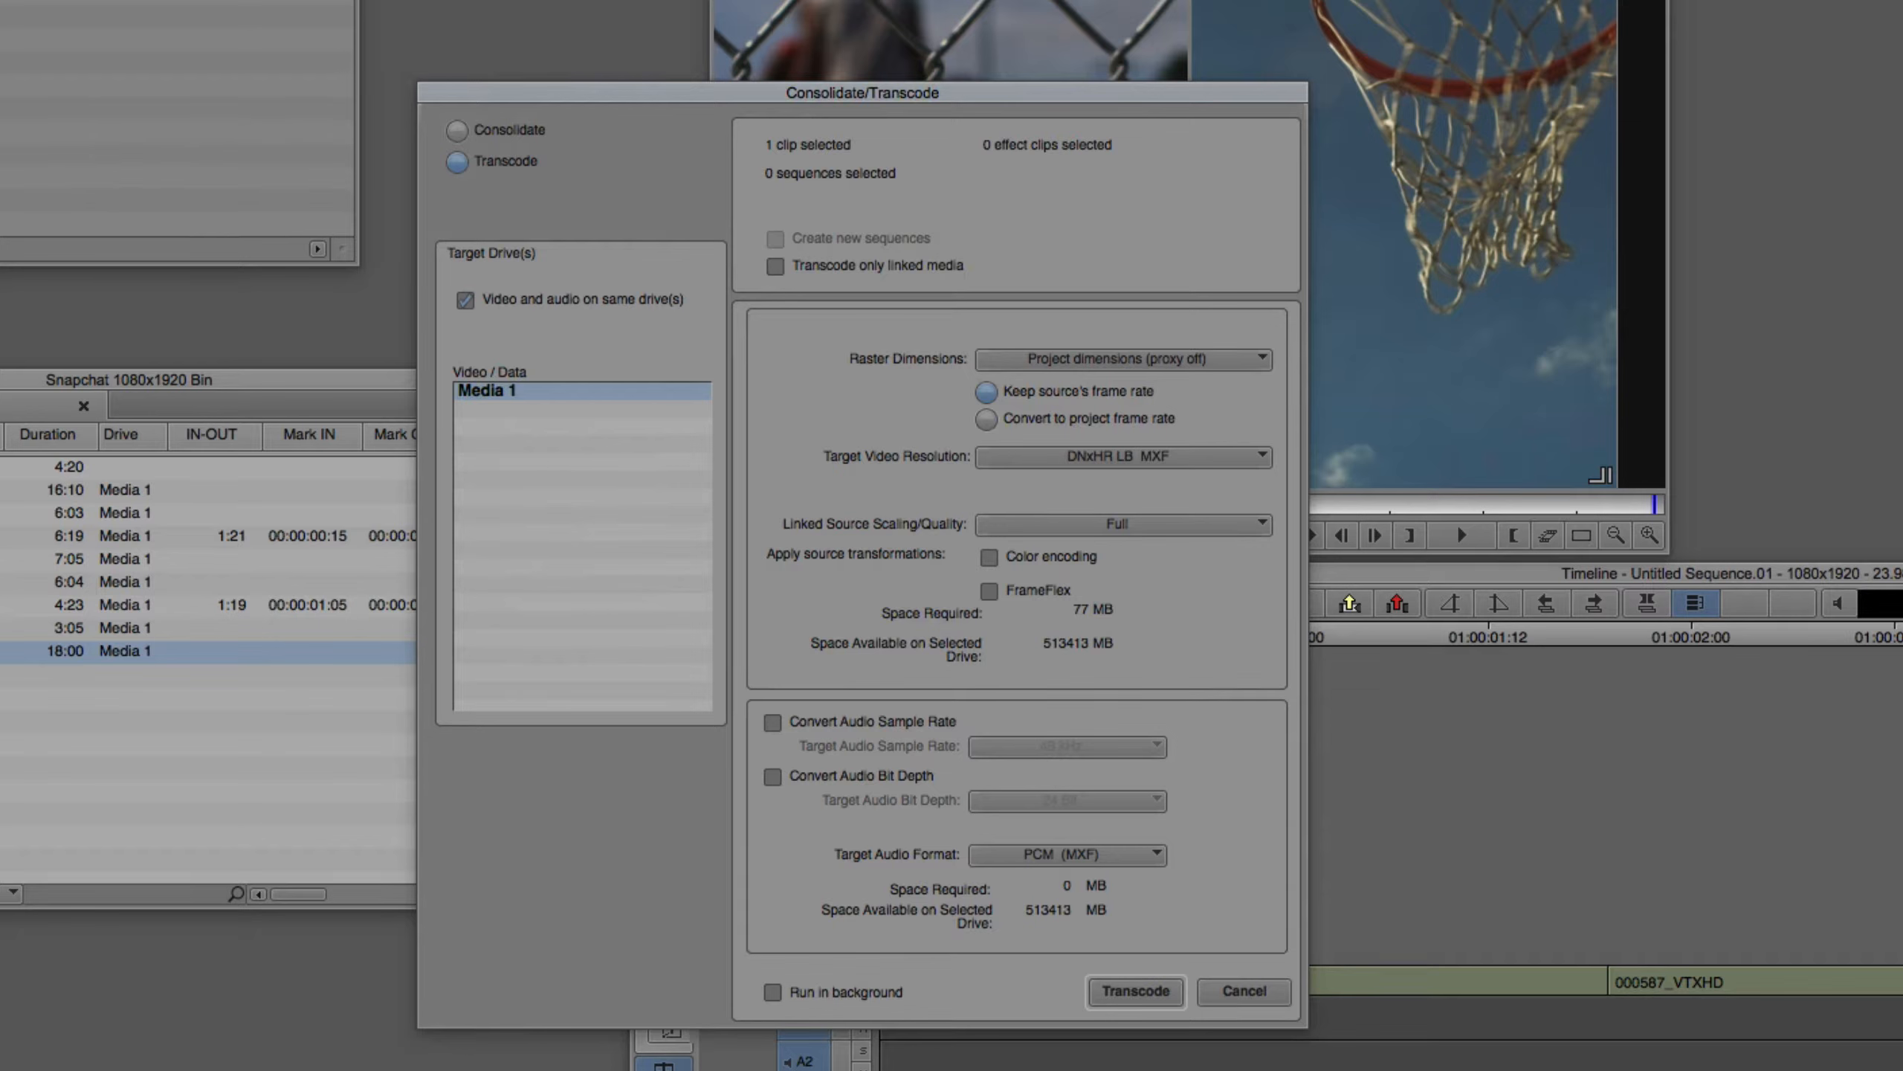
{"action": "mouse_move", "coordinate": [856, 381]}
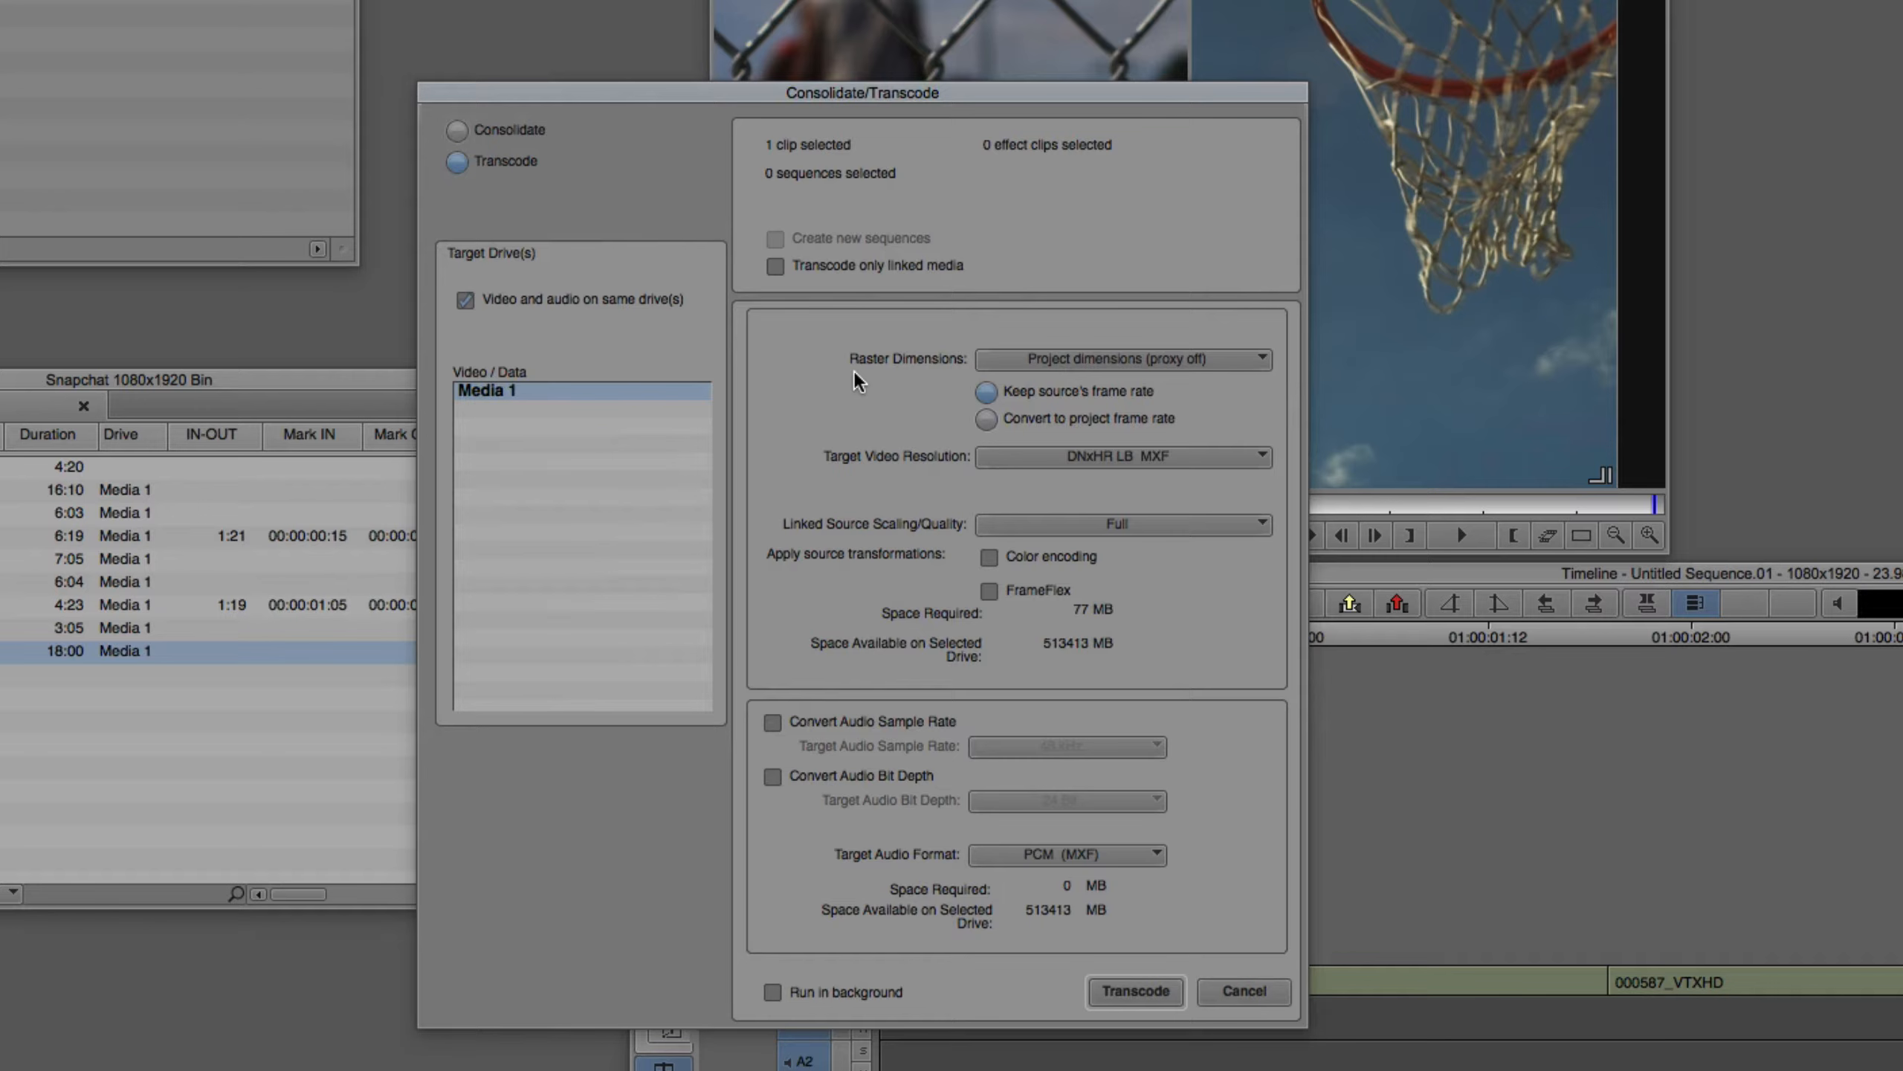
{"action": "mouse_move", "coordinate": [1234, 400]}
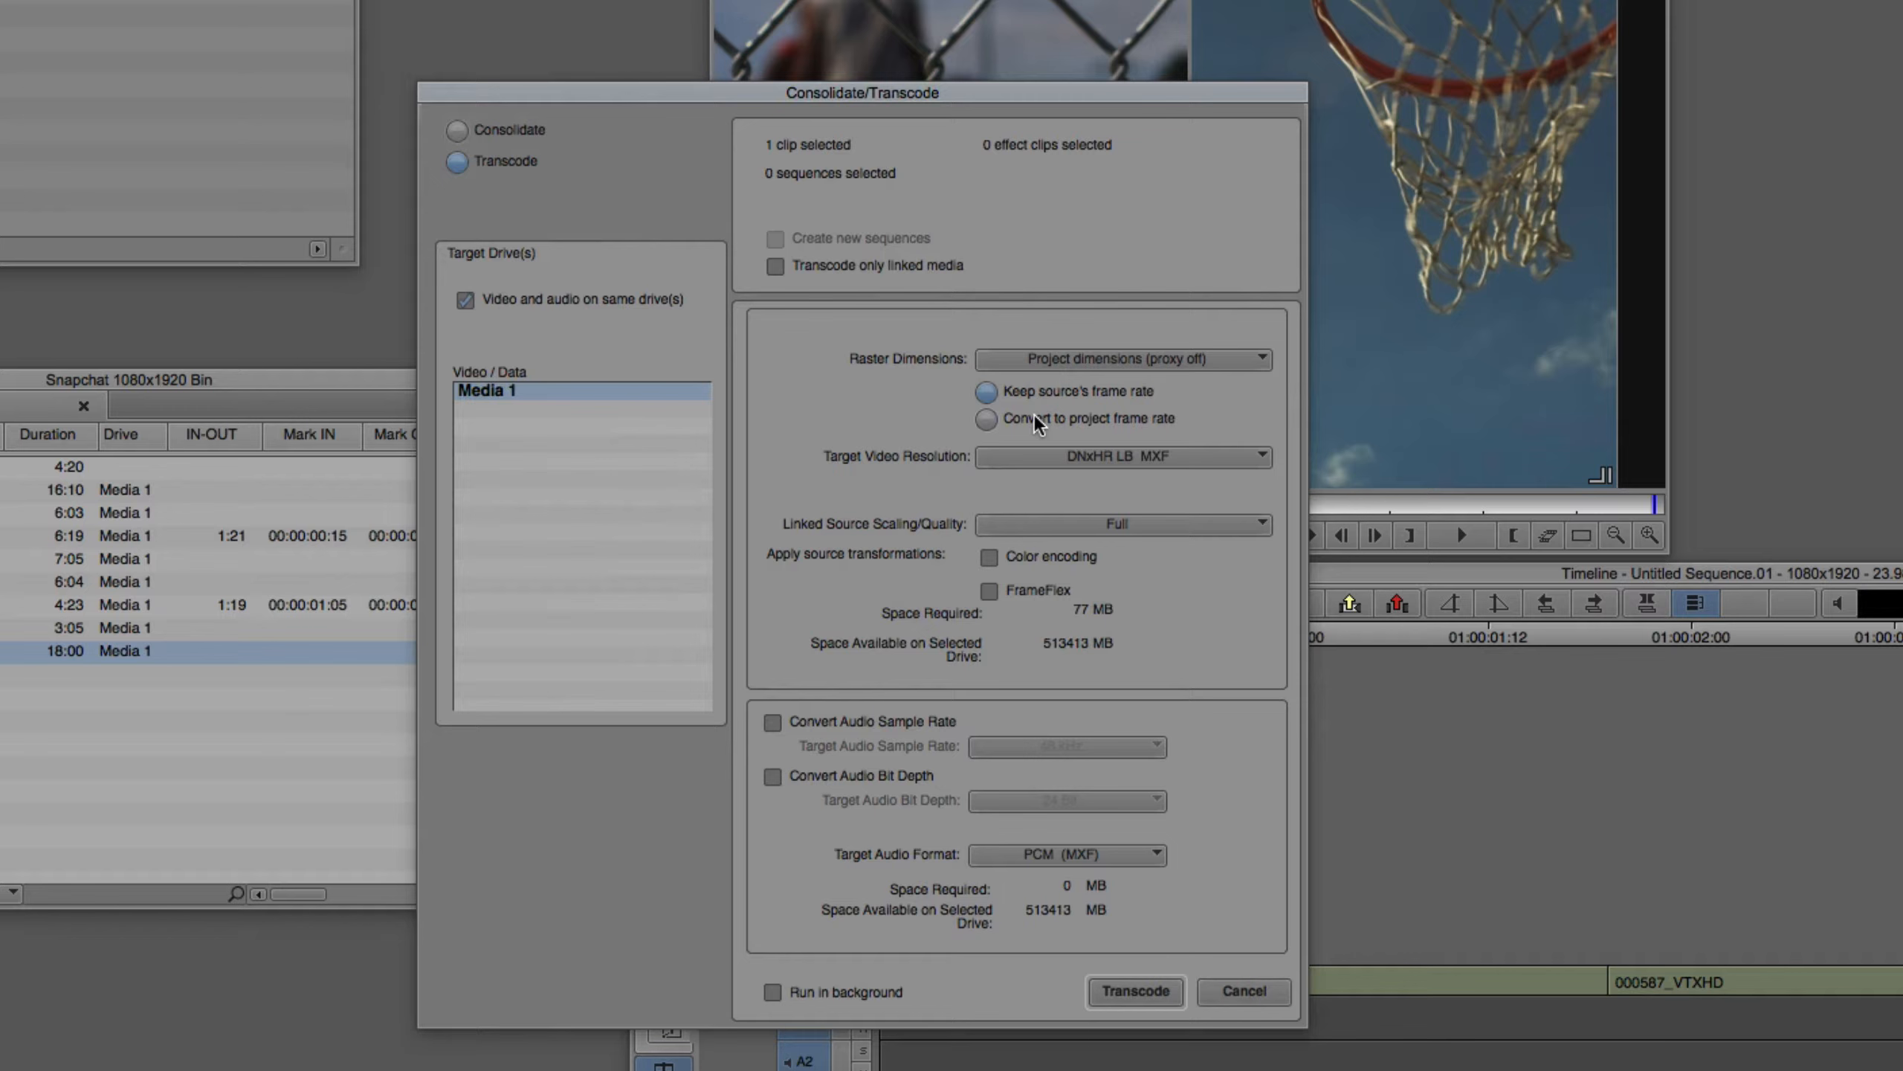
{"action": "mouse_move", "coordinate": [895, 452]}
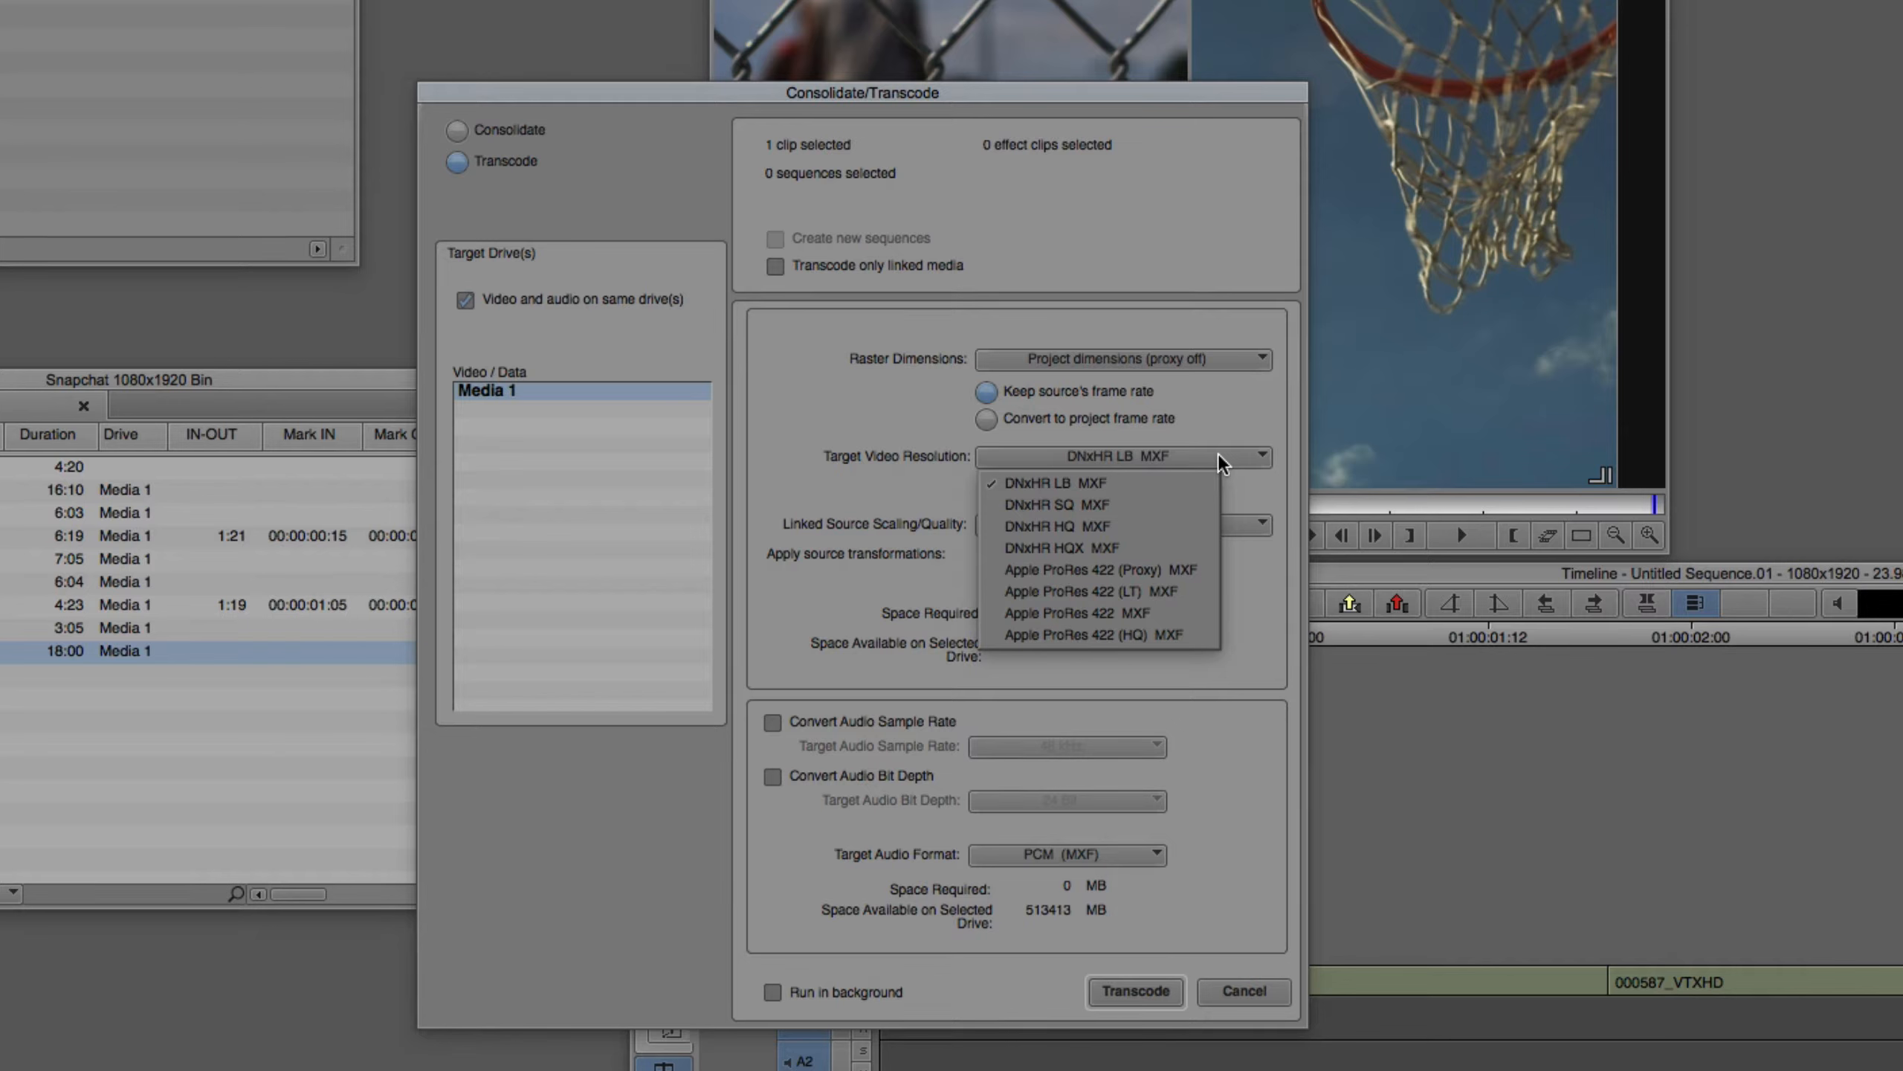
{"action": "left_click", "coordinate": [1056, 504]}
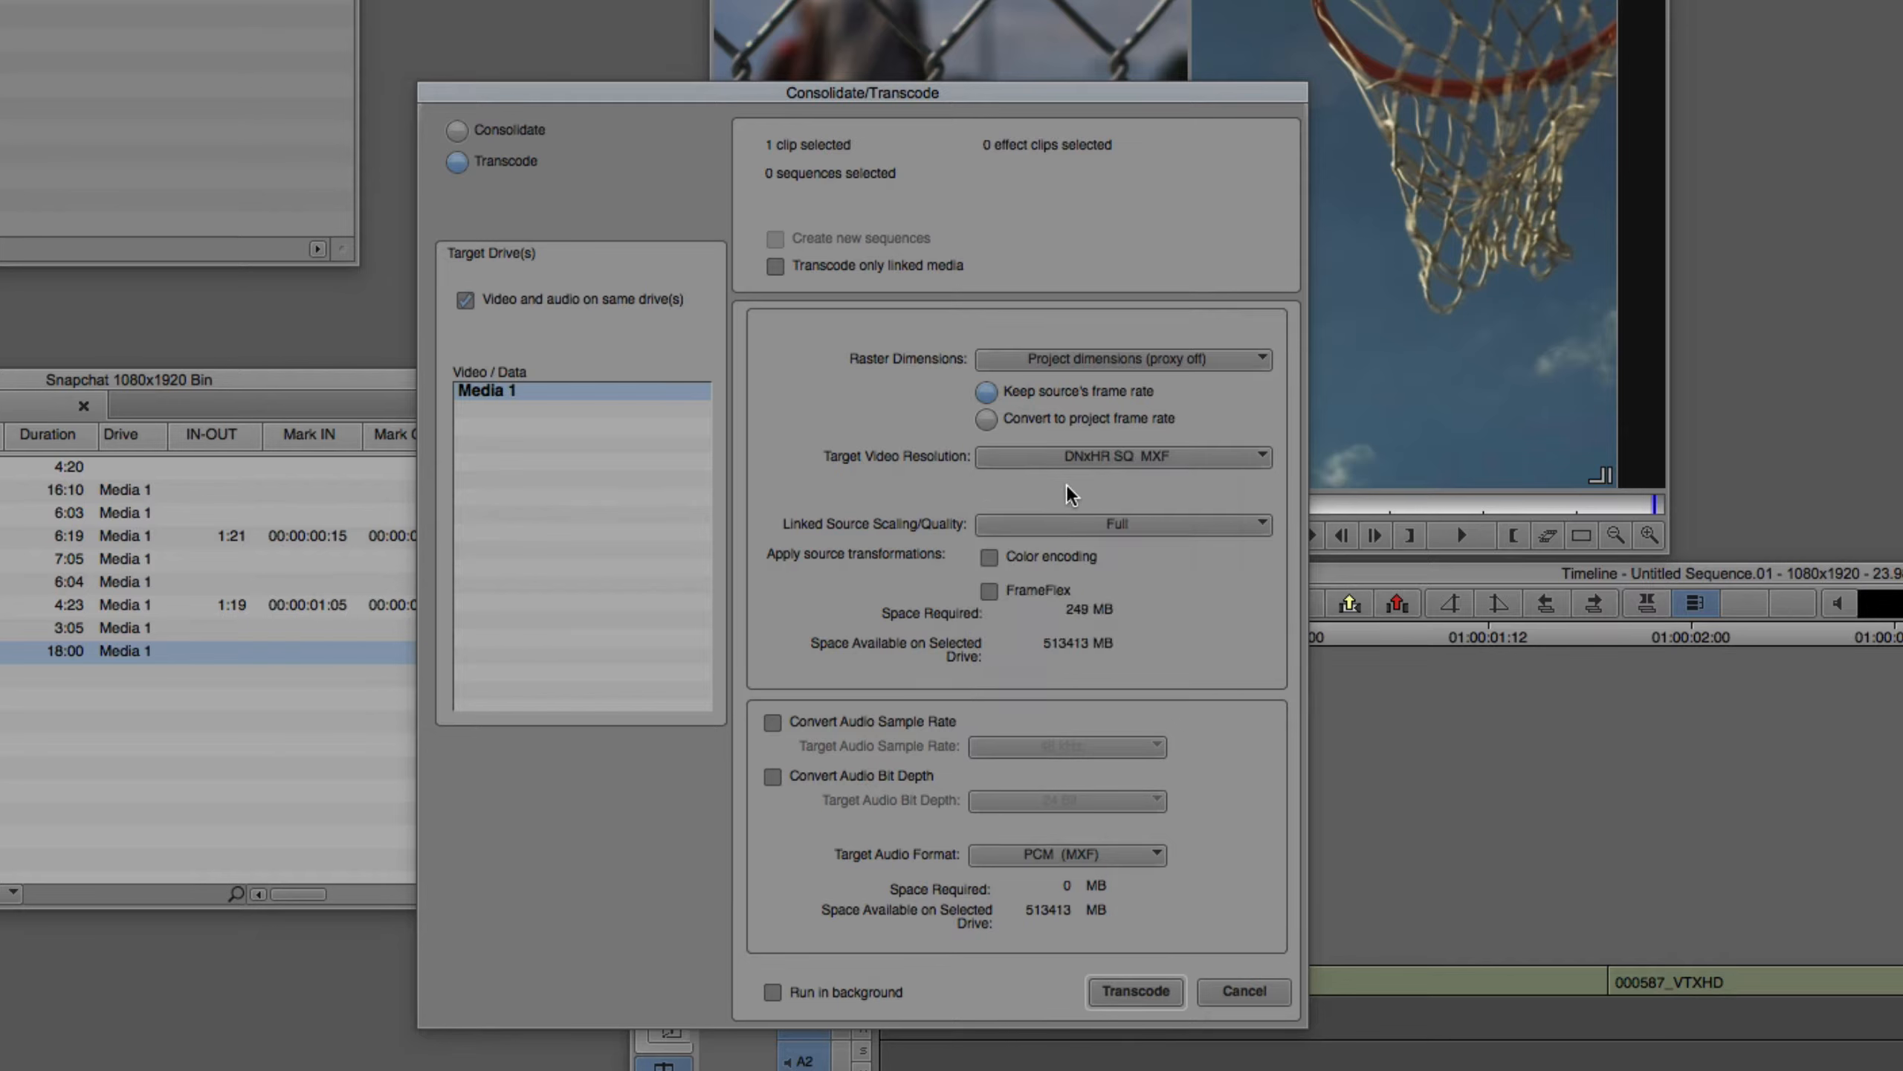
{"action": "mouse_move", "coordinate": [912, 532]}
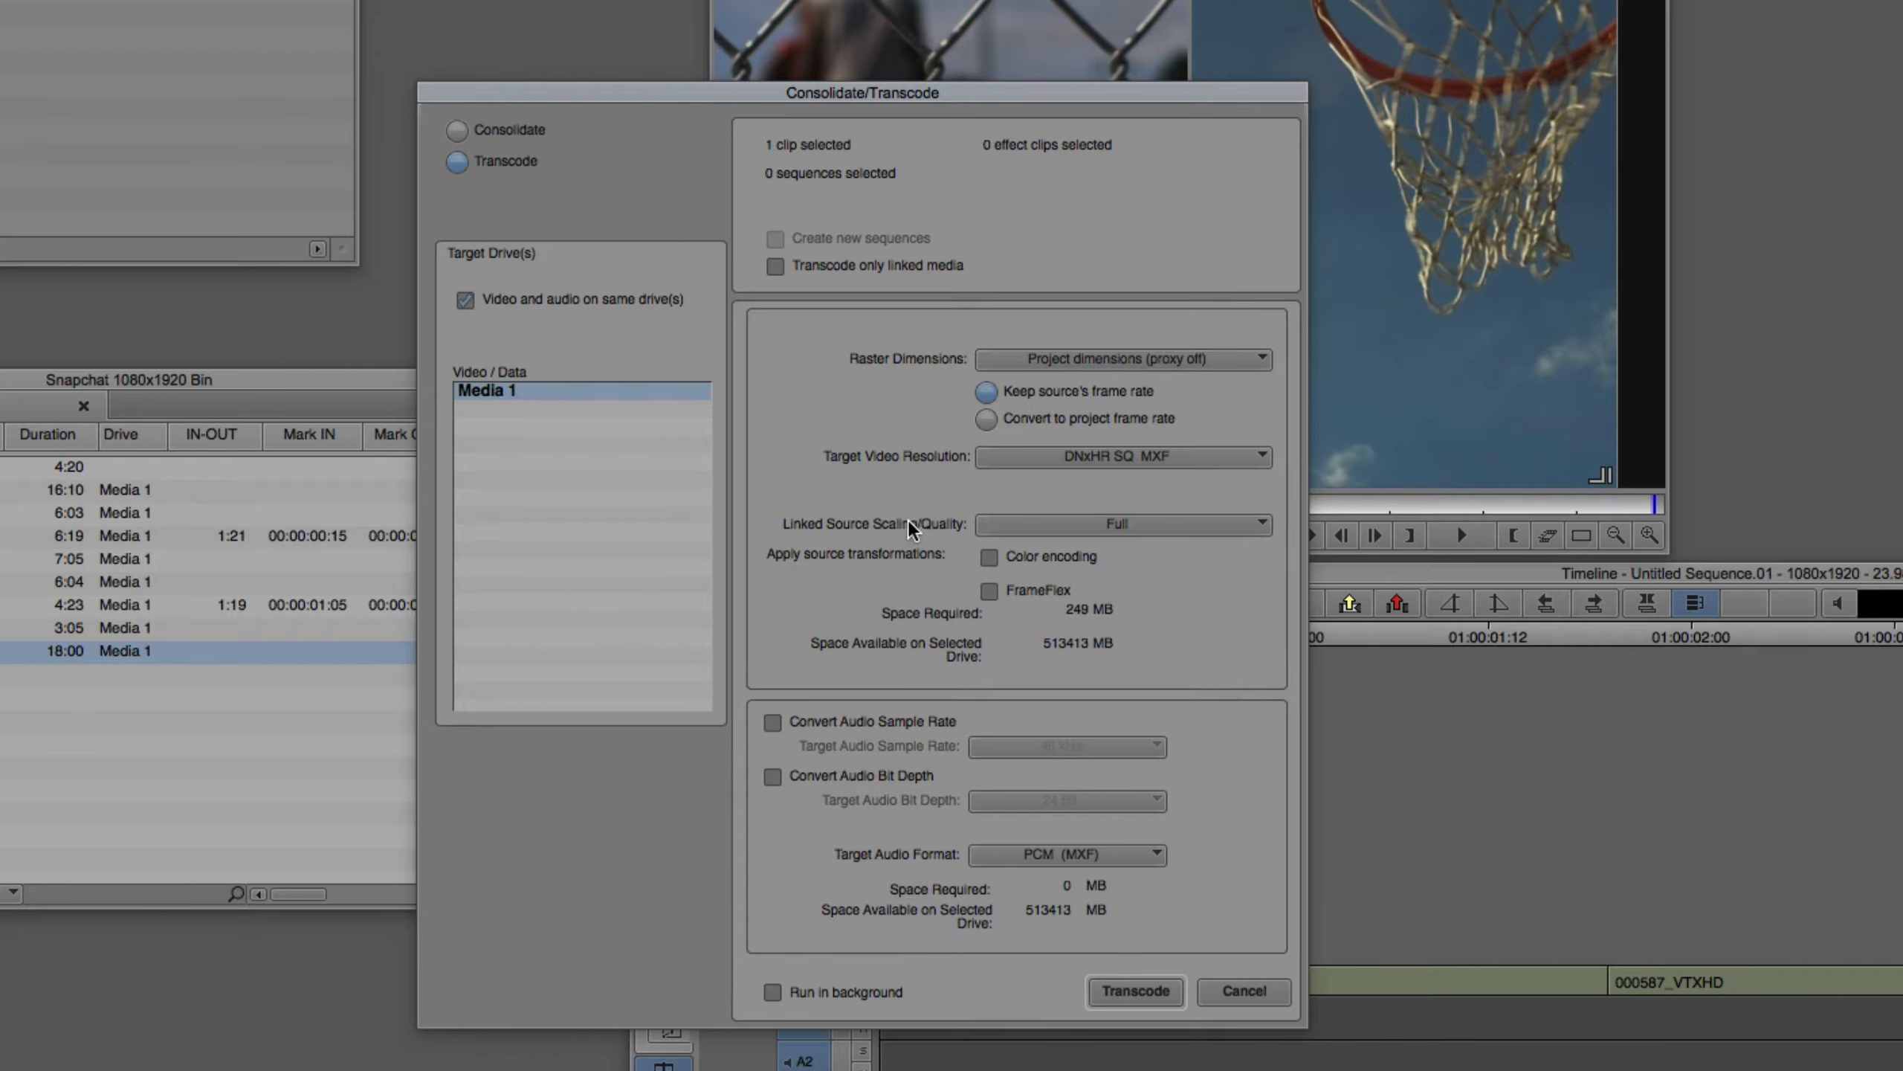
{"action": "mouse_move", "coordinate": [767, 559]}
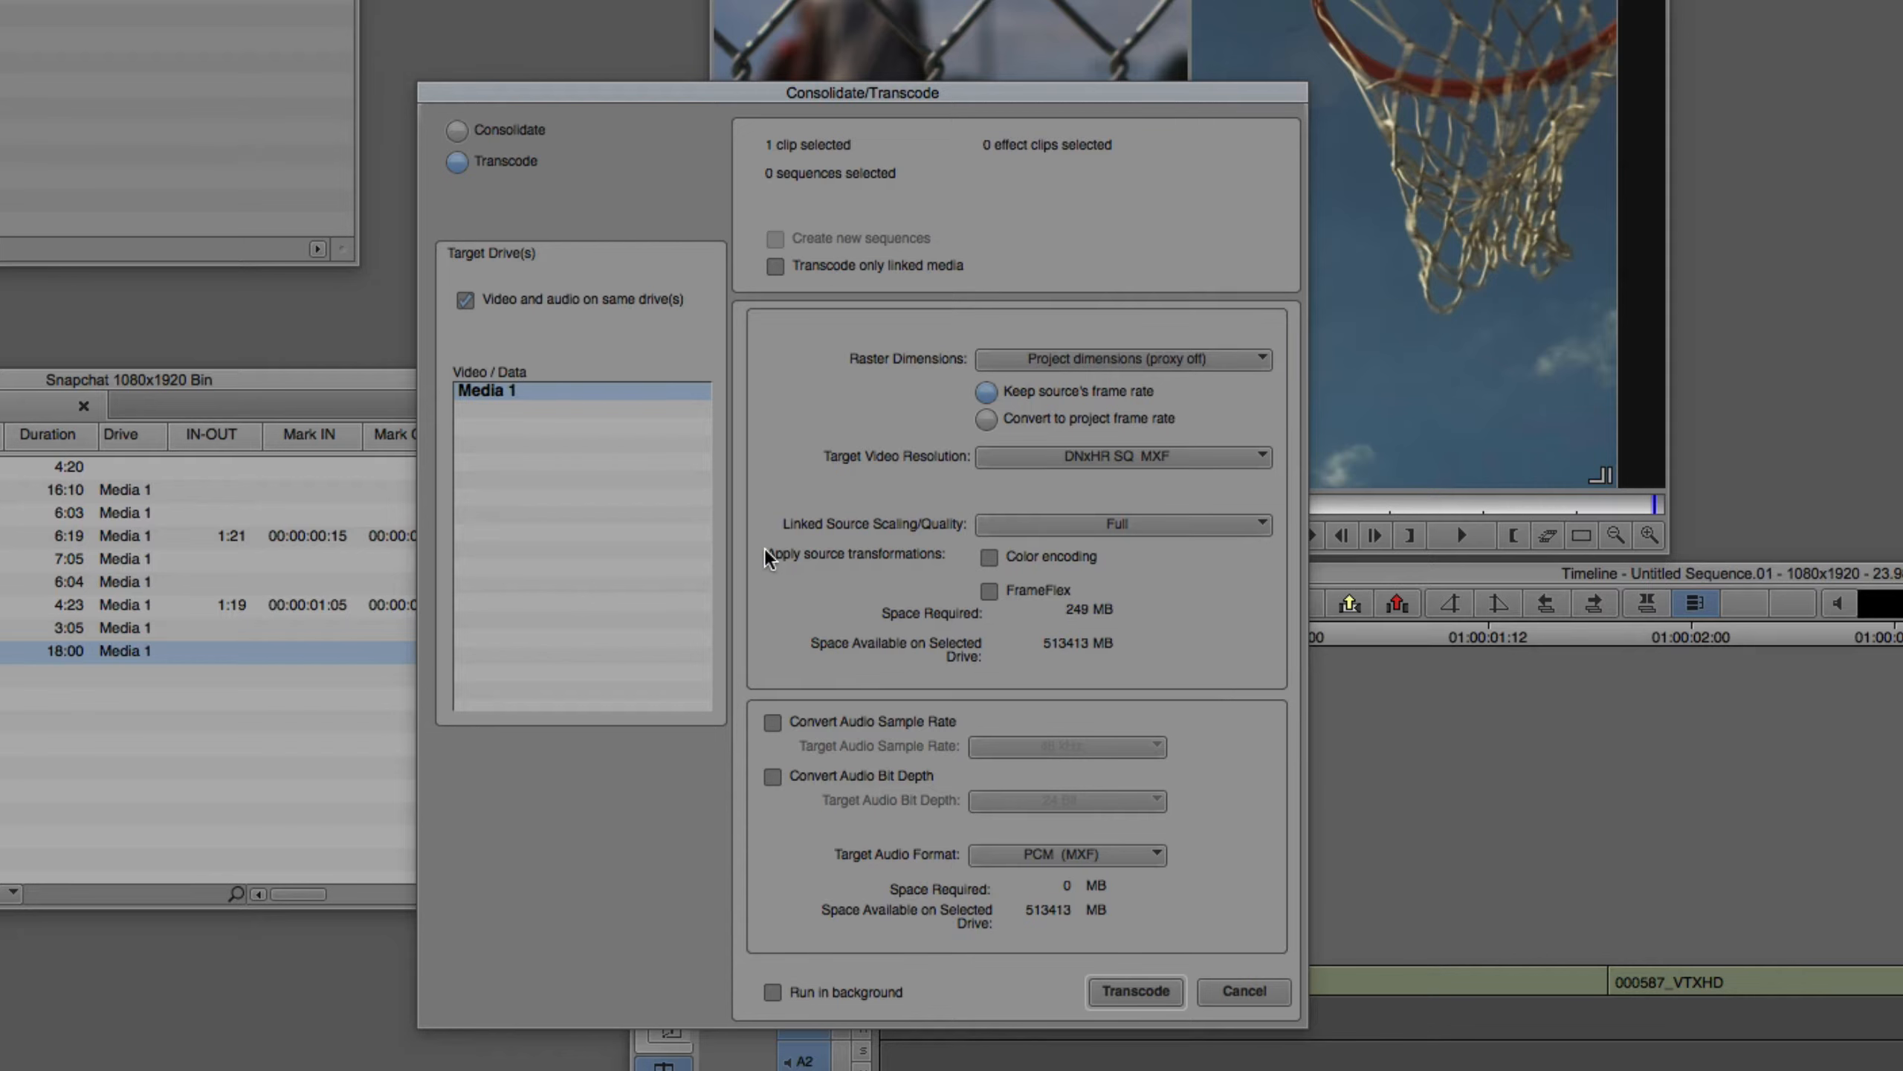
{"action": "mouse_move", "coordinate": [1003, 567]}
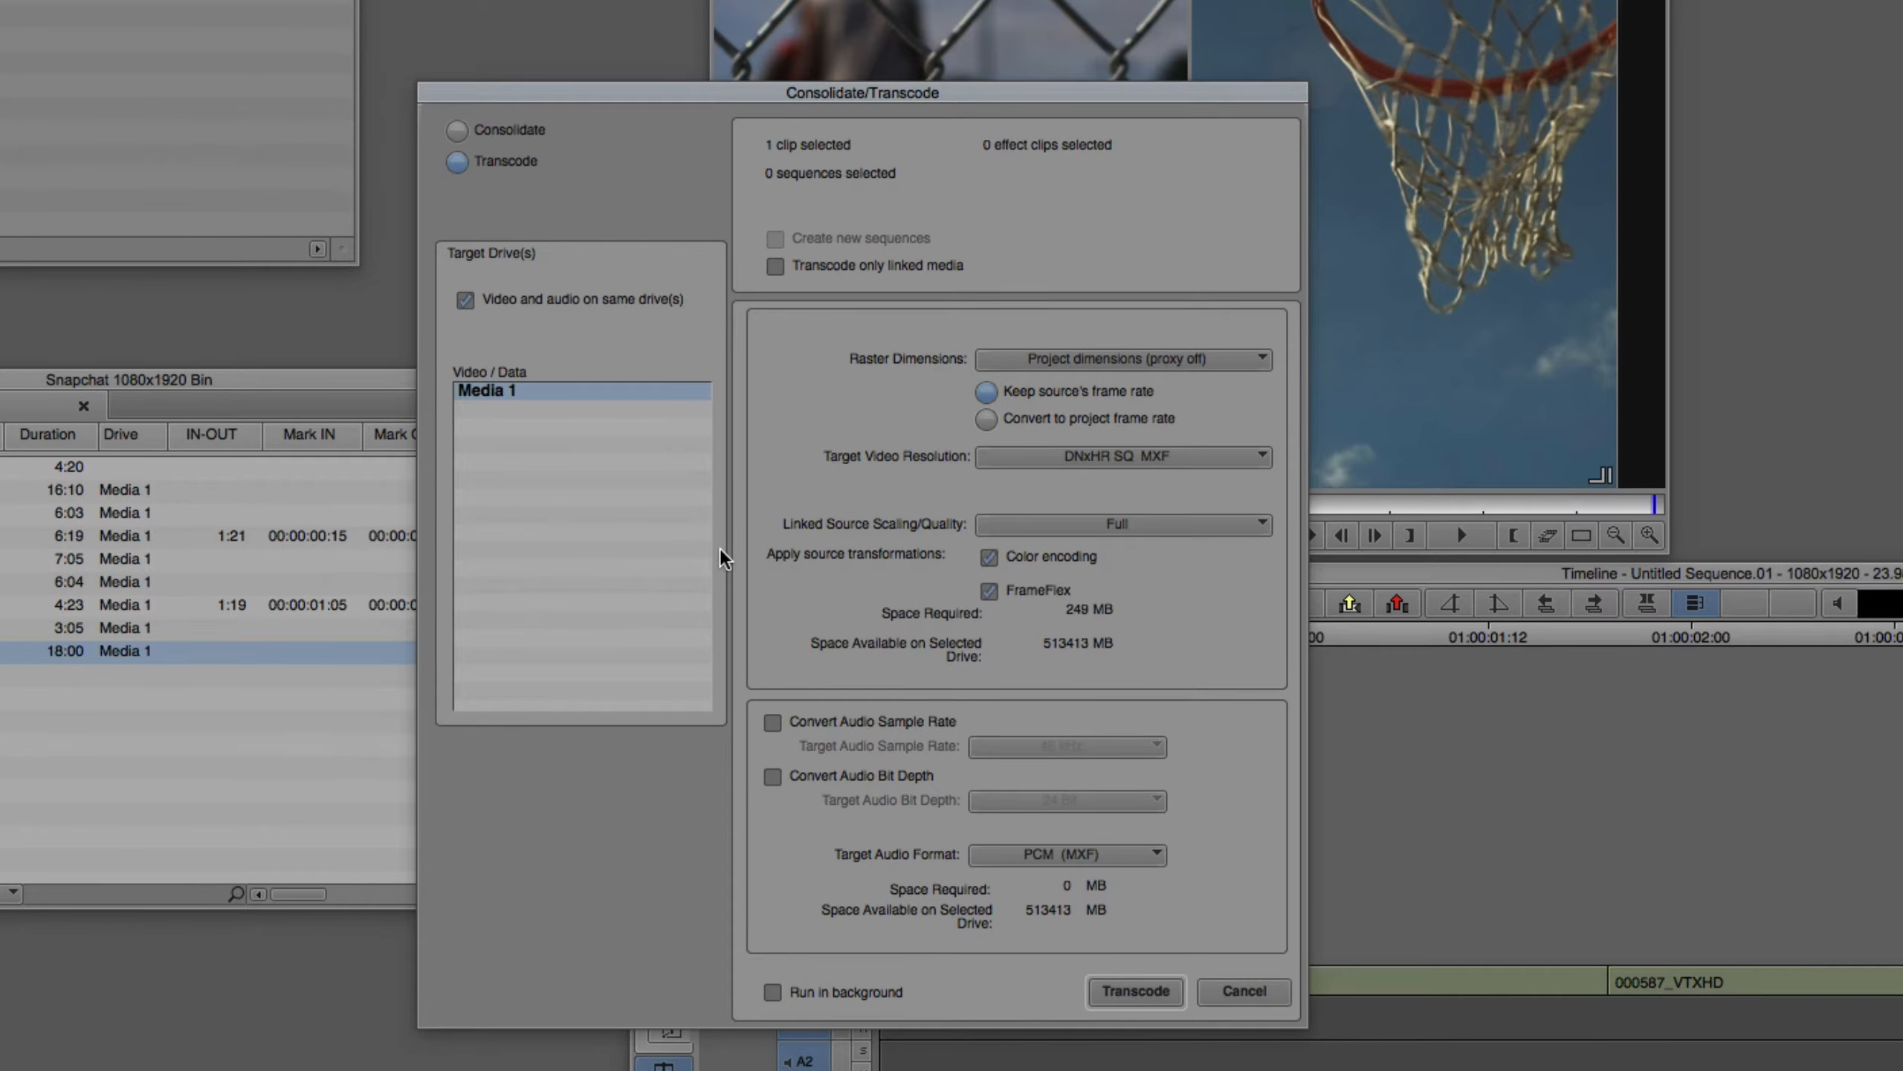
{"action": "left_click", "coordinate": [1133, 992]}
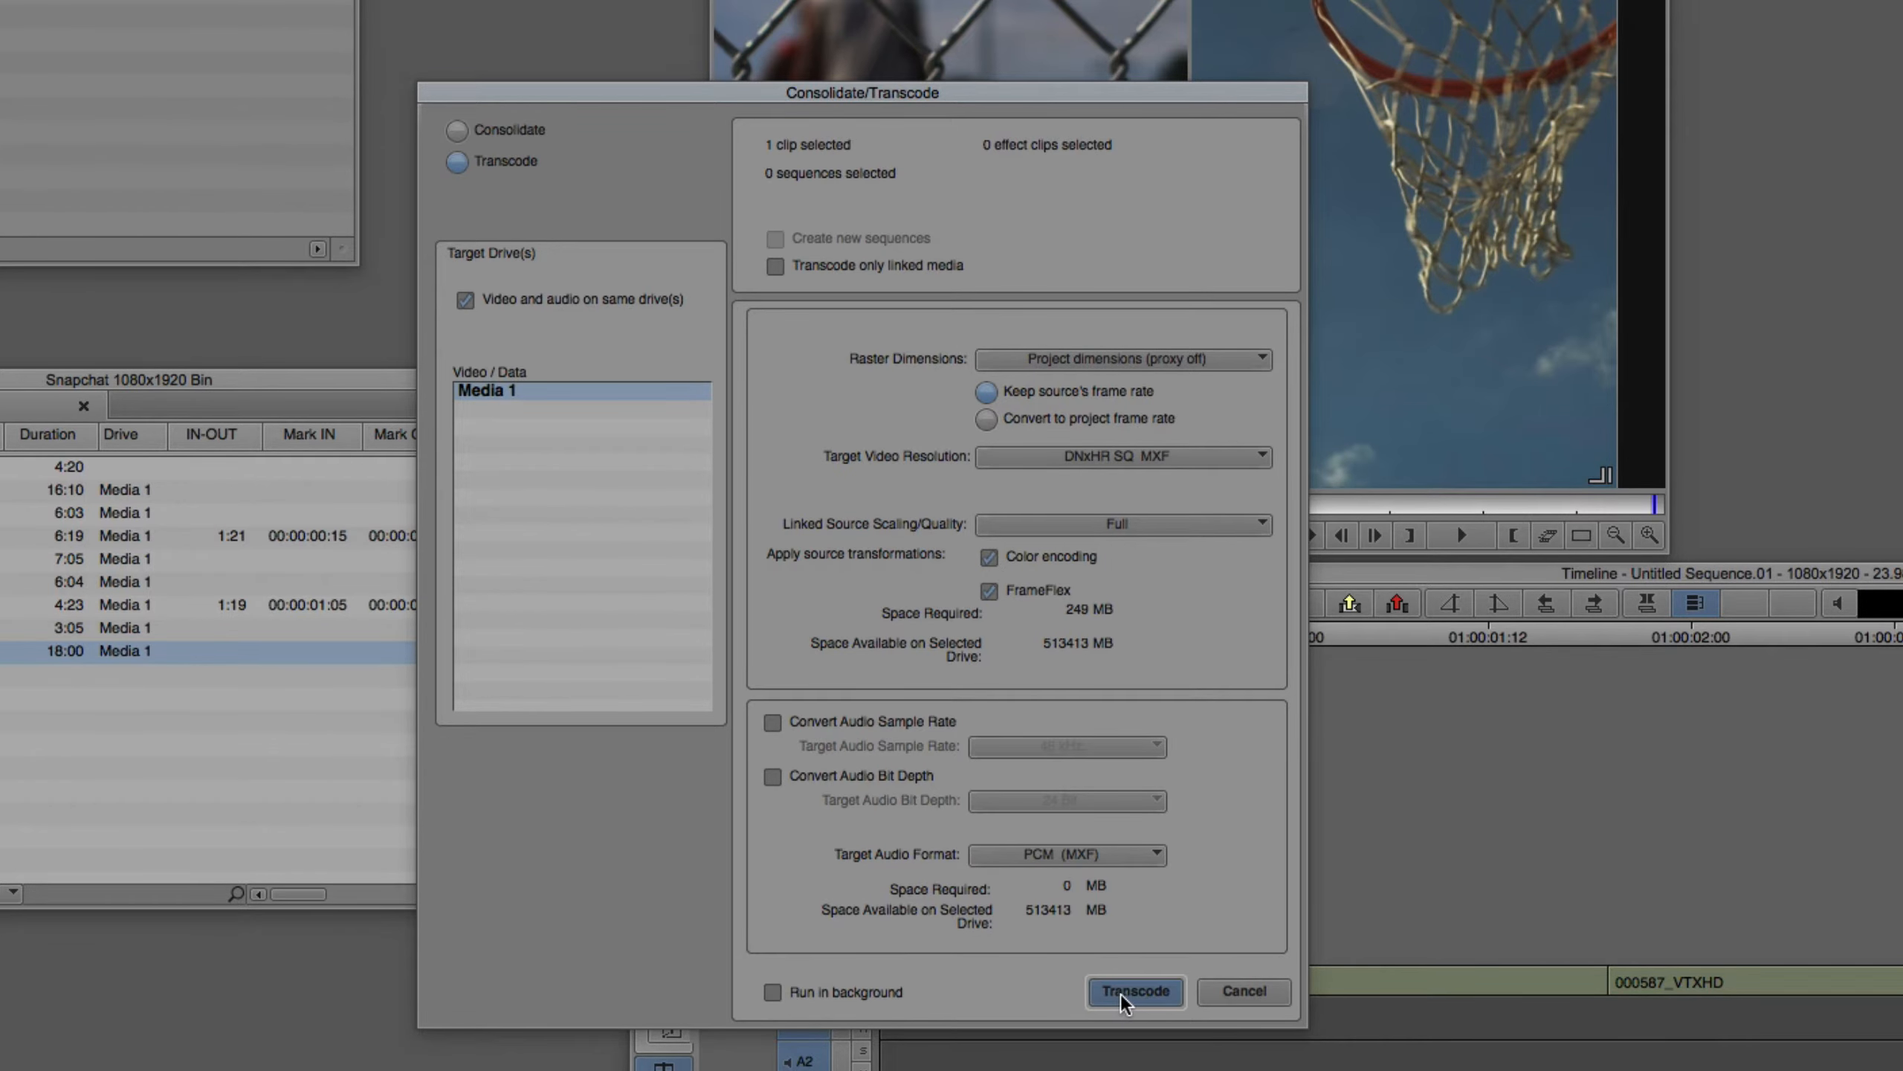
{"action": "left_click", "coordinate": [1133, 992]}
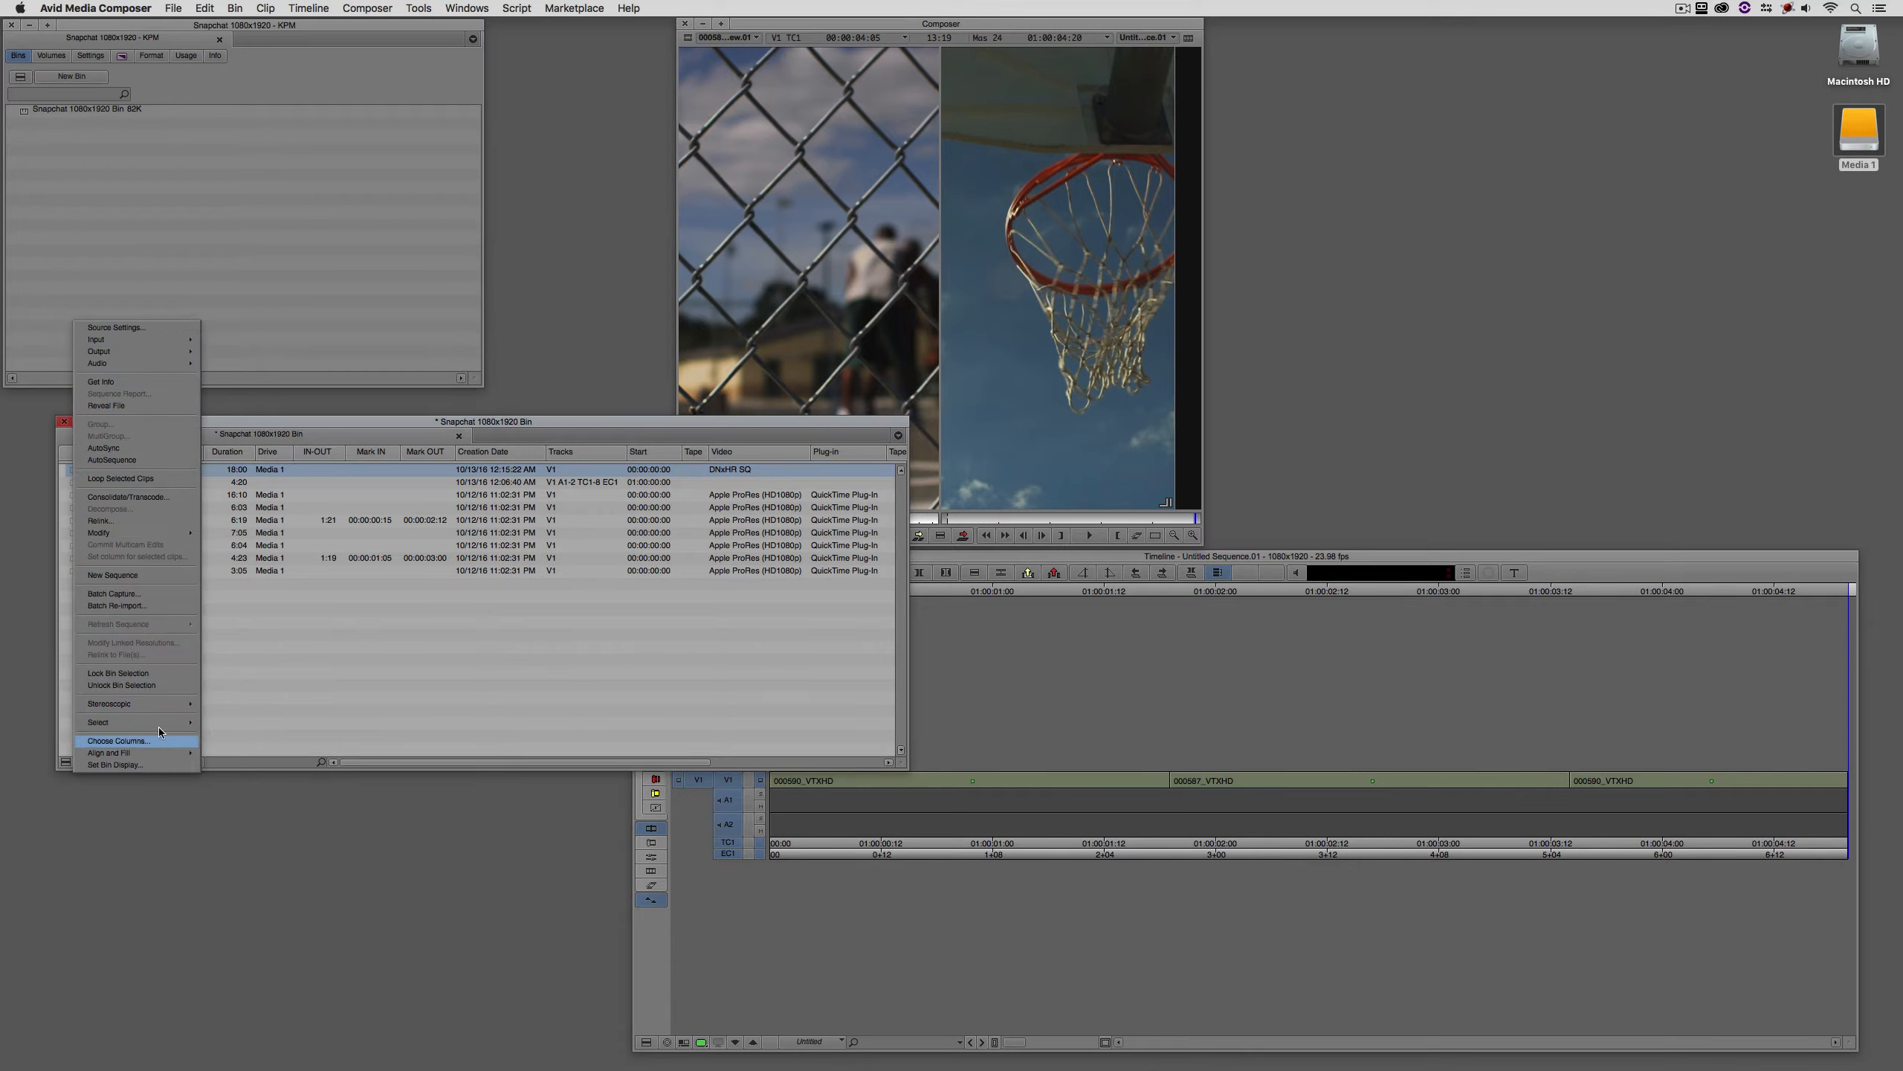
Add a Raster Dimension column to the bin to compare 1080x1920p and 1920x1080p clips.
{"action": "left_click", "coordinate": [116, 740]}
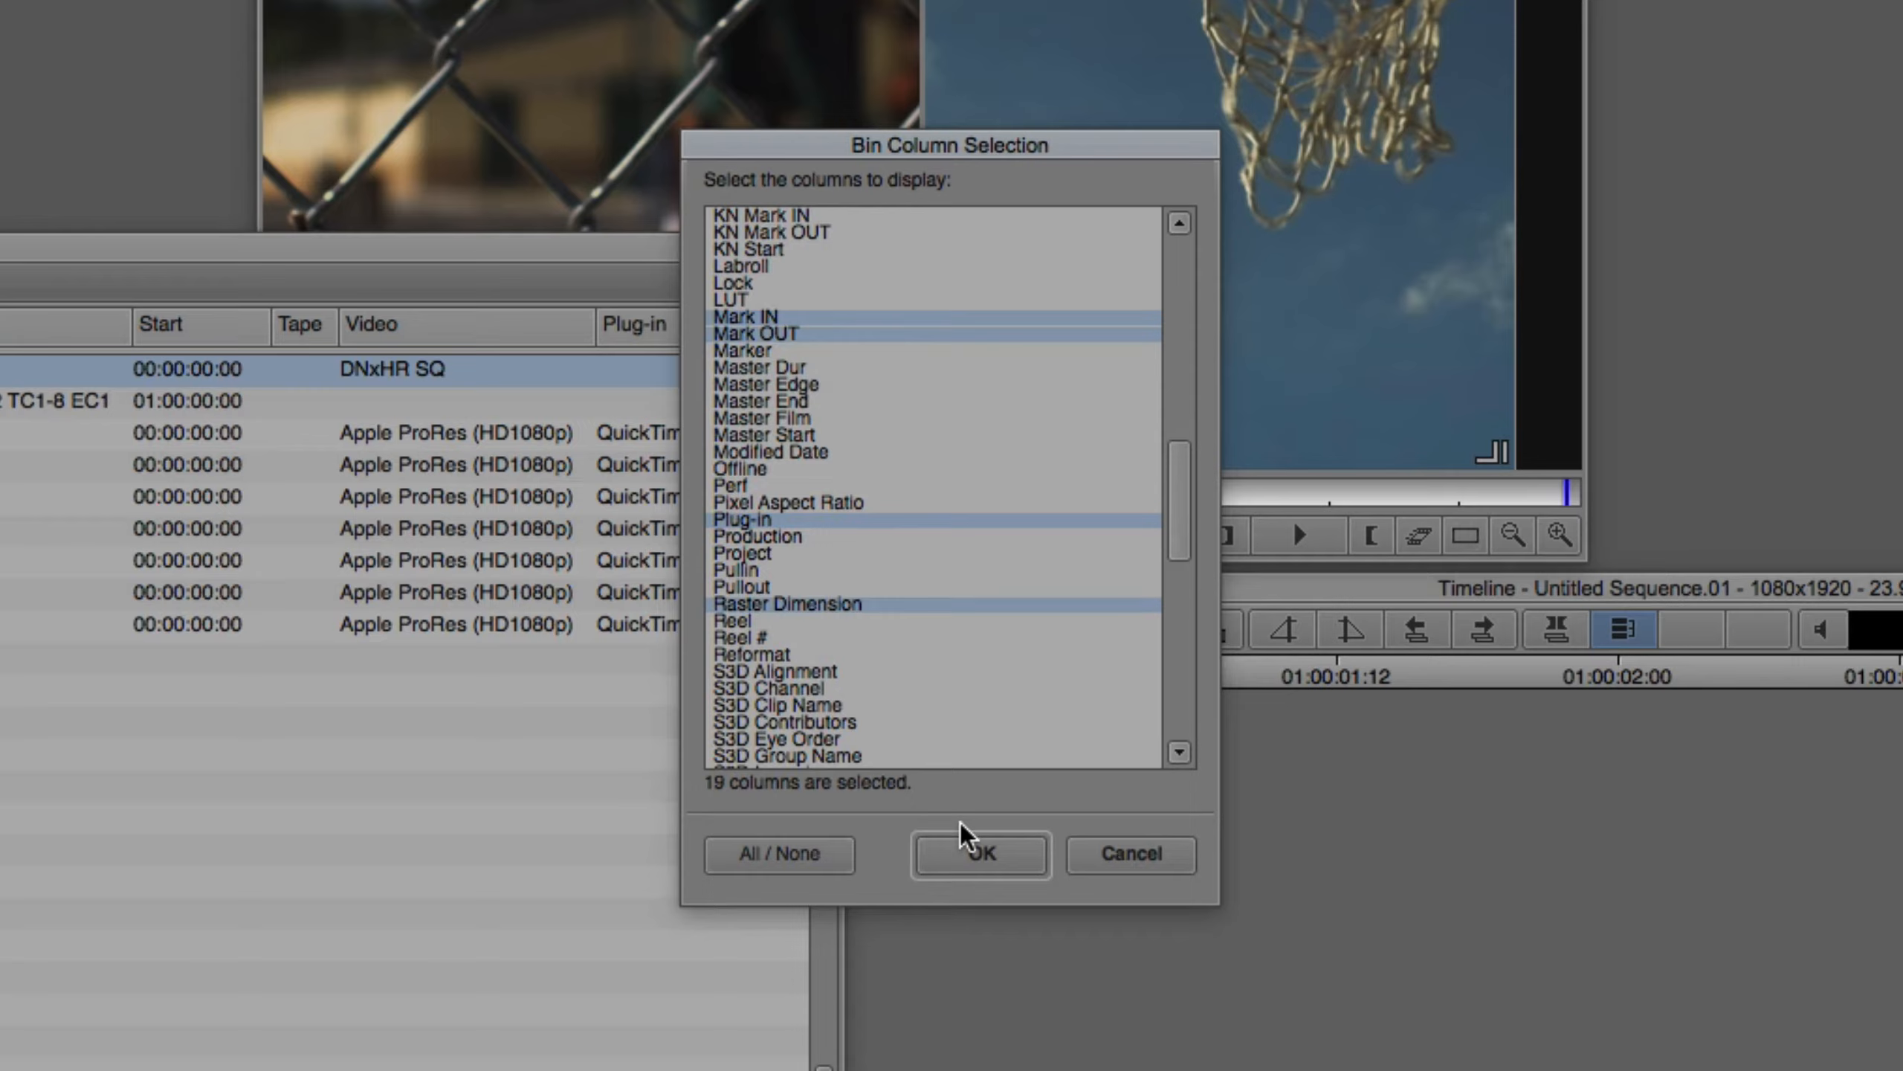
{"action": "left_click", "coordinate": [980, 854]}
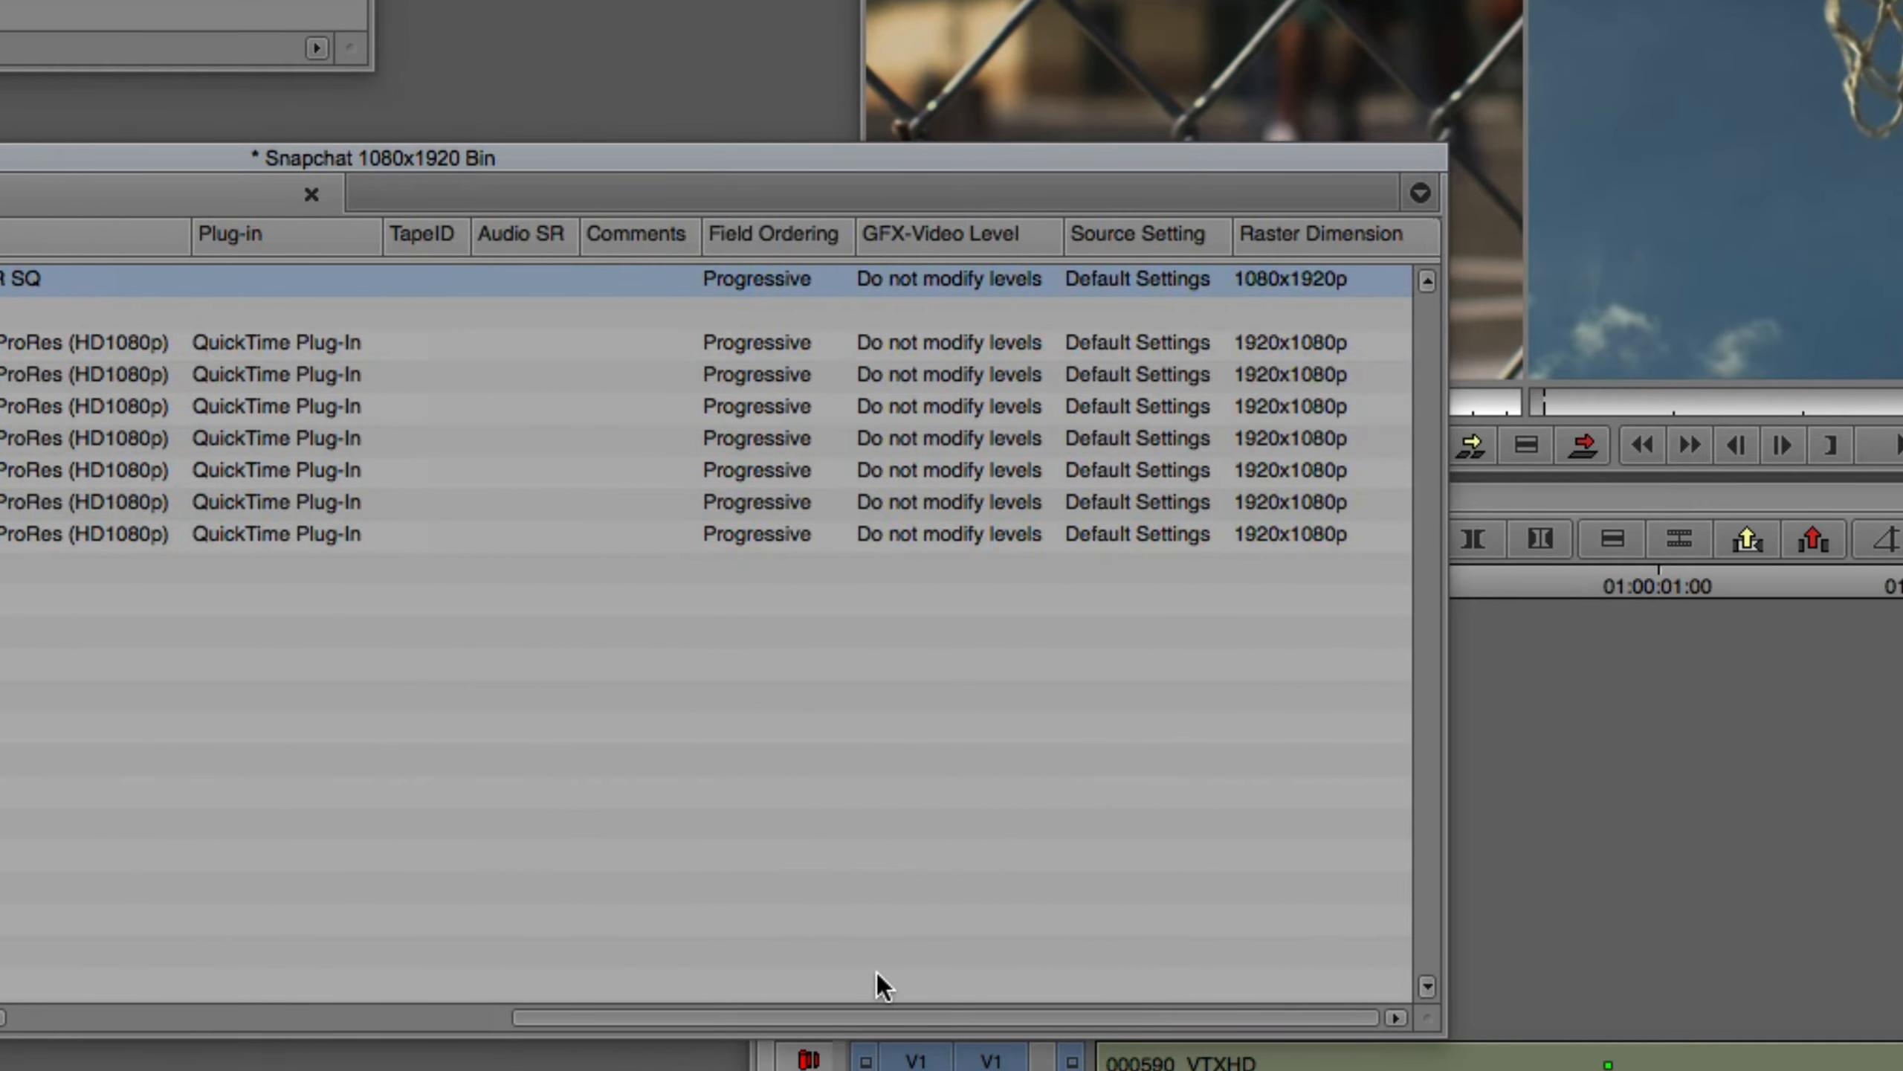
{"action": "mouse_move", "coordinate": [1263, 301]}
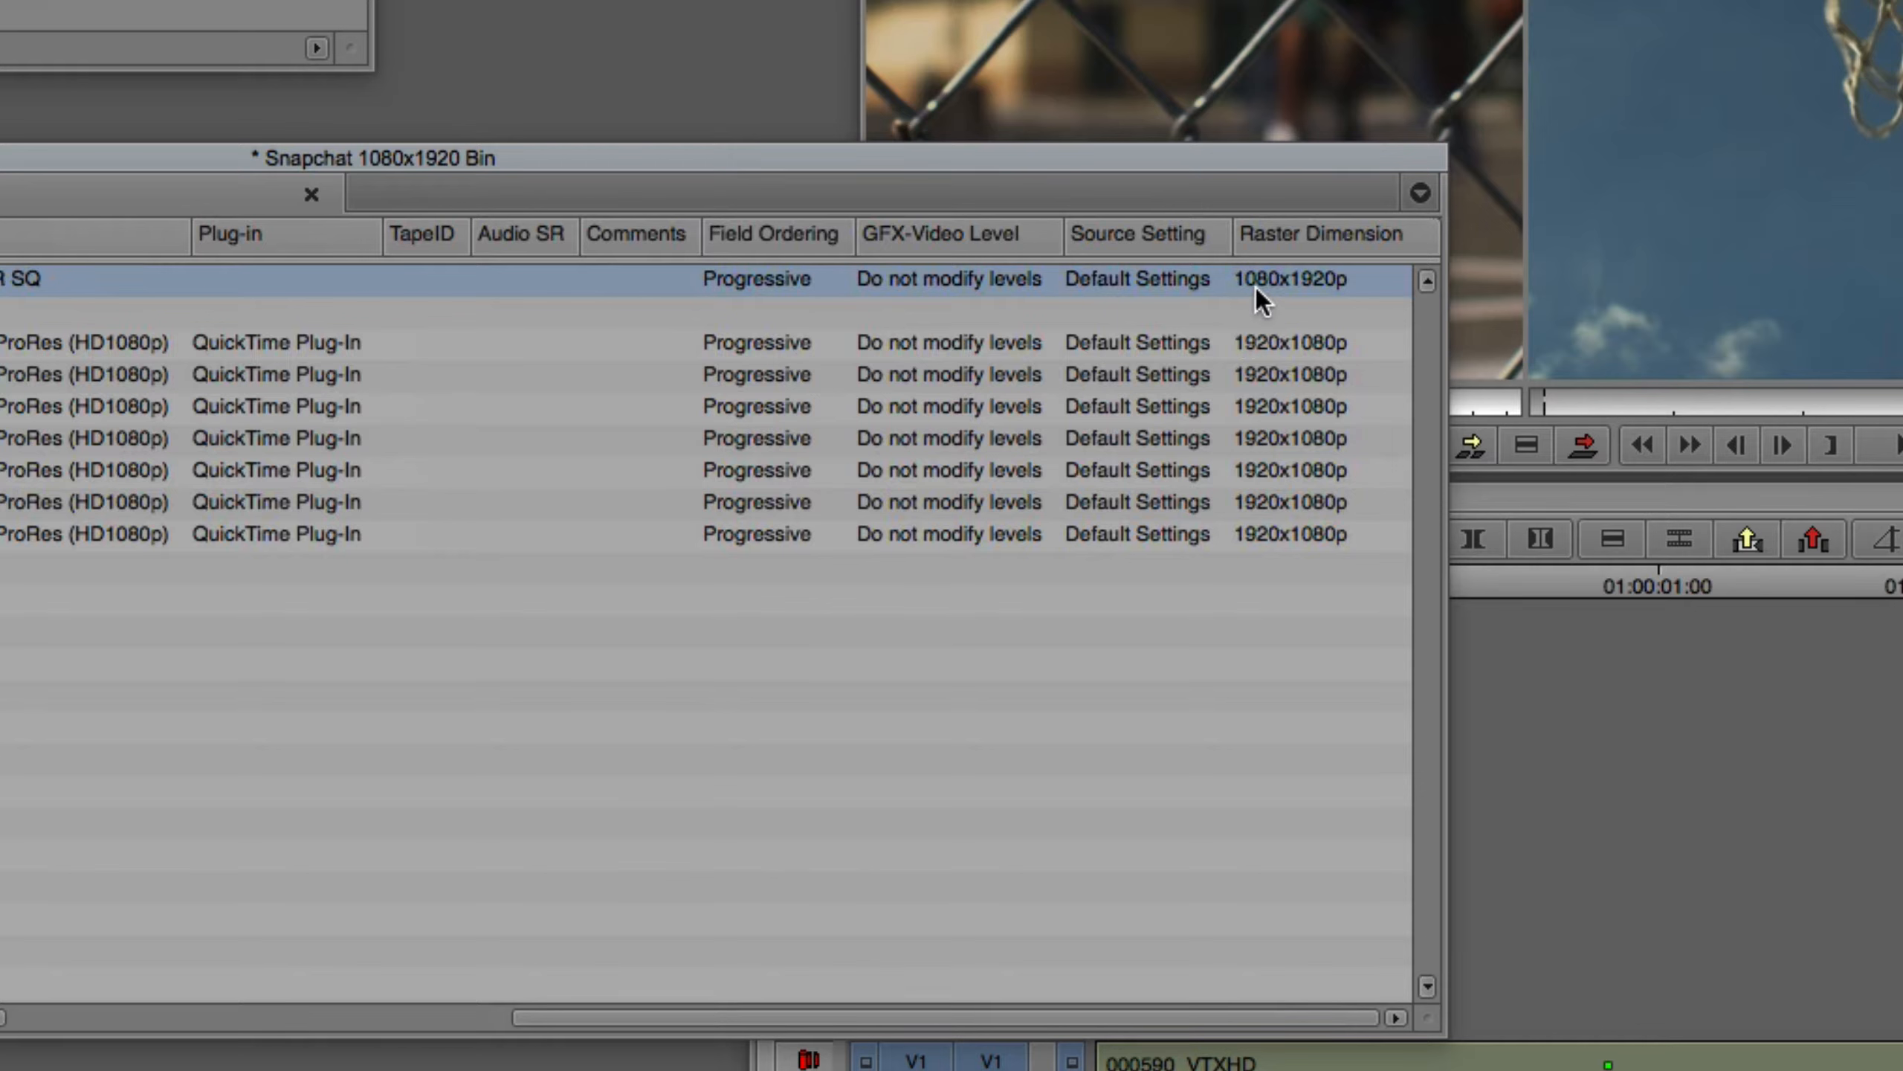
{"action": "mouse_move", "coordinate": [1315, 285]}
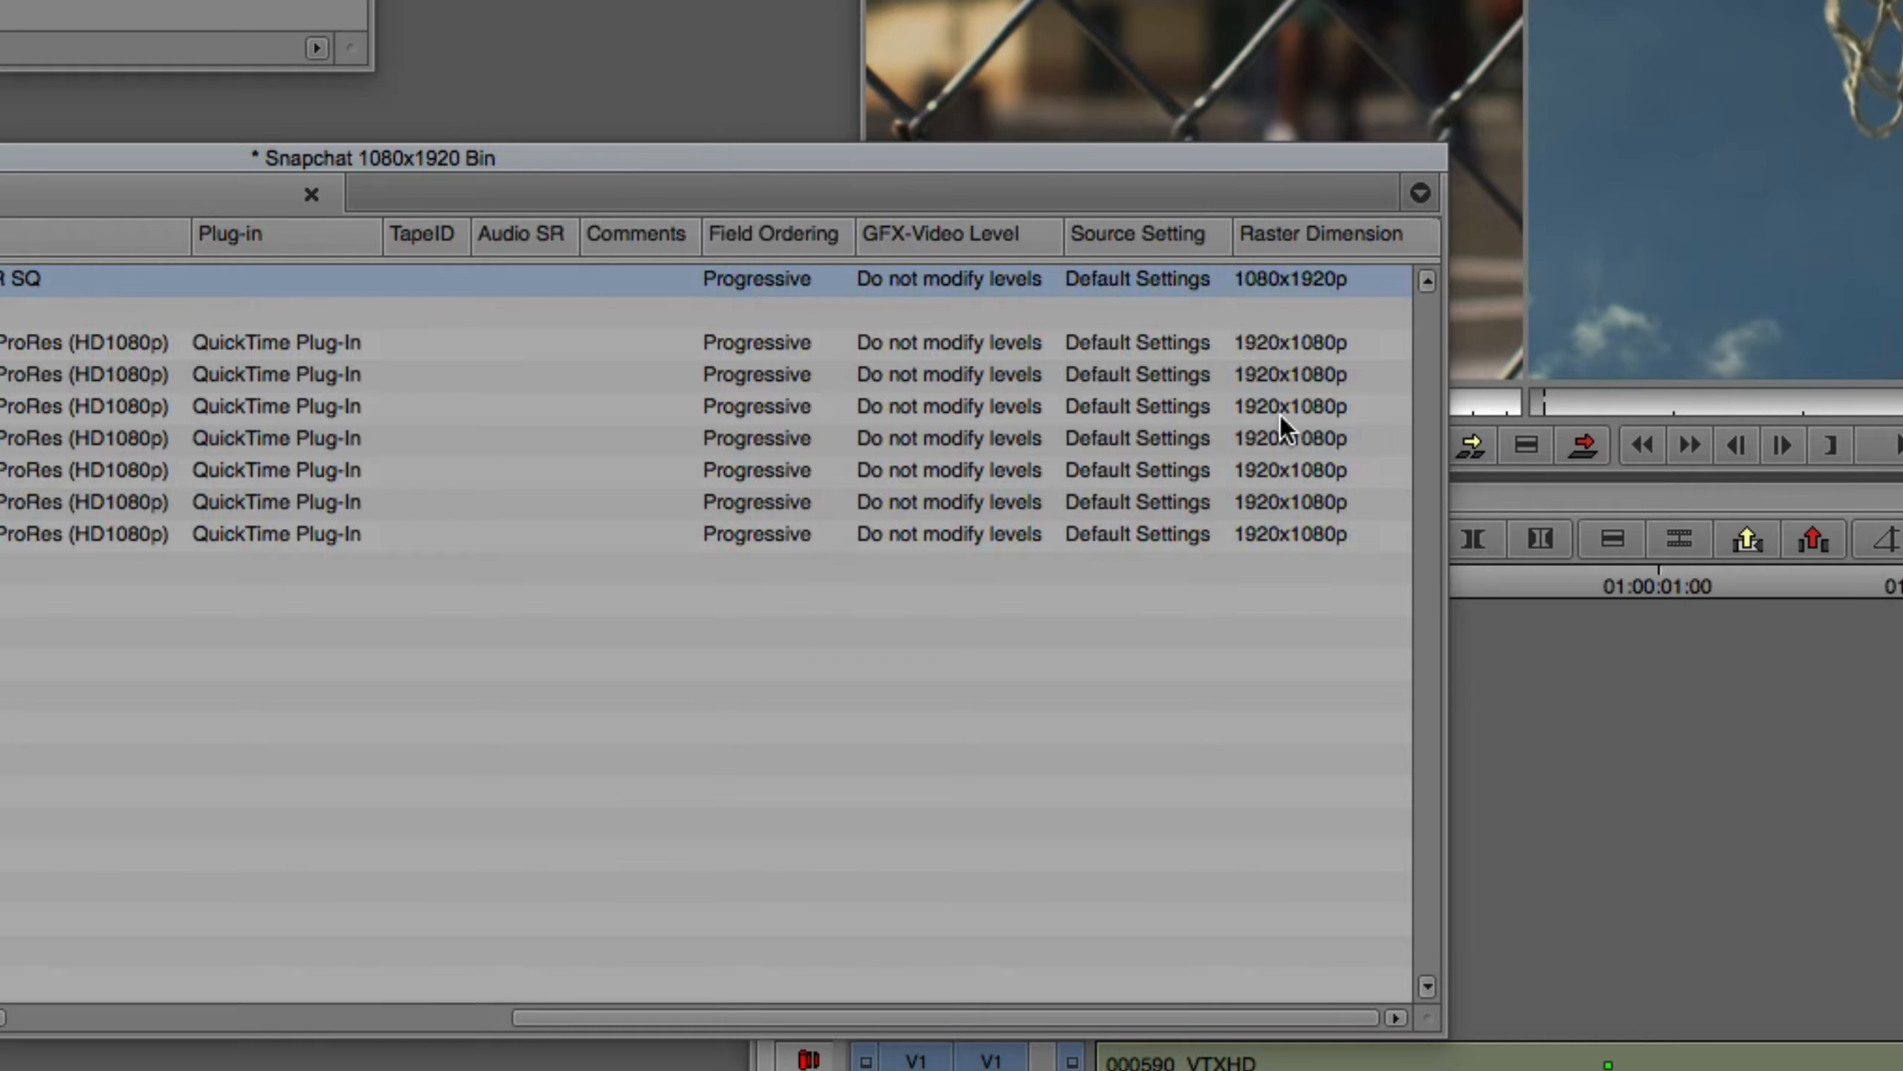
{"action": "mouse_move", "coordinate": [1387, 504]}
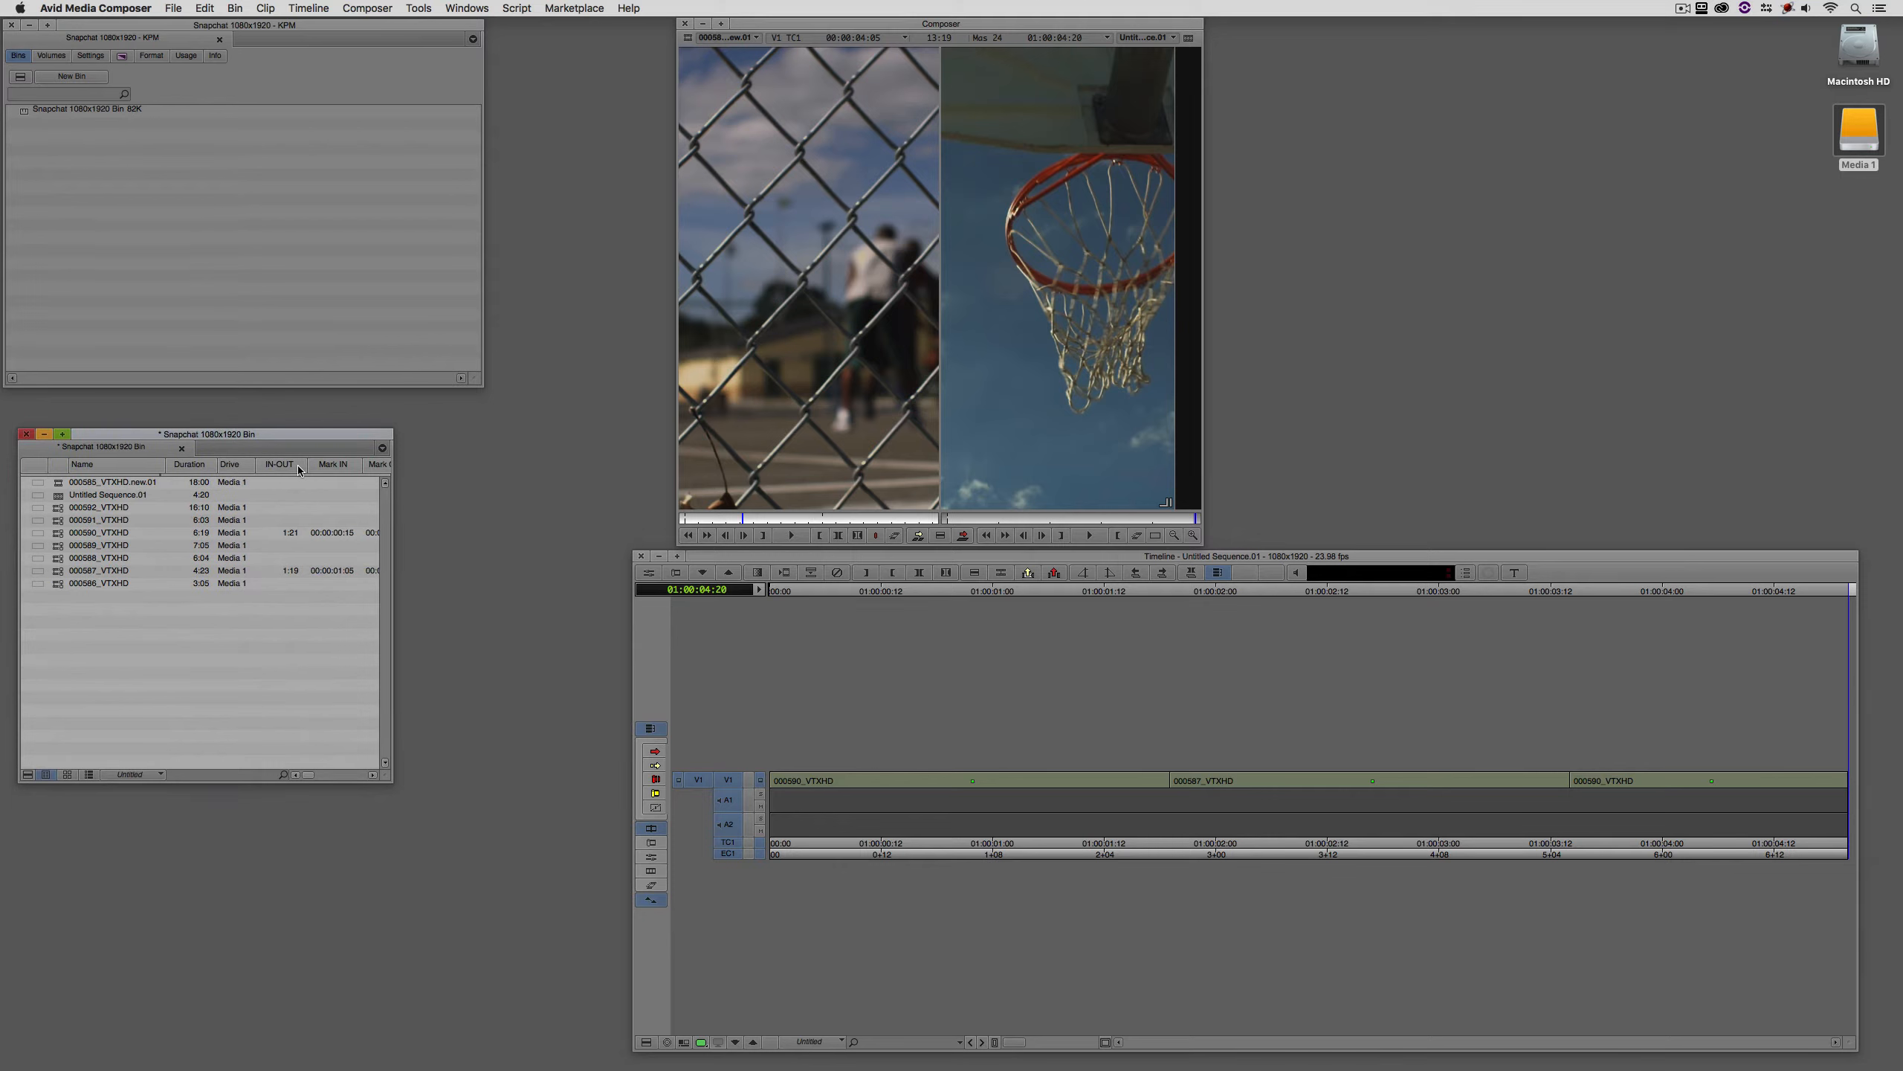
{"action": "mouse_move", "coordinate": [365, 553]}
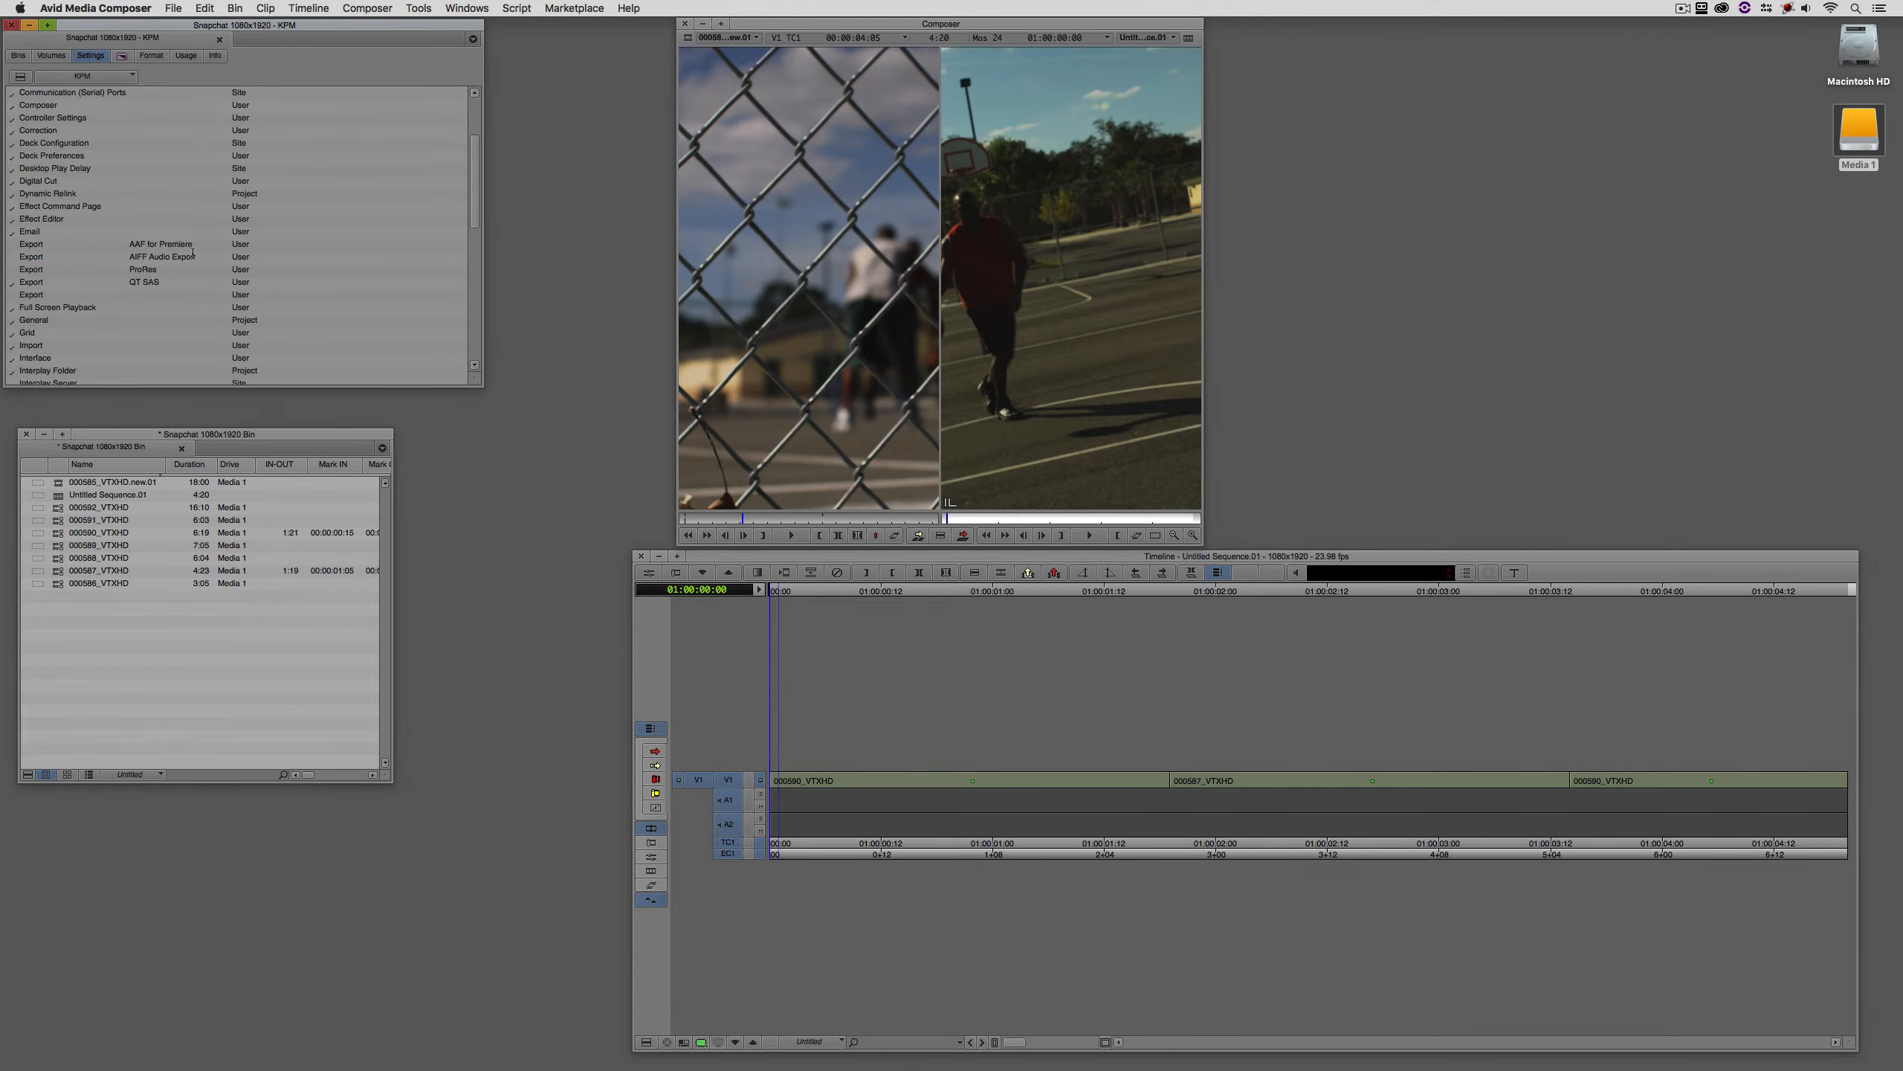
Review Mixdown & Transcode settings, keeping the video resolution at DNxHR SQ MXF.
{"action": "scroll", "scroll_direction": "down", "scroll_amount": 3}
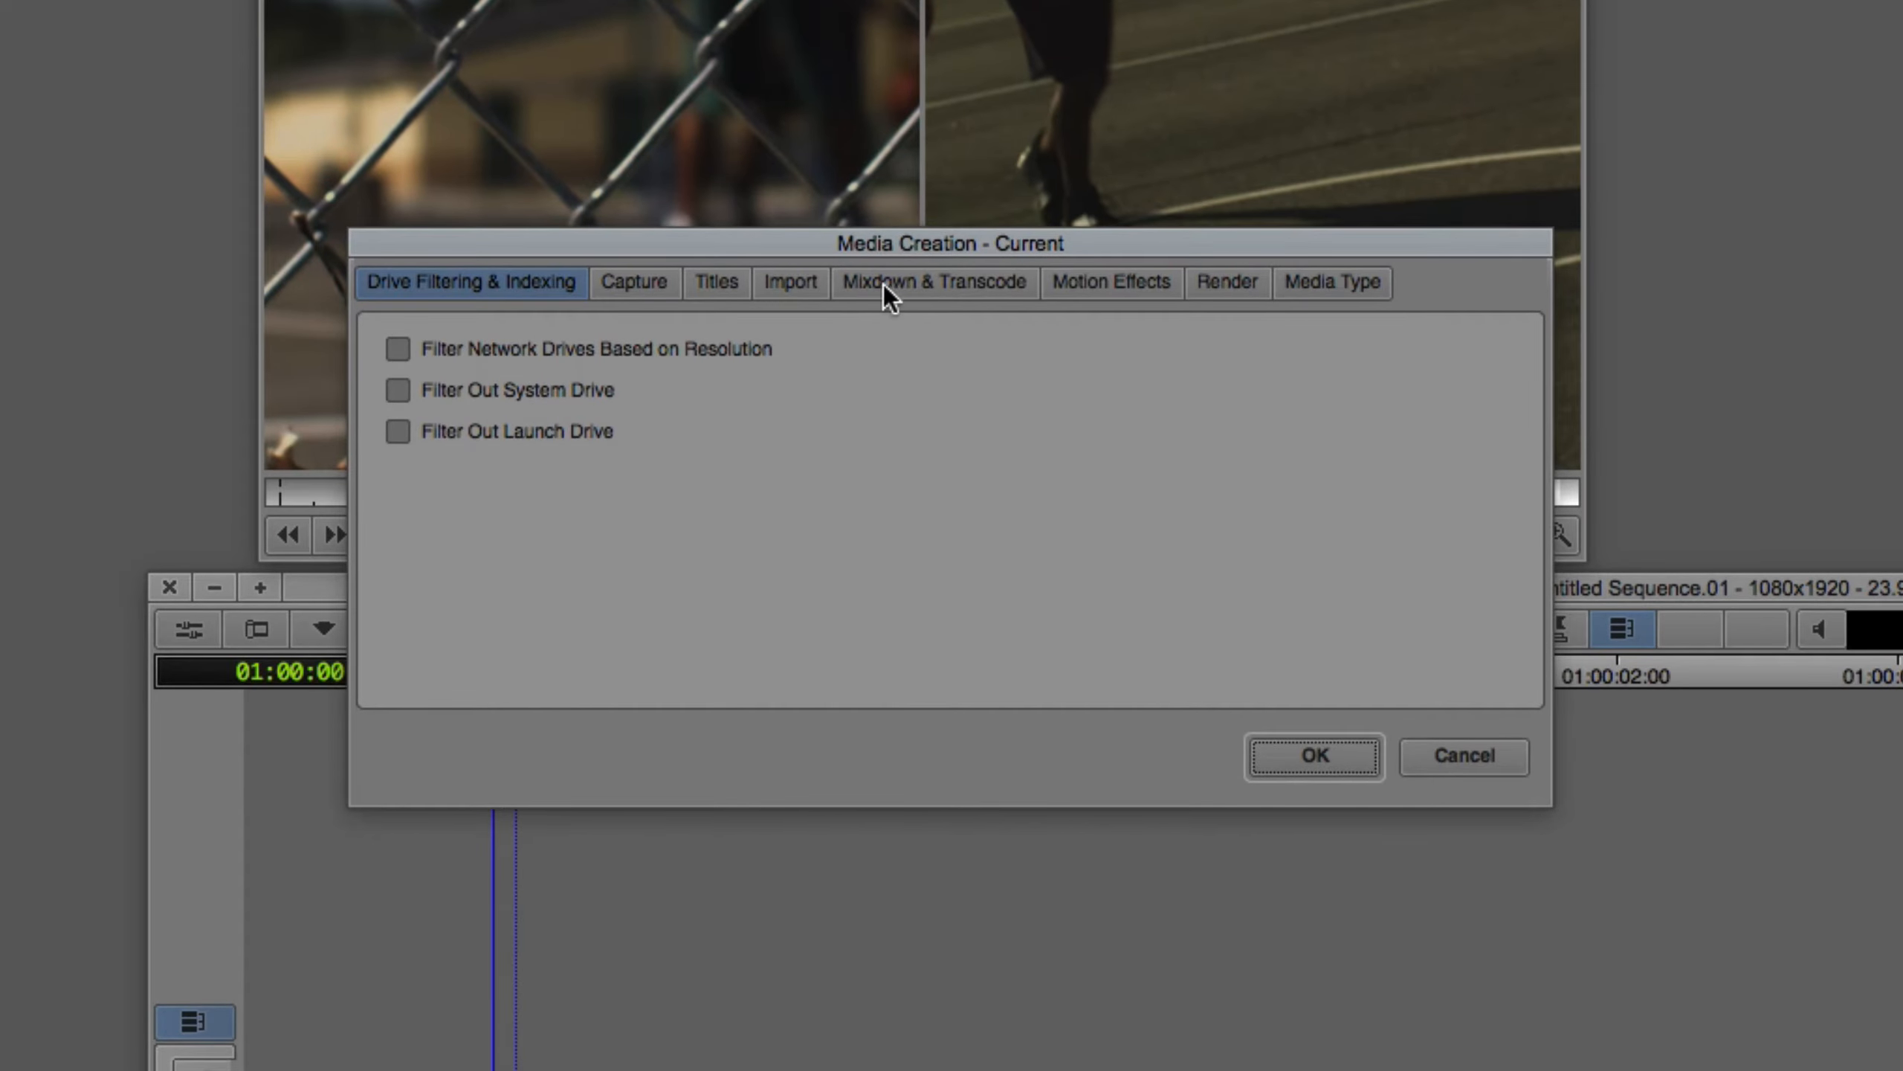
{"action": "left_click", "coordinate": [934, 281]}
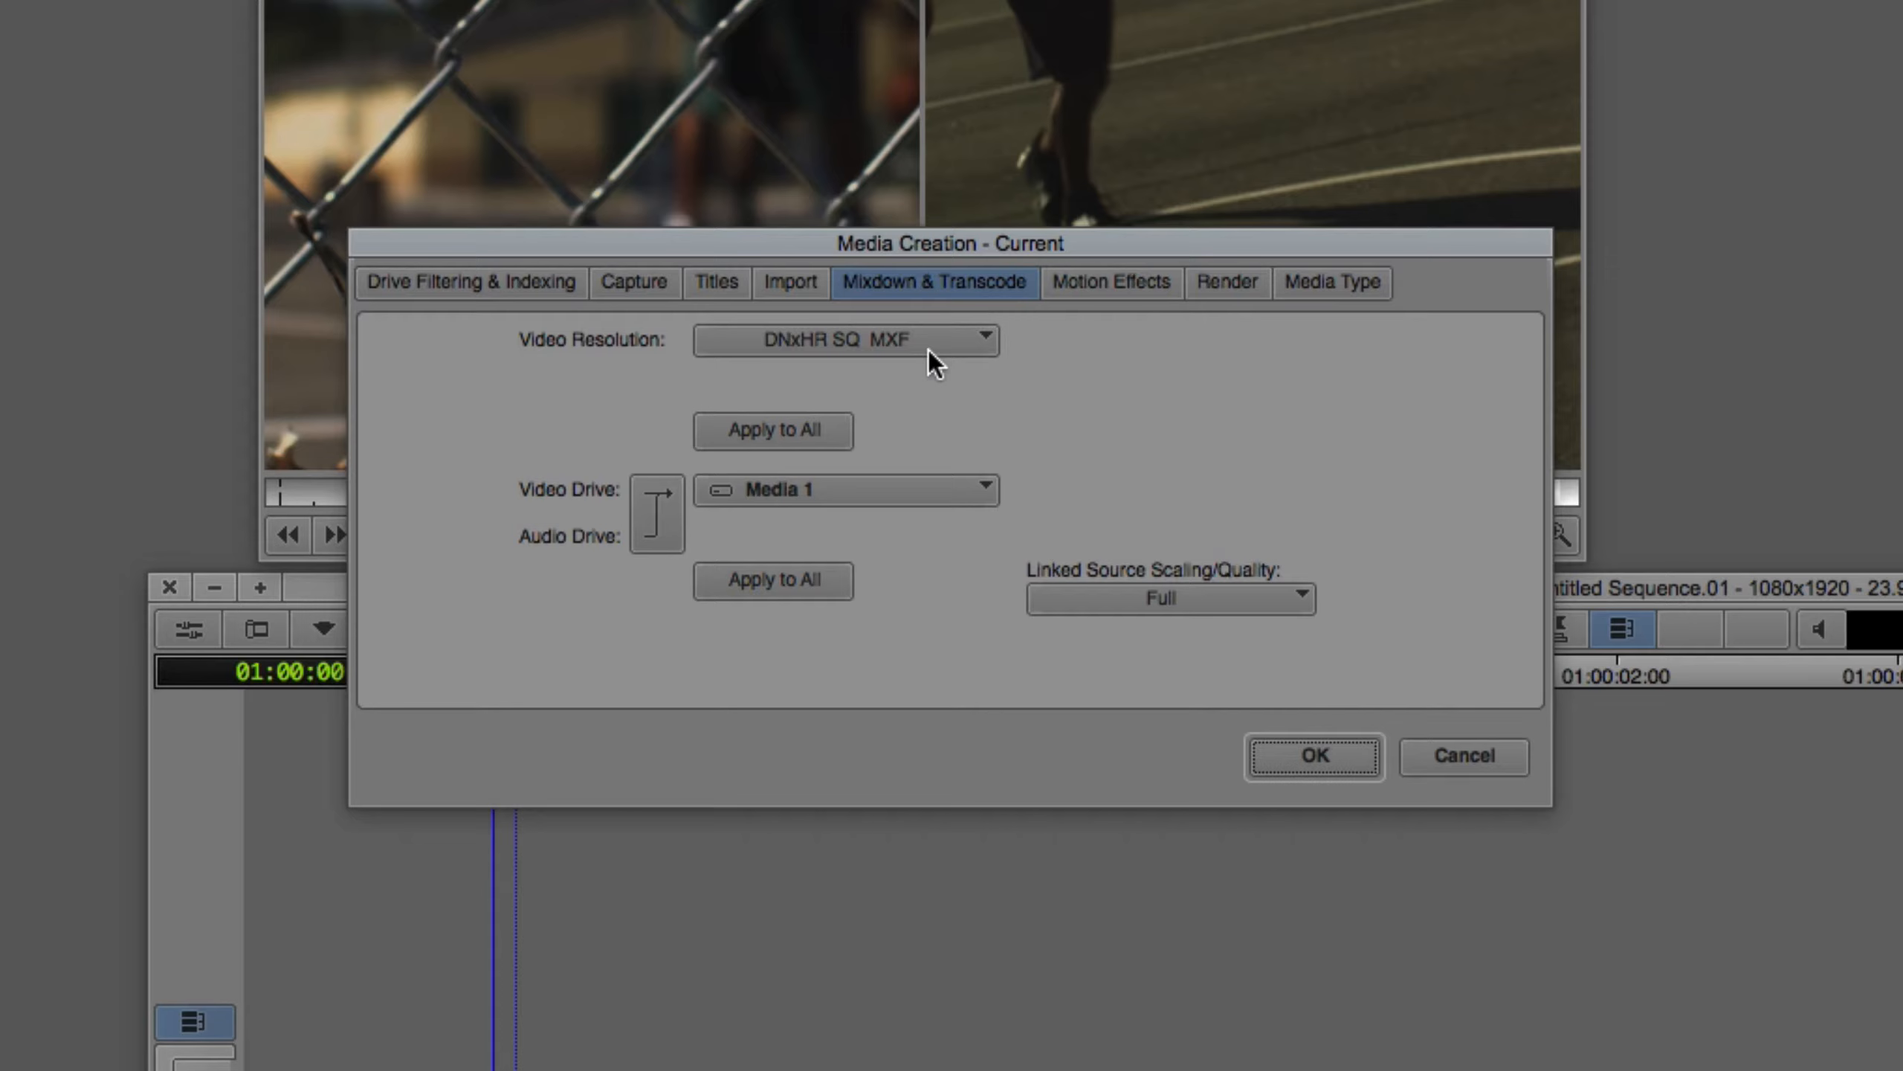
{"action": "mouse_move", "coordinate": [478, 354]}
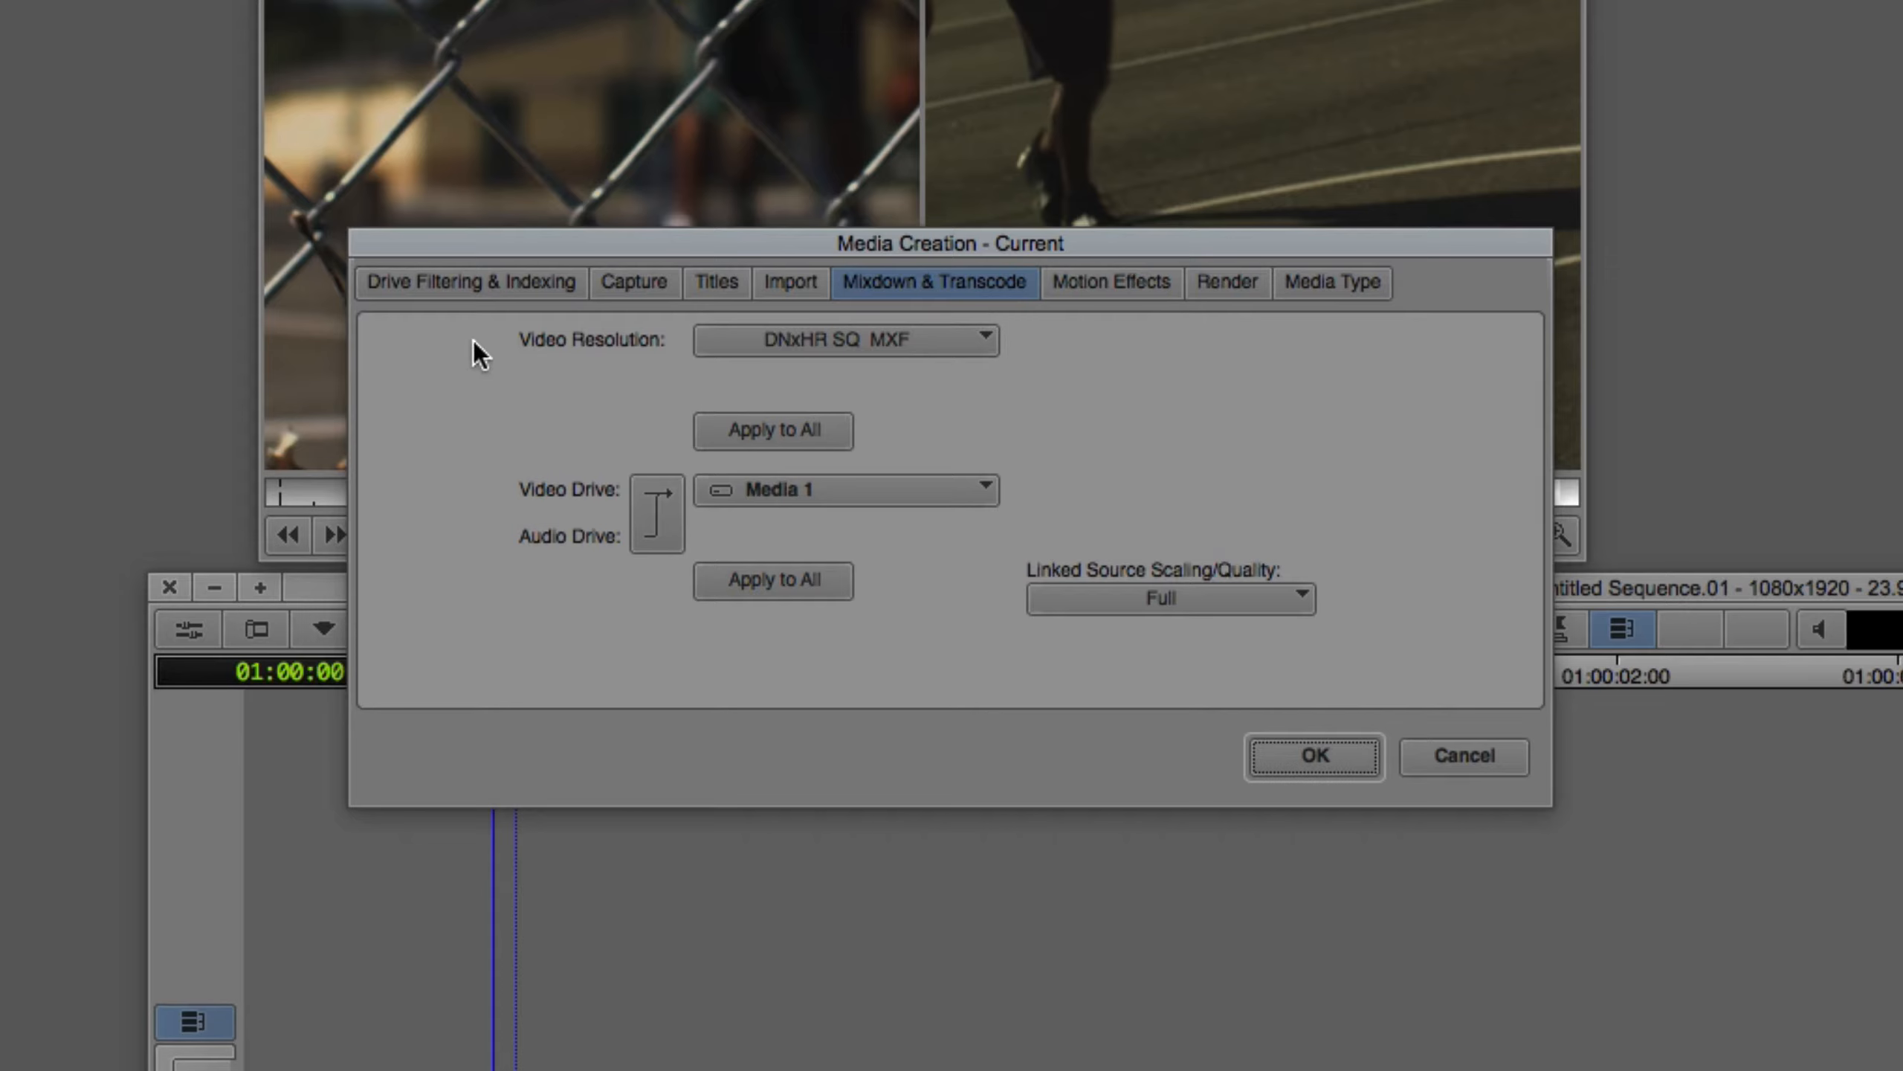
{"action": "mouse_move", "coordinate": [848, 359]}
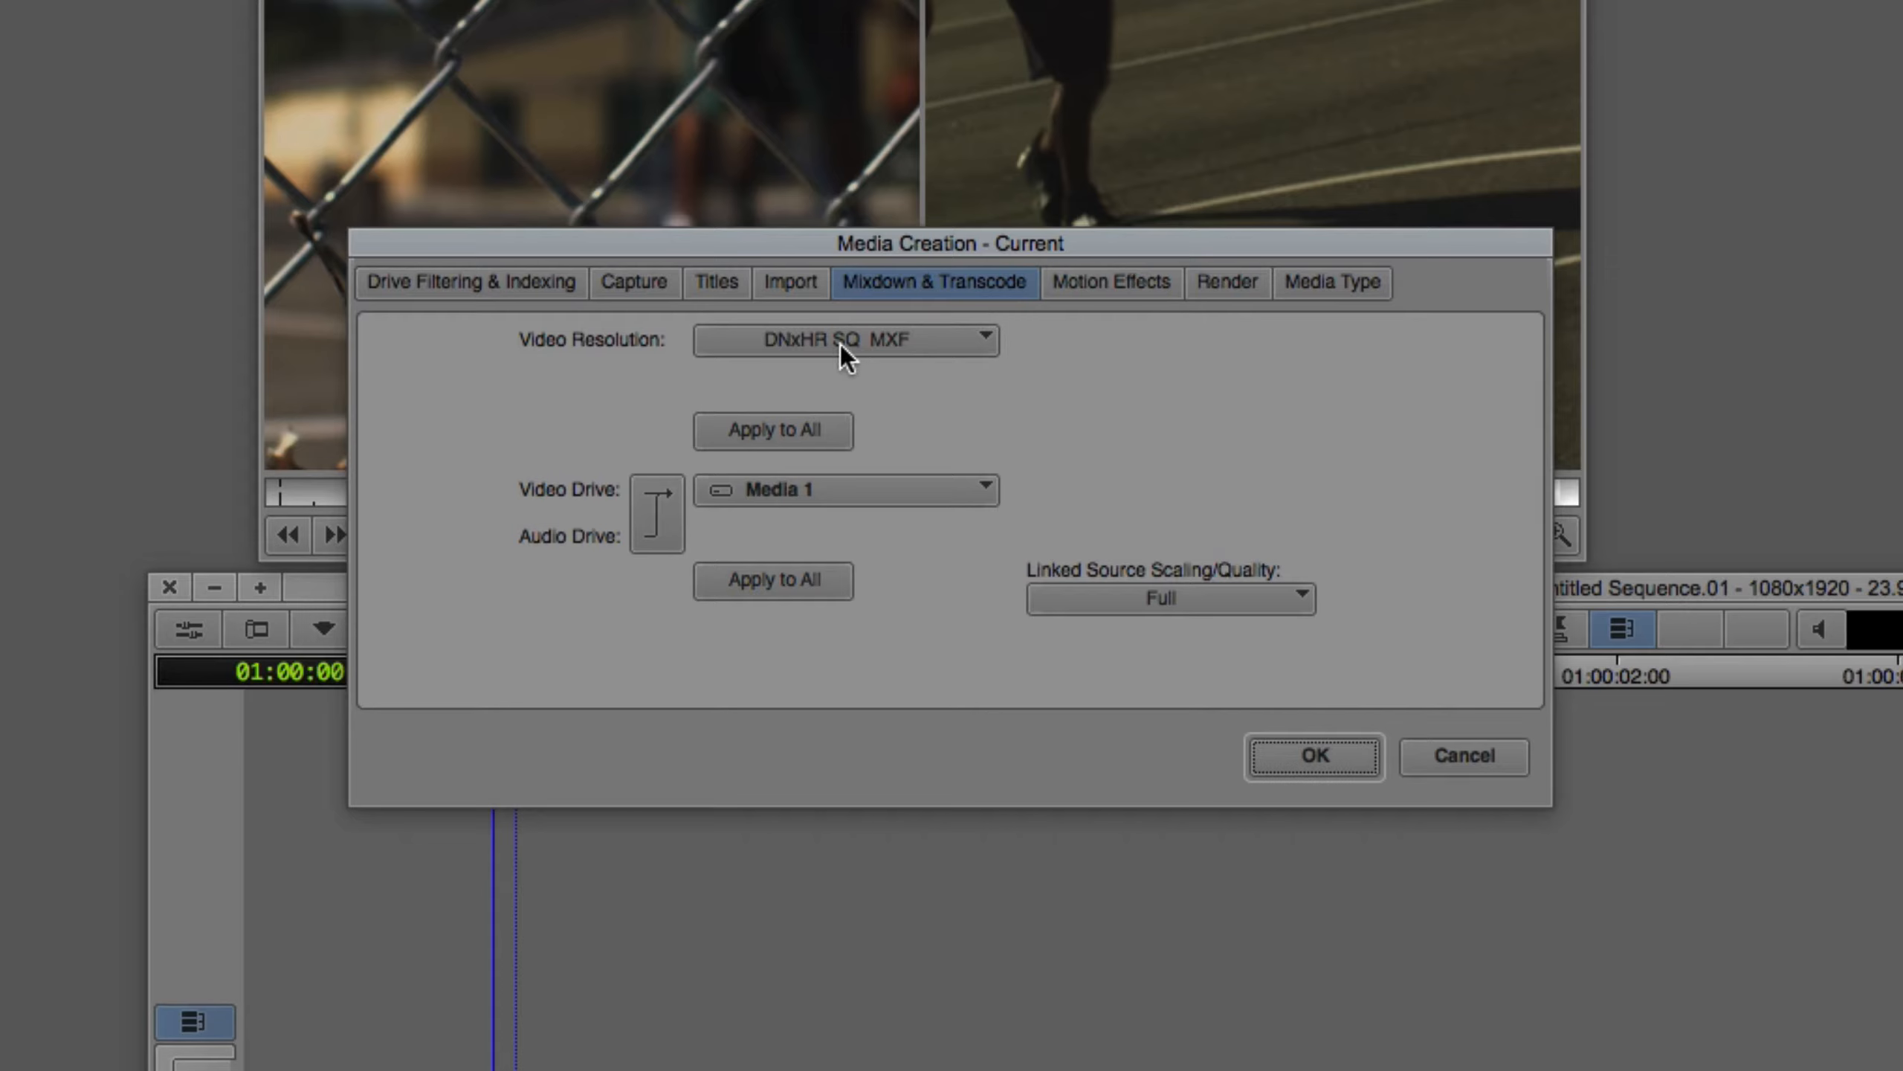
{"action": "left_click", "coordinate": [846, 340]}
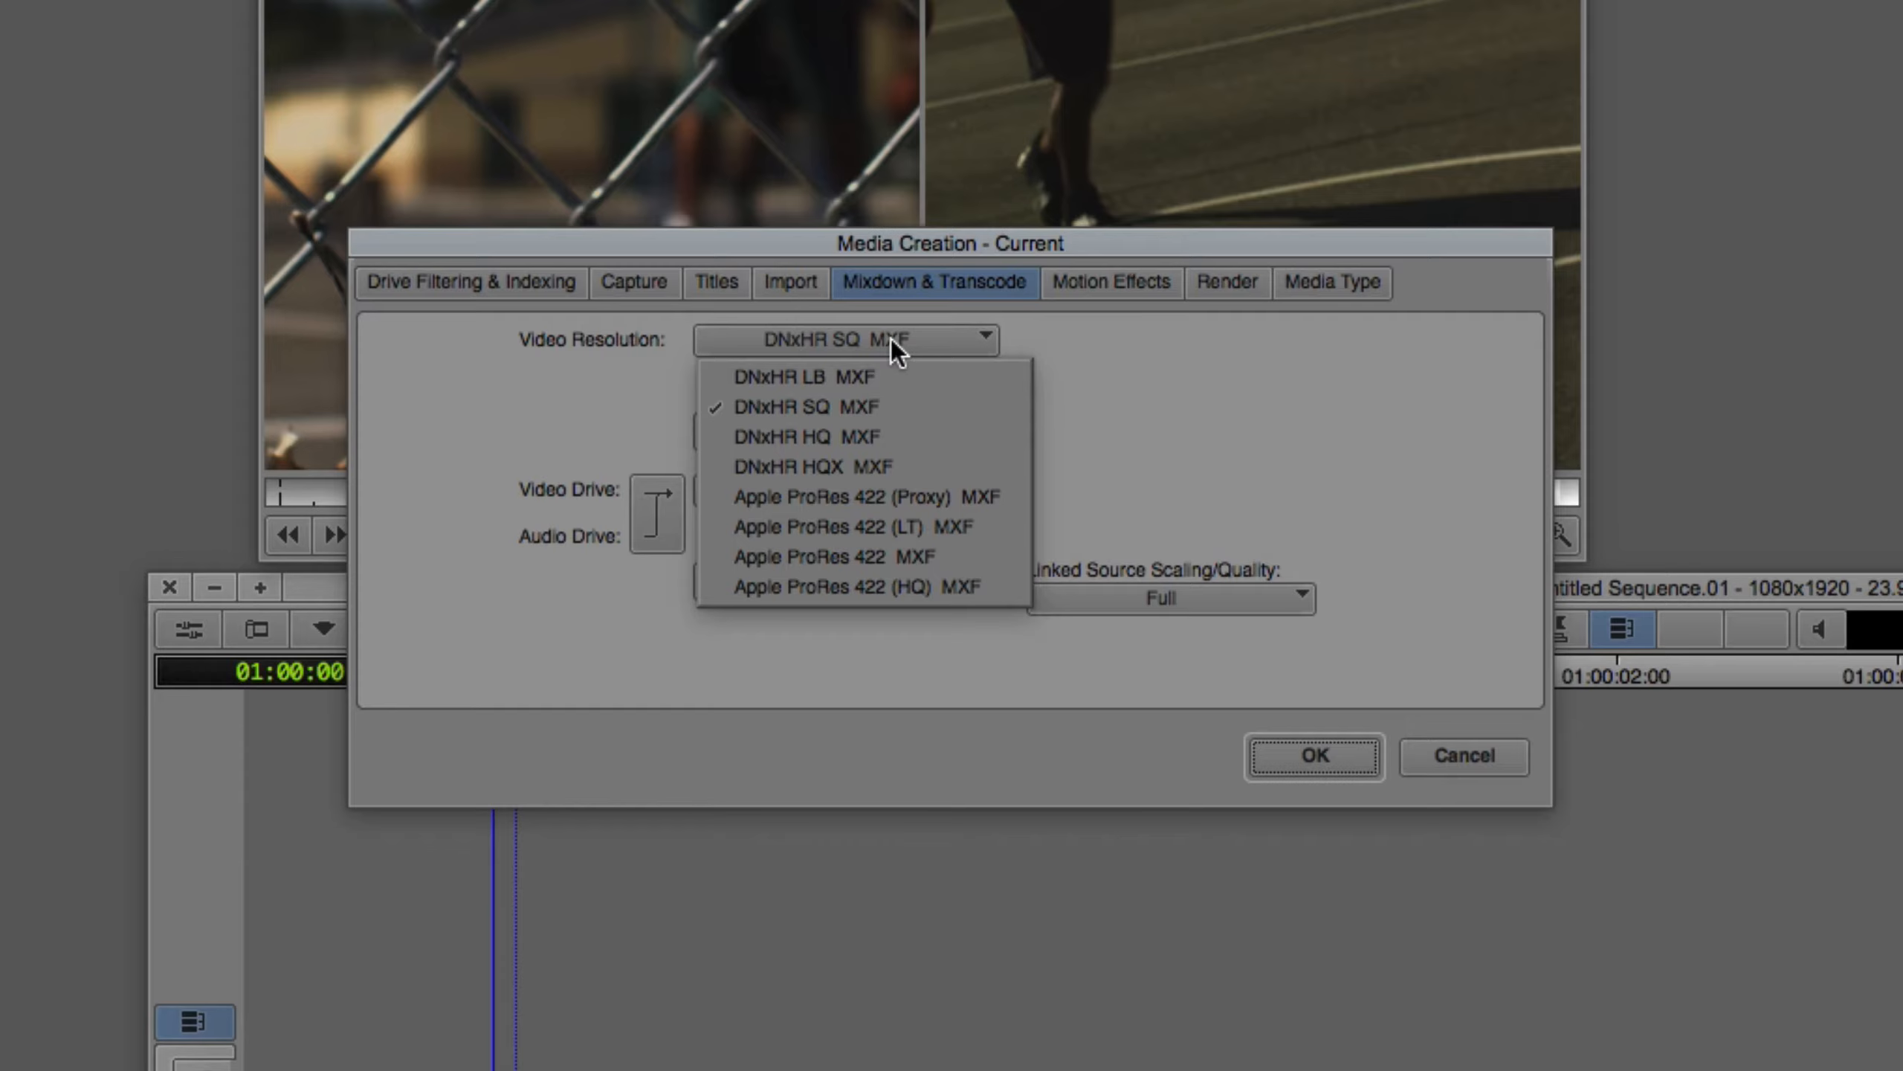
{"action": "mouse_move", "coordinate": [781, 361]}
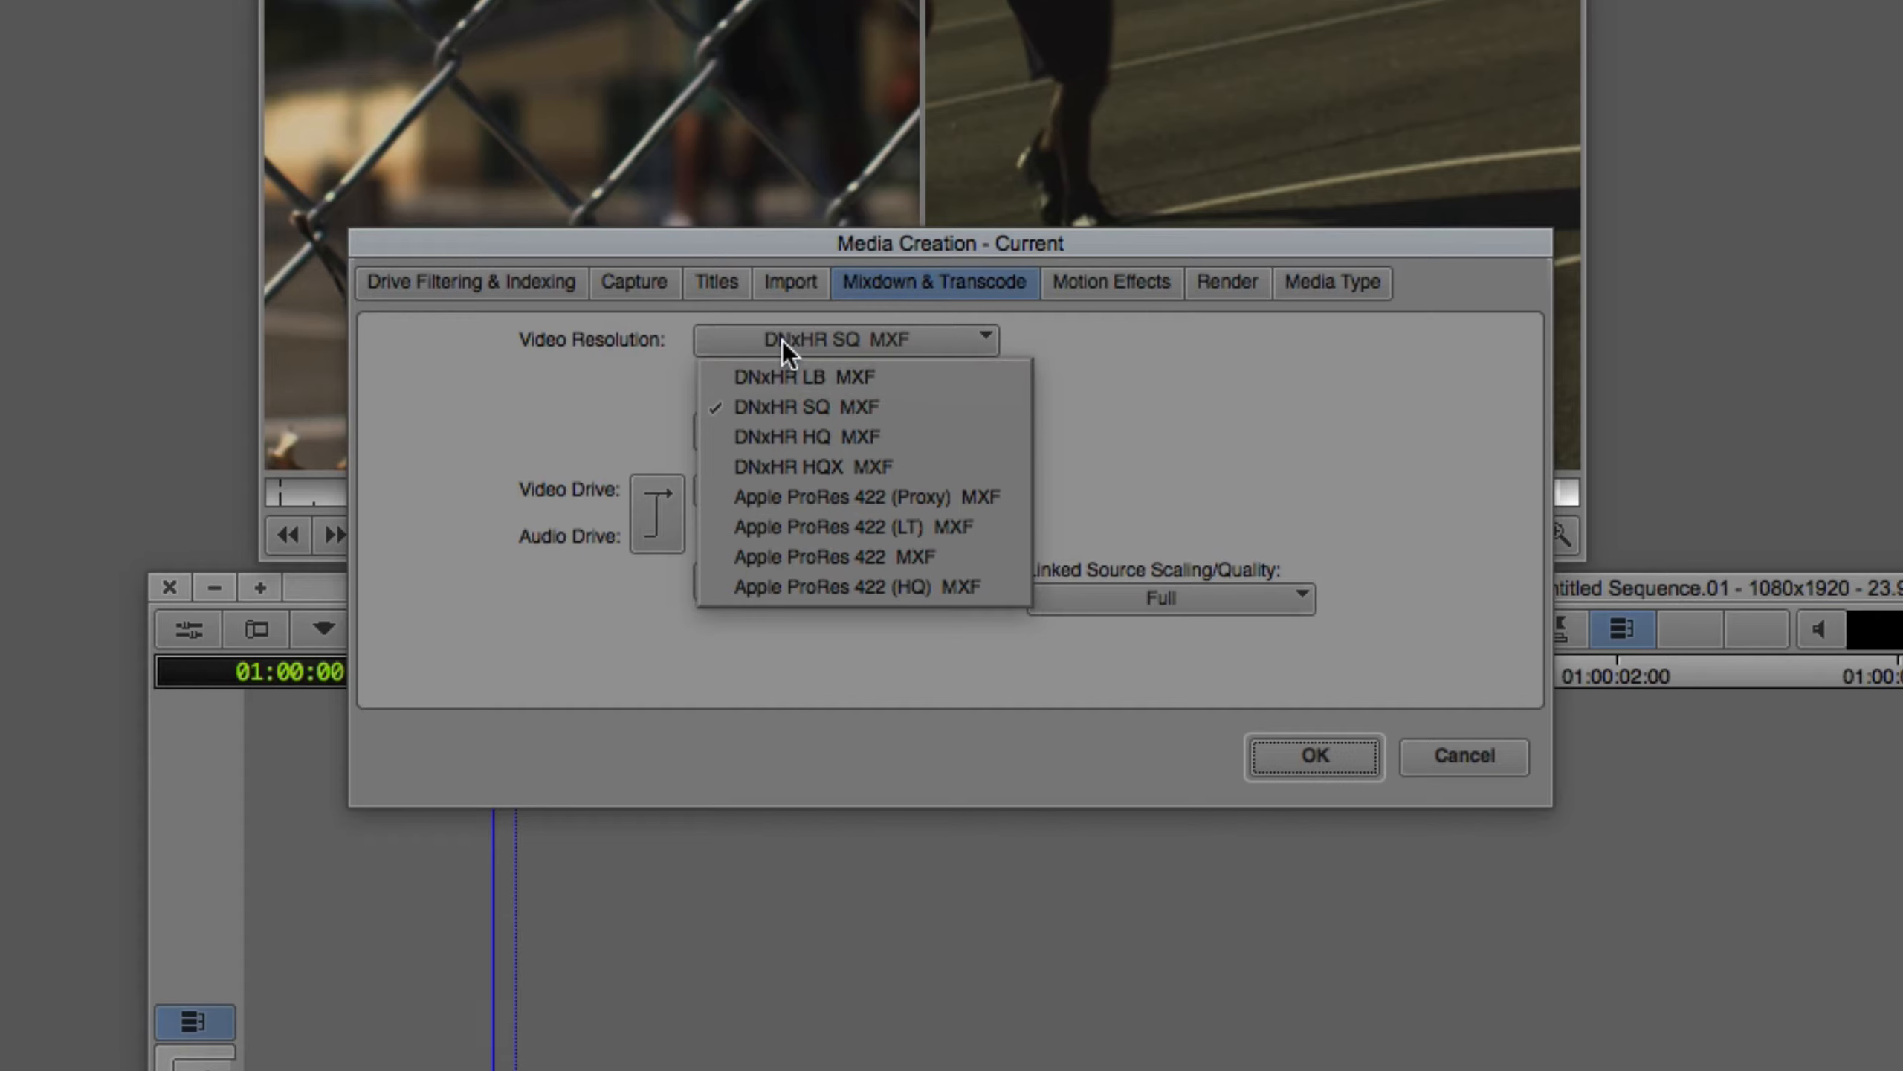
{"action": "mouse_move", "coordinate": [805, 405]}
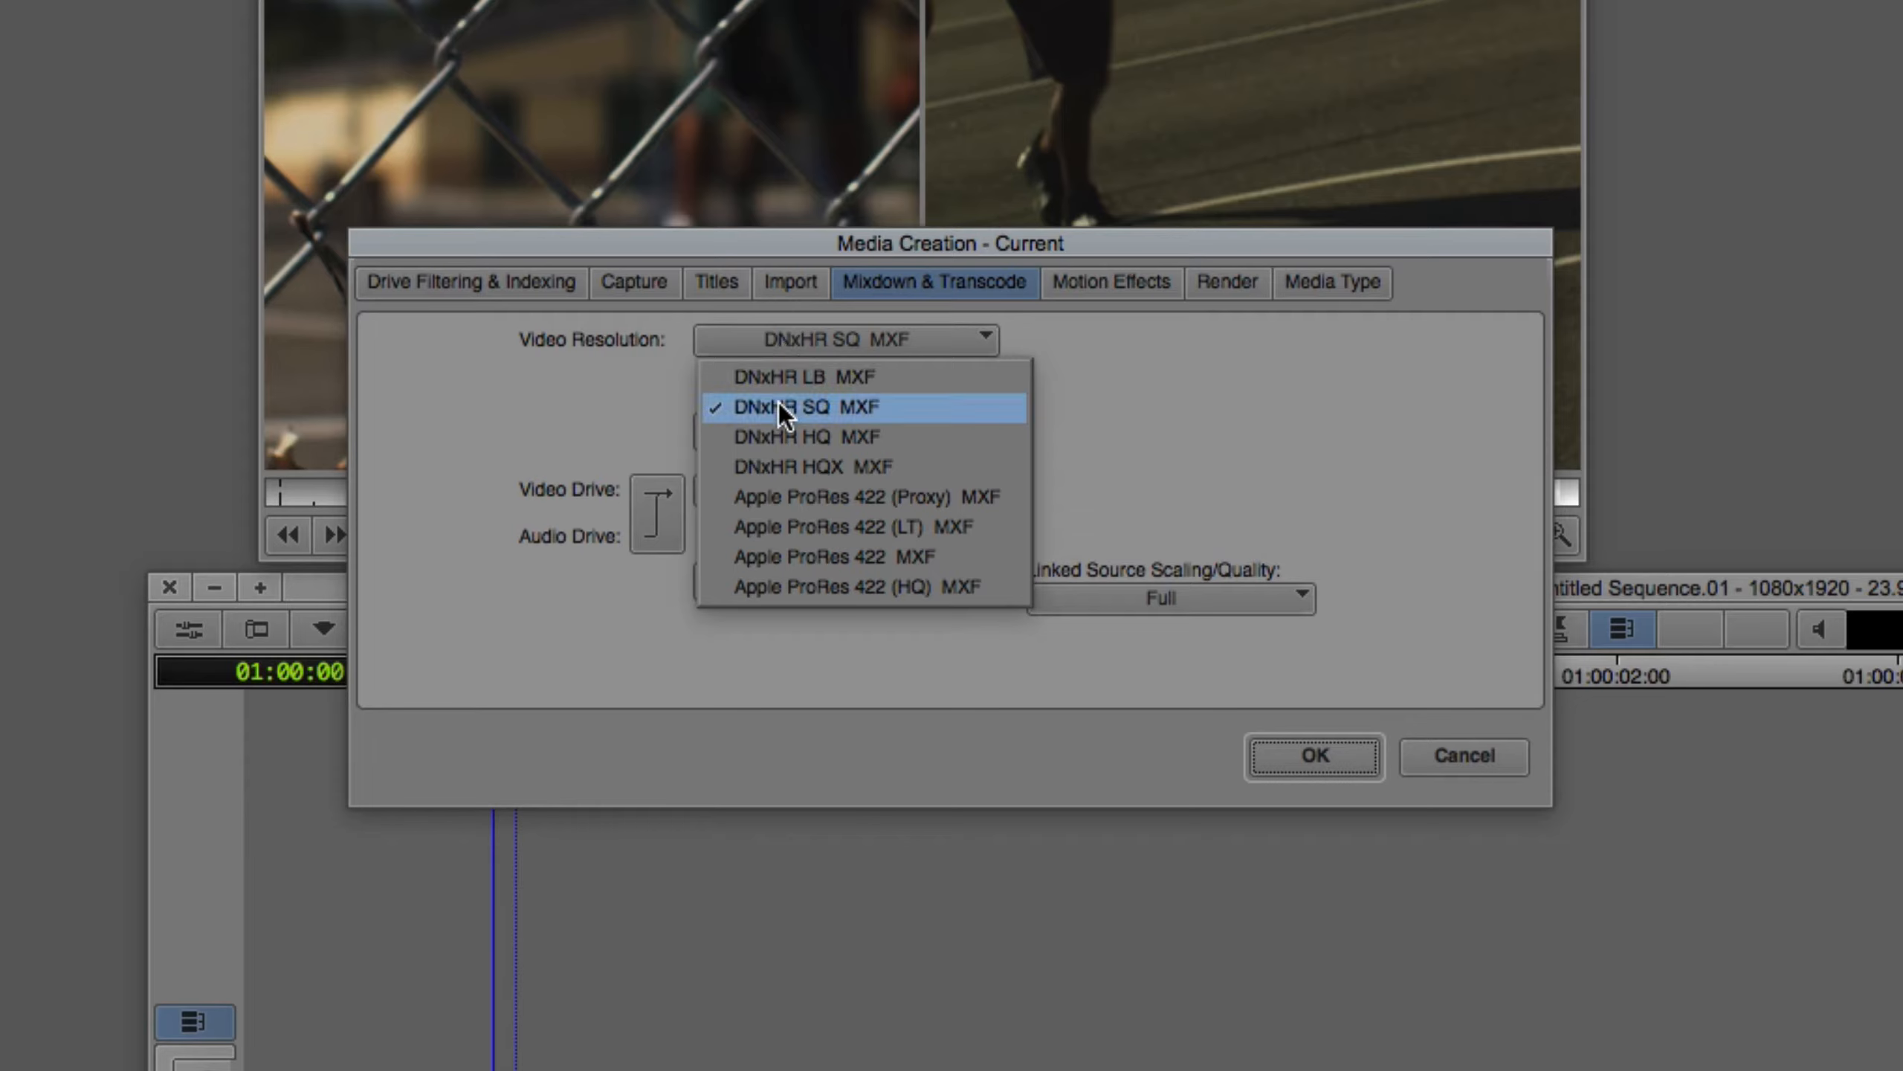
{"action": "left_click", "coordinate": [803, 406]}
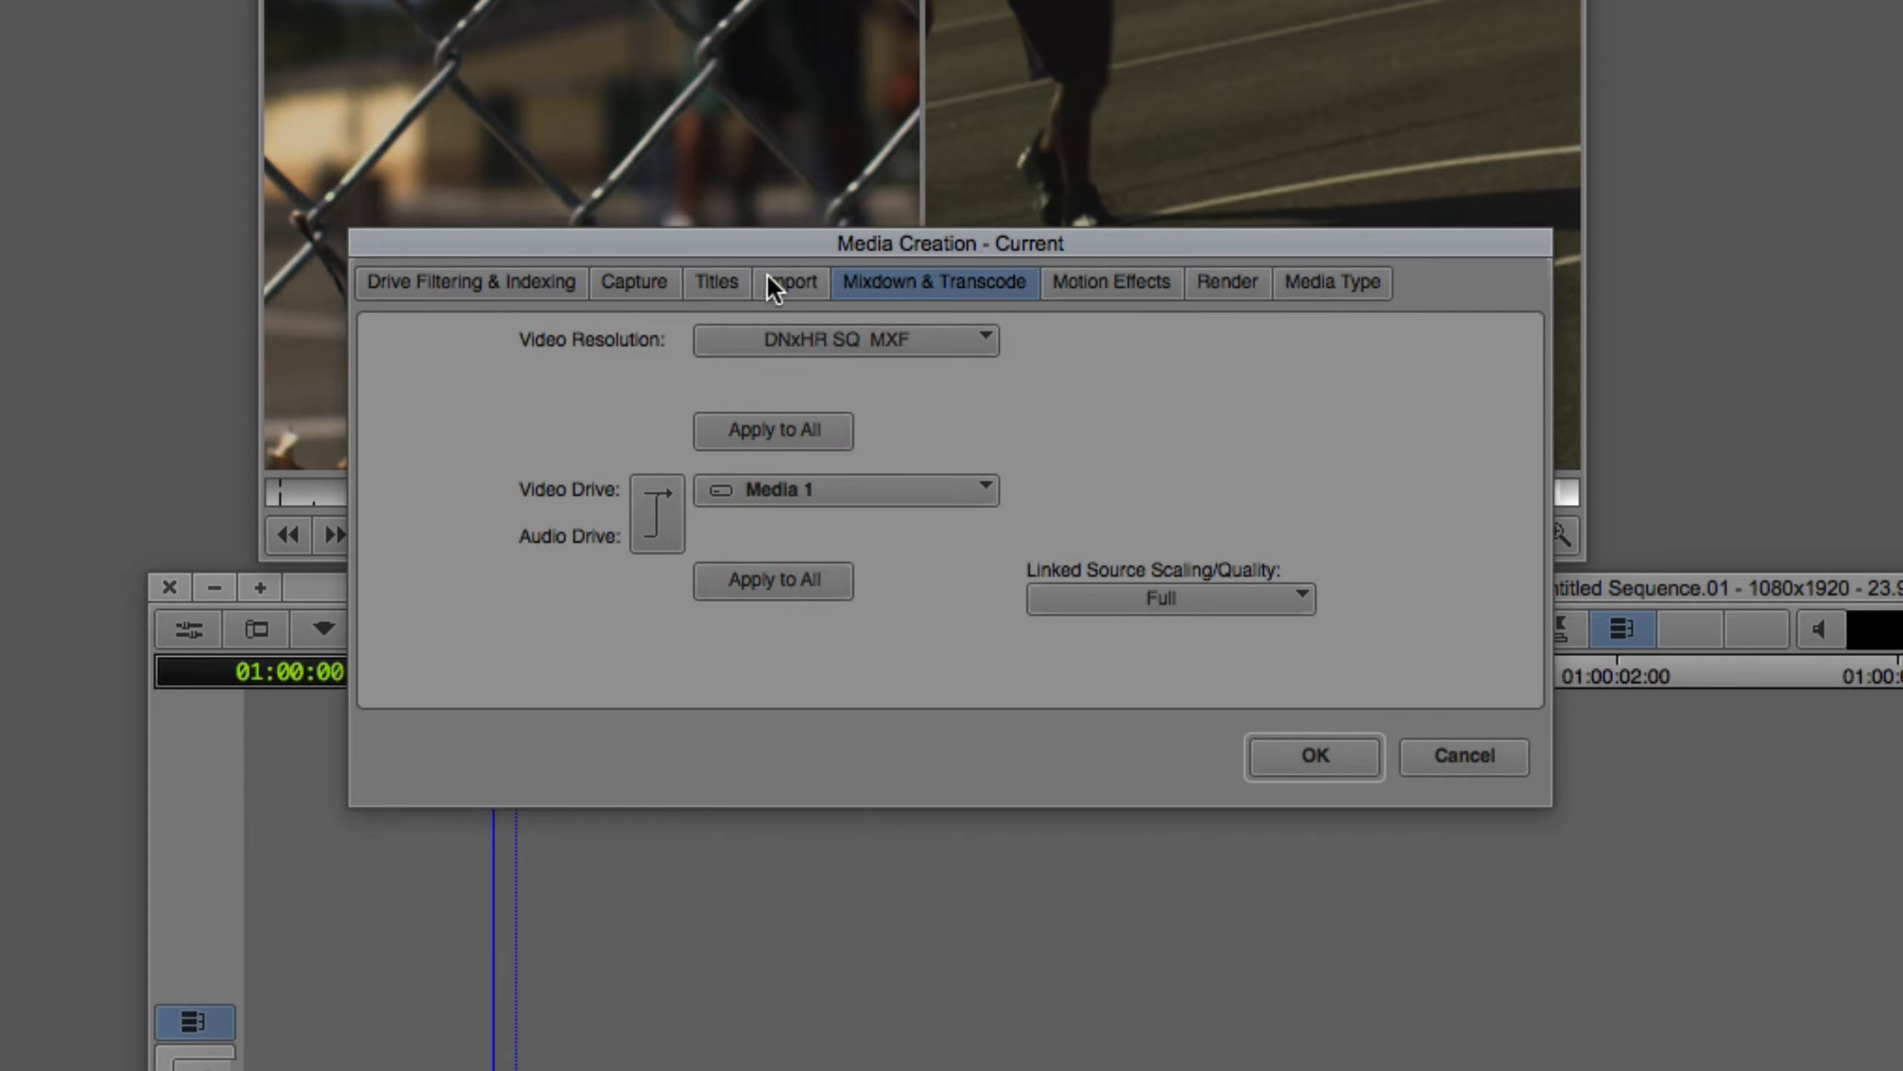
Check the Titles, Capture and Render categories, then accept the Media Creation settings.
{"action": "left_click", "coordinate": [715, 281]}
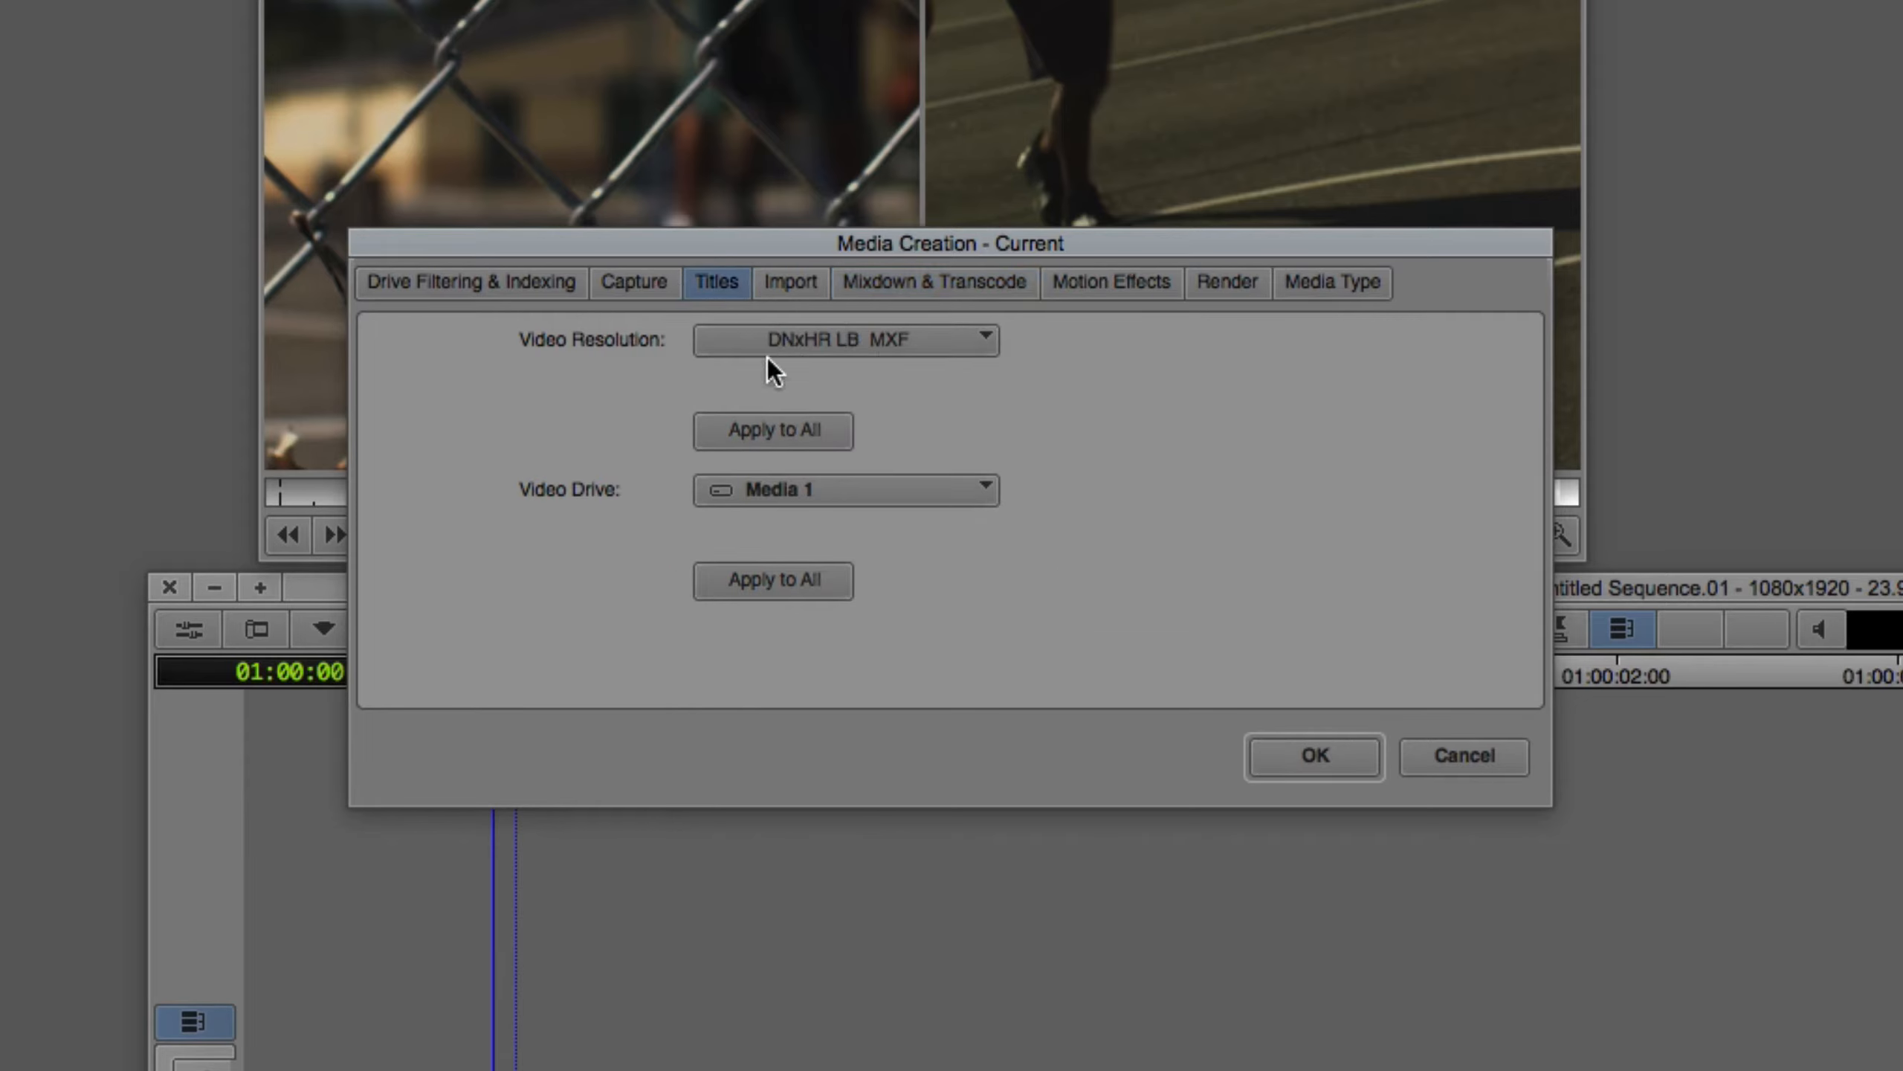
{"action": "left_click", "coordinate": [934, 281]}
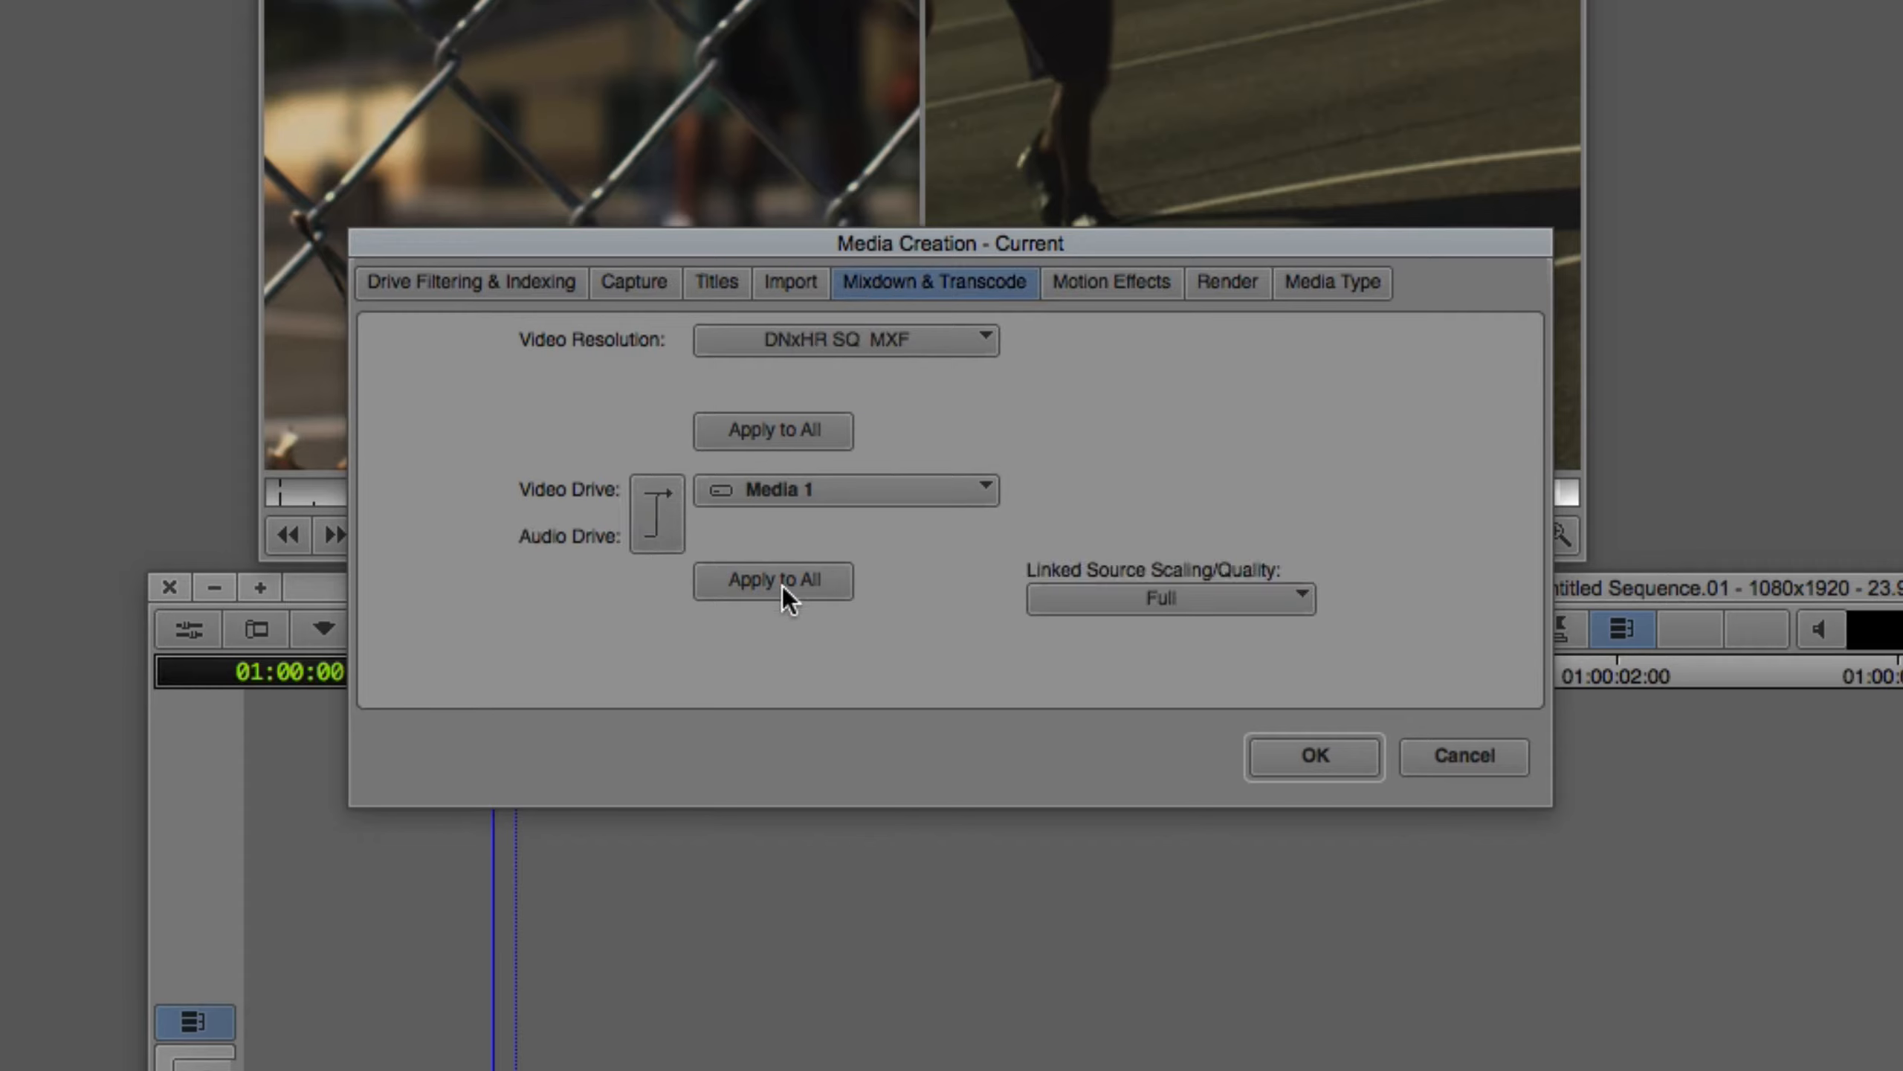
{"action": "left_click", "coordinate": [632, 281]}
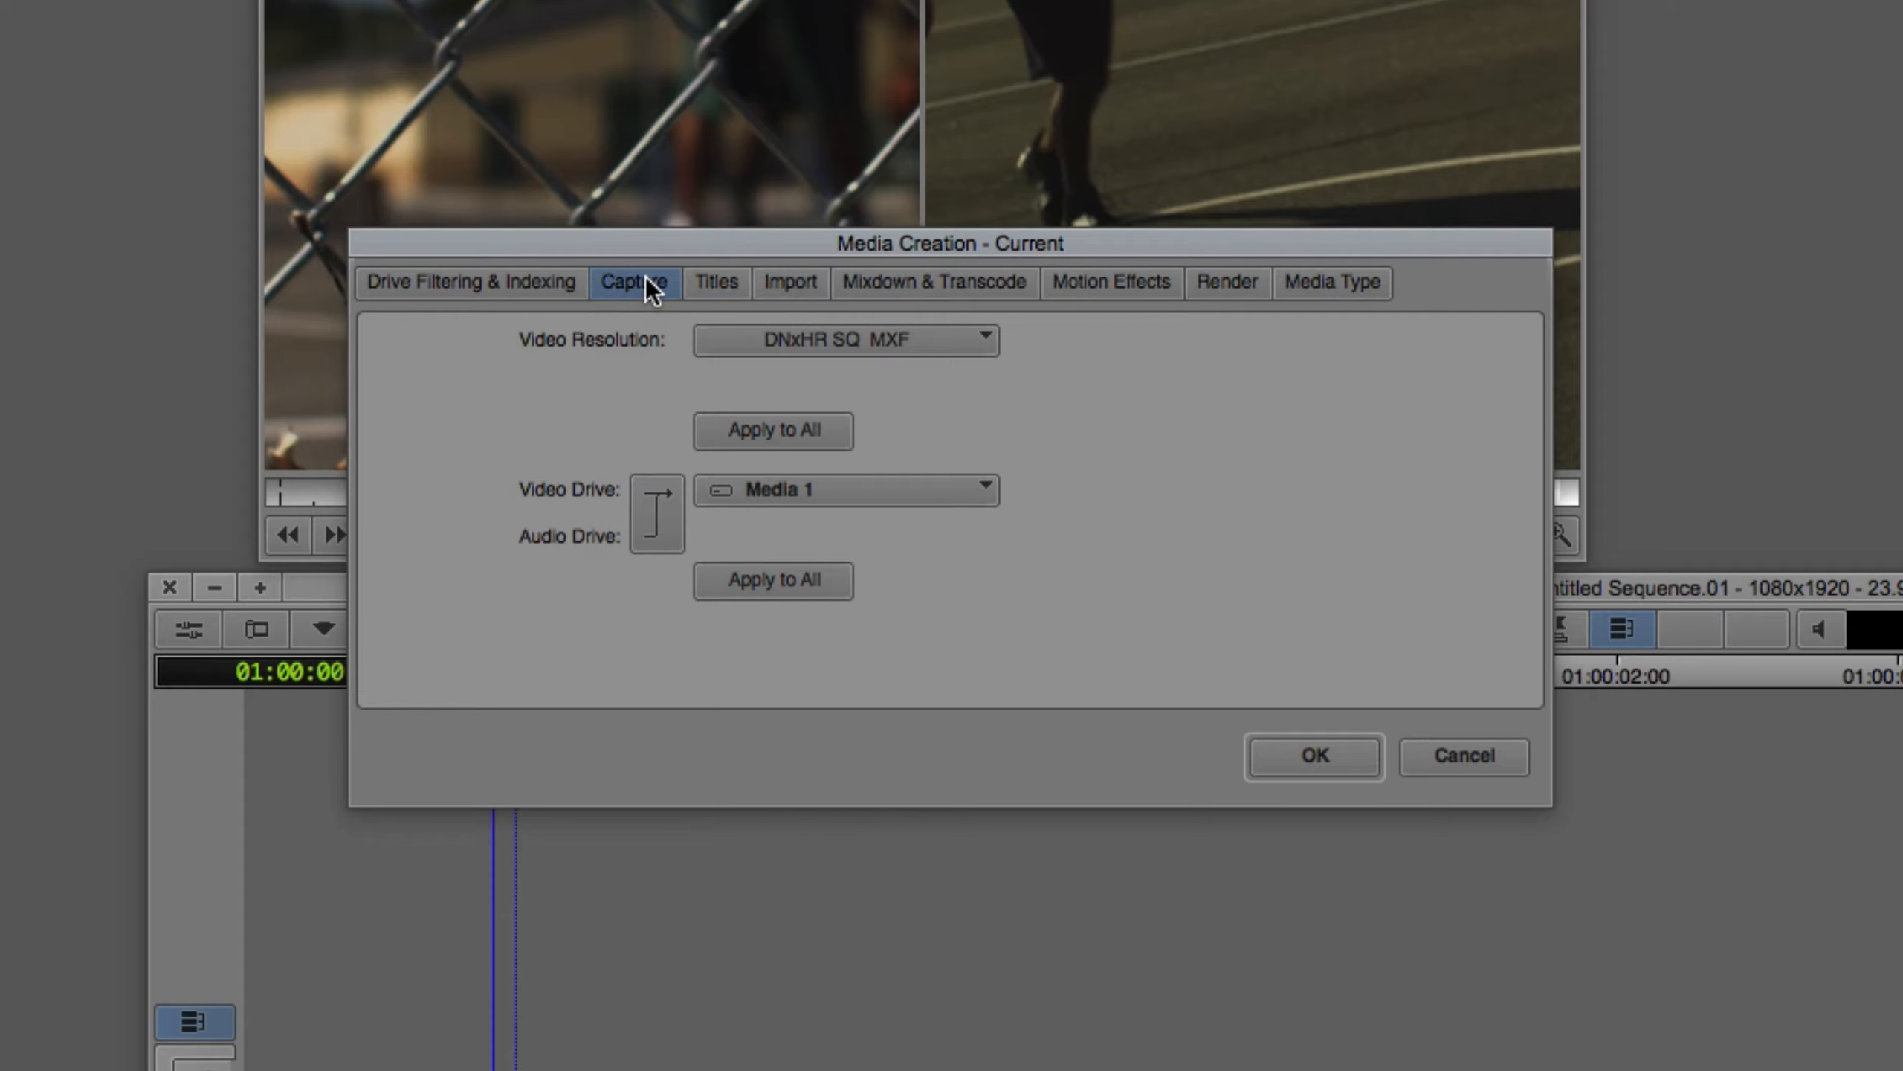
{"action": "left_click", "coordinate": [1225, 281]}
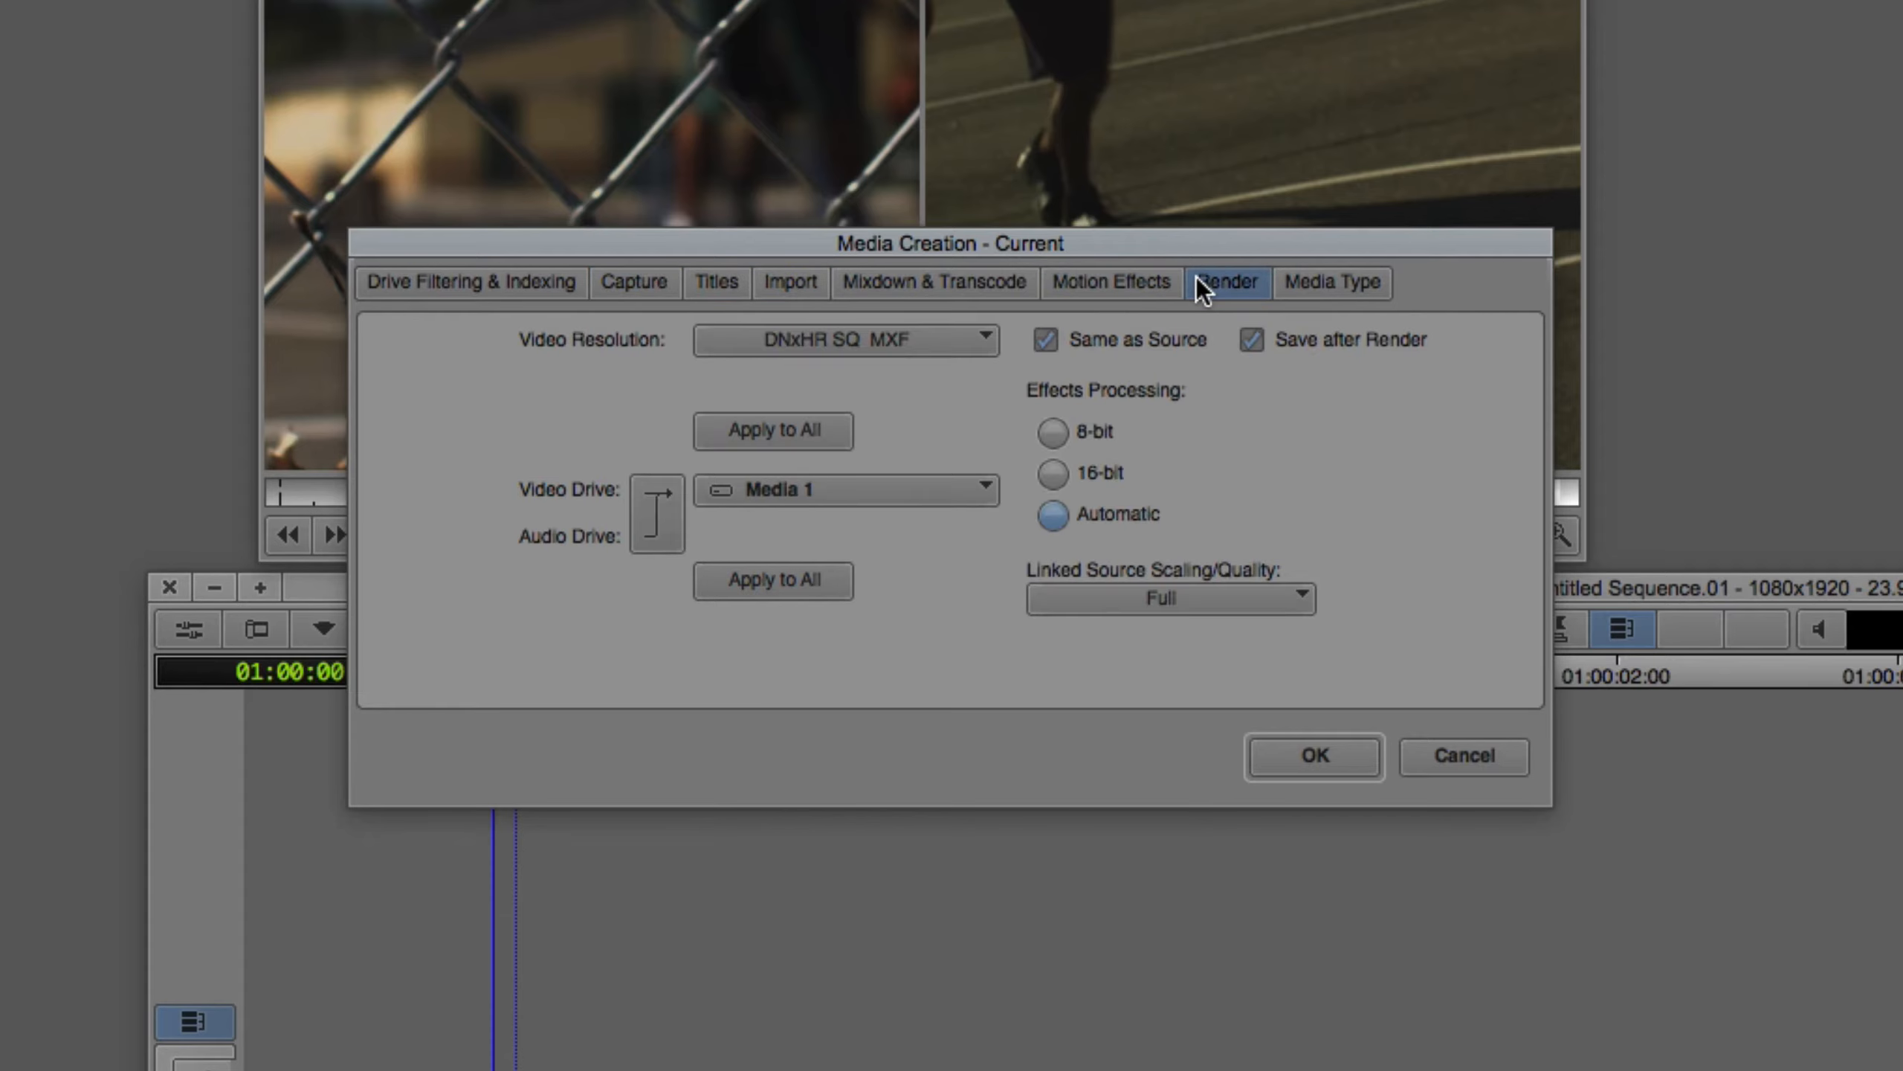
{"action": "left_click", "coordinate": [632, 281]}
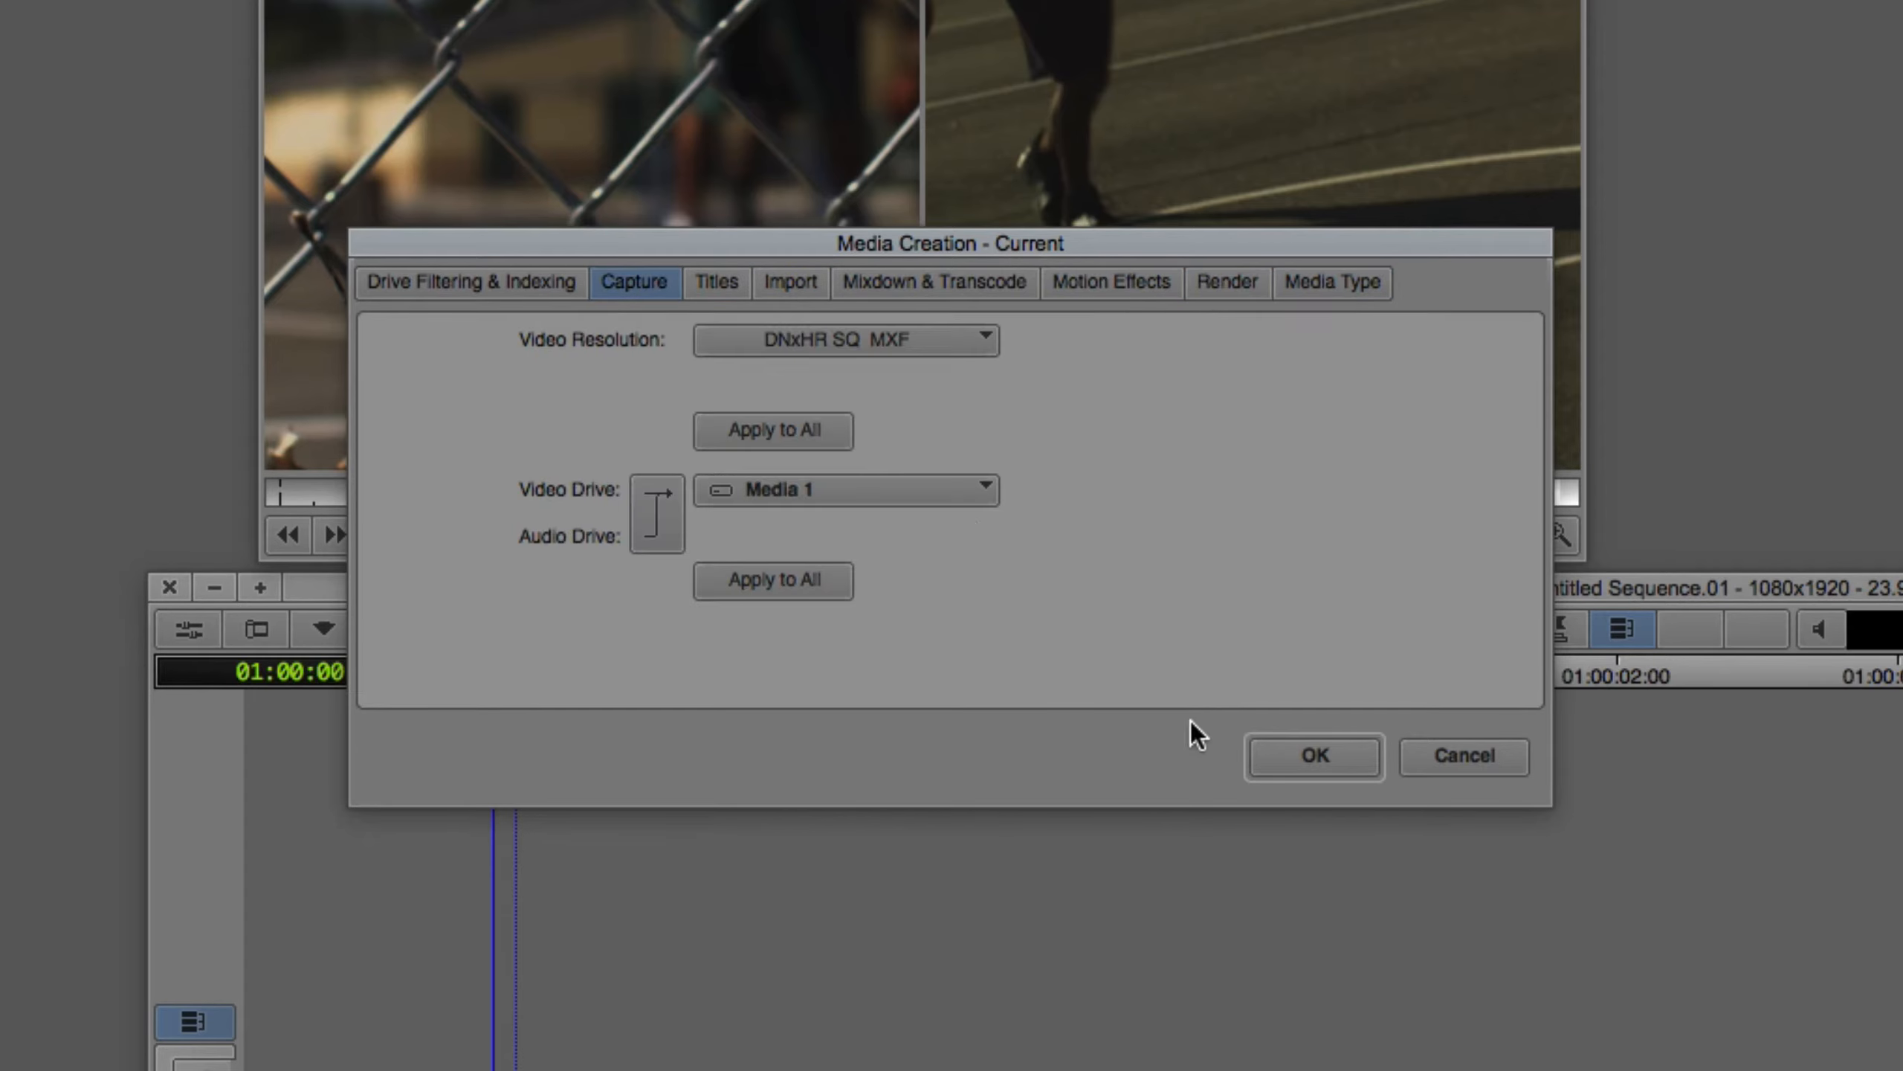
{"action": "left_click", "coordinate": [1311, 756]}
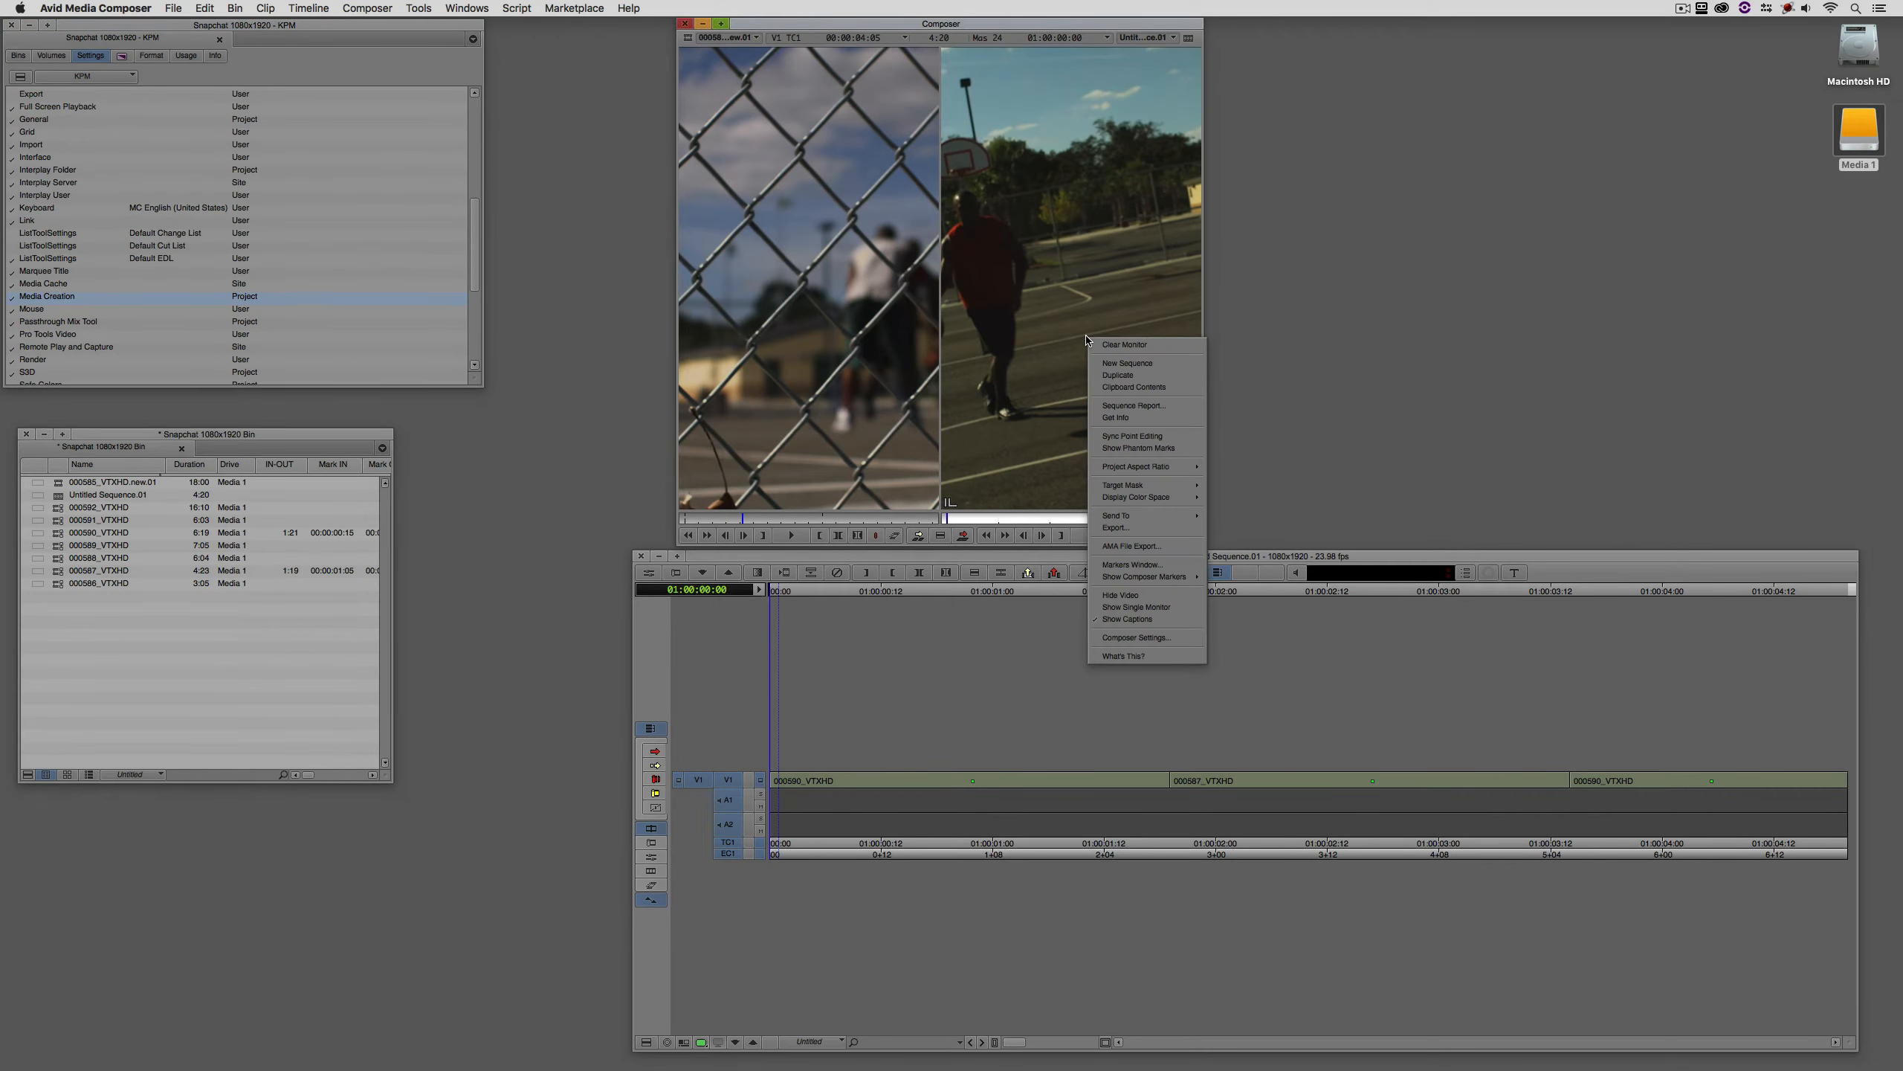
Begin a sequence export and review the export format options.
{"action": "left_click", "coordinate": [1116, 527]}
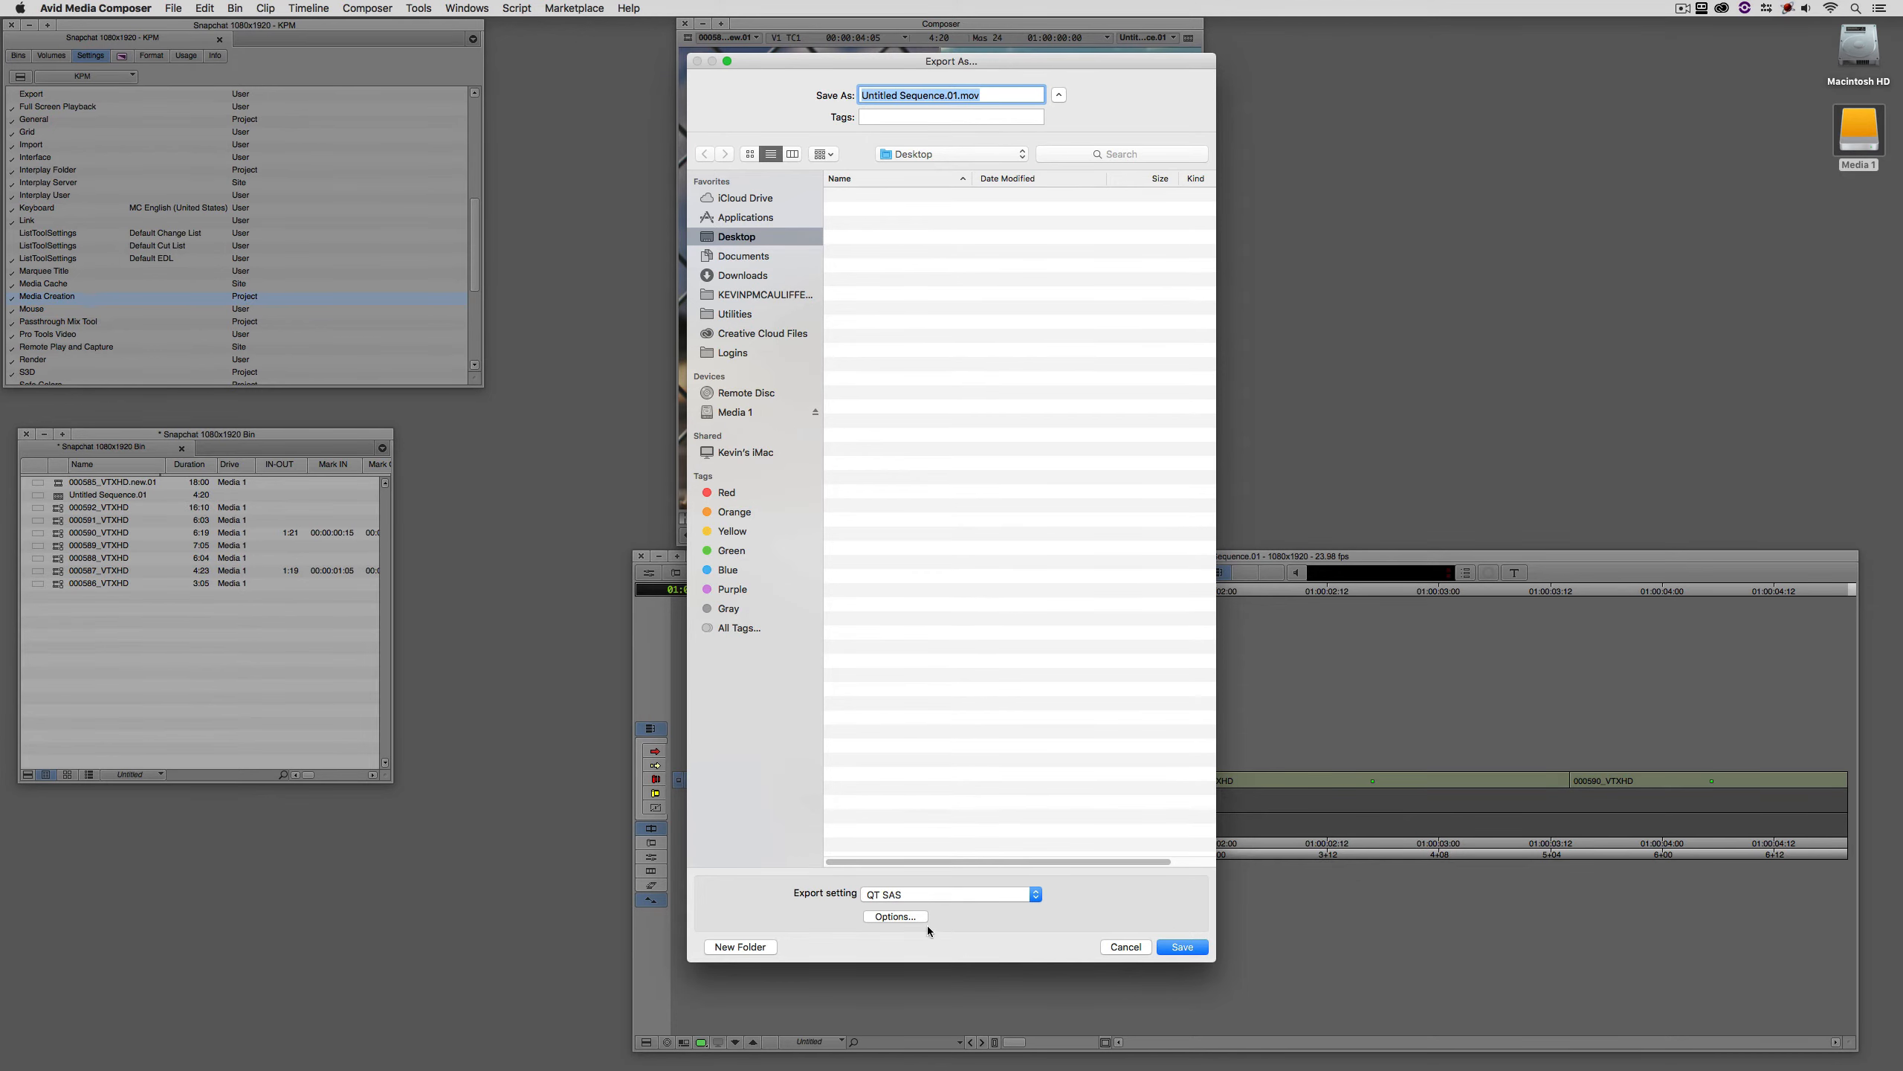
{"action": "left_click", "coordinate": [896, 916]}
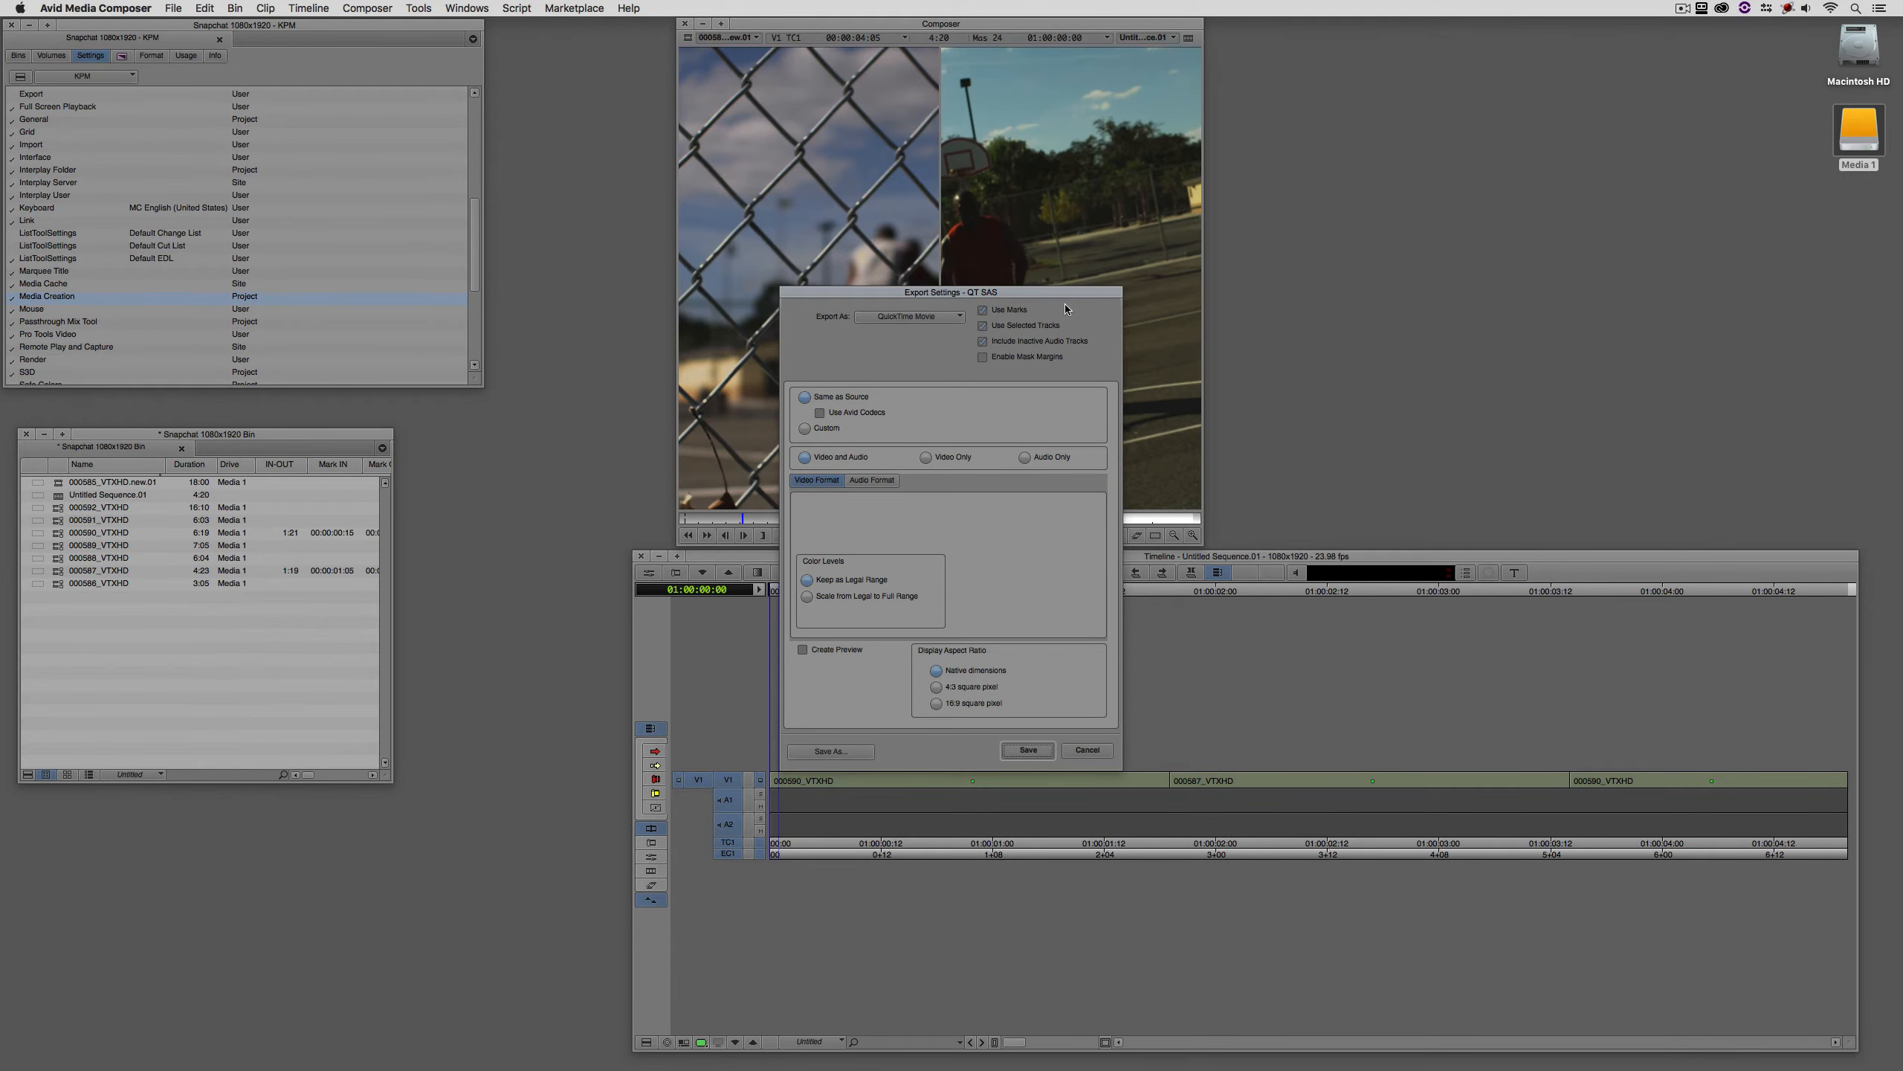
{"action": "left_click", "coordinate": [1086, 749]}
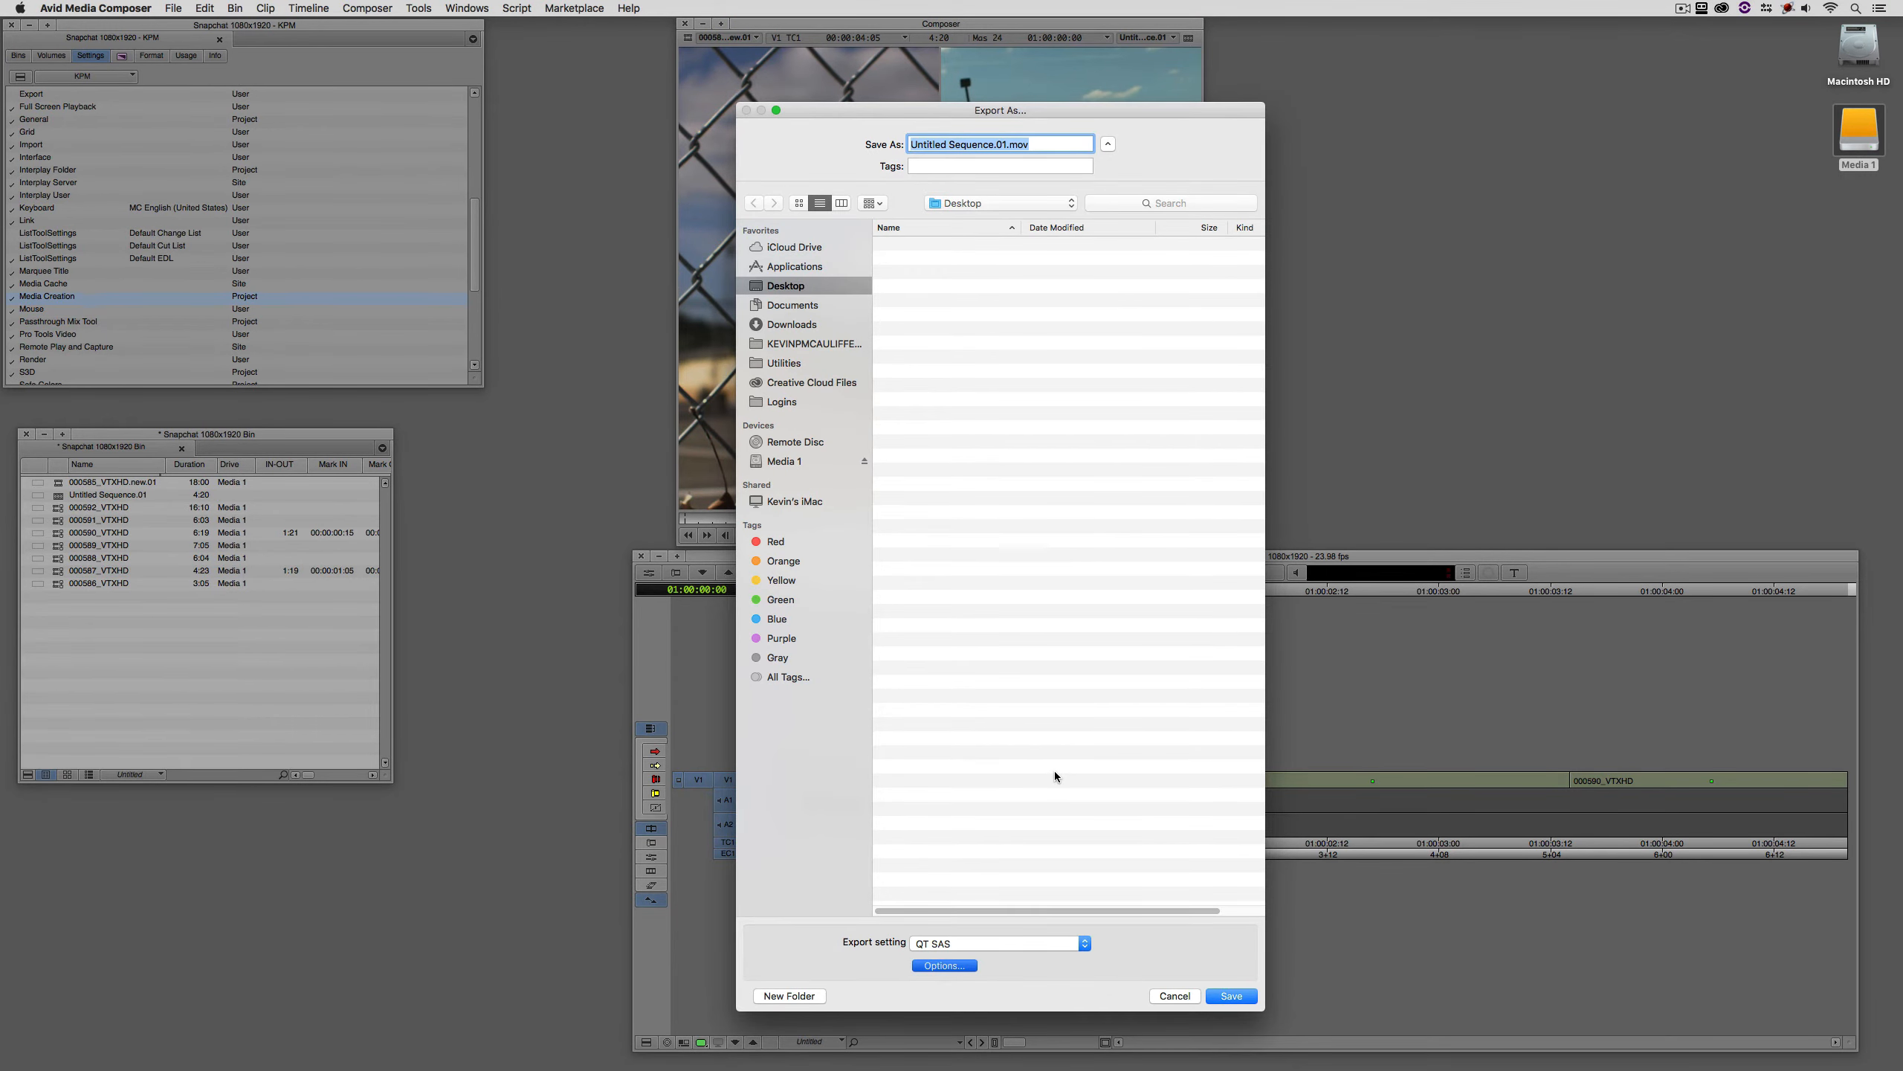
Name the export SnapChat and save it to the desktop, reaching the DNxHR SQ warning.
{"action": "left_click", "coordinate": [1047, 143]}
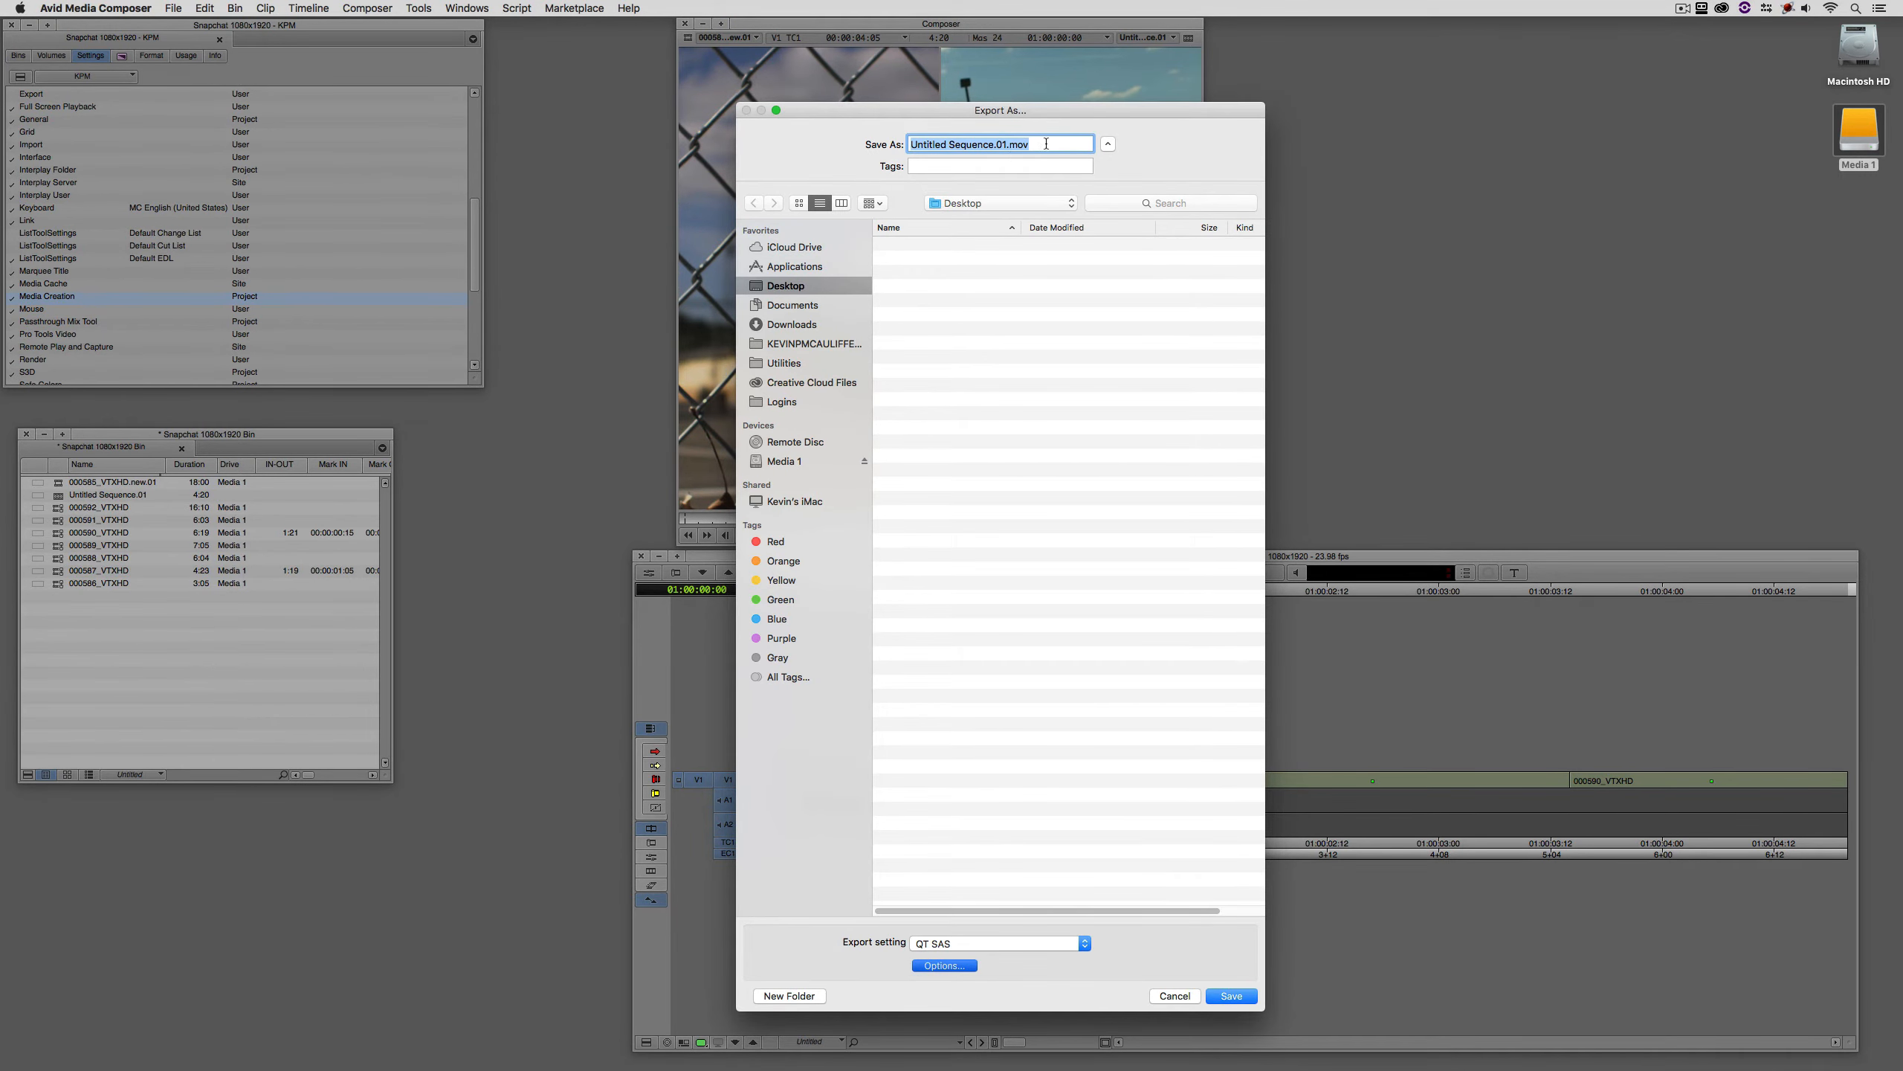
{"action": "type", "text": "S"}
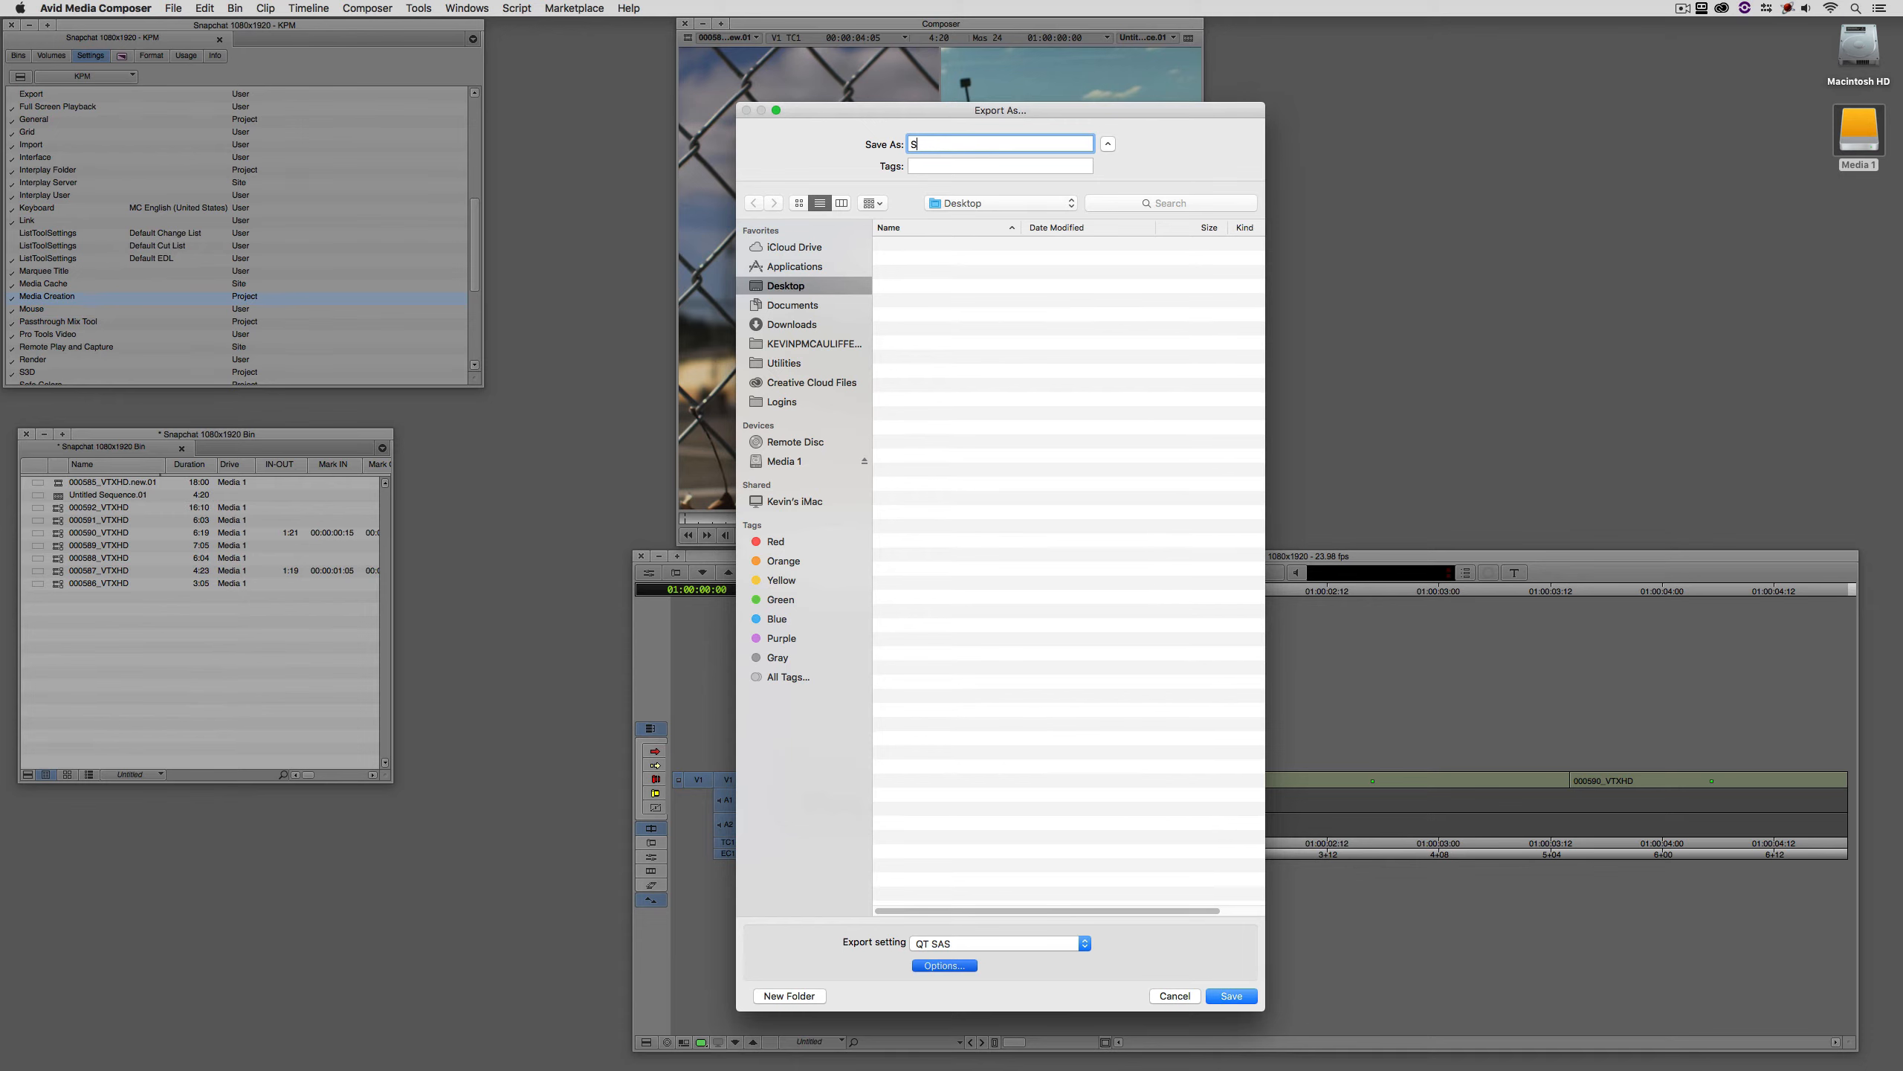
{"action": "type", "text": "napChat"}
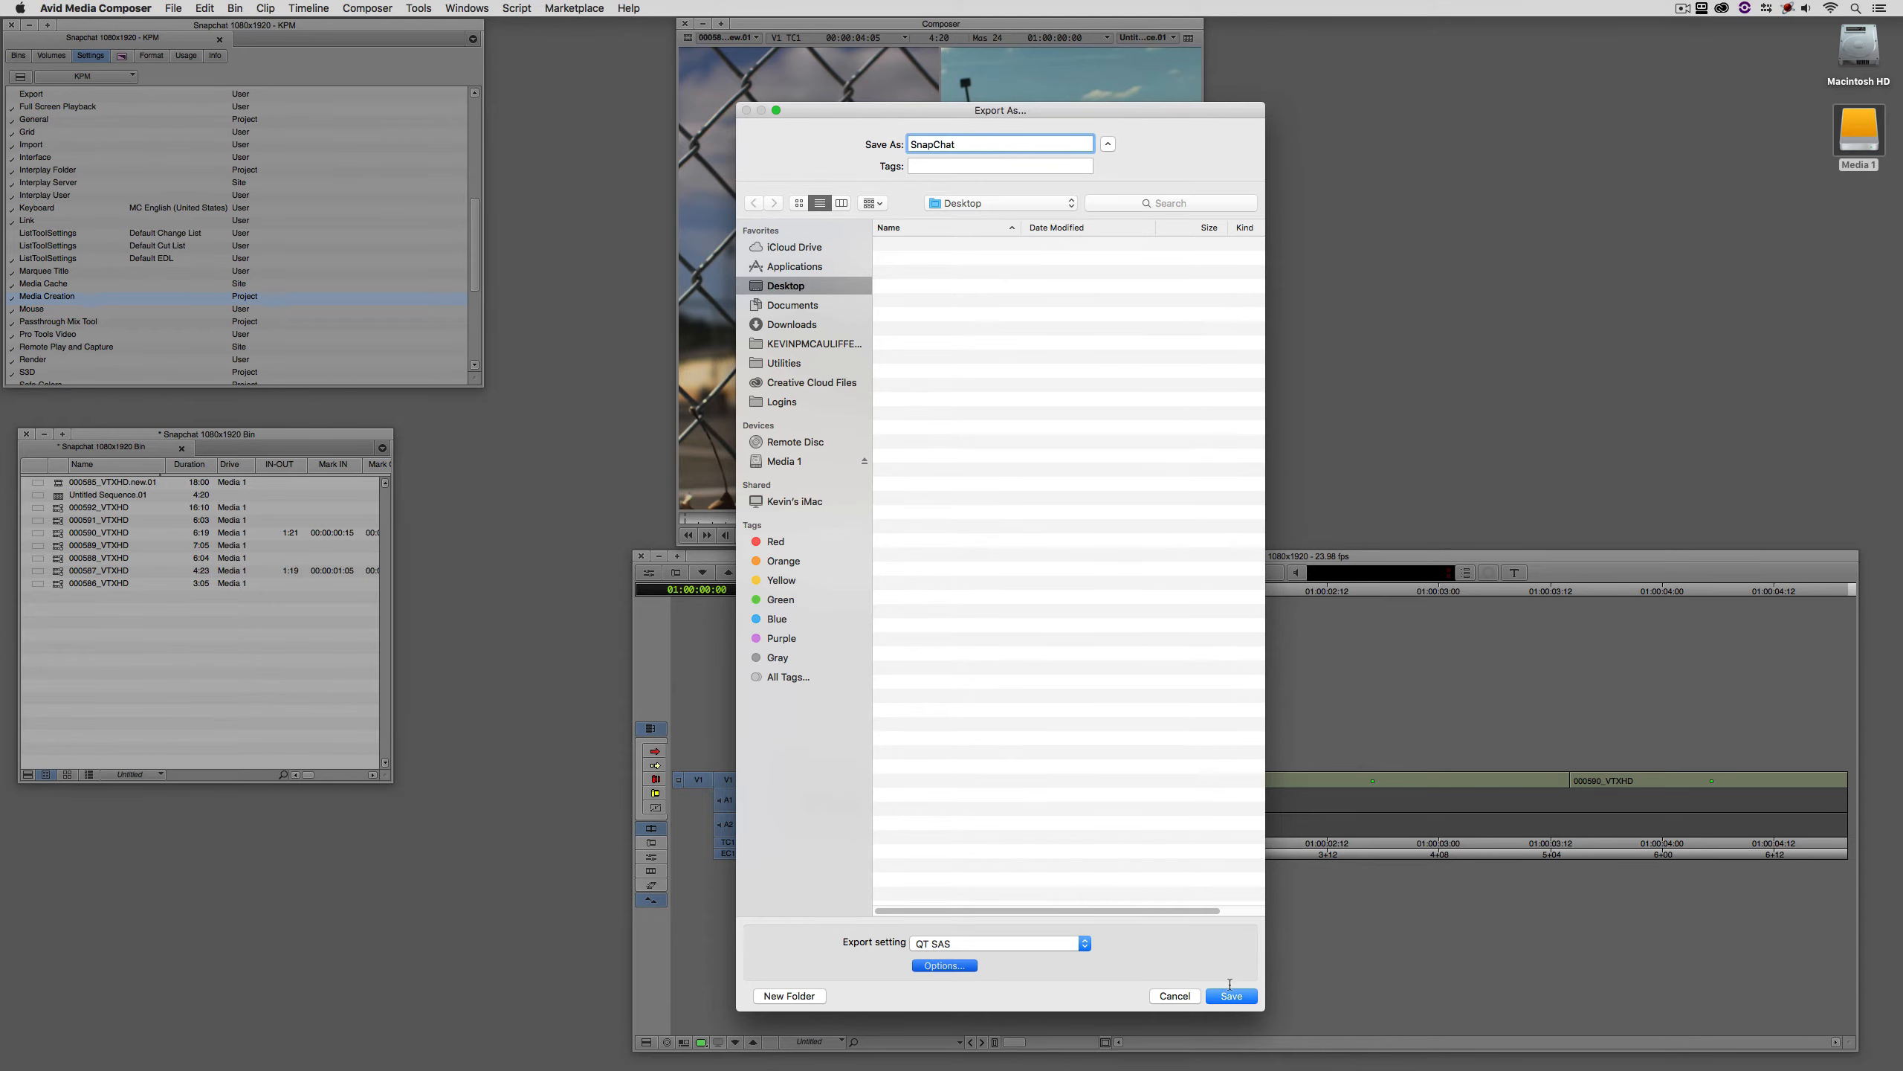
{"action": "left_click", "coordinate": [1230, 994]}
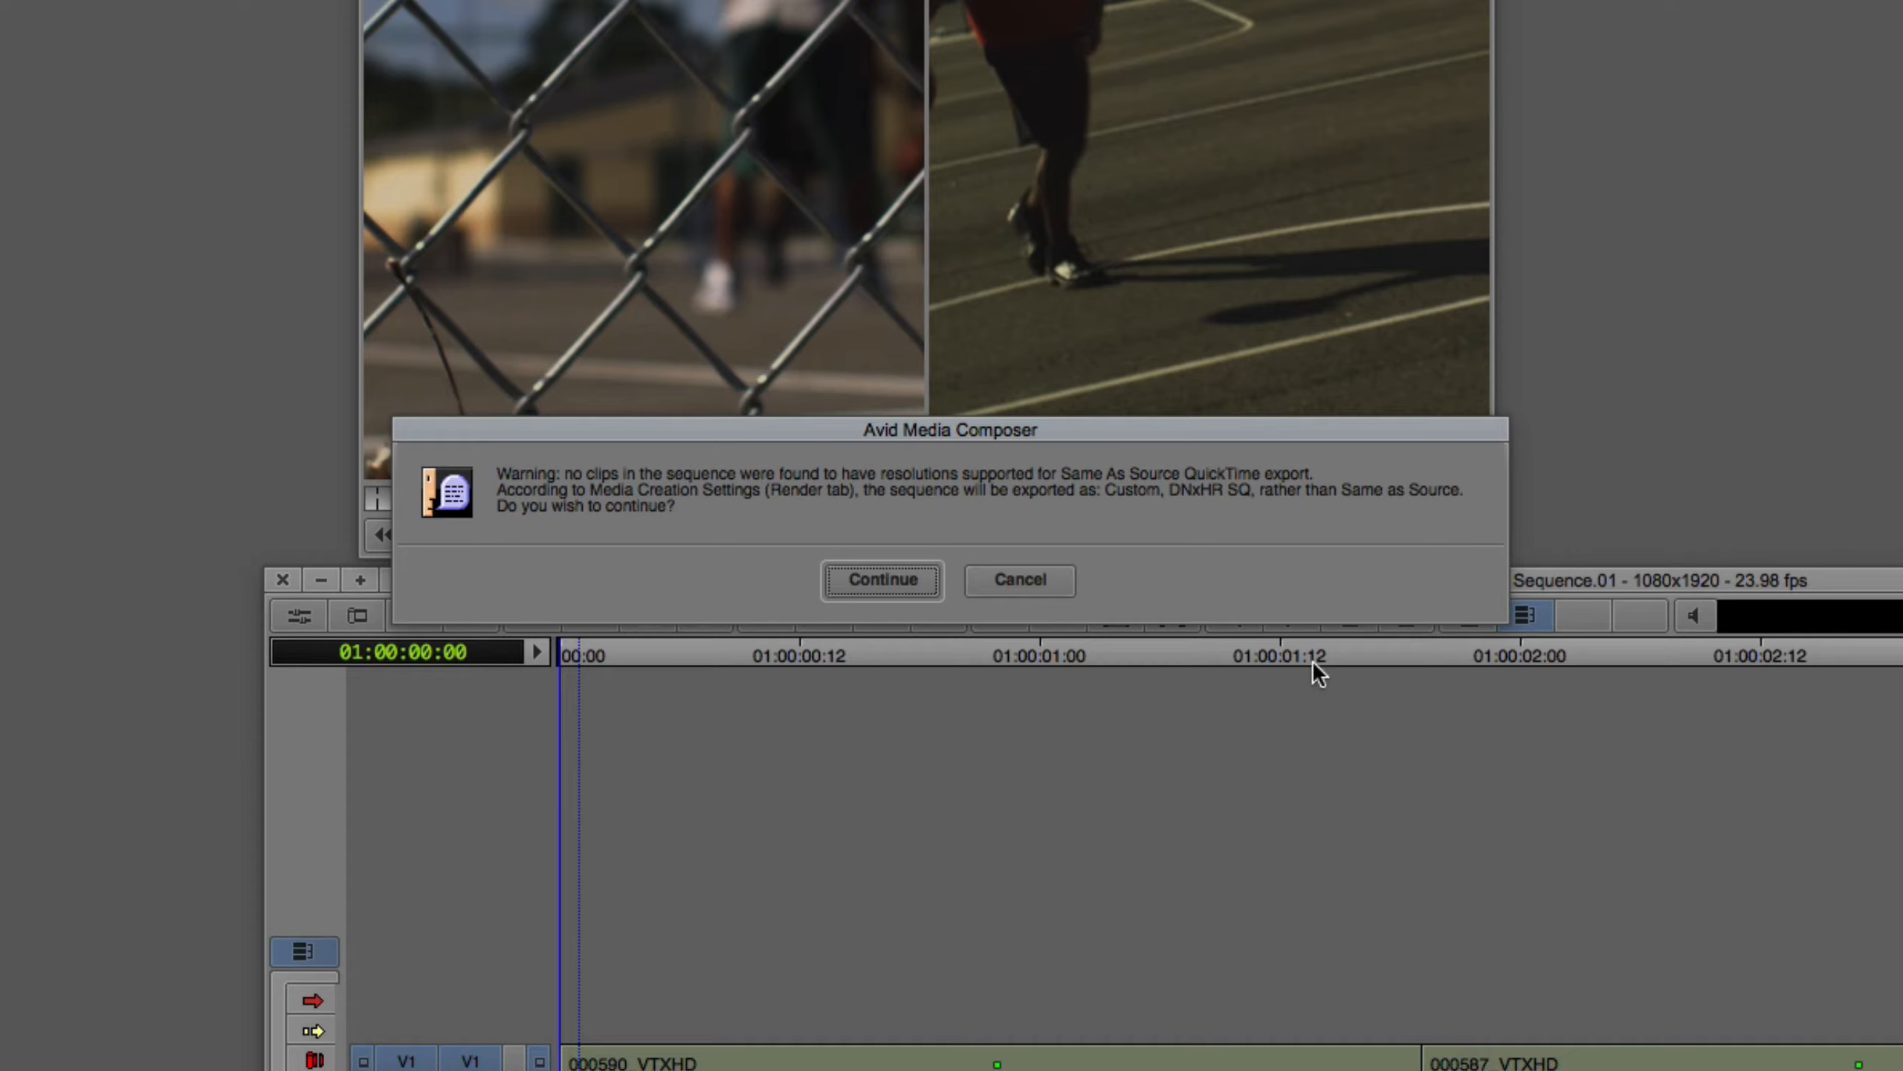
{"action": "mouse_move", "coordinate": [1386, 519]}
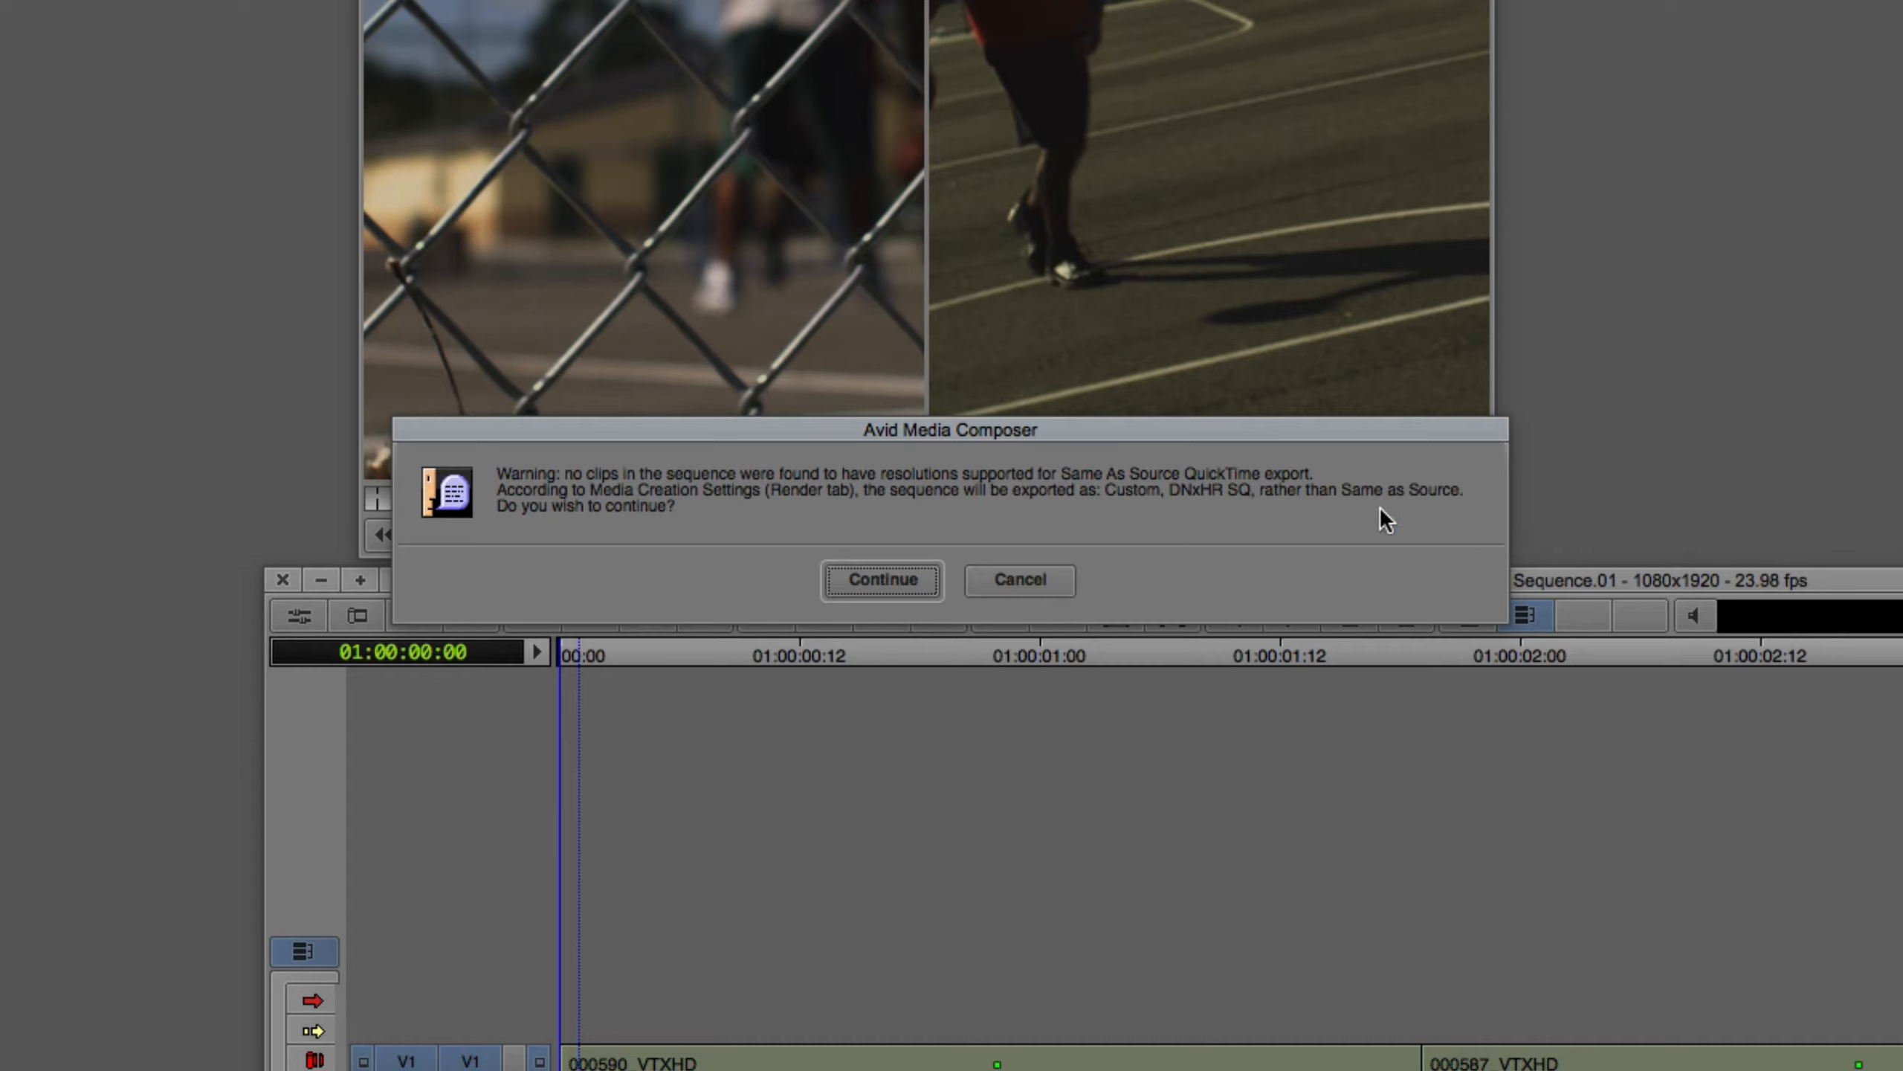
{"action": "mouse_move", "coordinate": [1099, 548]}
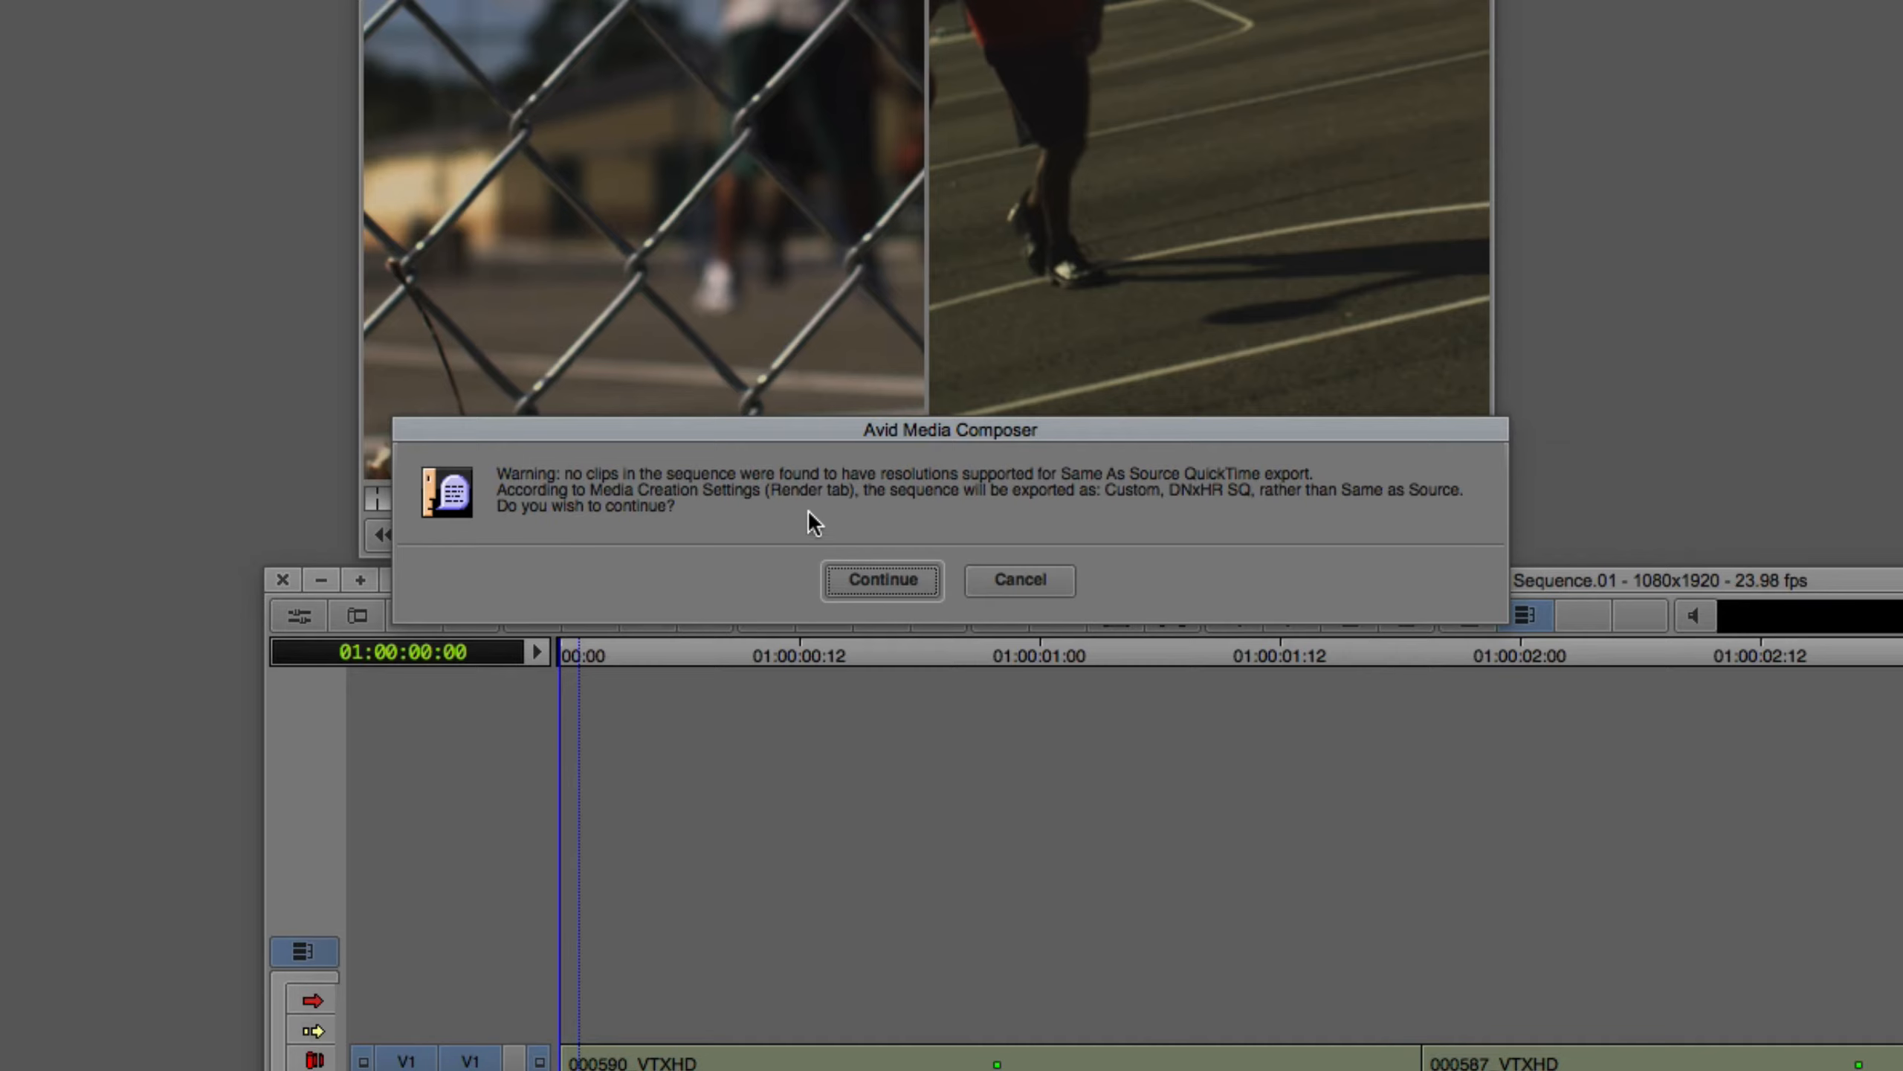
{"action": "mouse_move", "coordinate": [1179, 511]}
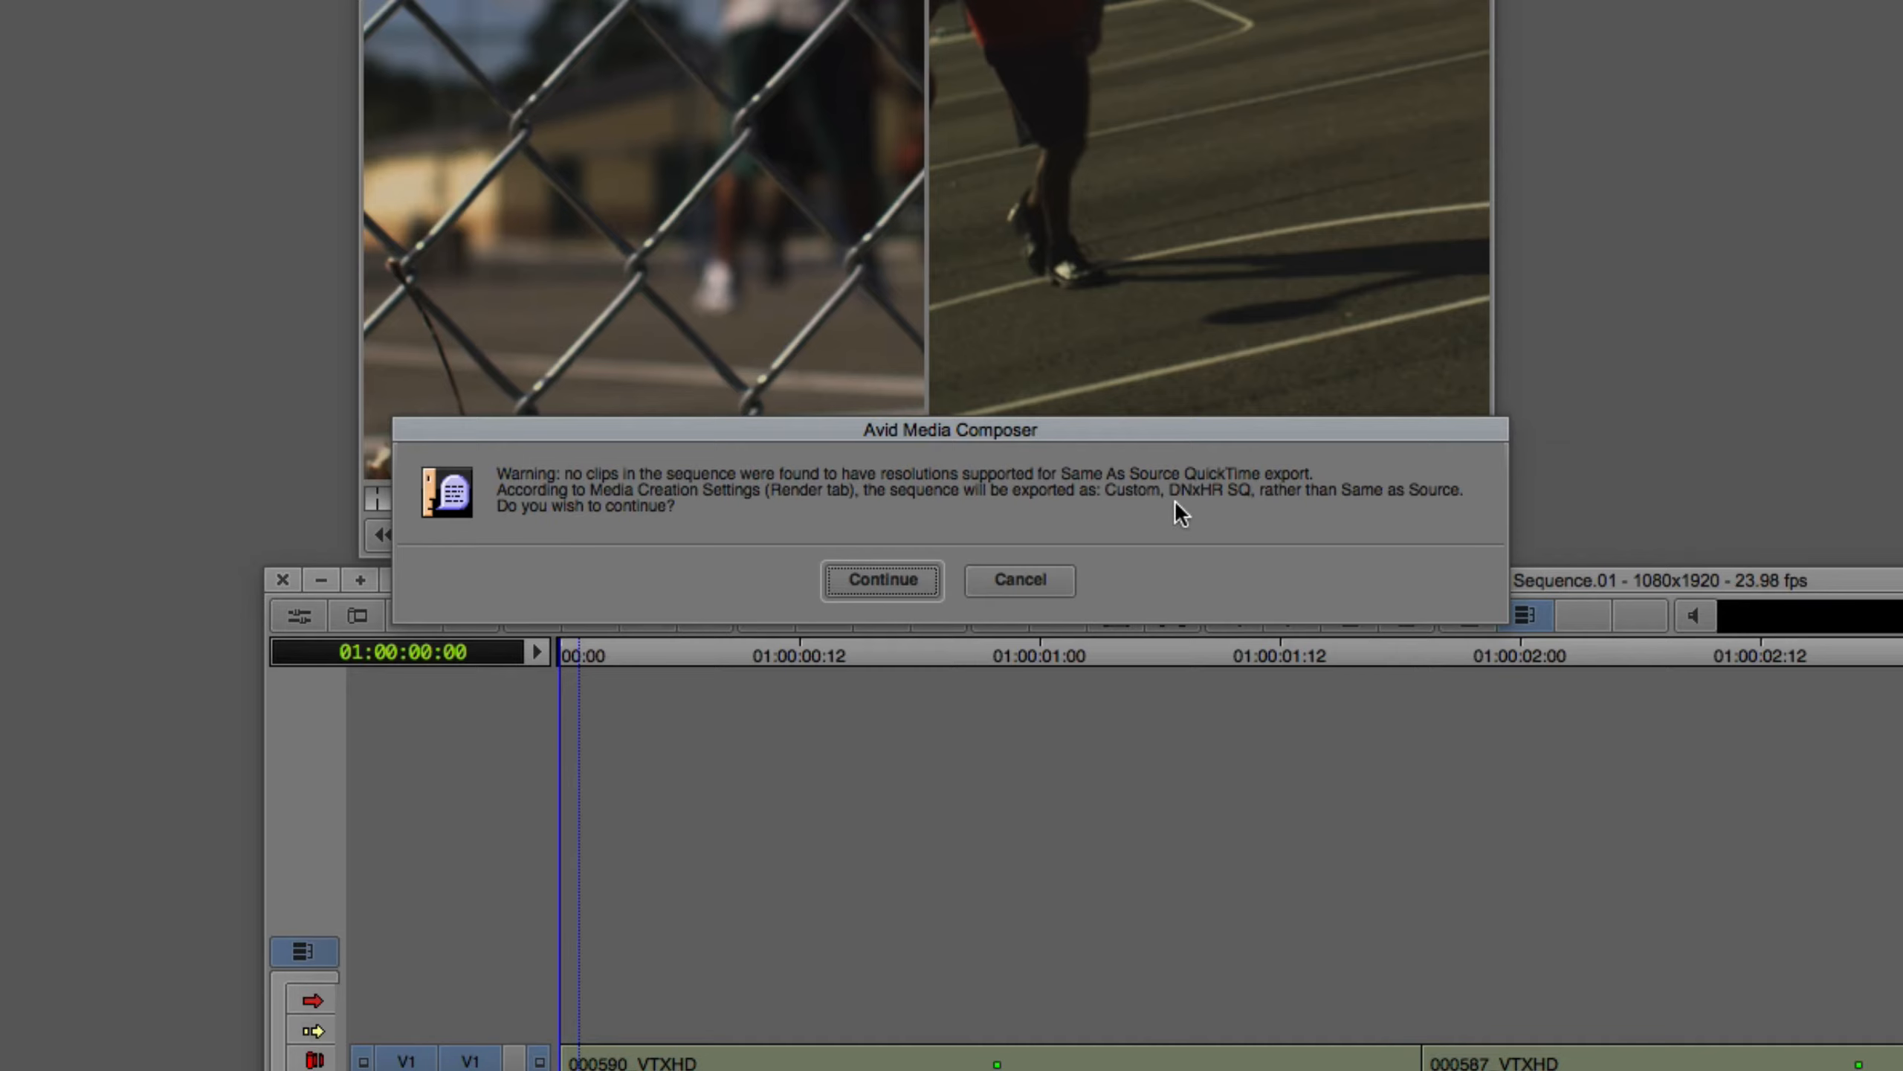
{"action": "mouse_move", "coordinate": [1047, 568]}
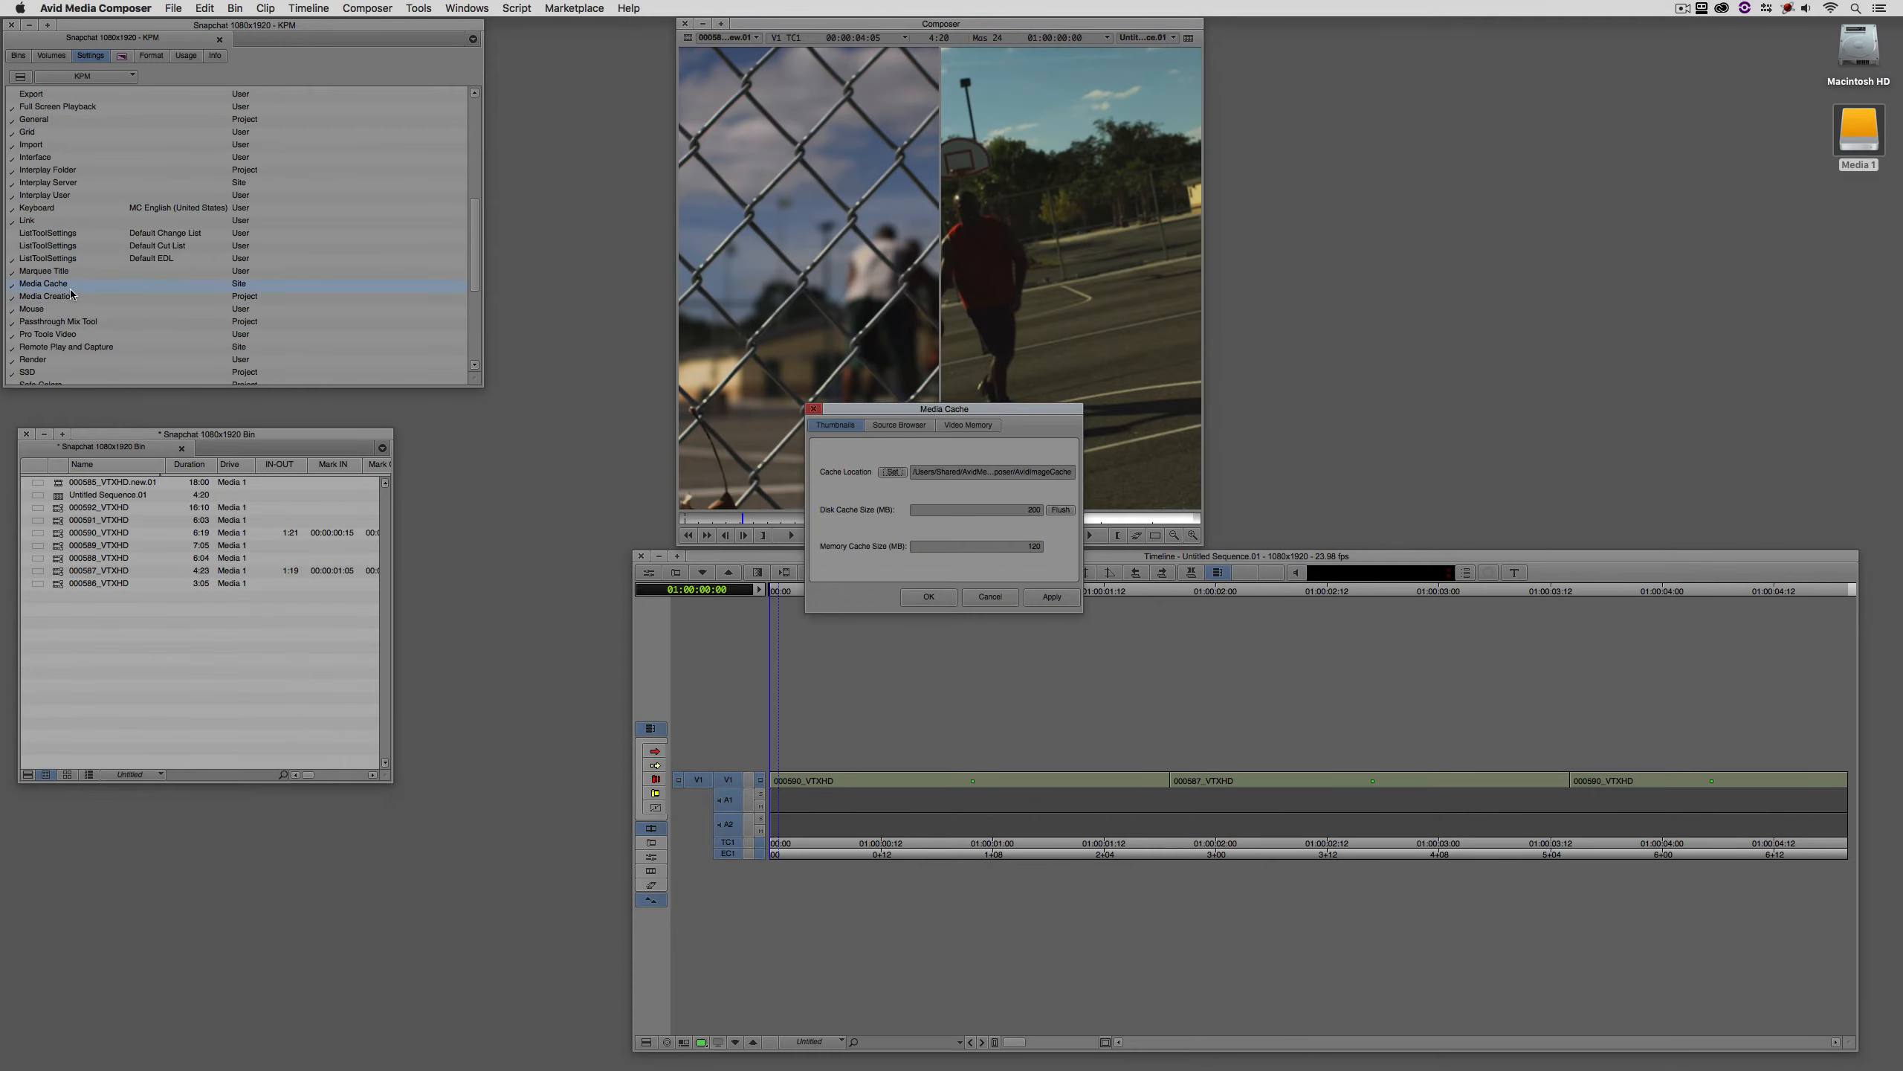
Set the Media Creation render resolution to Apple ProRes 422 MXF.
{"action": "left_click", "coordinate": [928, 597]}
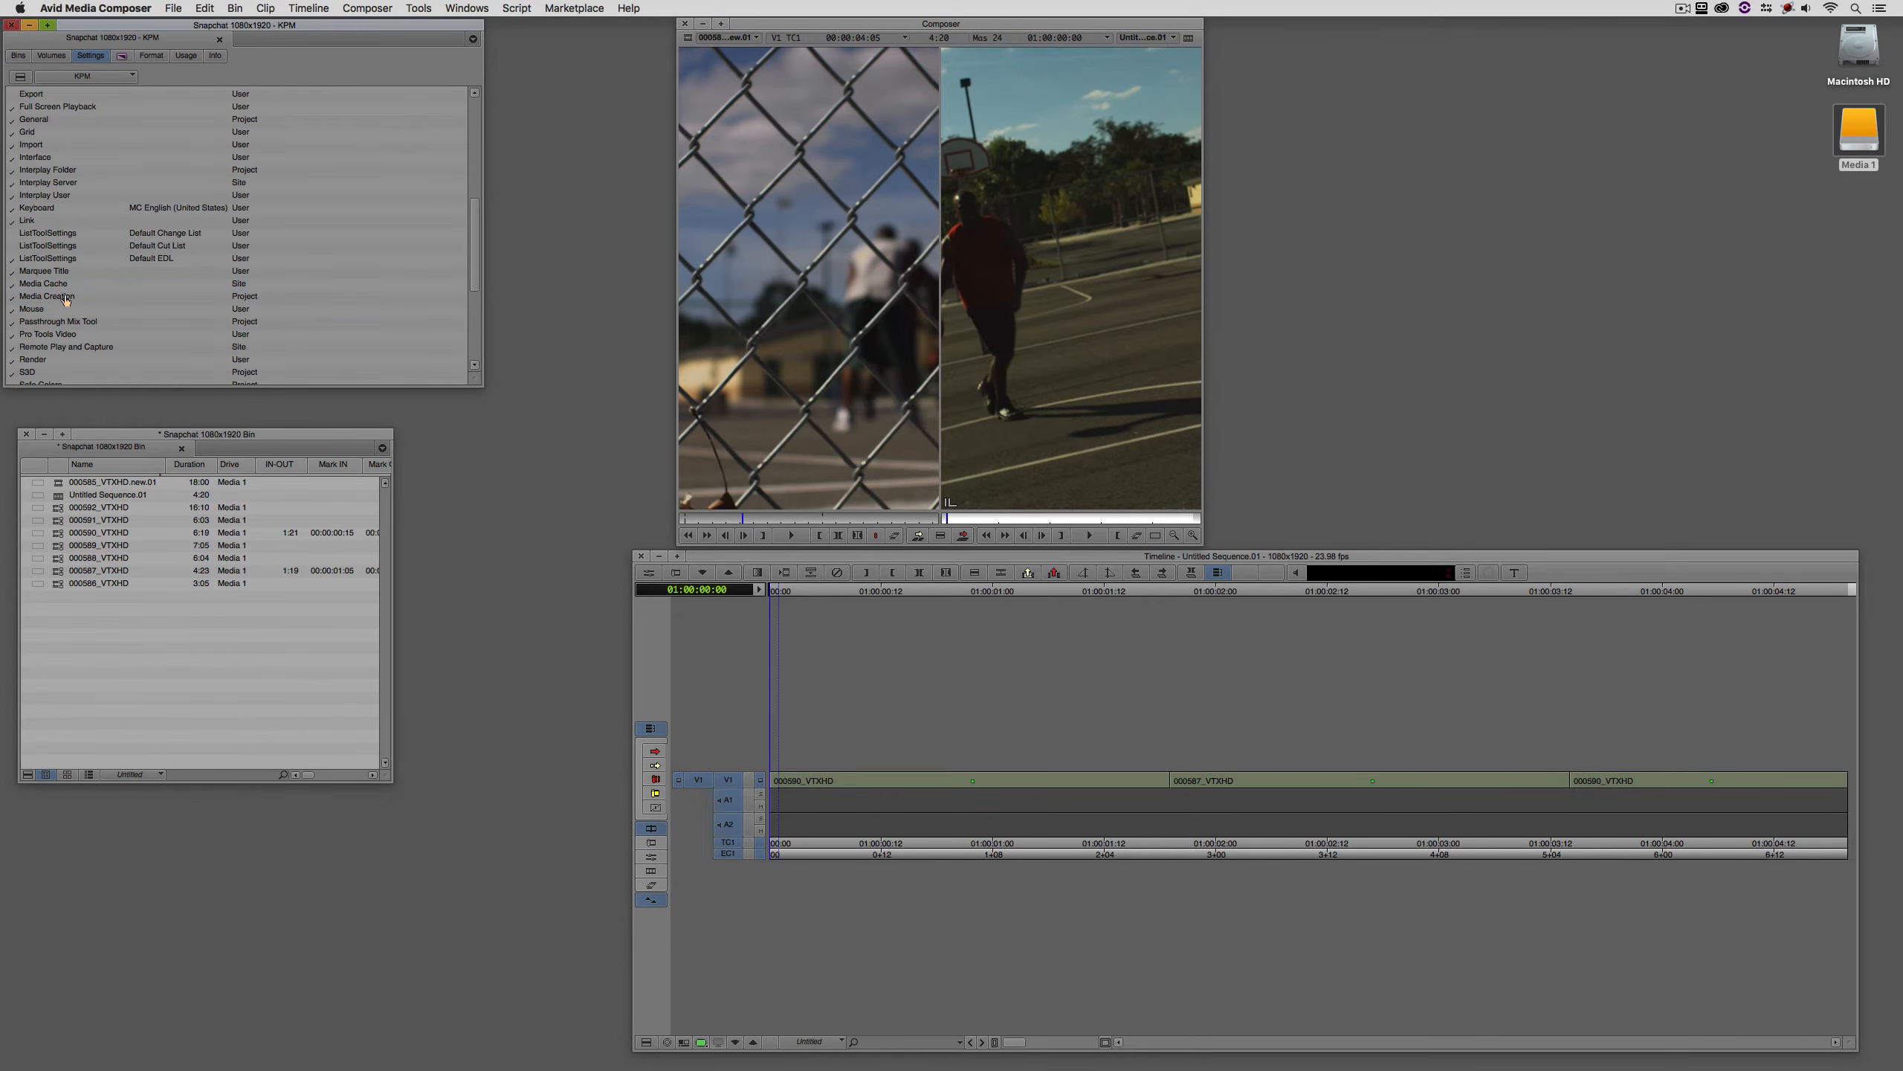
{"action": "double_click", "coordinate": [48, 295]}
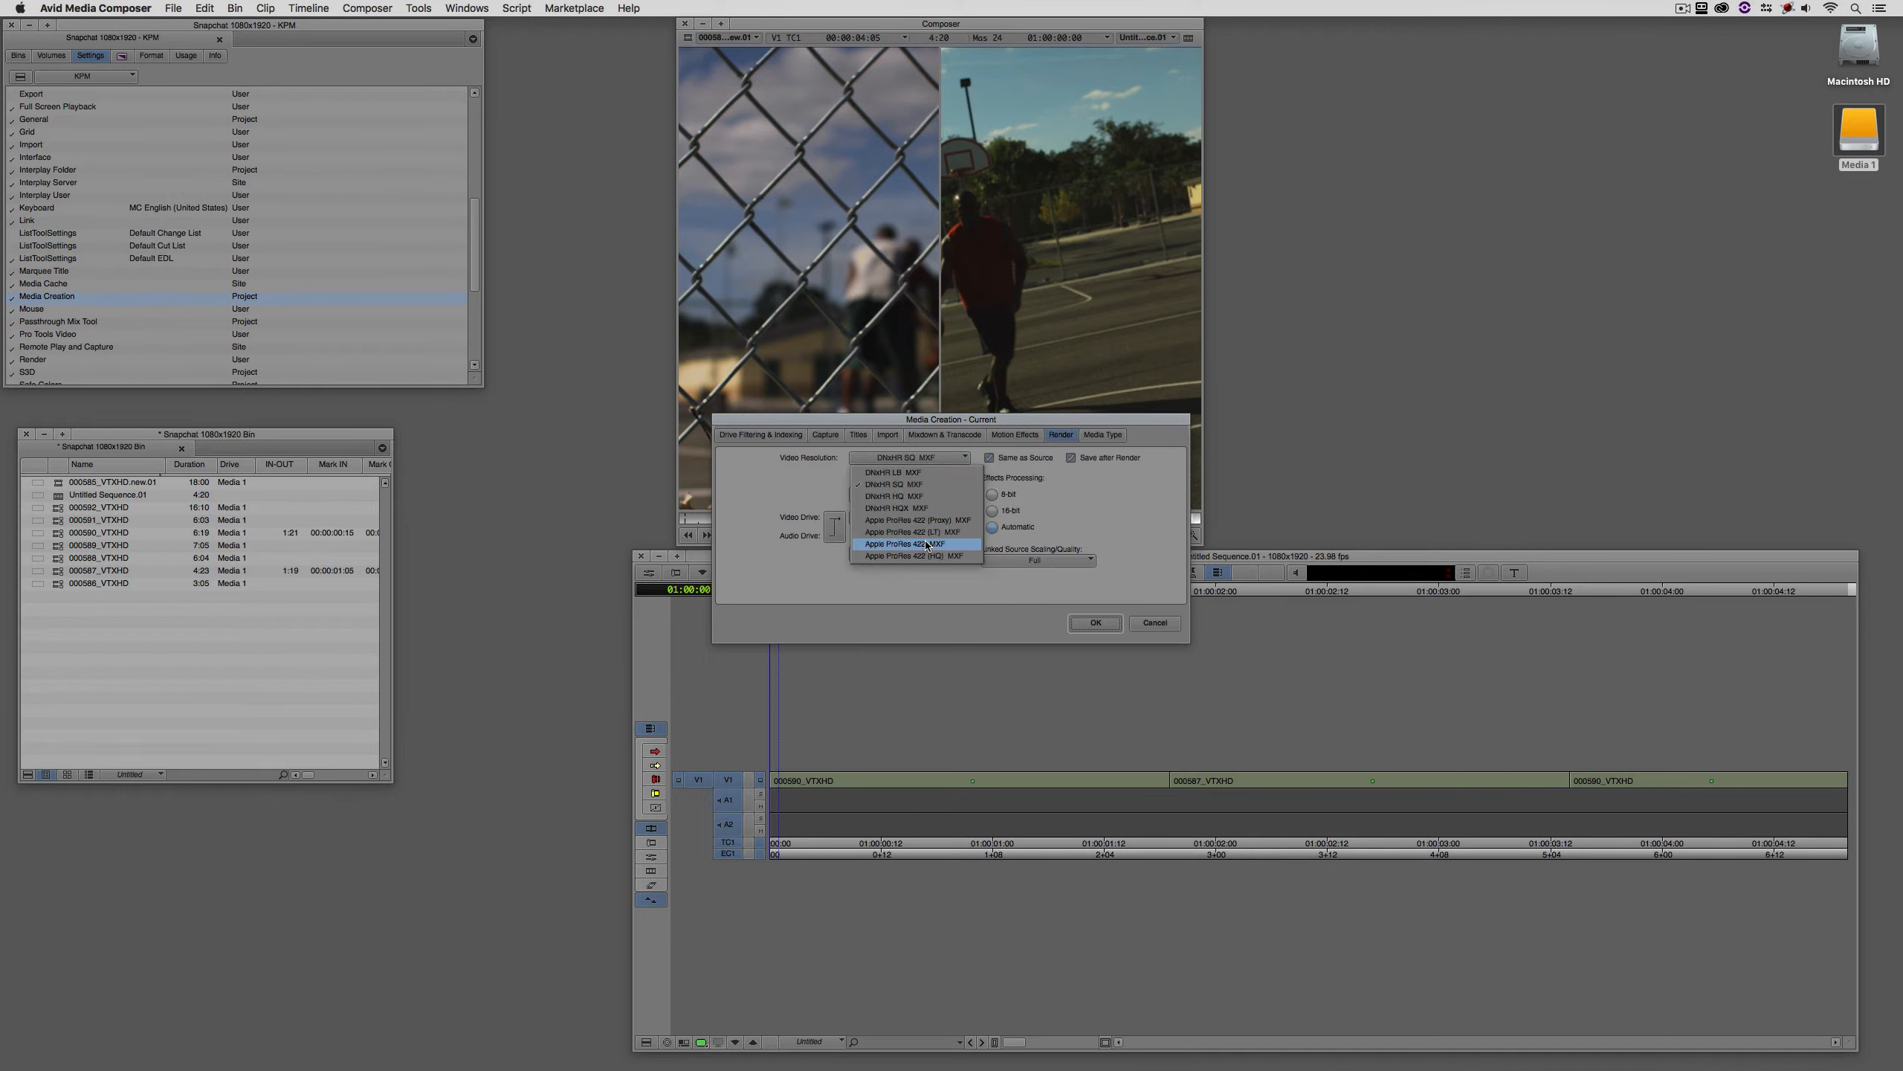
{"action": "left_click", "coordinate": [904, 544]}
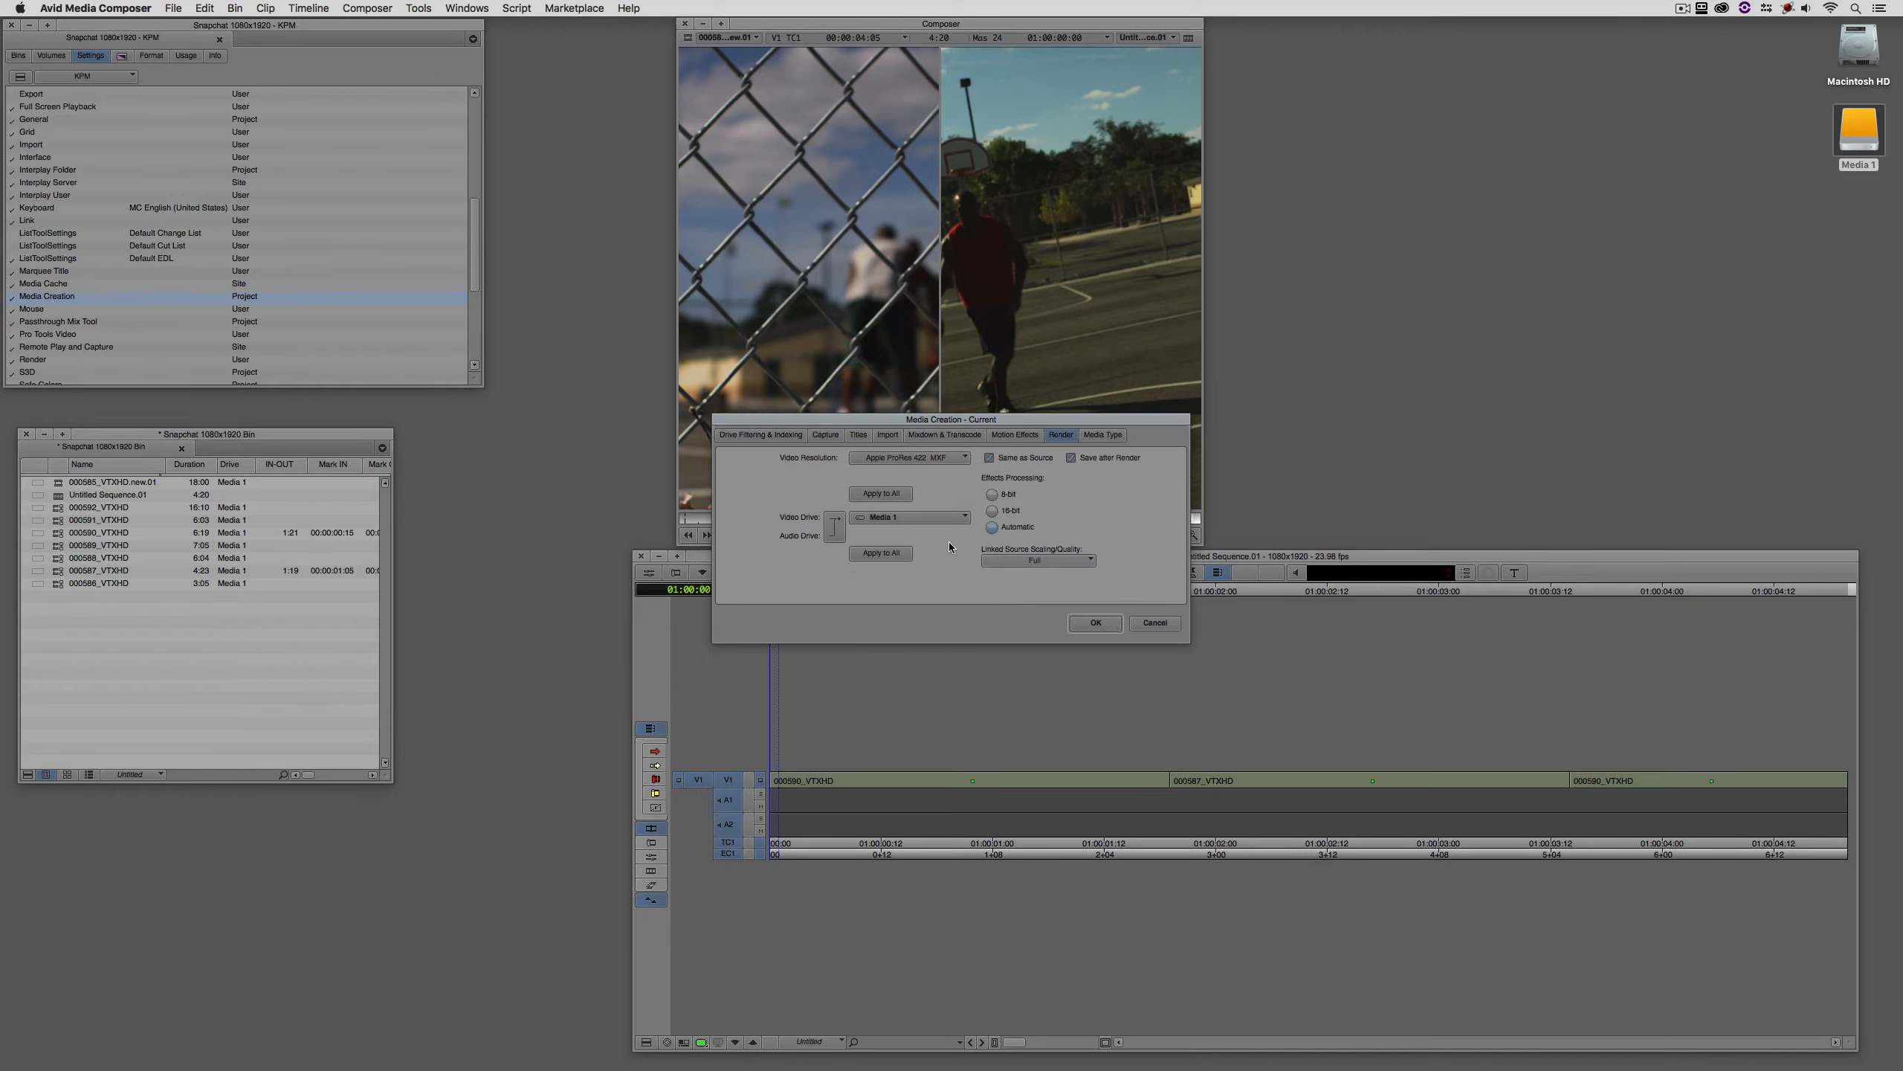
Export the sequence to the desktop as Snapchat, continuing past the ProRes 422 notice.
{"action": "right_click", "coordinate": [1032, 344]}
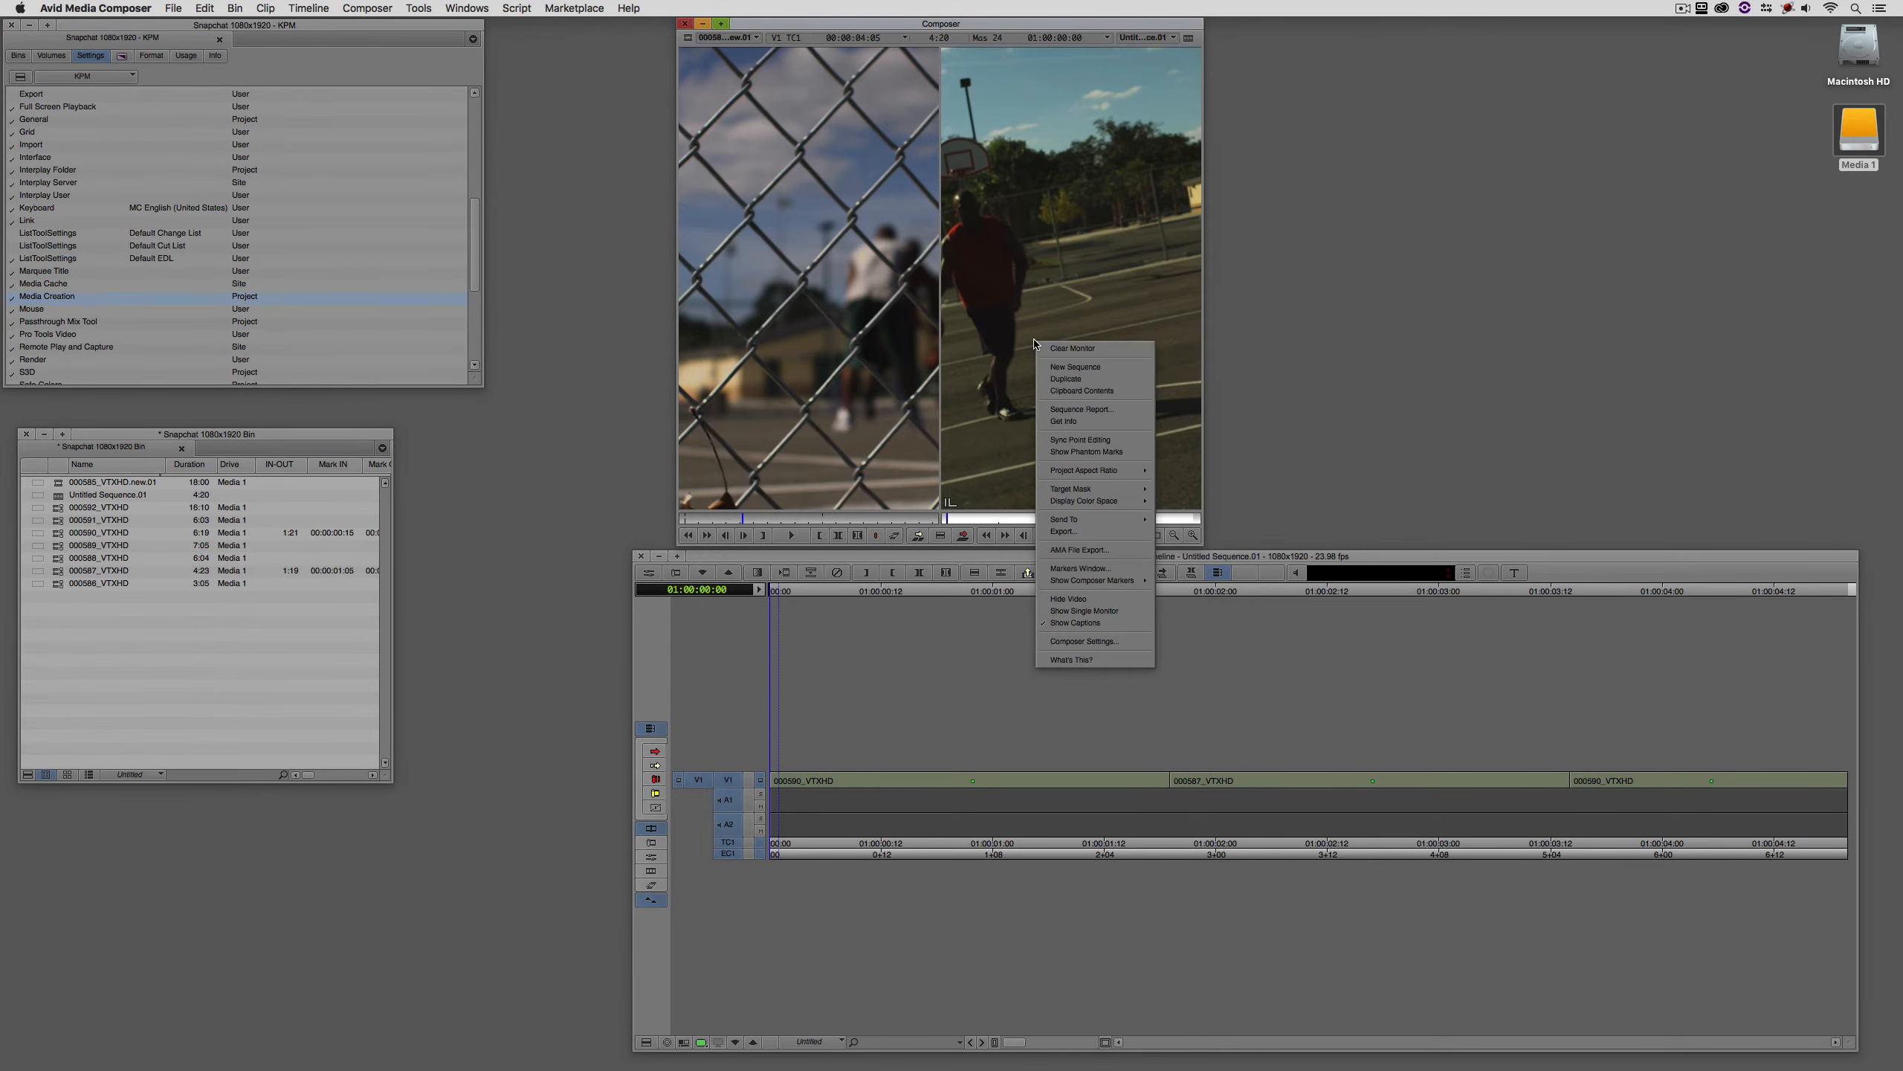
{"action": "mouse_move", "coordinate": [1077, 532]}
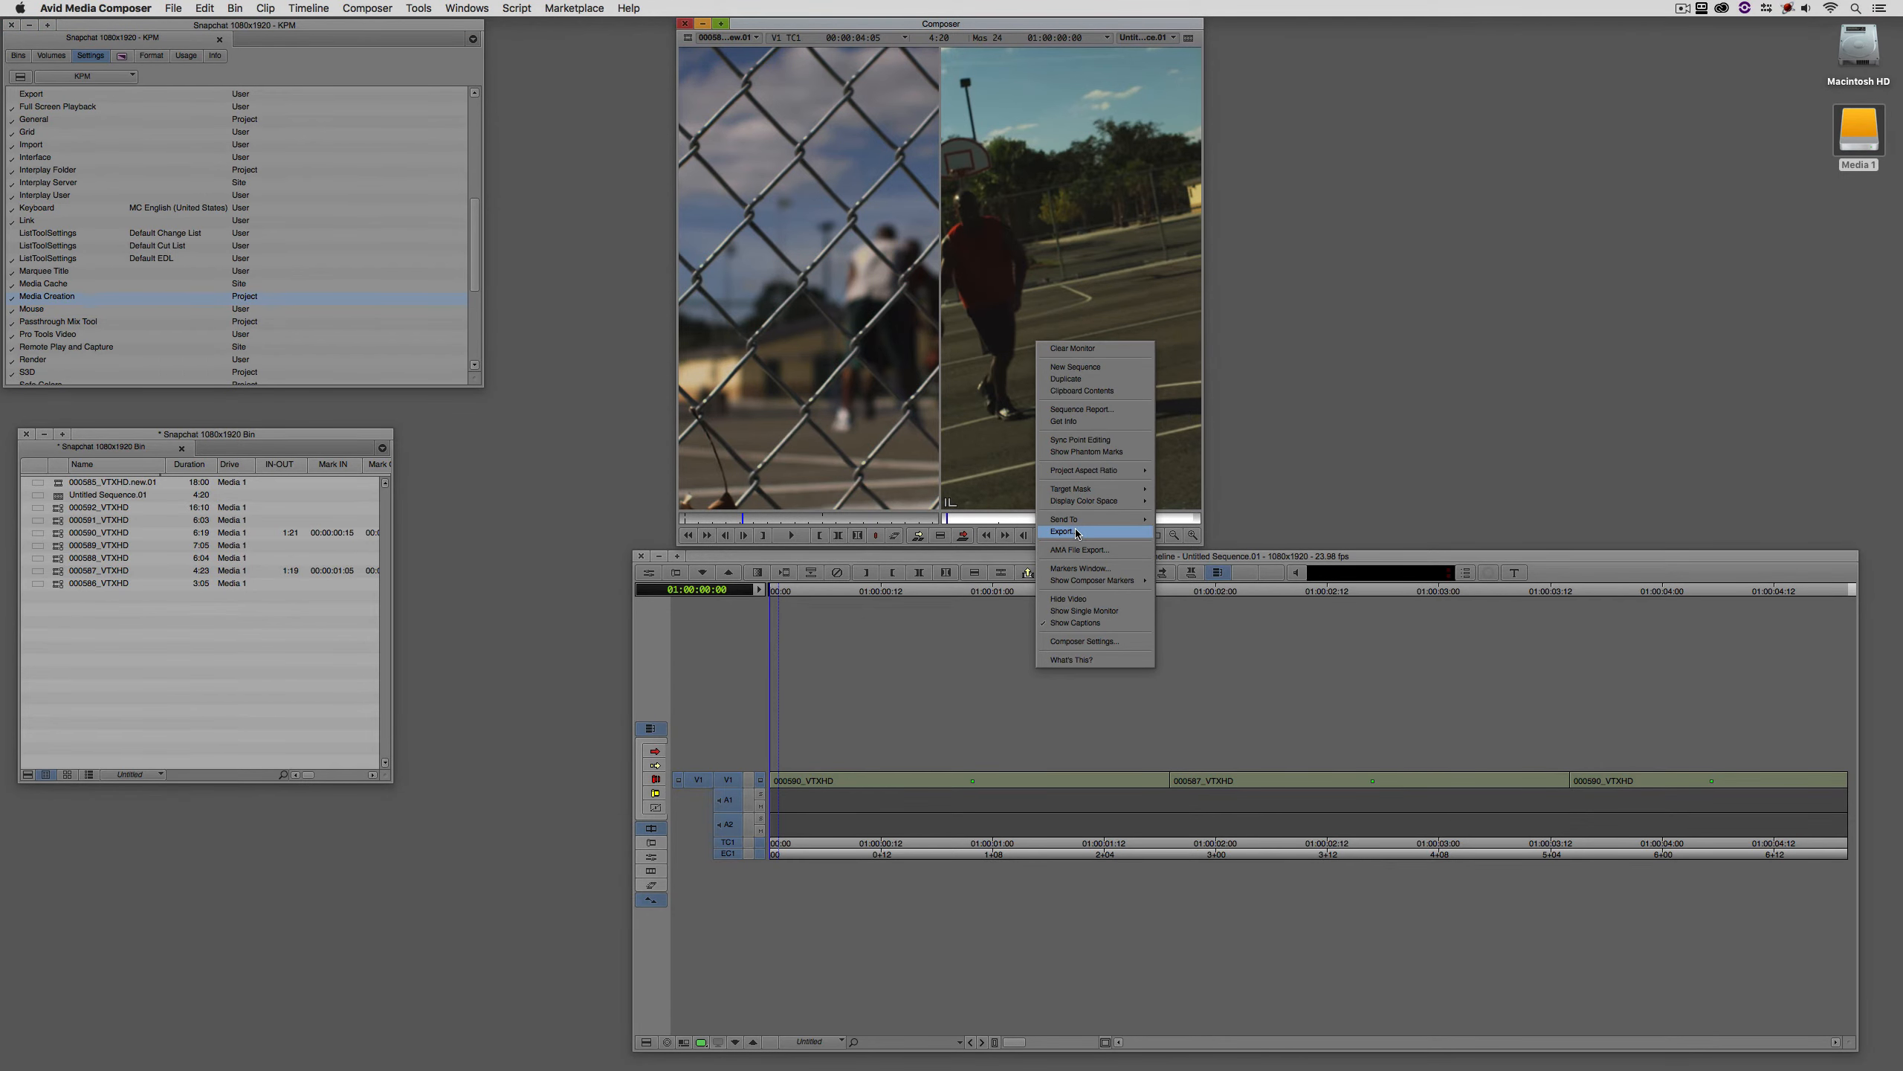
{"action": "left_click", "coordinate": [1065, 533]}
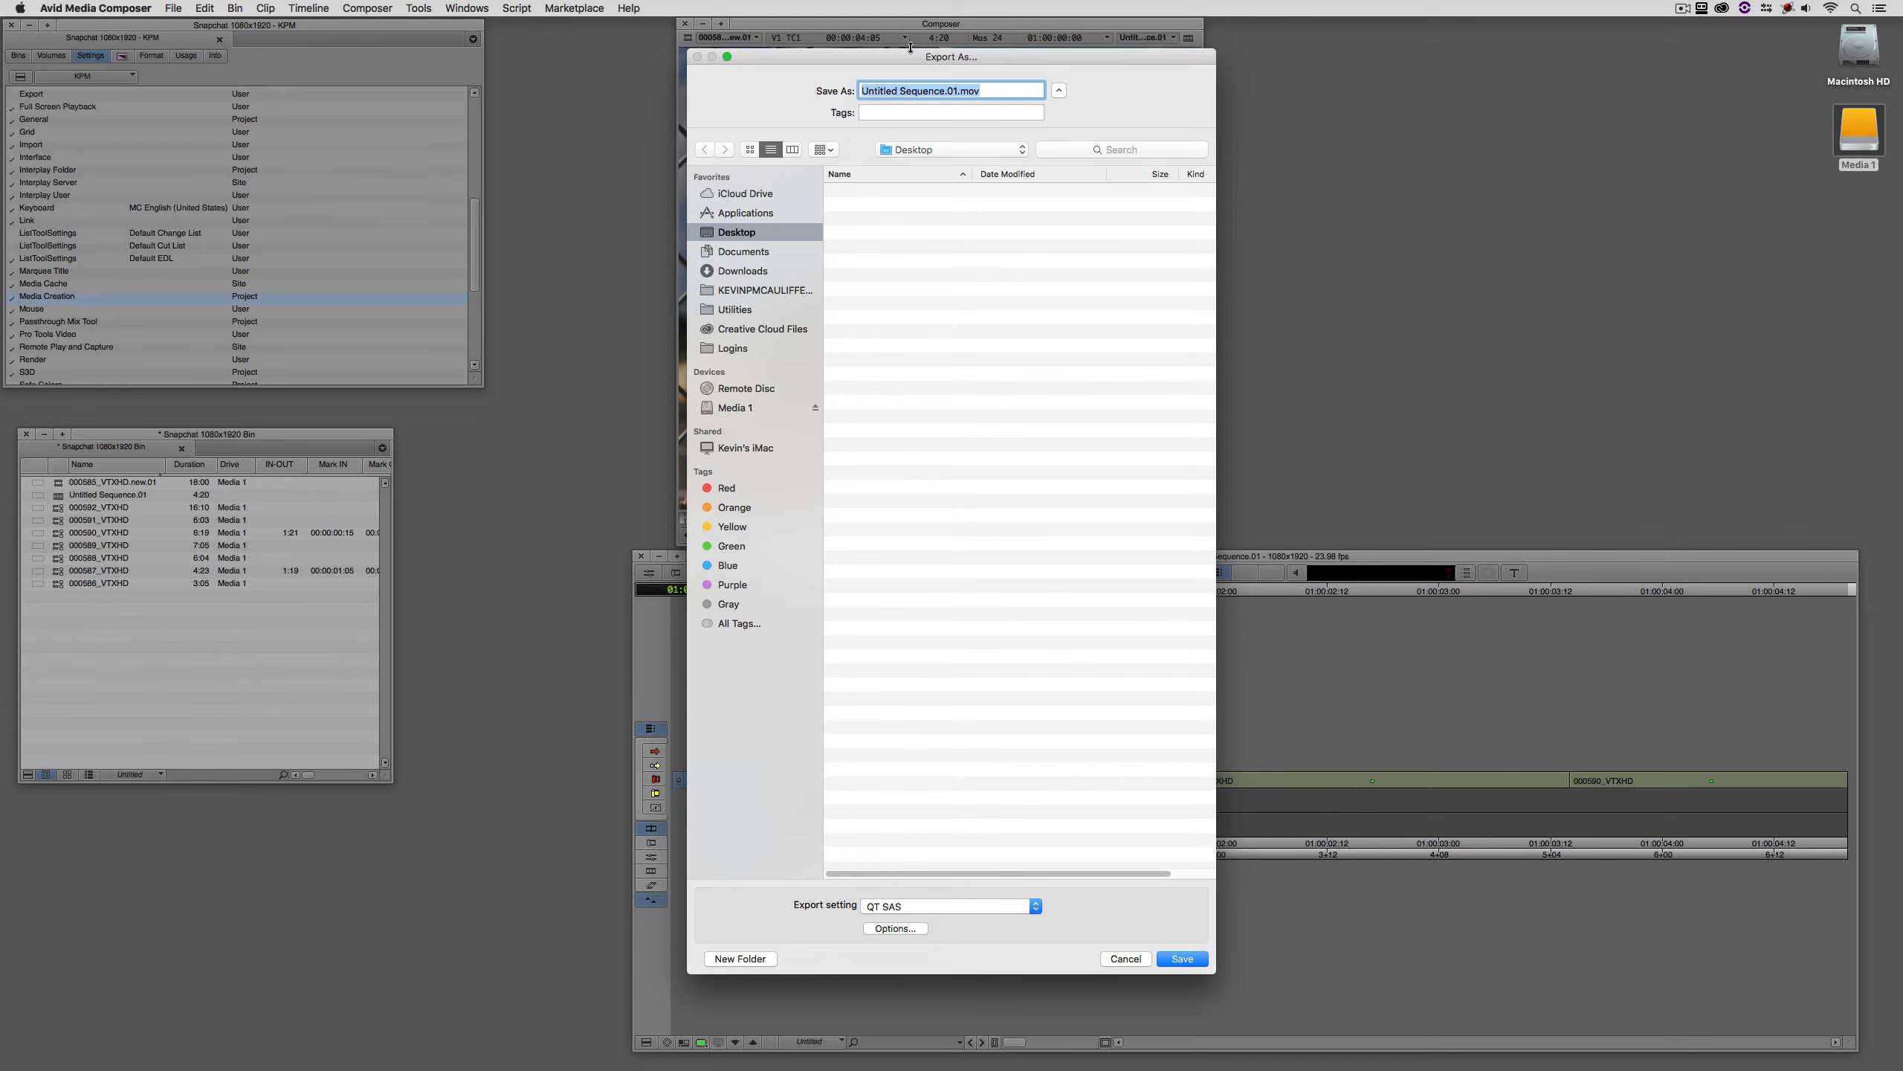
{"action": "type", "text": "Snapcha"}
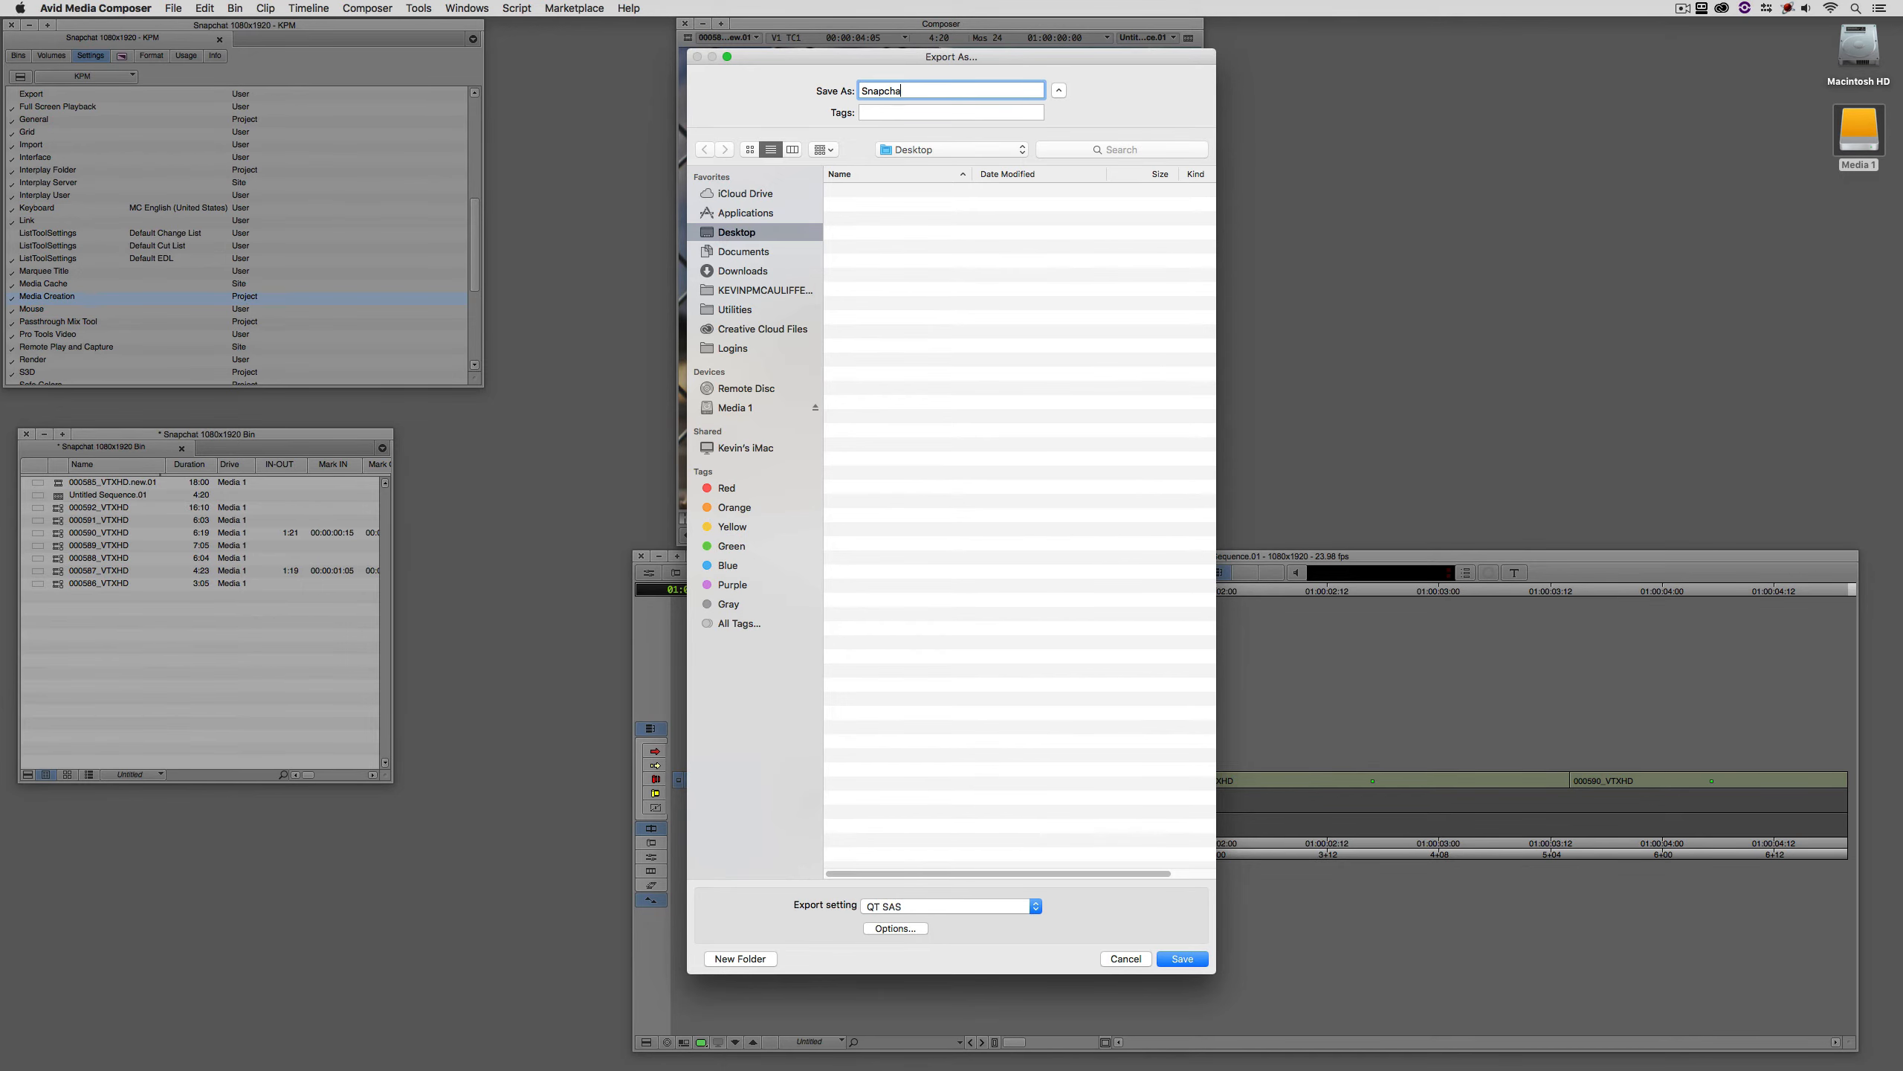
{"action": "left_click", "coordinate": [1179, 957]}
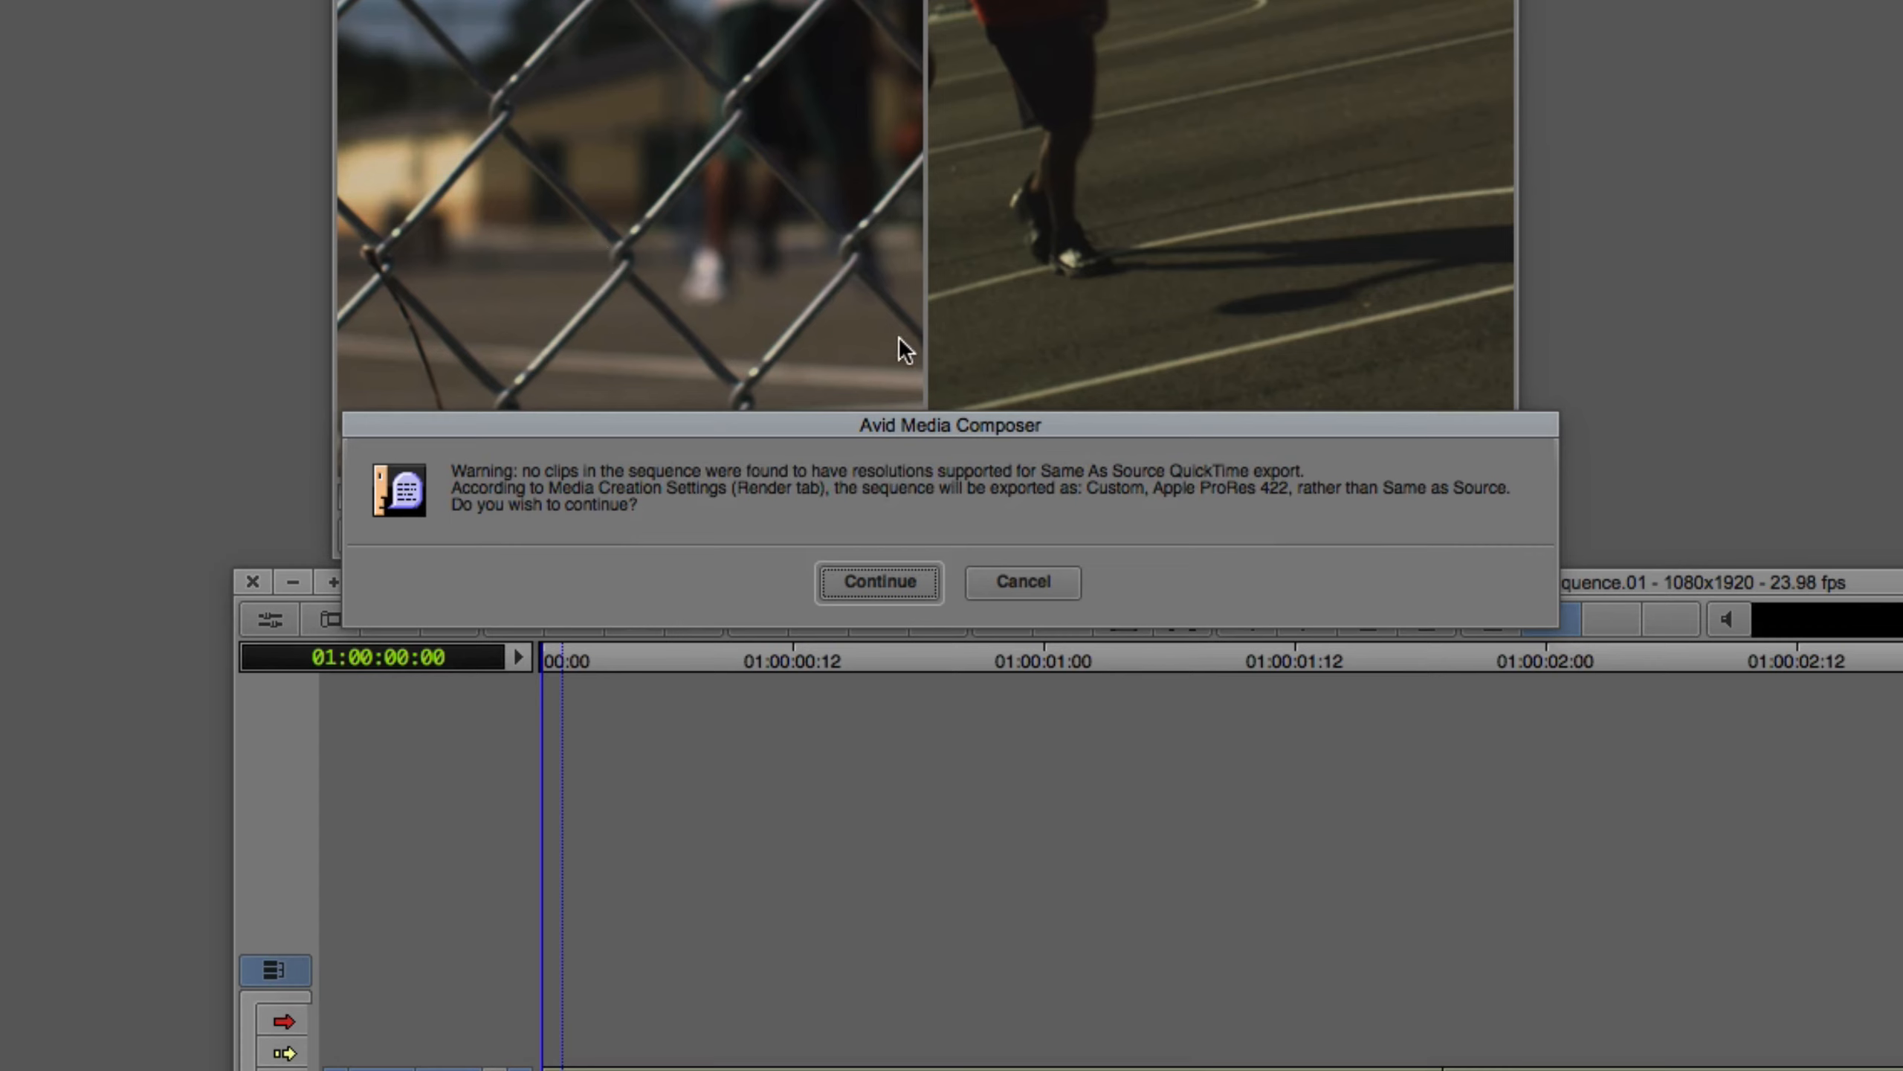
{"action": "mouse_move", "coordinate": [835, 513]}
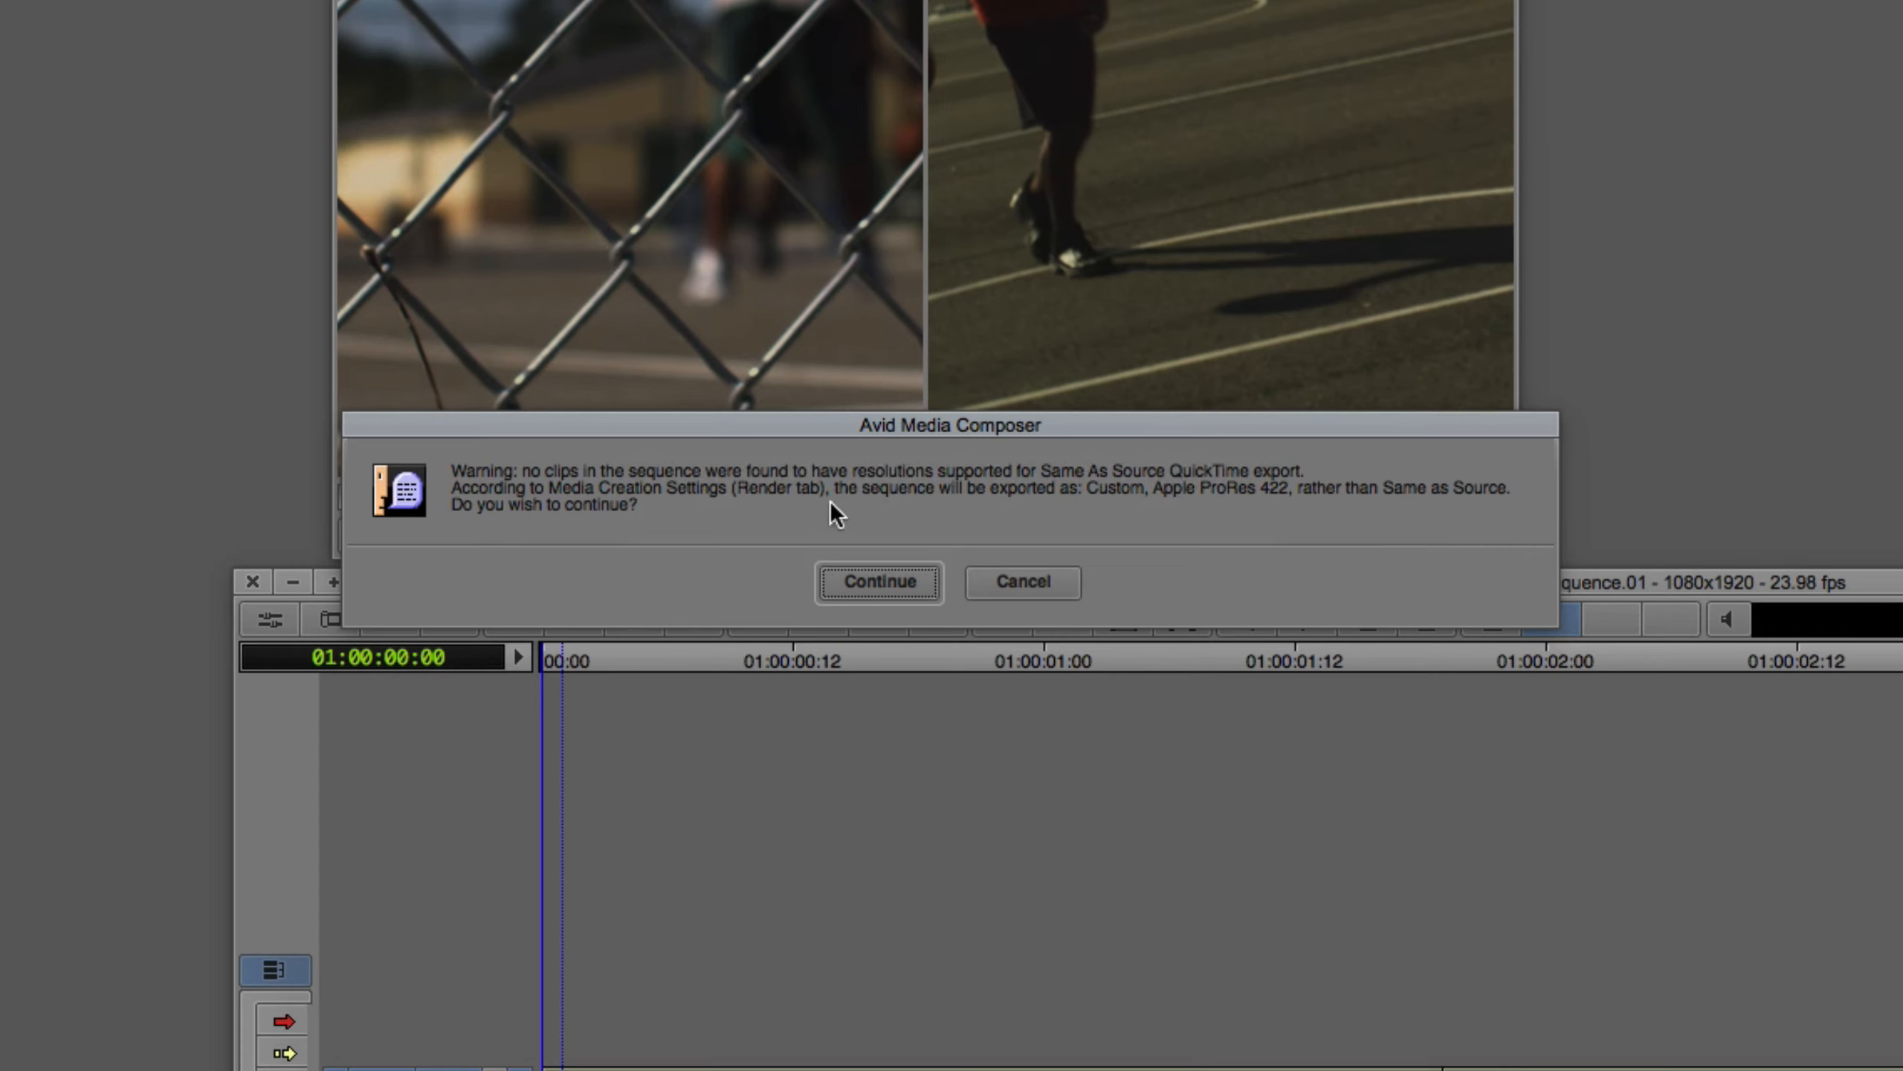
{"action": "mouse_move", "coordinate": [1268, 510]}
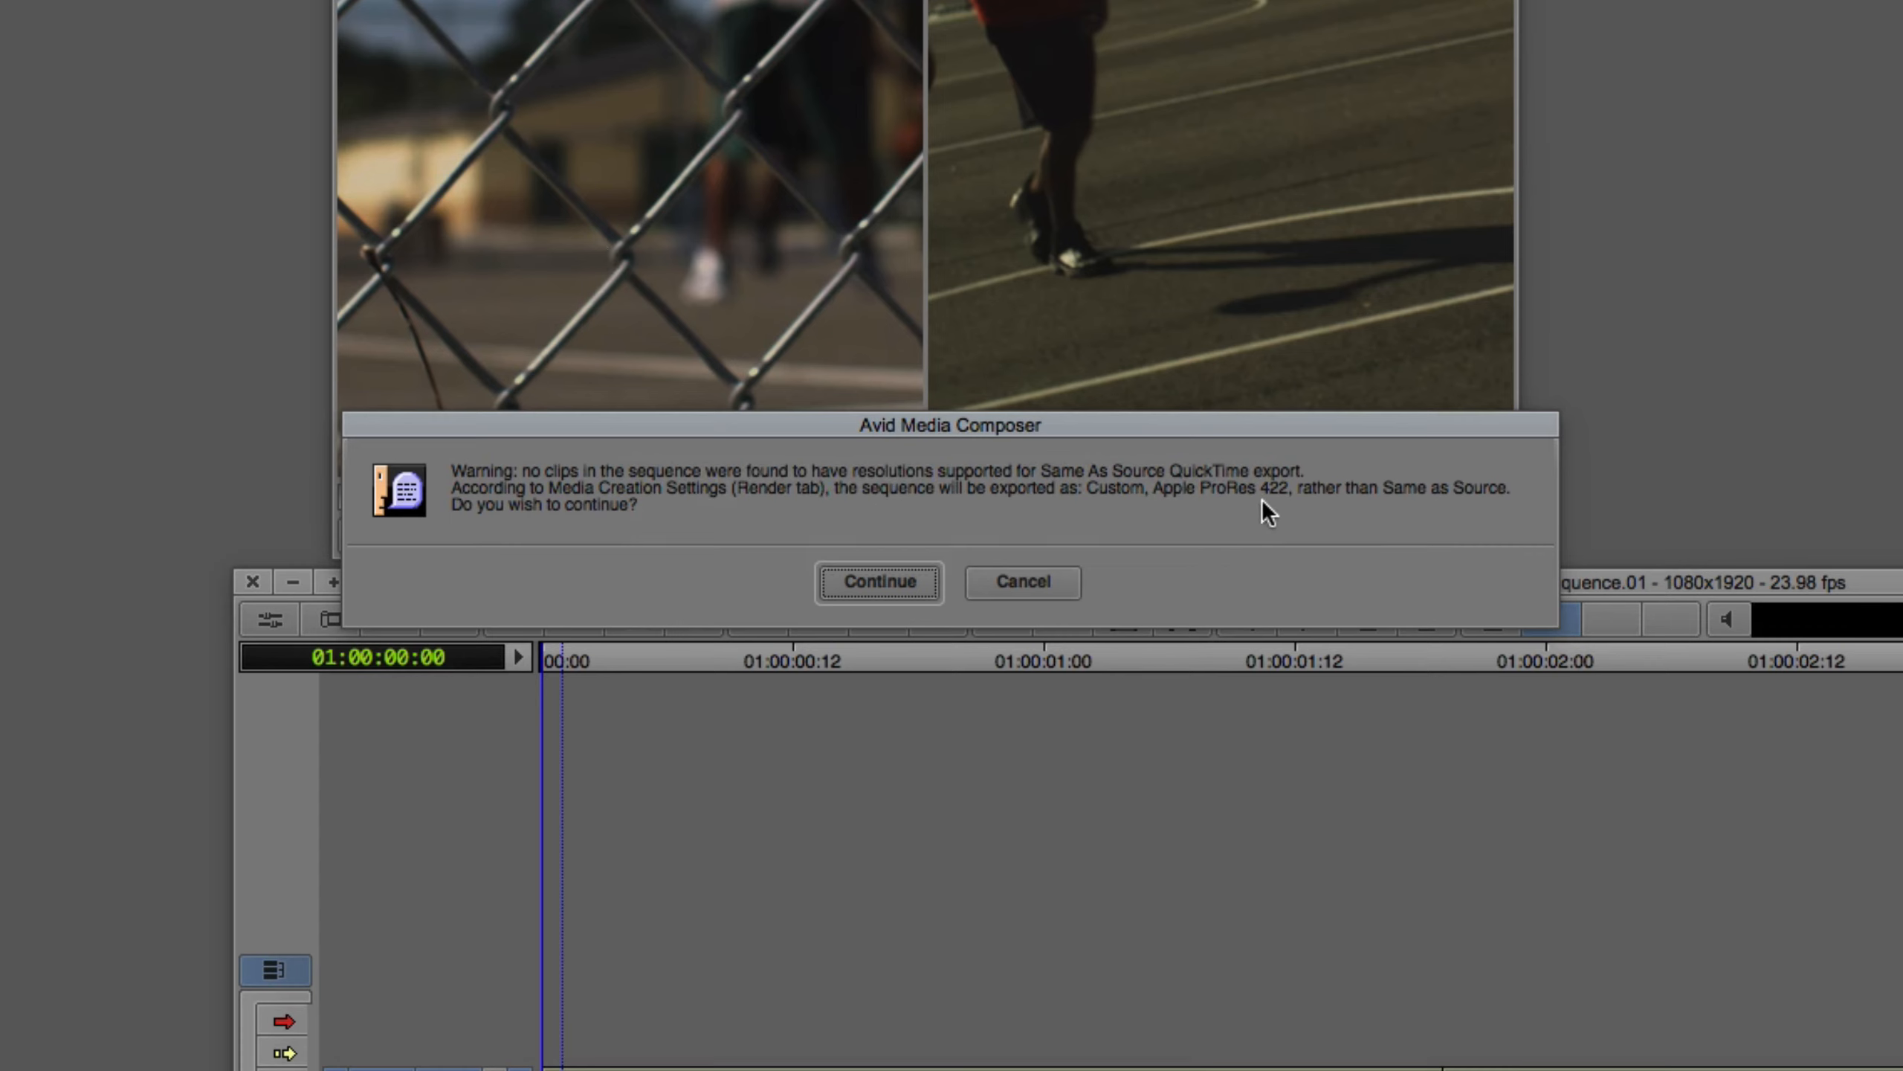
{"action": "mouse_move", "coordinate": [1283, 511]}
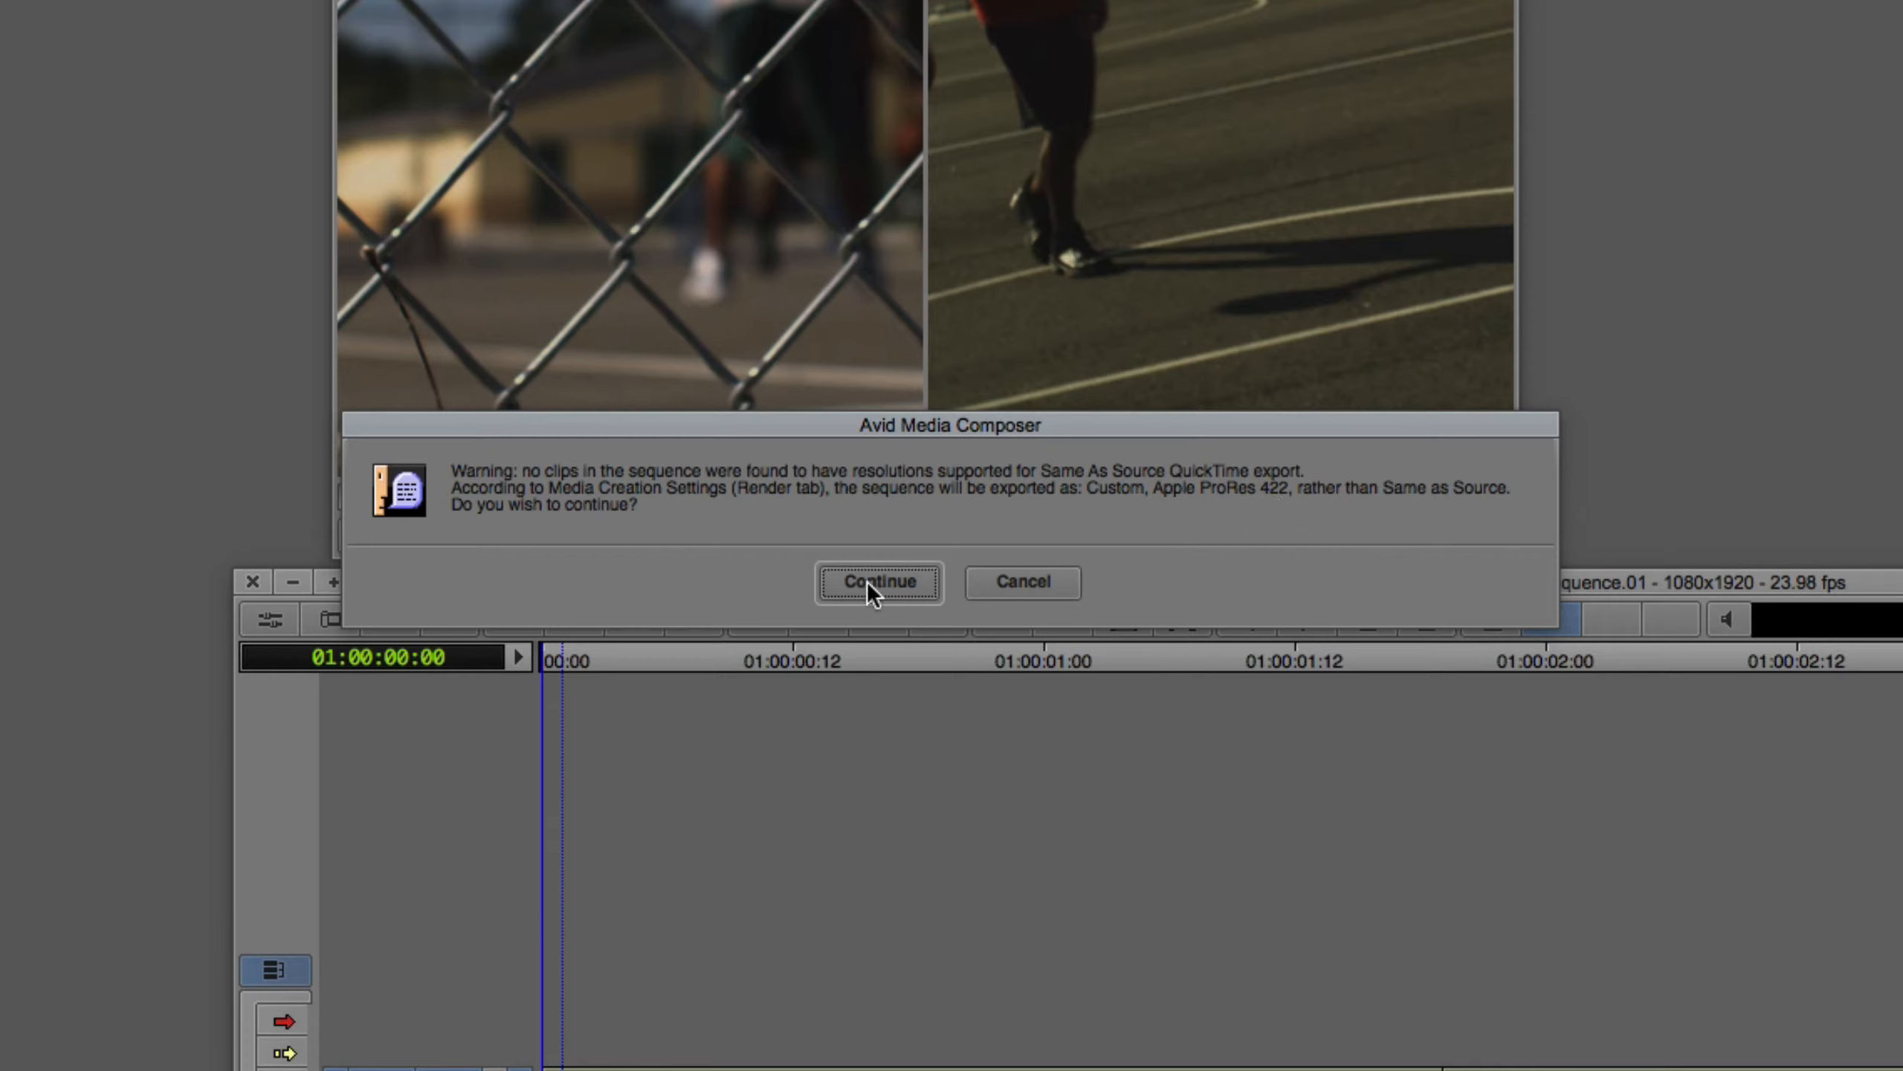
{"action": "left_click", "coordinate": [877, 581]}
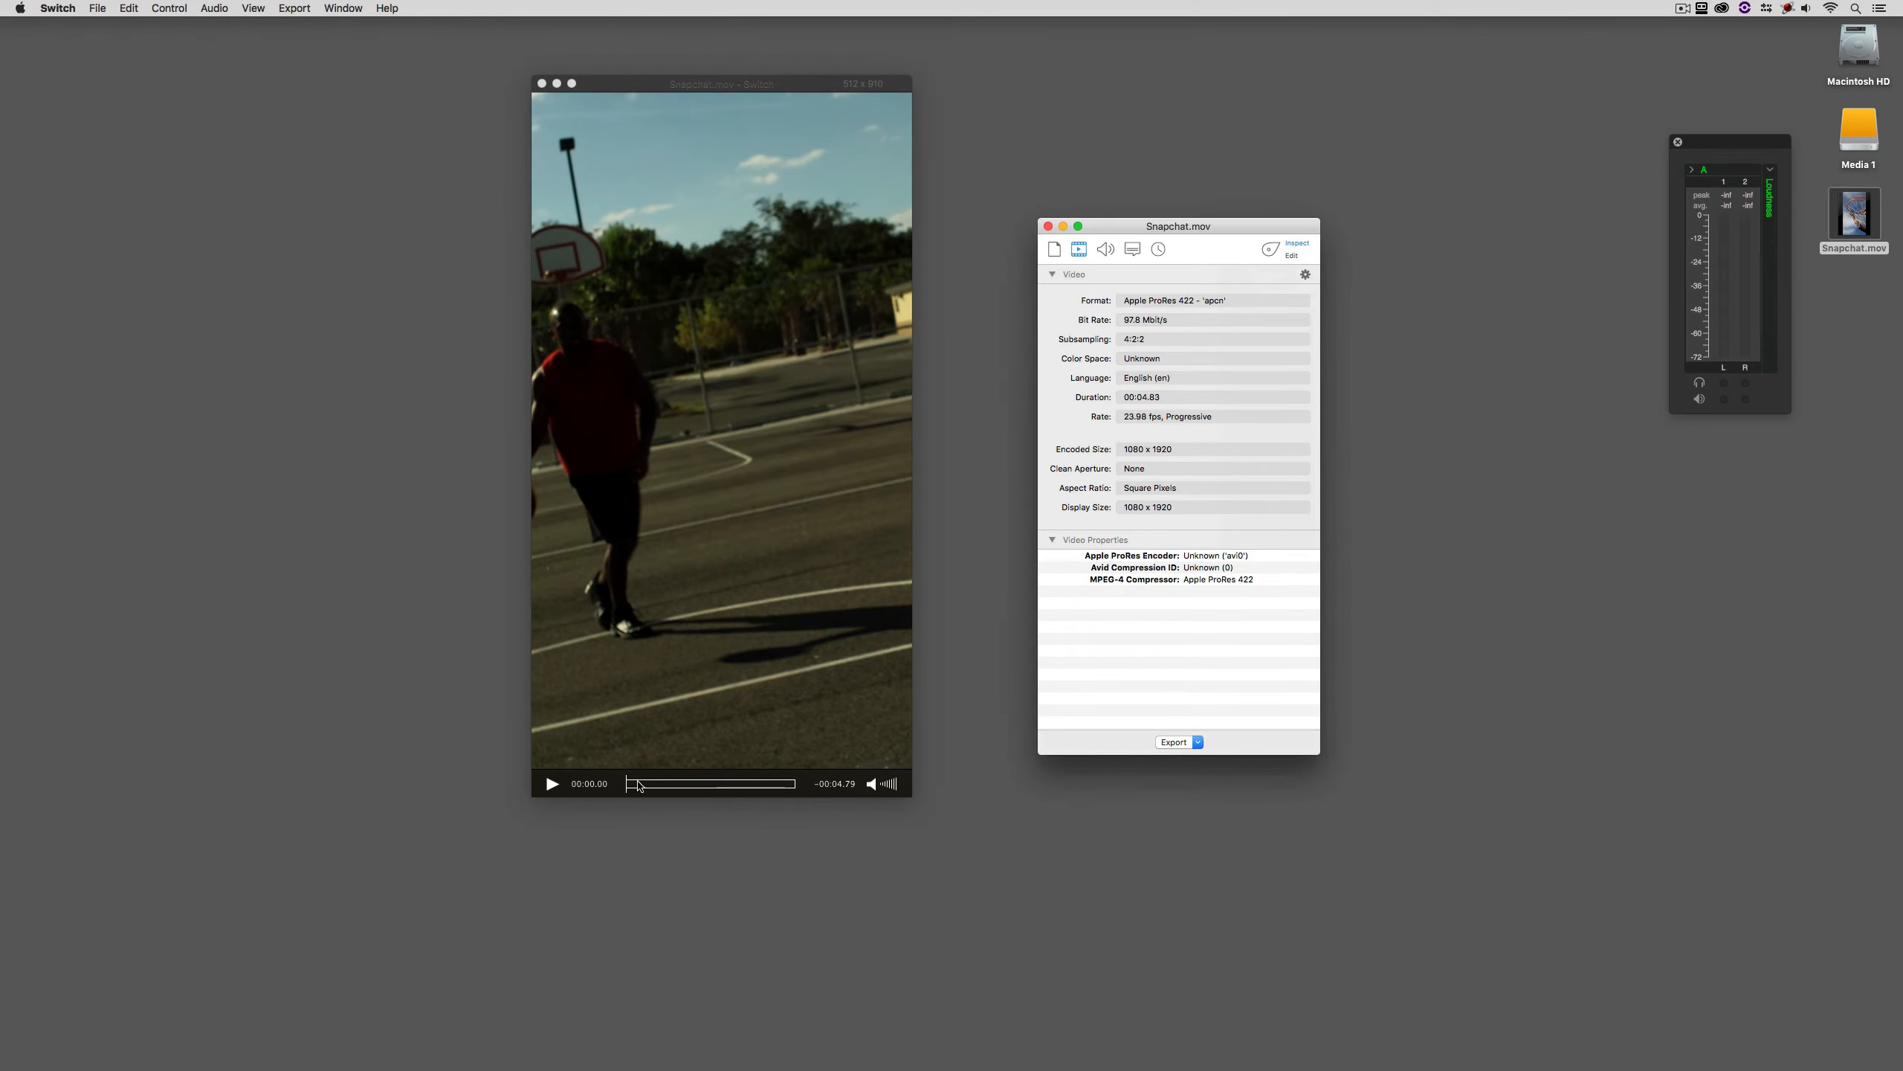
Scrub through Snapchat.mov in Switch to check the vertical playback and the hoop shot.
{"action": "left_click_drag", "start_coordinate": [632, 783], "coordinate": [716, 784]}
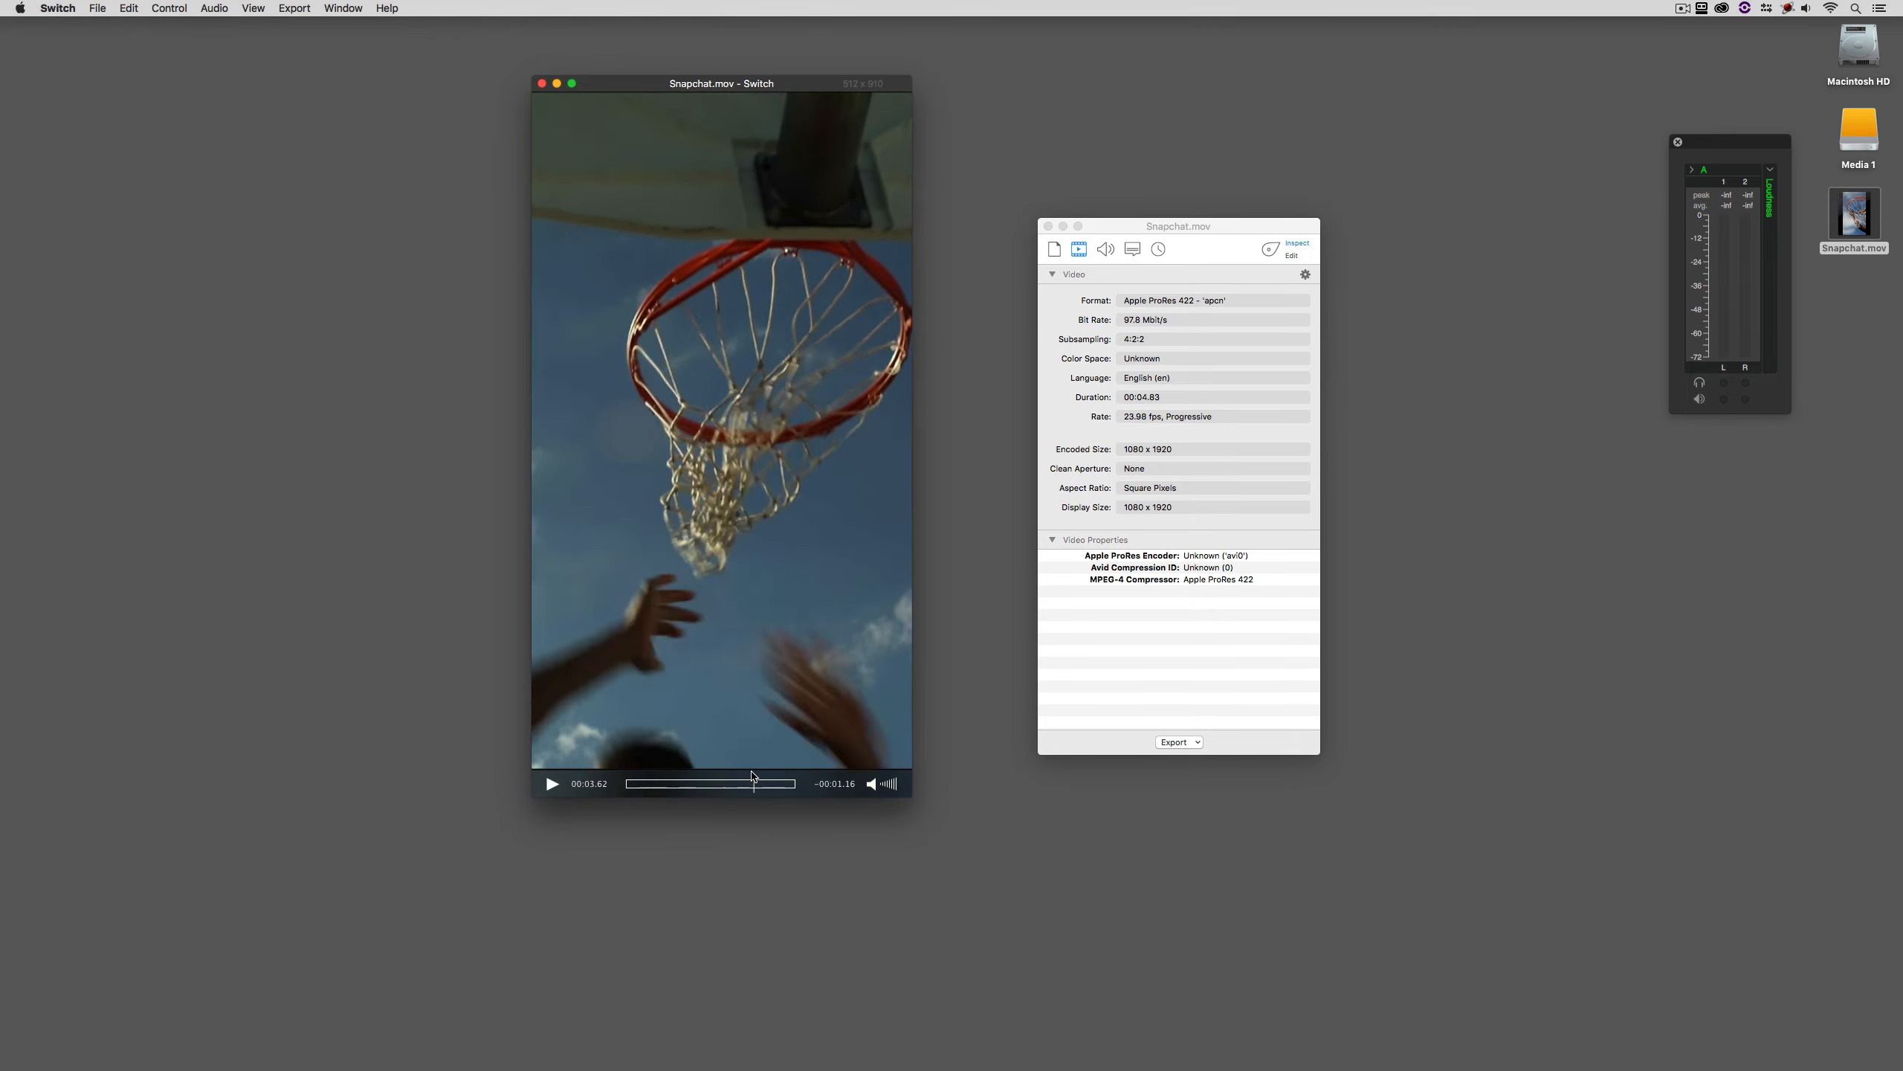
{"action": "left_click", "coordinate": [628, 784]}
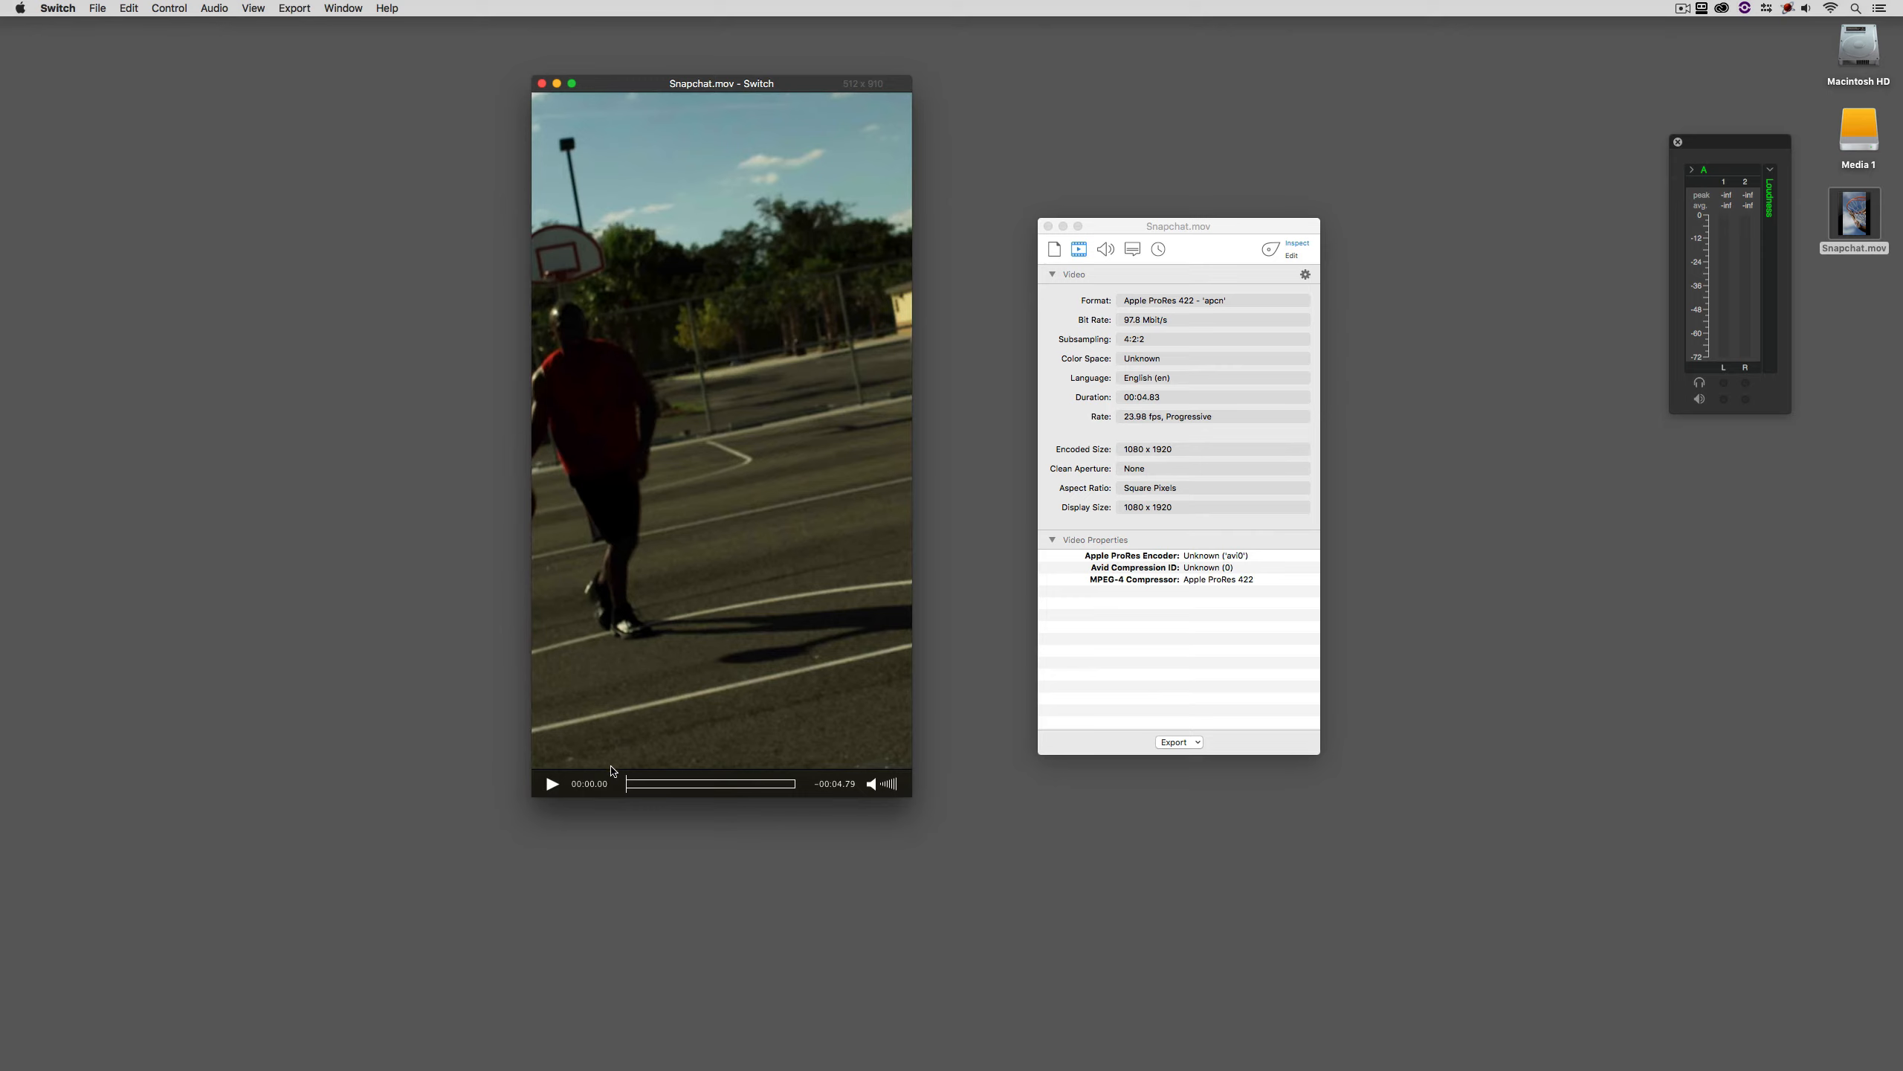
{"action": "left_click", "coordinate": [551, 783]}
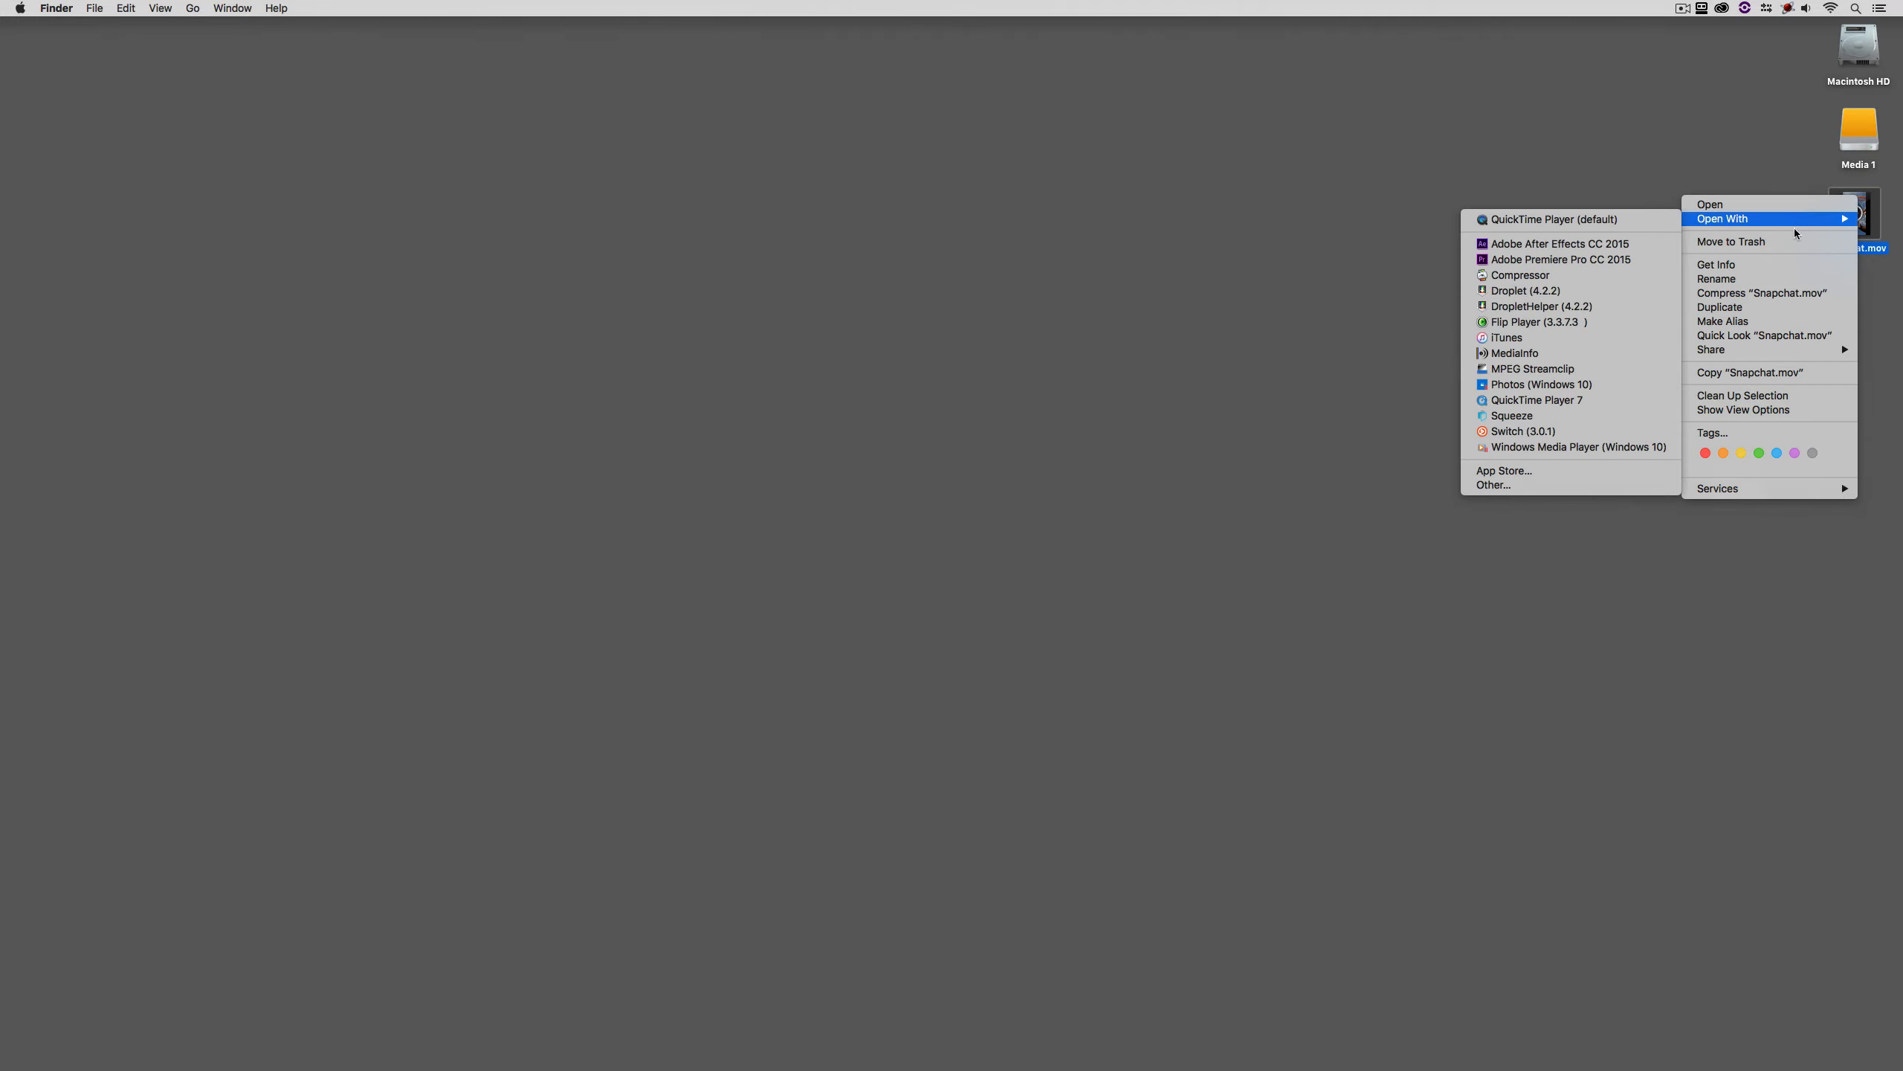
Launch Adobe Media Encoder CC from the desktop beside Snapchat.mov.
{"action": "left_click", "coordinate": [1716, 265]}
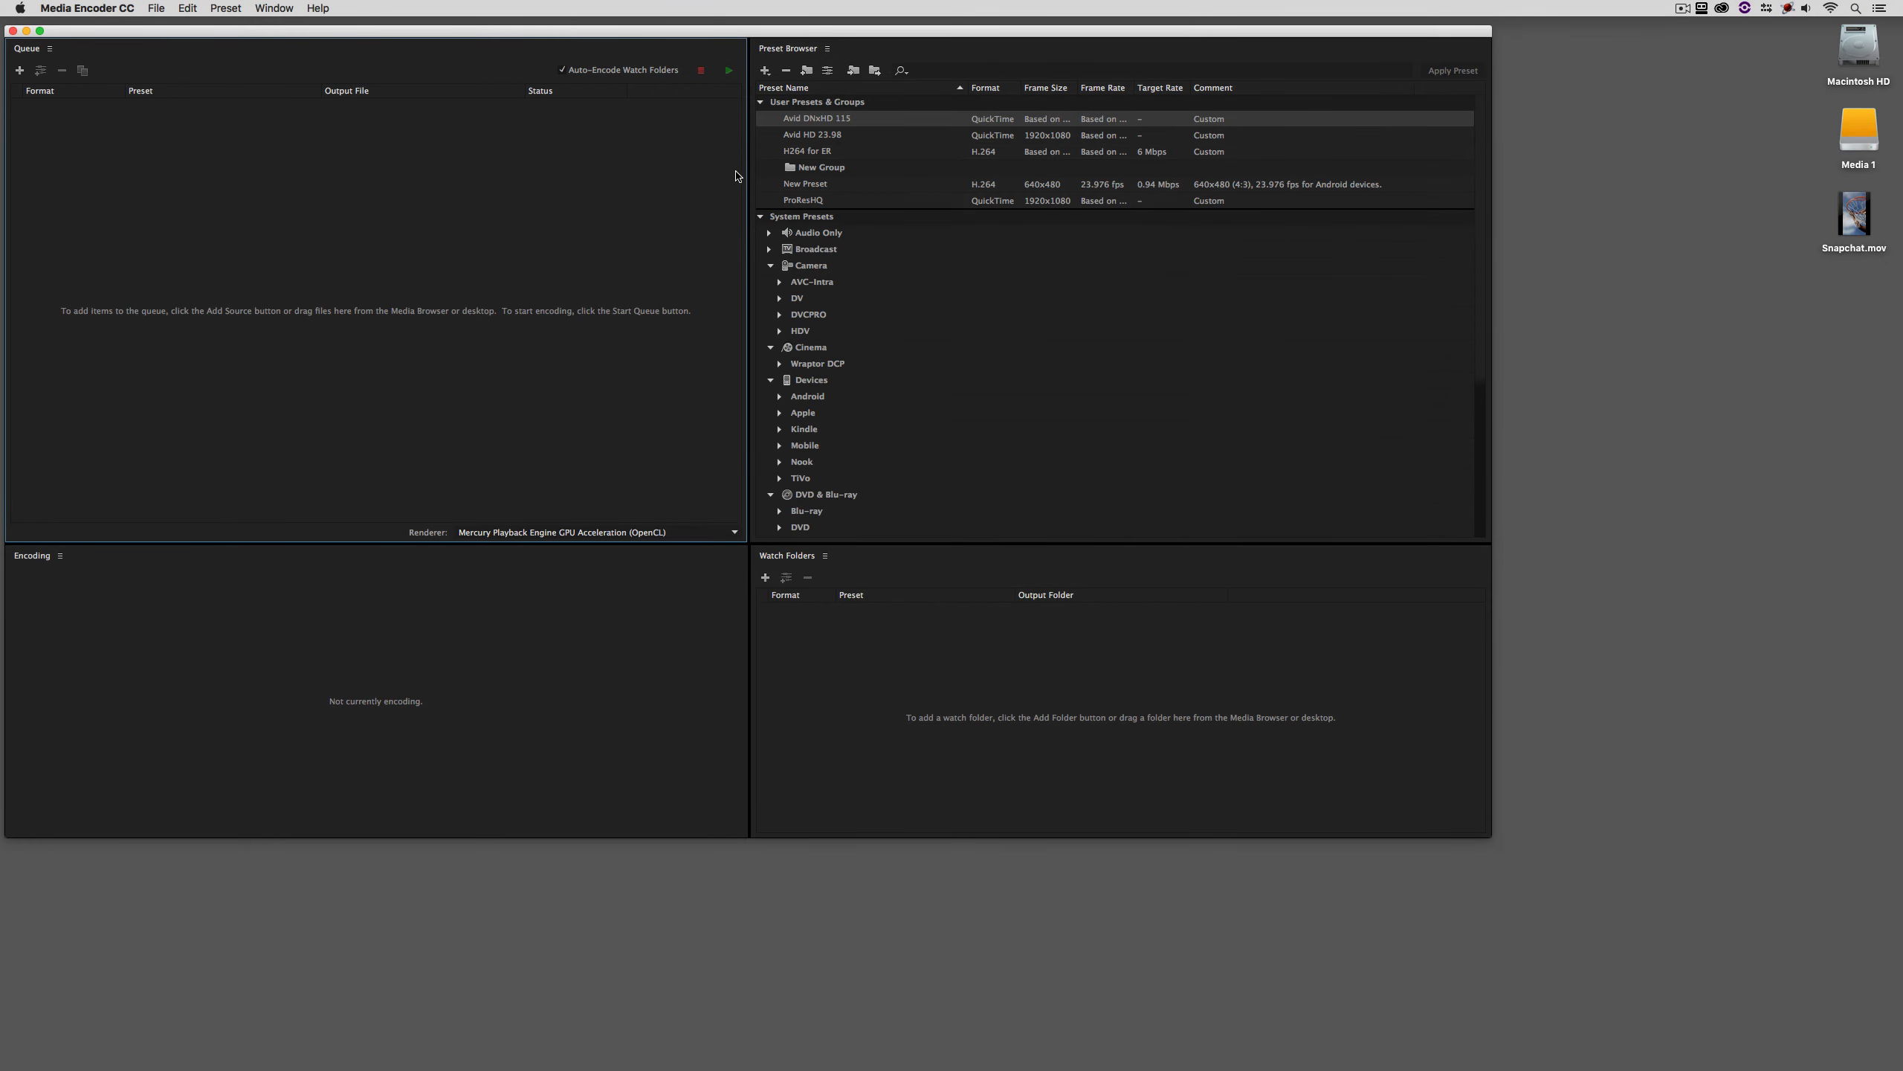
Create a new encoding preset with H.264 as the QuickTime video codec.
{"action": "left_click", "coordinate": [764, 70]}
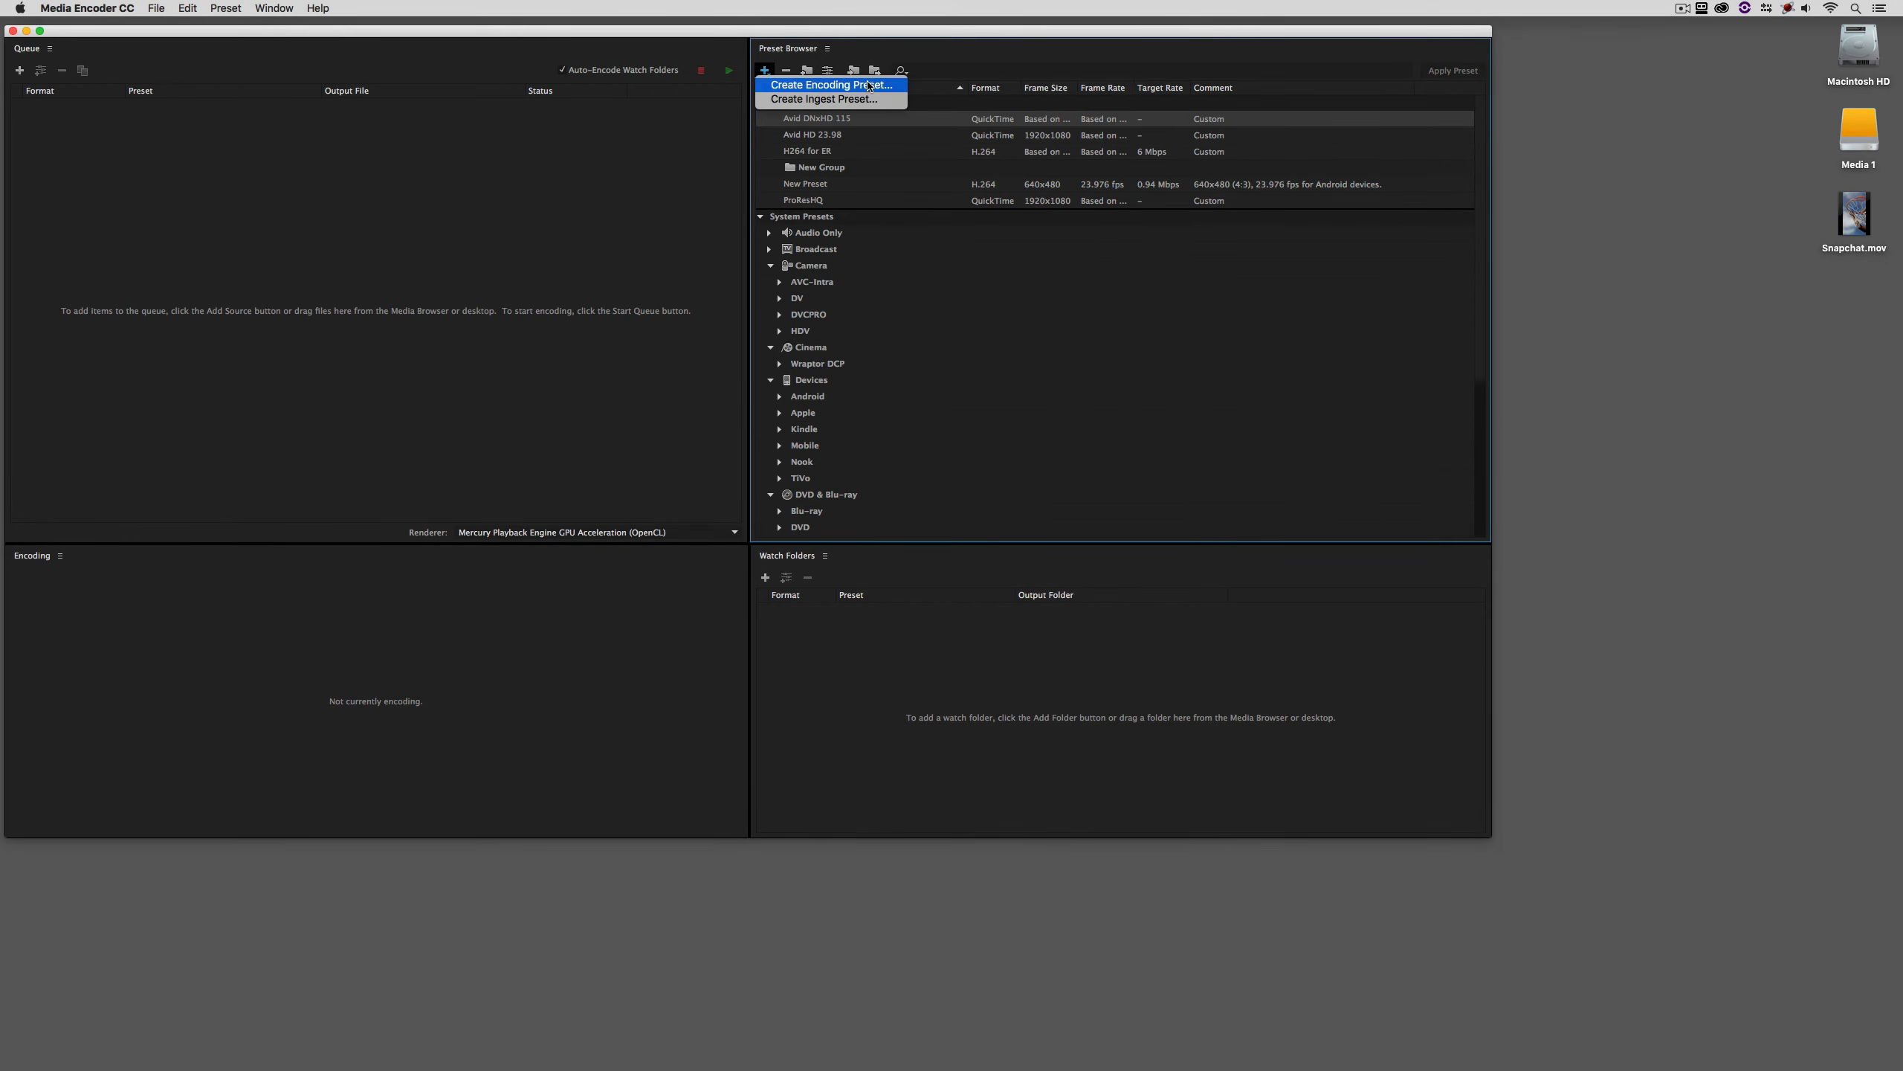
{"action": "left_click", "coordinate": [831, 83]}
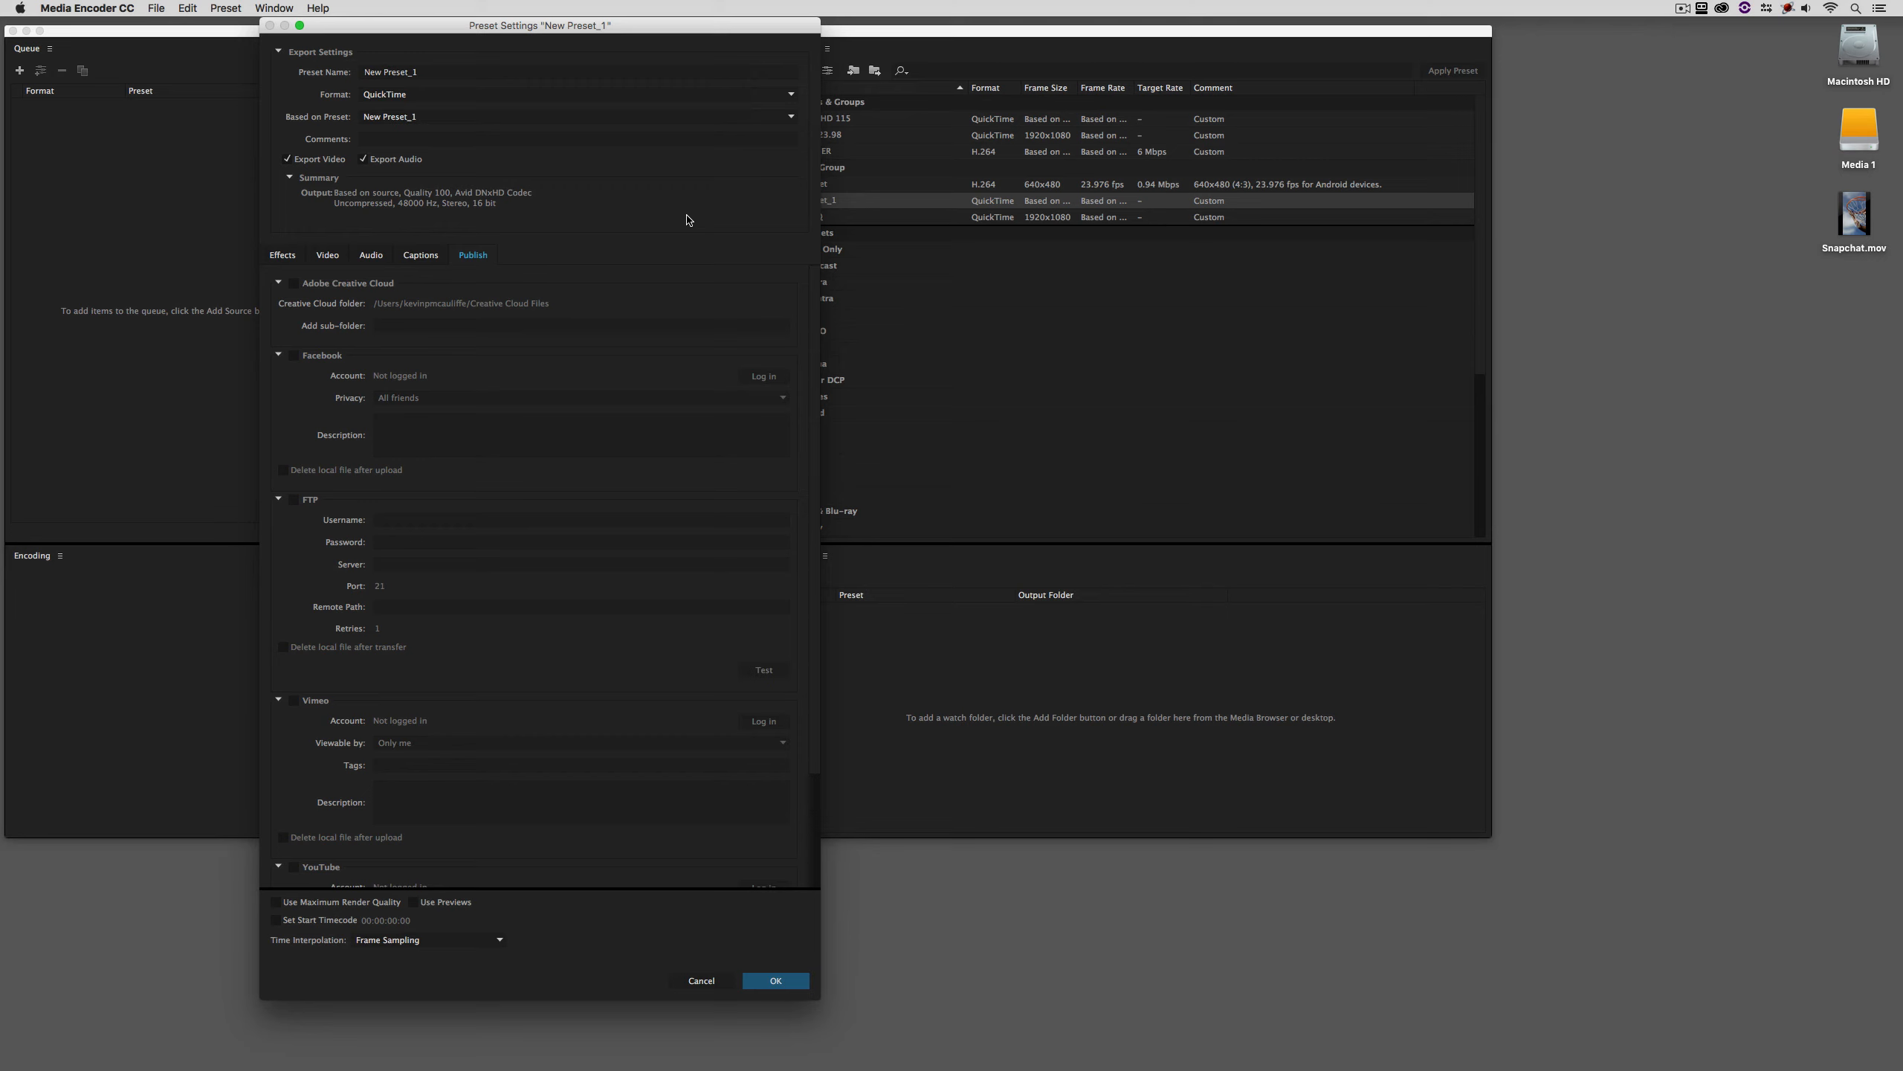
{"action": "left_click", "coordinate": [328, 254]}
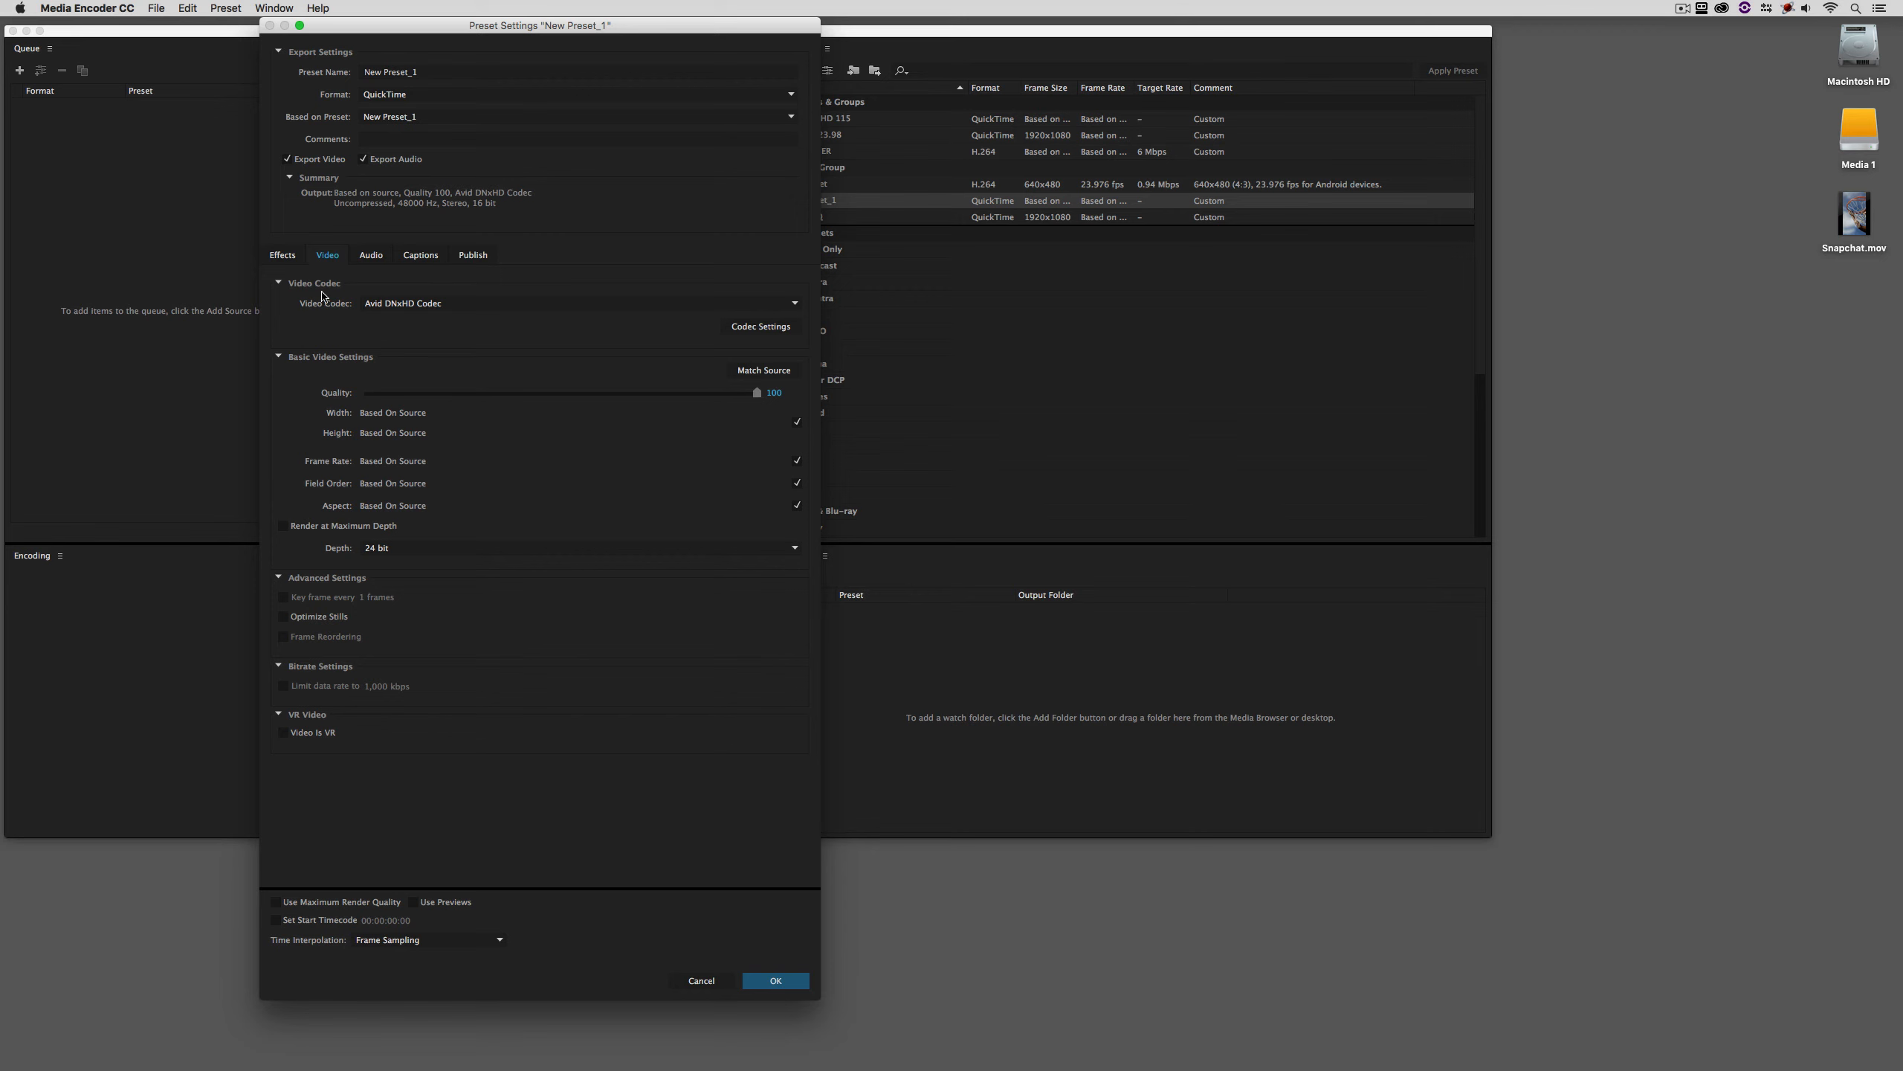
{"action": "left_click", "coordinate": [580, 302]}
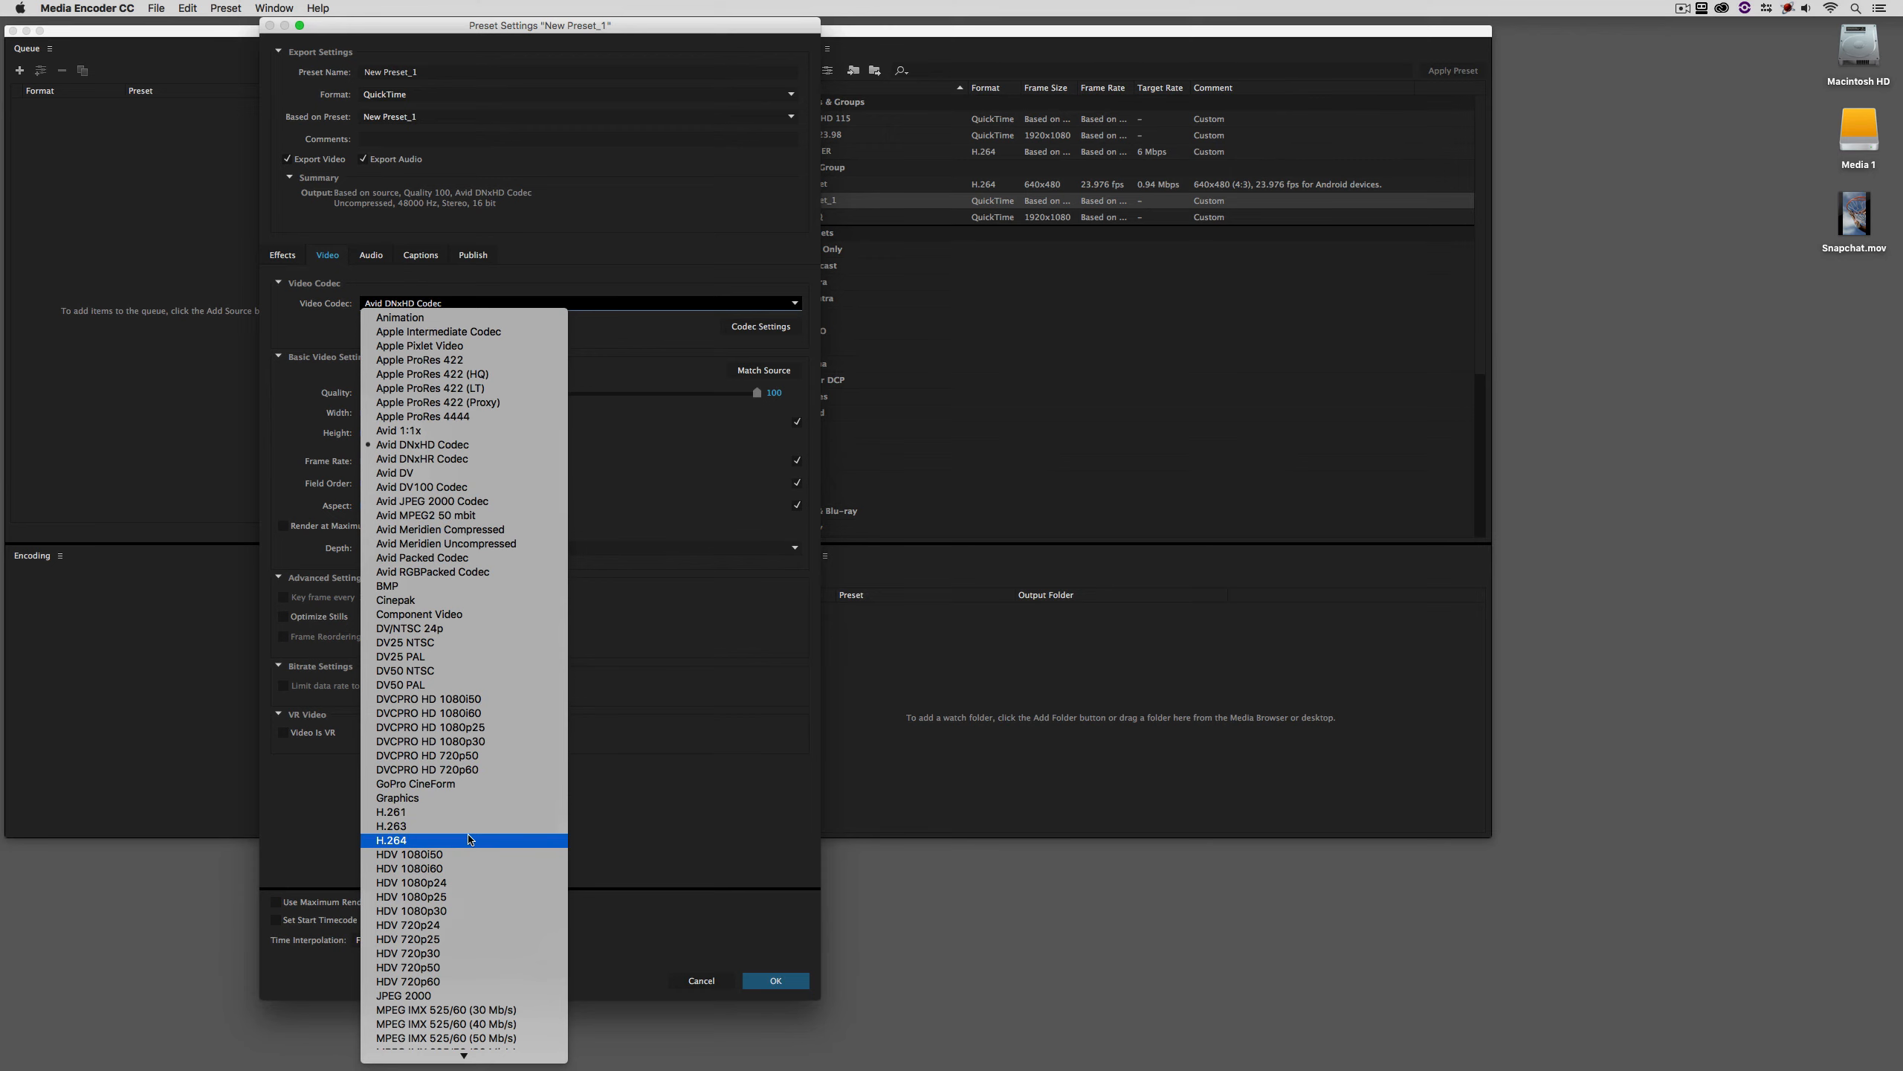
{"action": "left_click", "coordinate": [391, 841]}
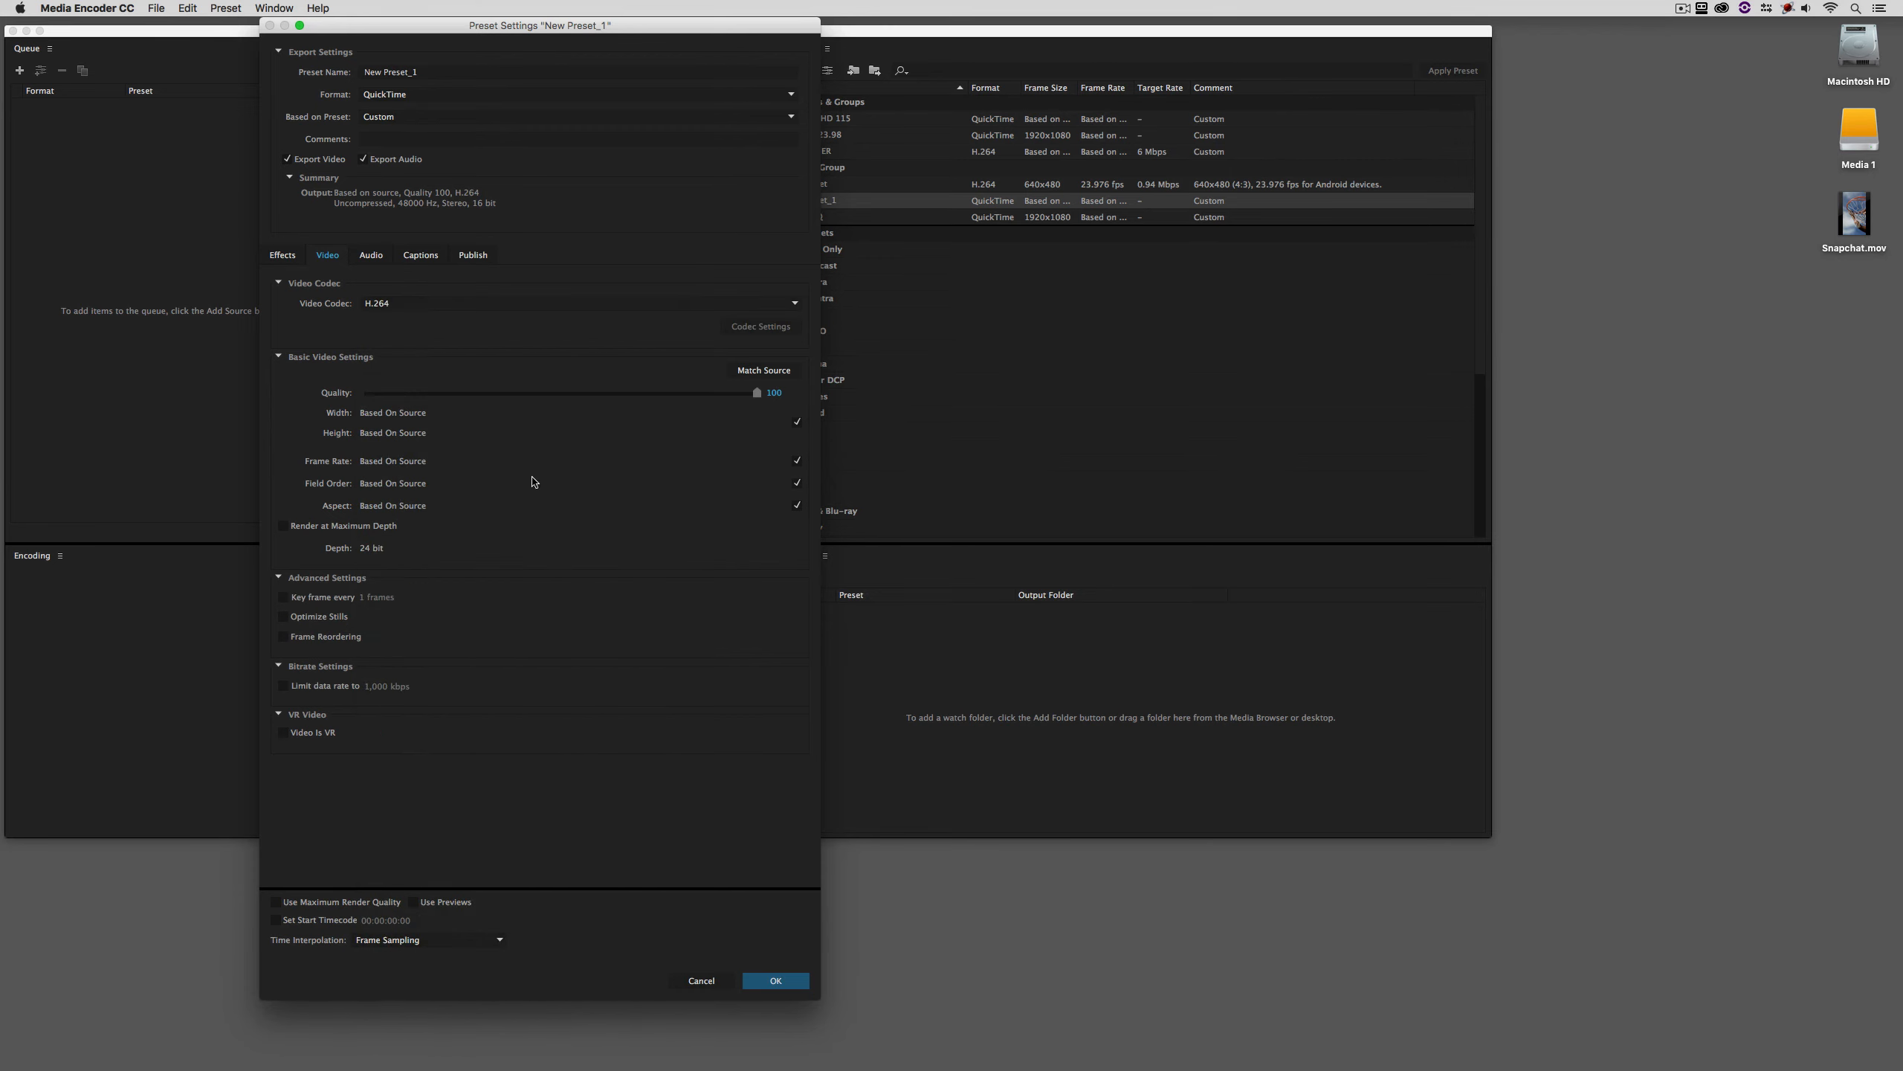
{"action": "mouse_move", "coordinate": [644, 388]}
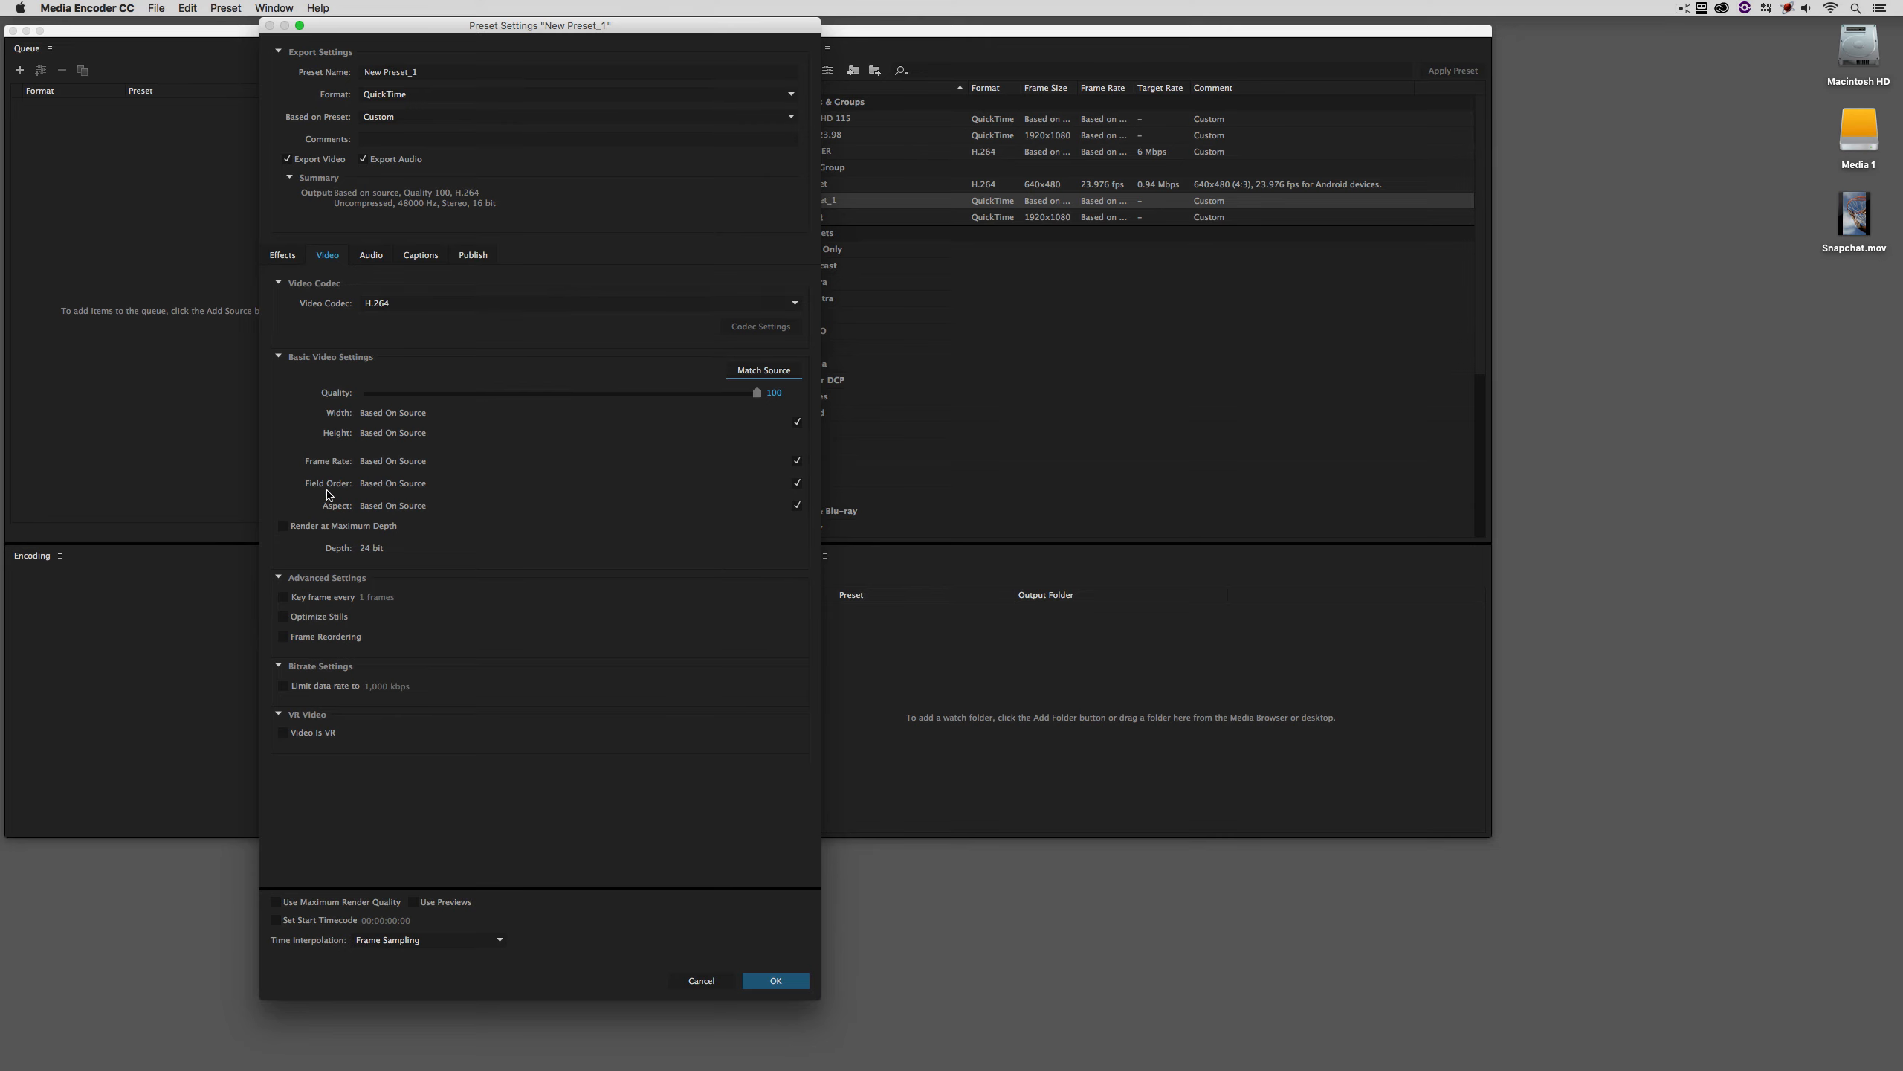
Set the frame size to 720x1280 and limit the data rate to 3500 kbps.
{"action": "left_click", "coordinate": [797, 423]}
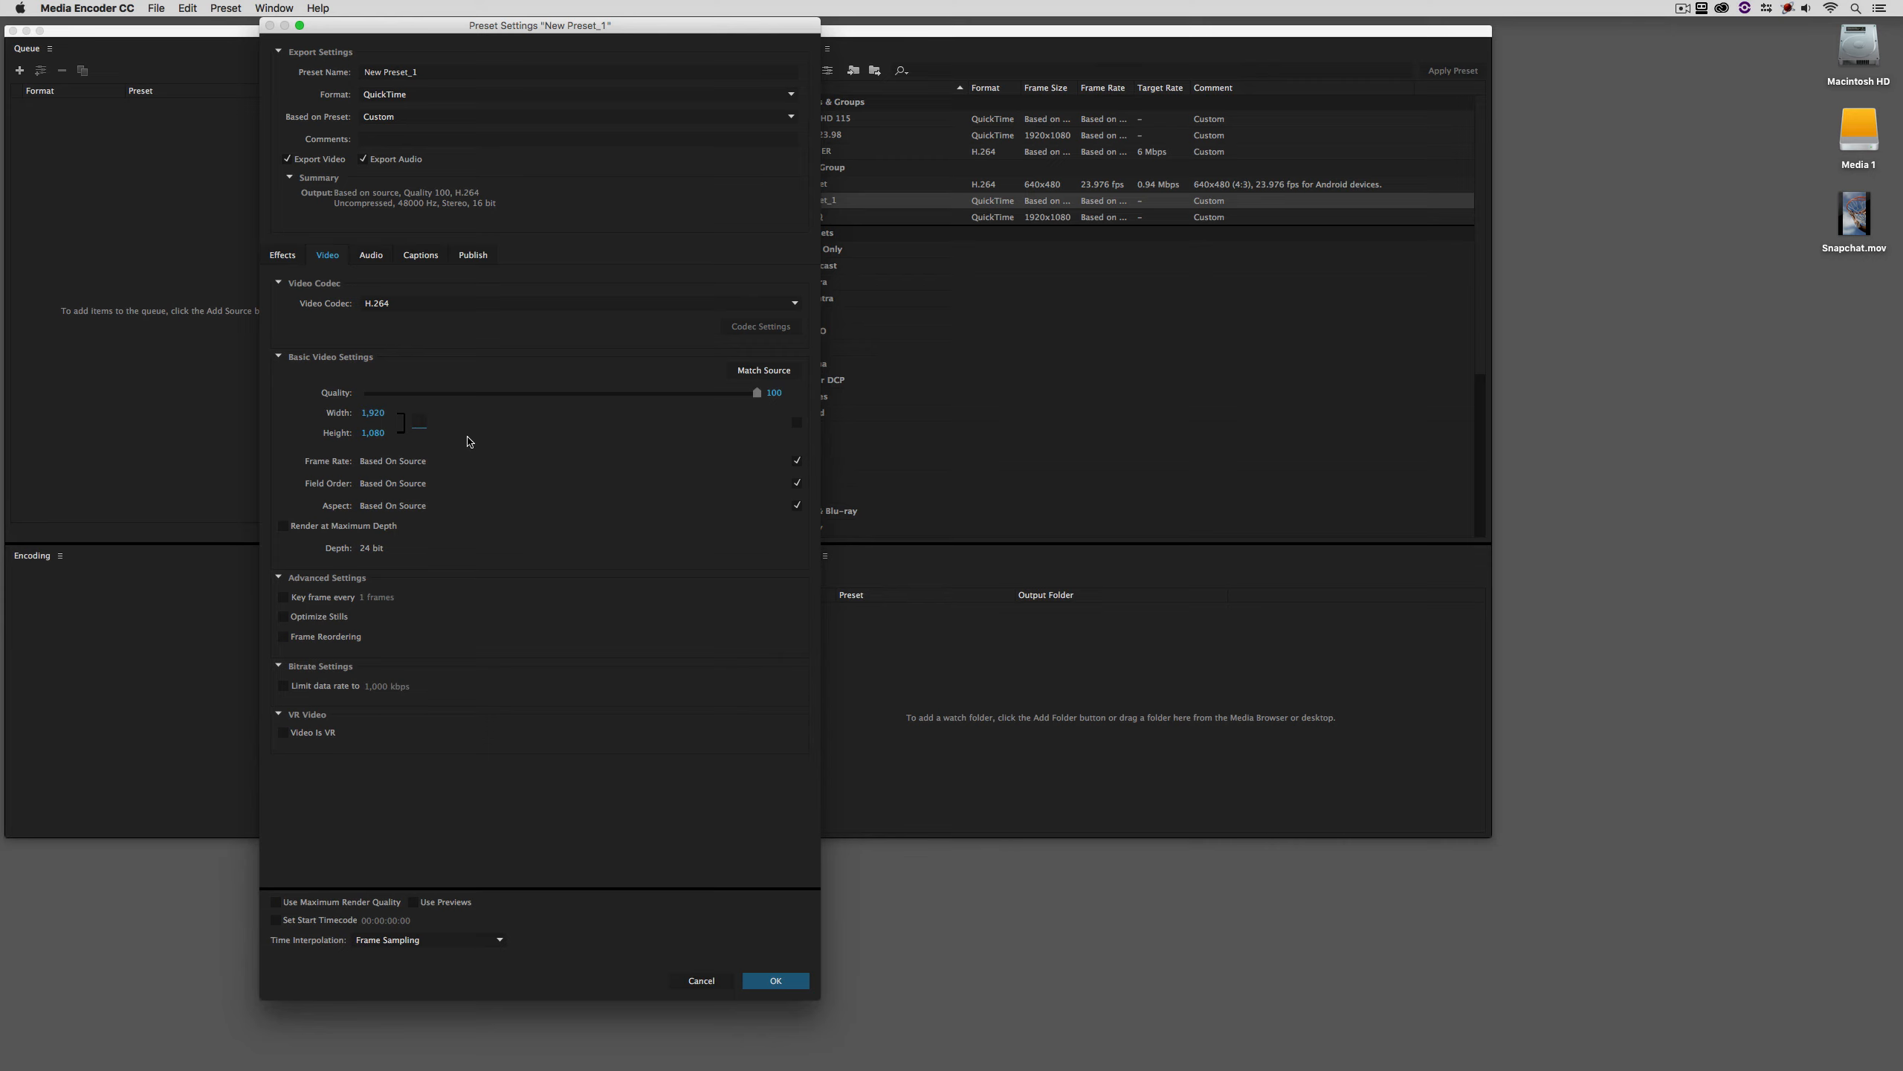
{"action": "left_click", "coordinate": [376, 414]}
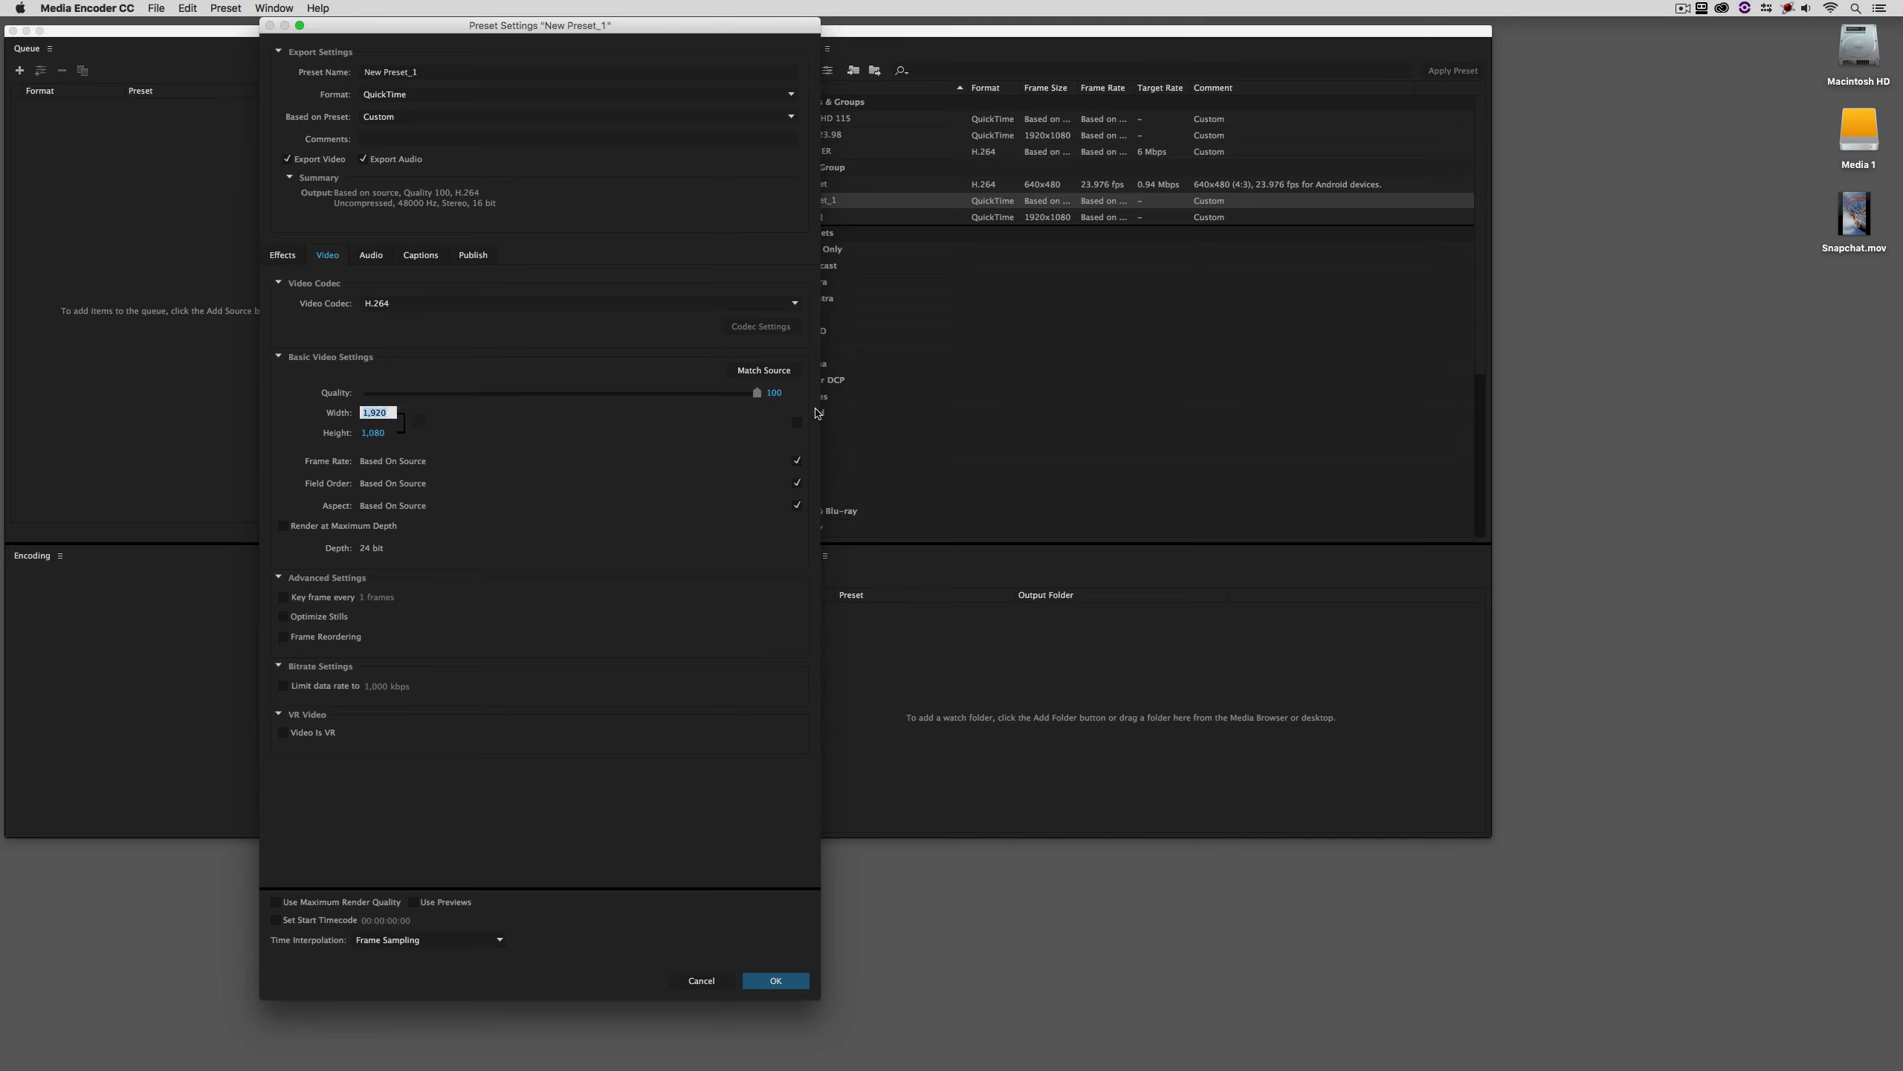
{"action": "type", "text": "720"}
{"action": "left_click", "coordinate": [375, 432]}
{"action": "type", "text": "1,280"}
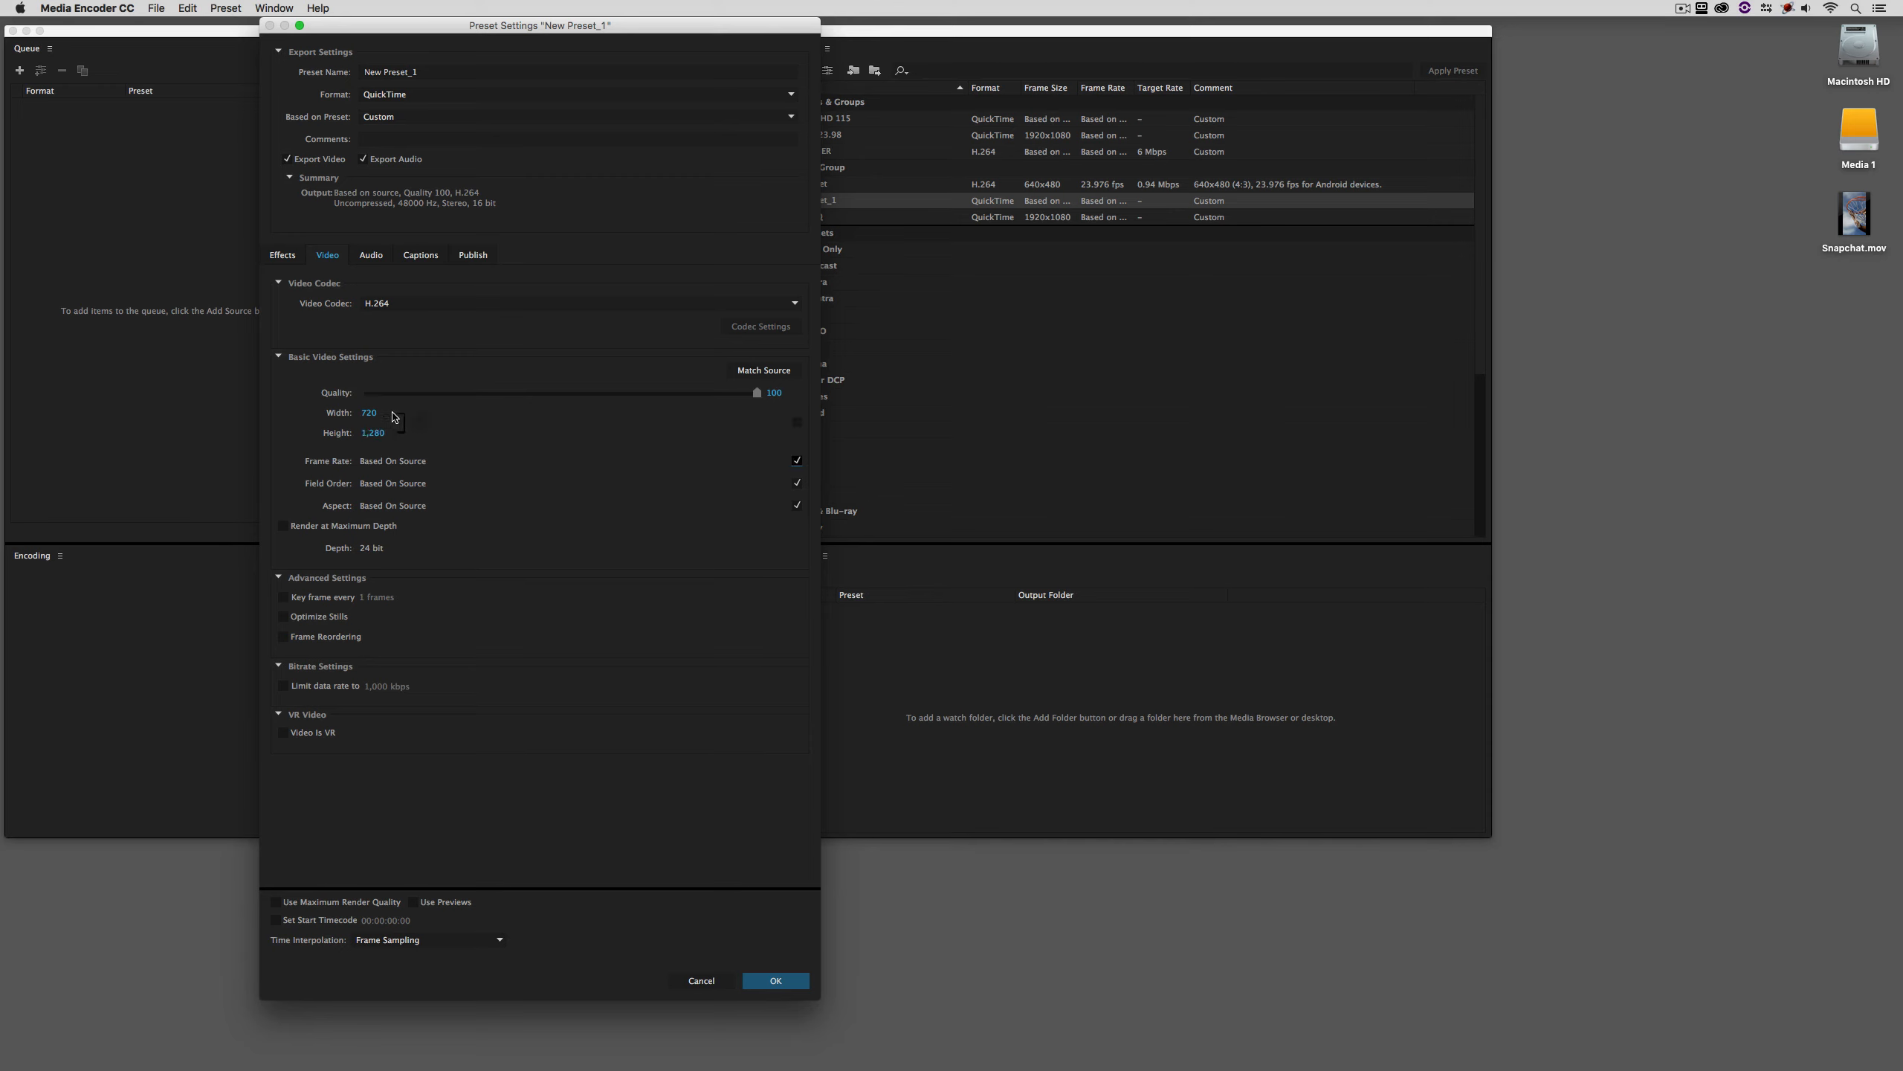
{"action": "left_click", "coordinate": [283, 684]}
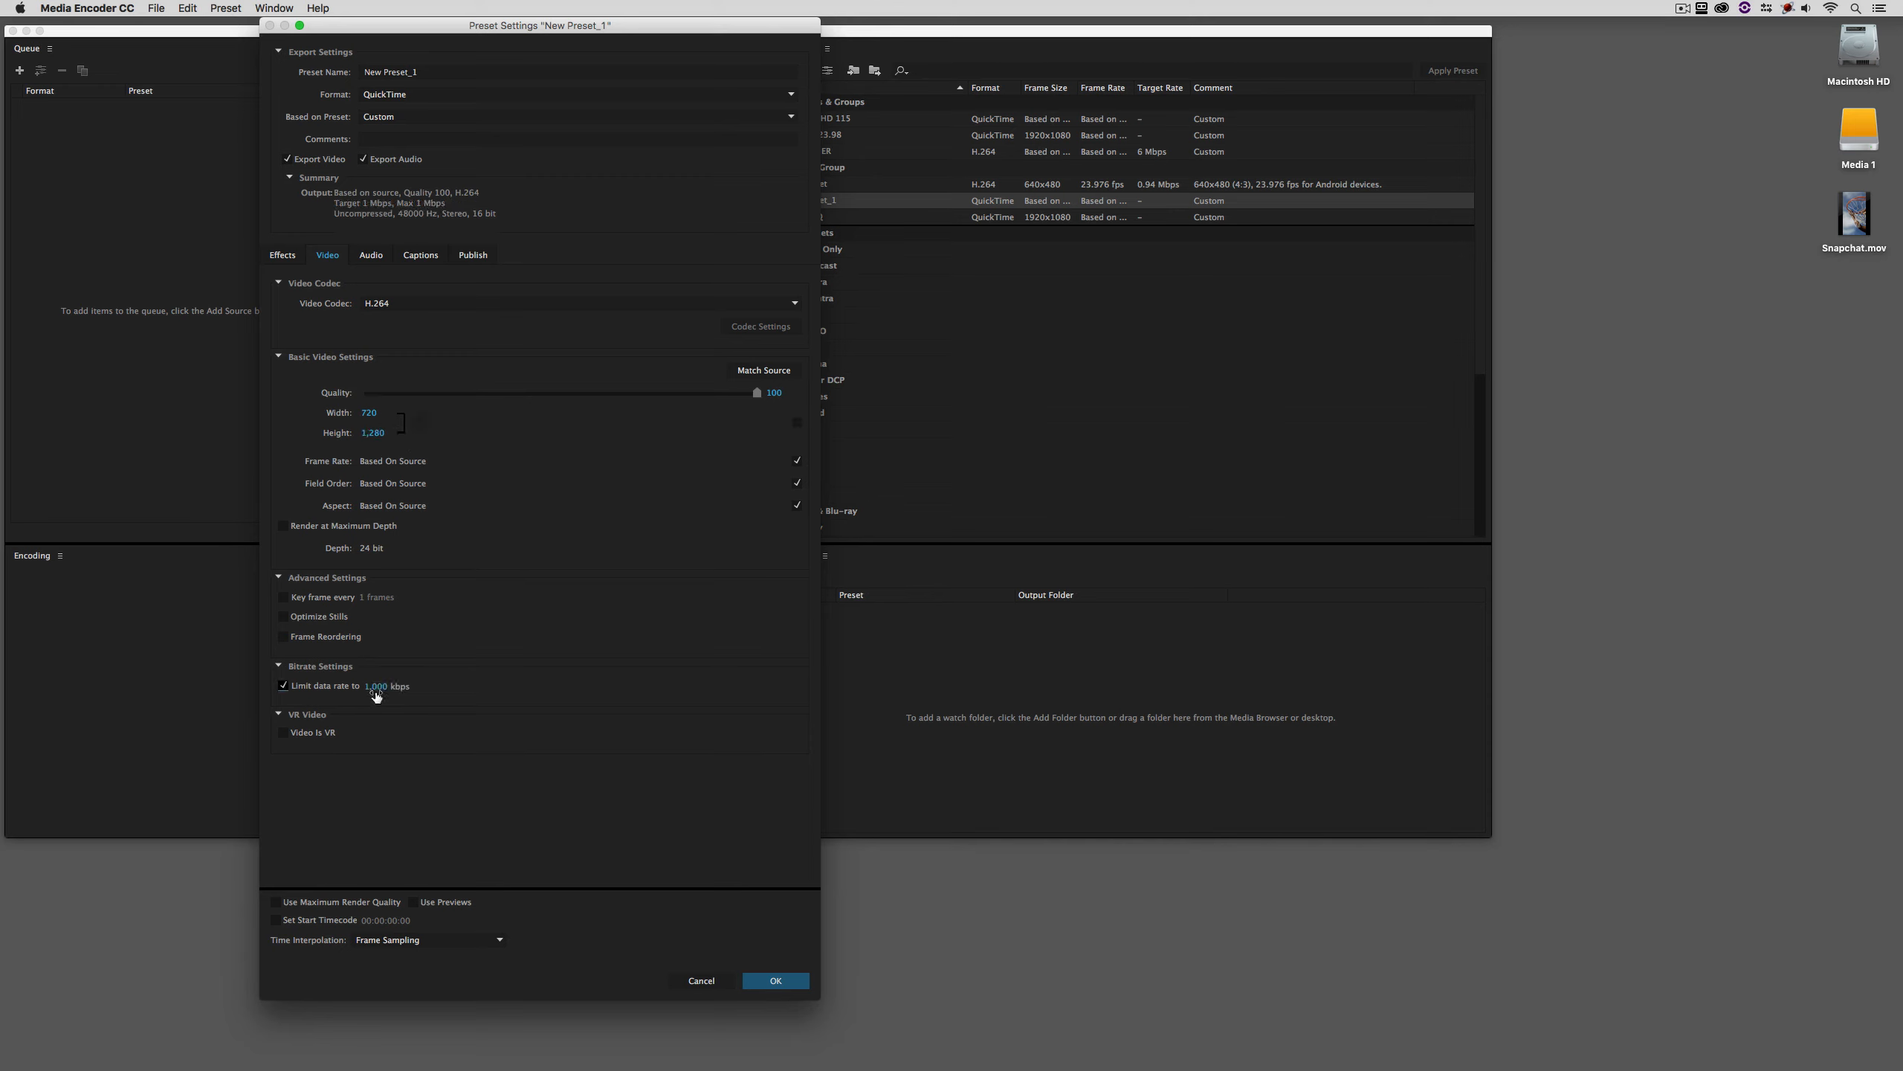
{"action": "type", "text": "3500"}
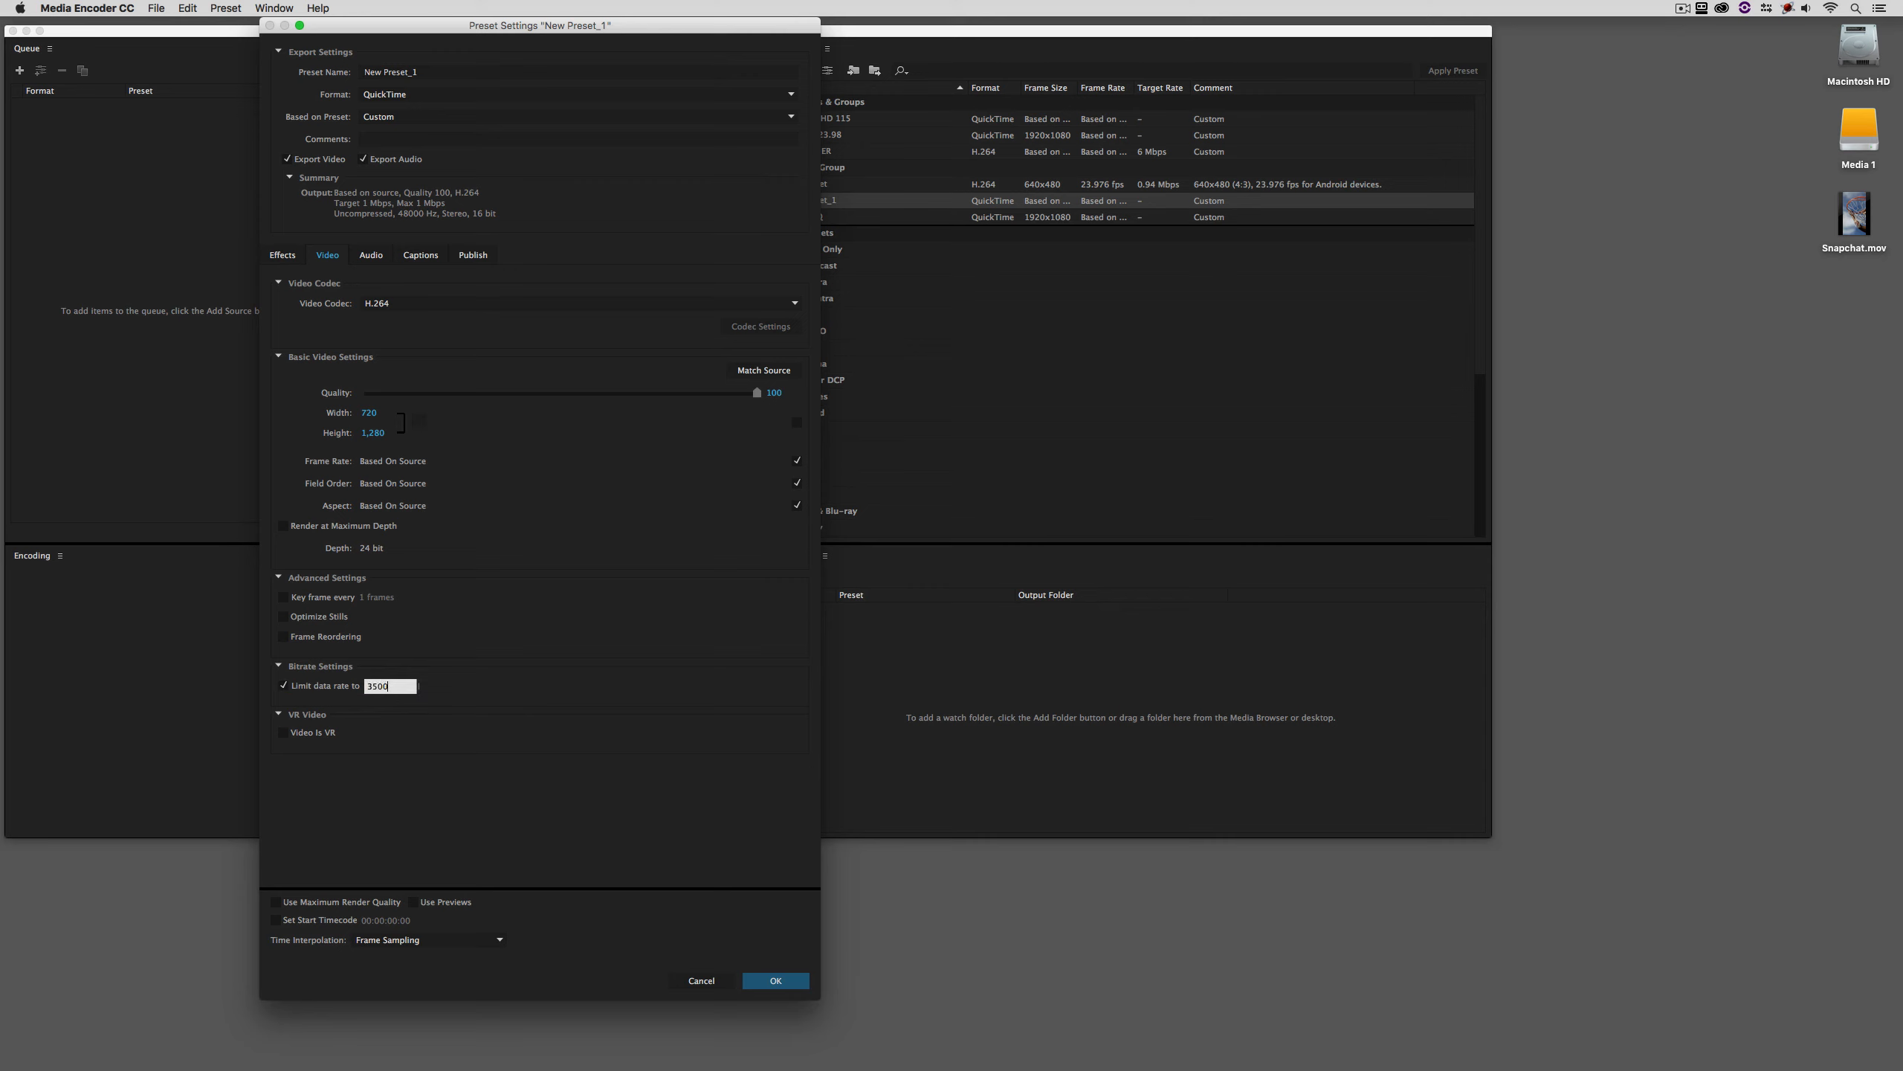
{"action": "mouse_move", "coordinate": [505, 608]}
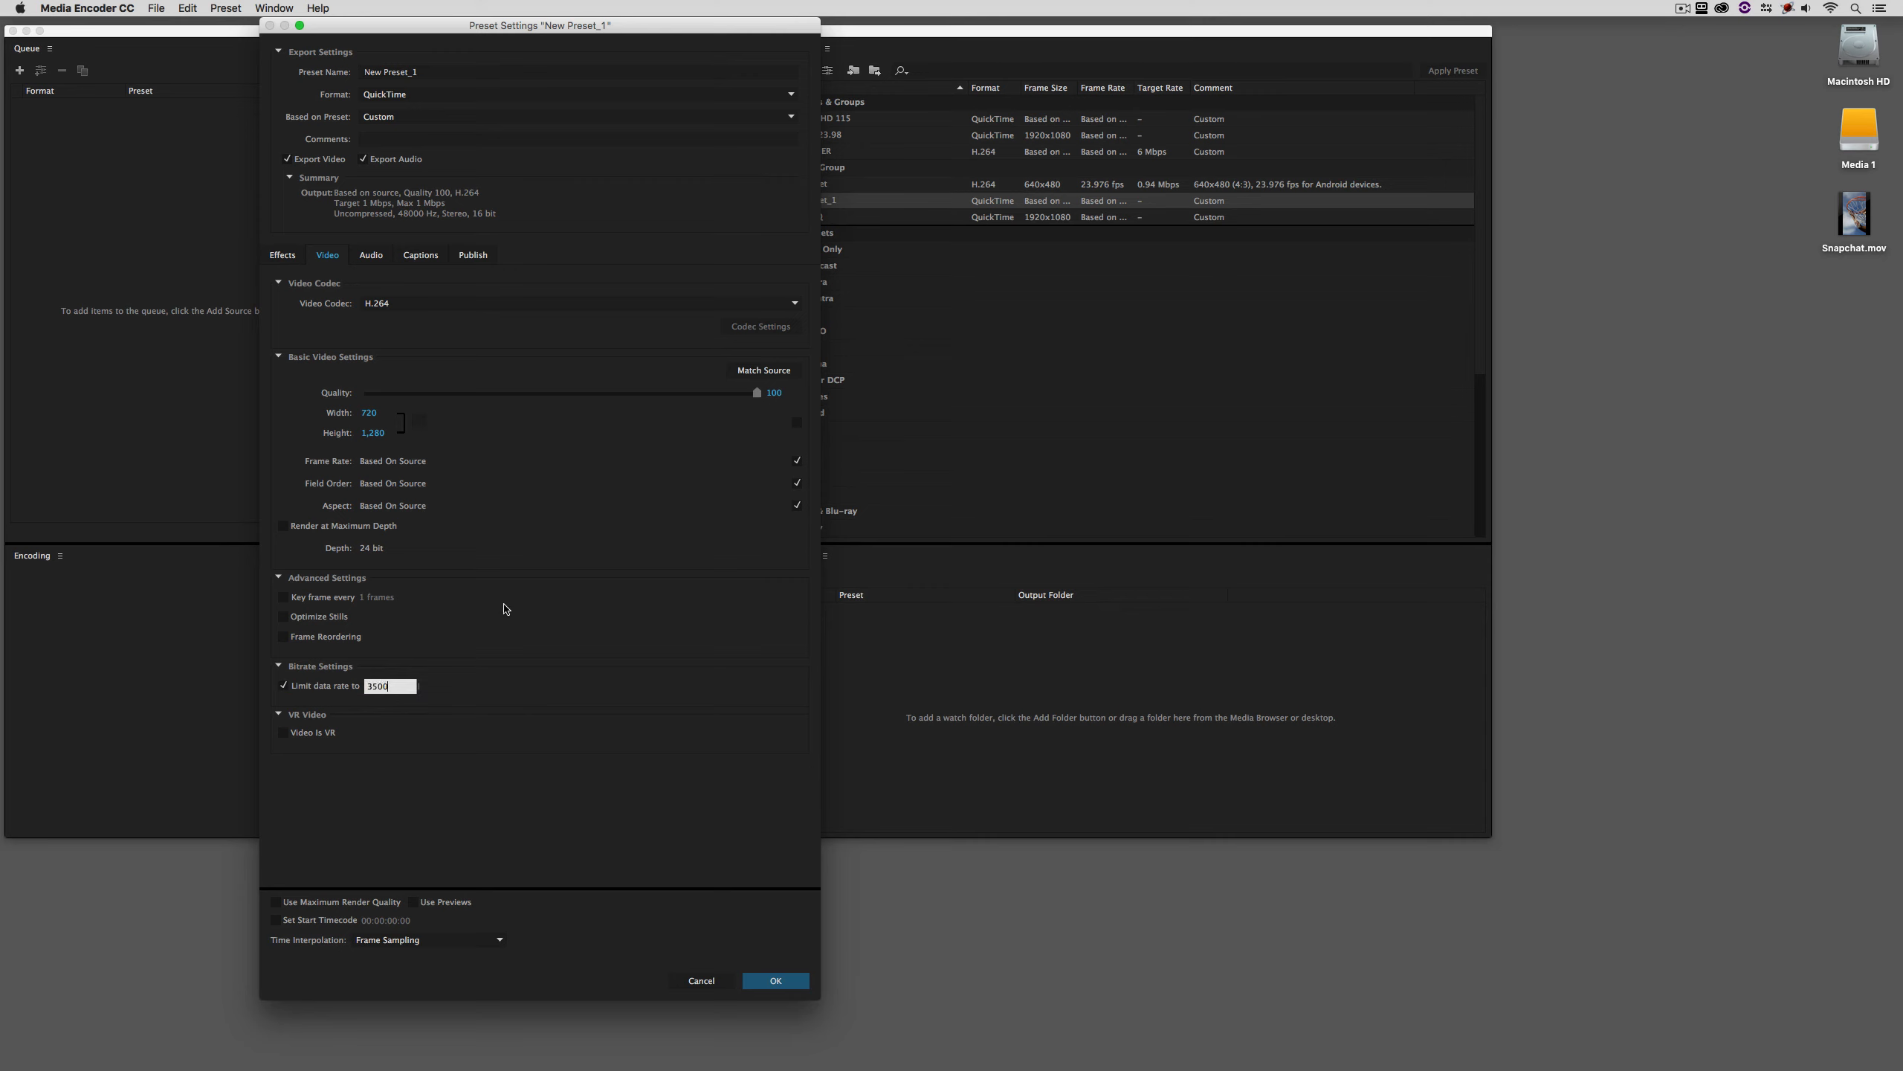
Keep audio uncompressed, name the preset Snapchat and save it.
{"action": "left_click", "coordinate": [371, 255]}
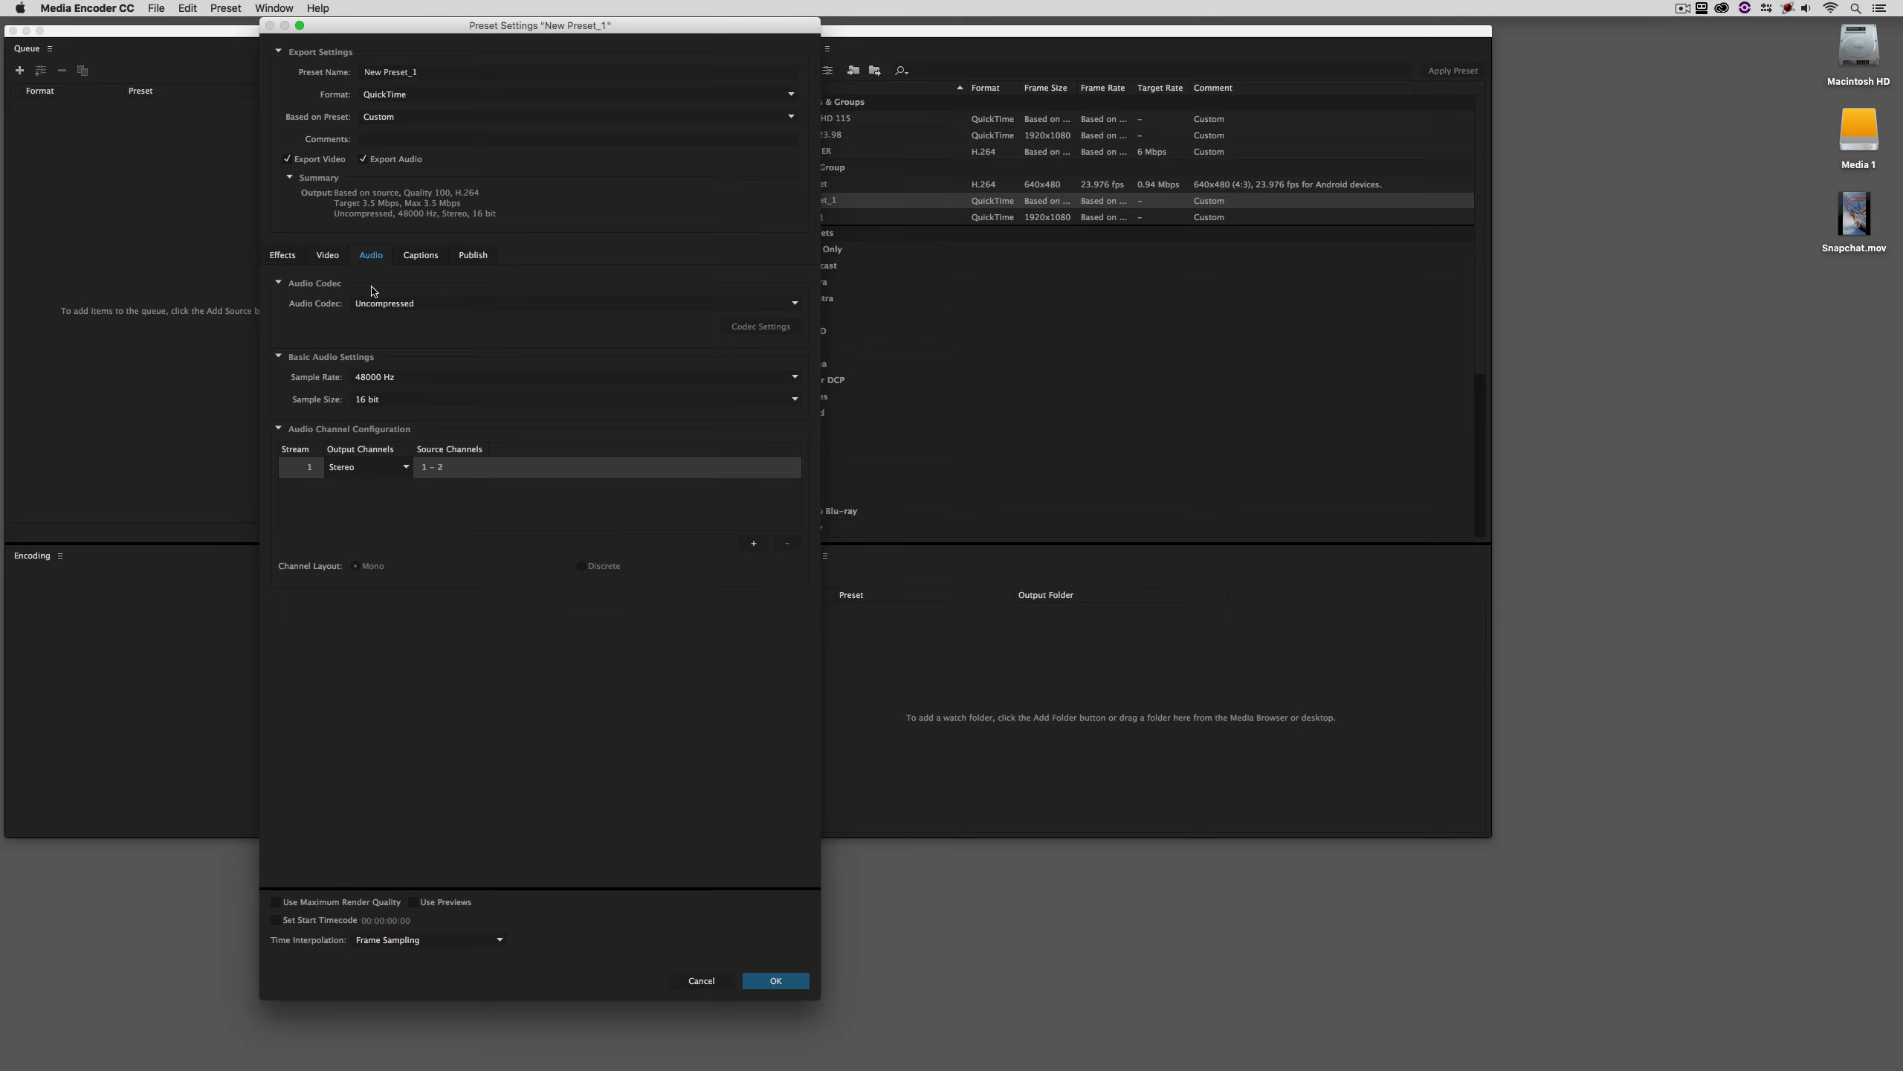
{"action": "left_click", "coordinate": [577, 302]}
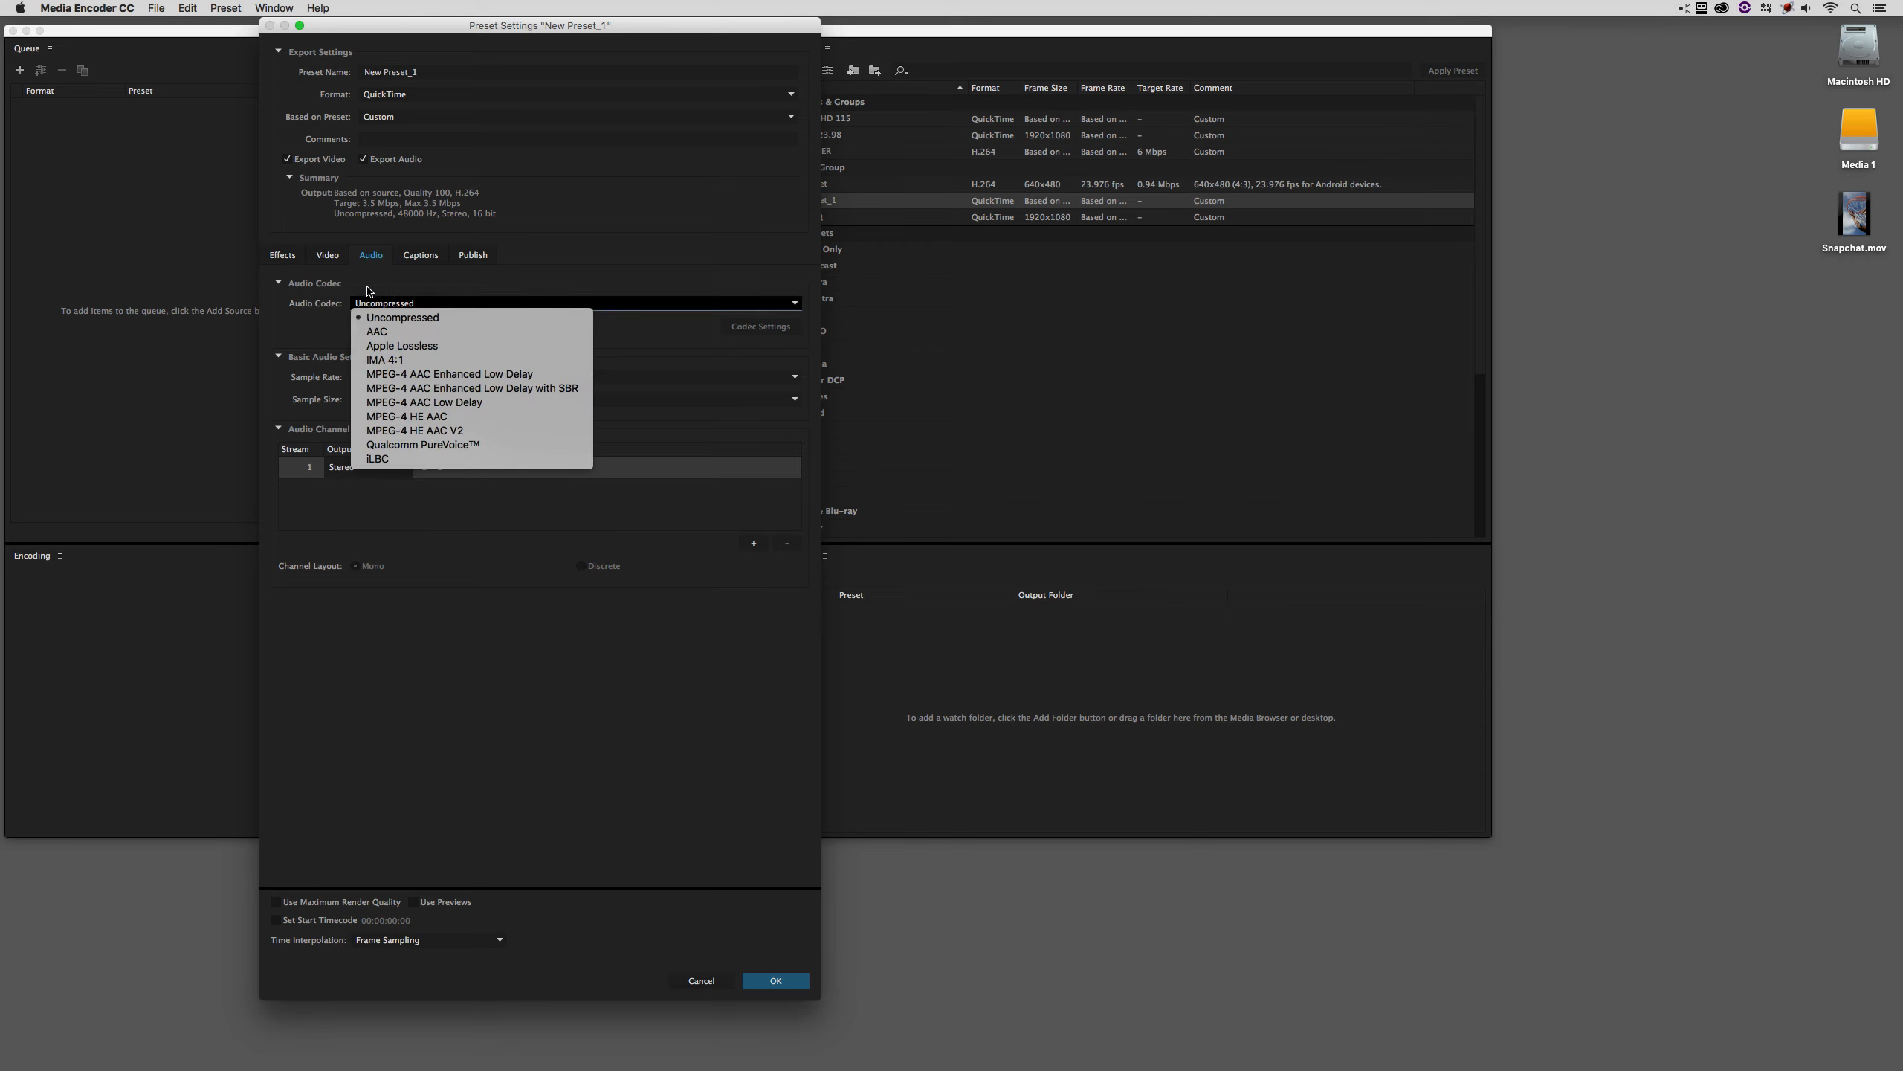
{"action": "left_click", "coordinate": [403, 317]}
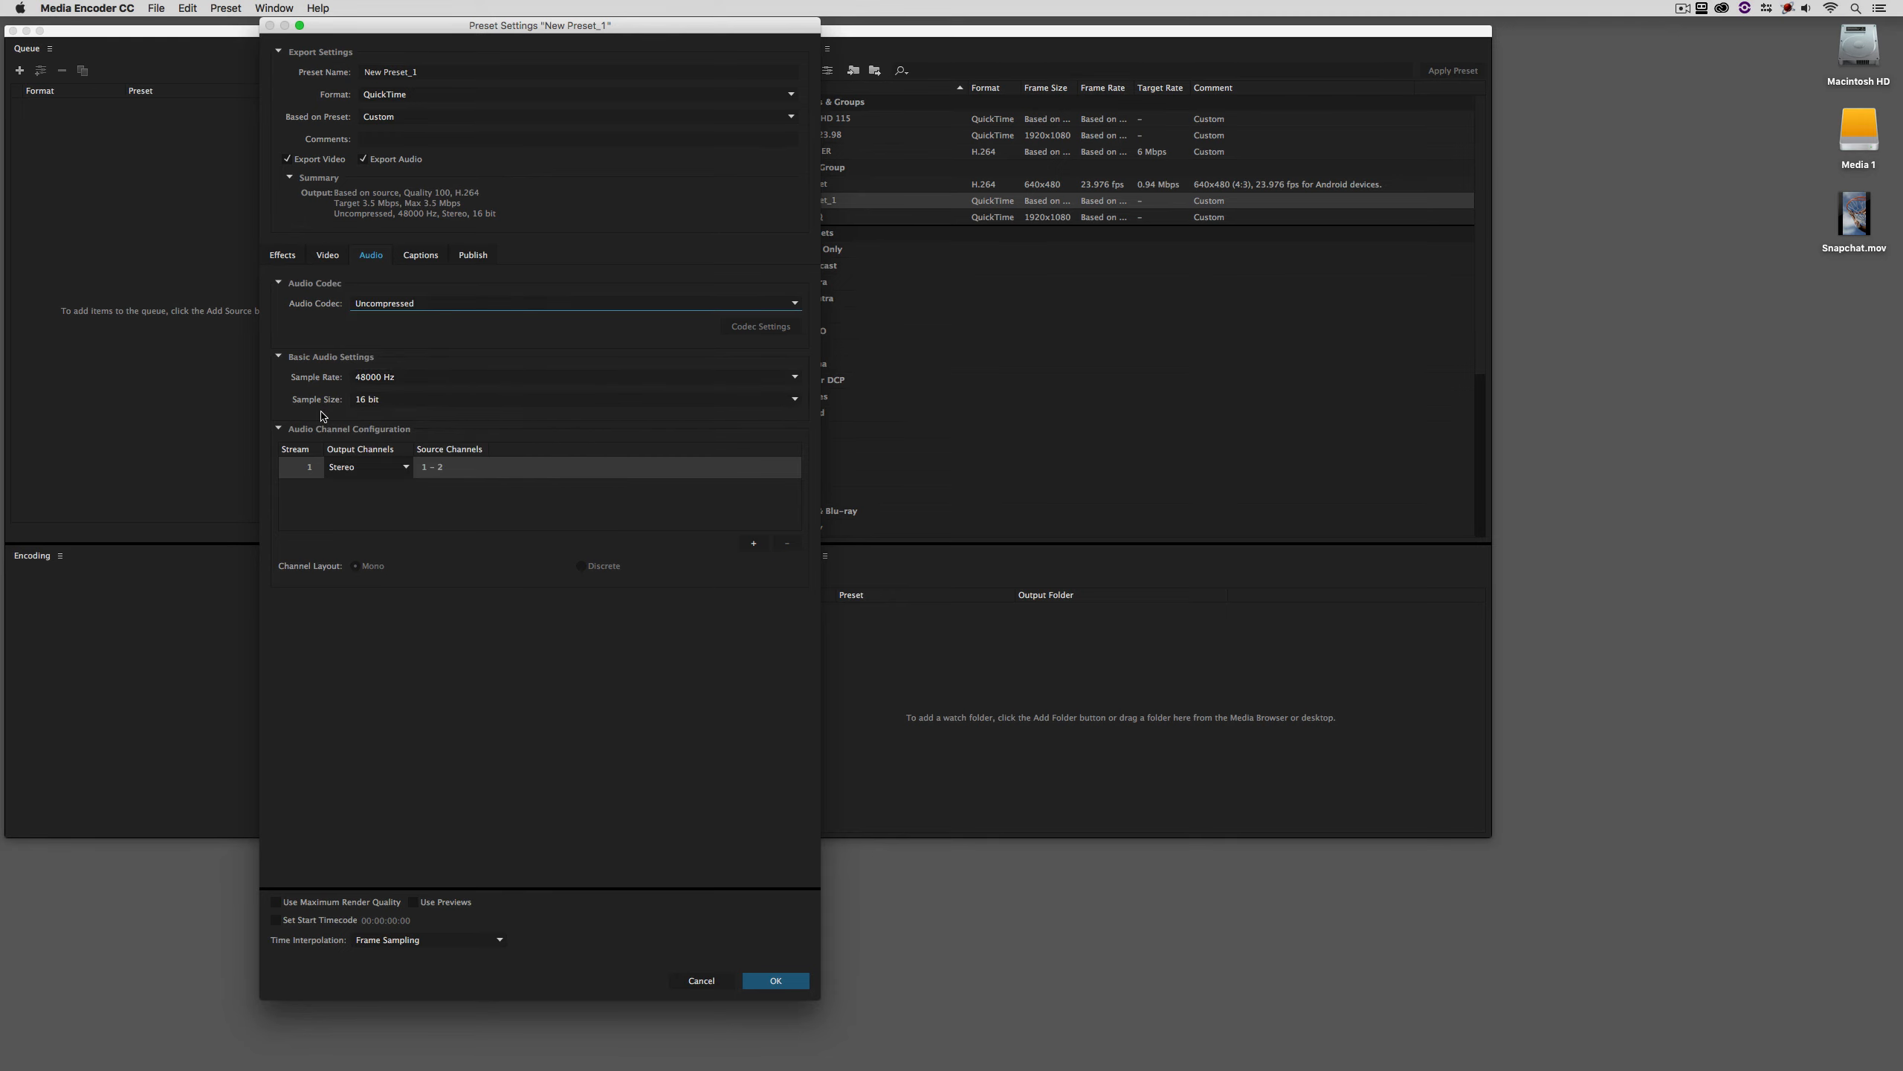
{"action": "left_click", "coordinate": [577, 71]}
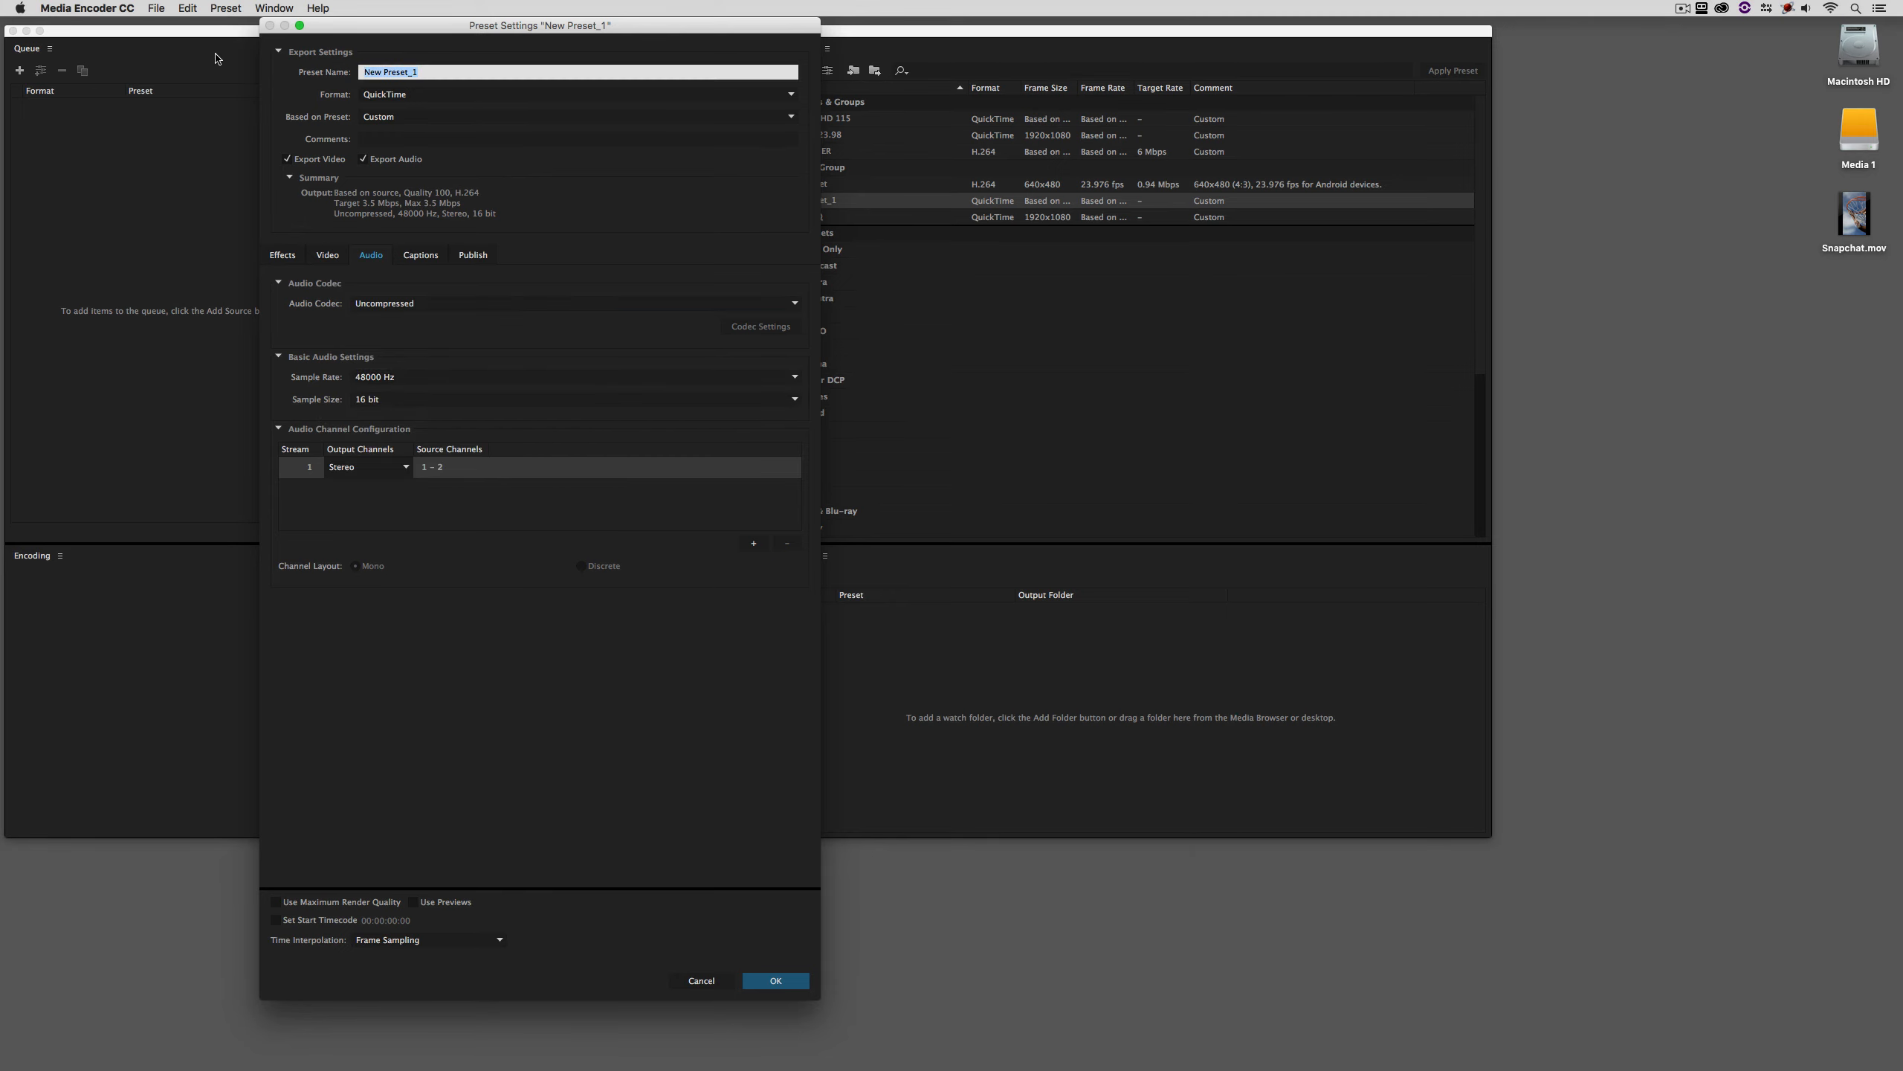
{"action": "type", "text": "Snapchat"}
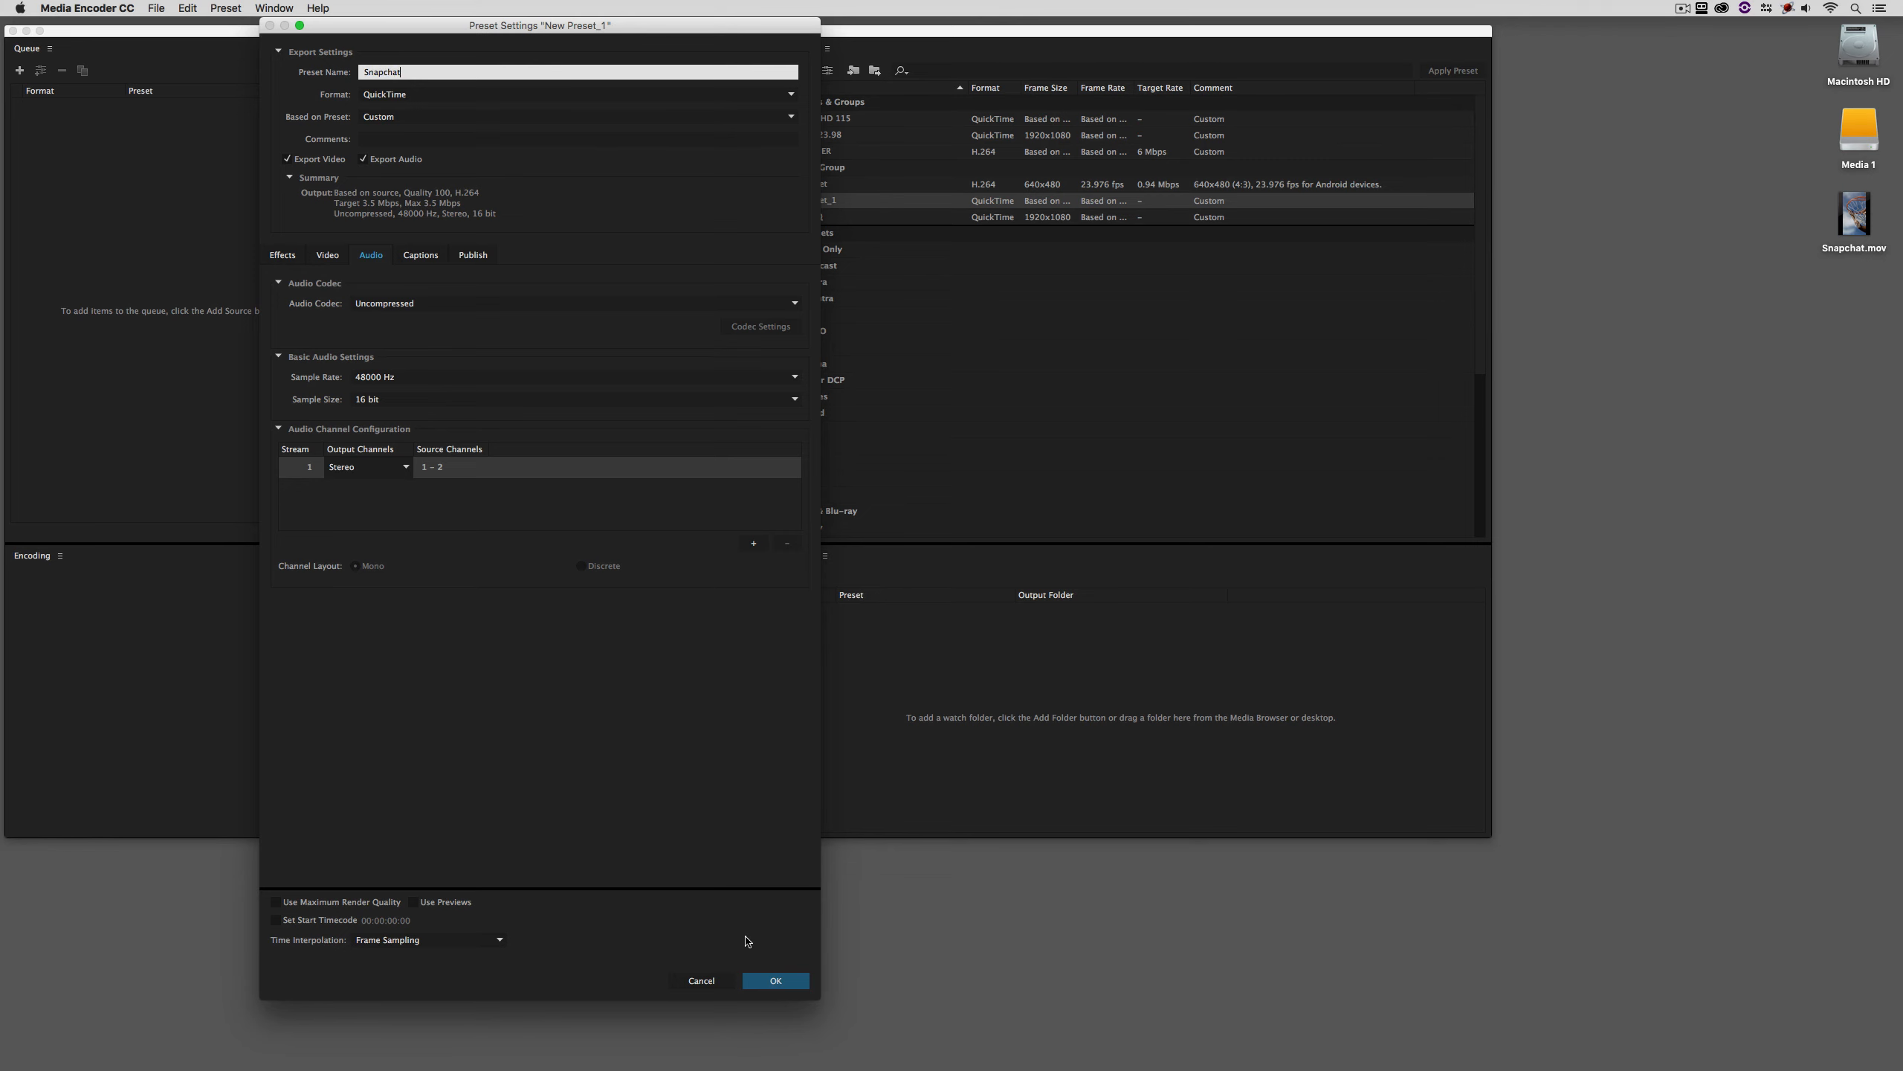
{"action": "left_click", "coordinate": [777, 980]}
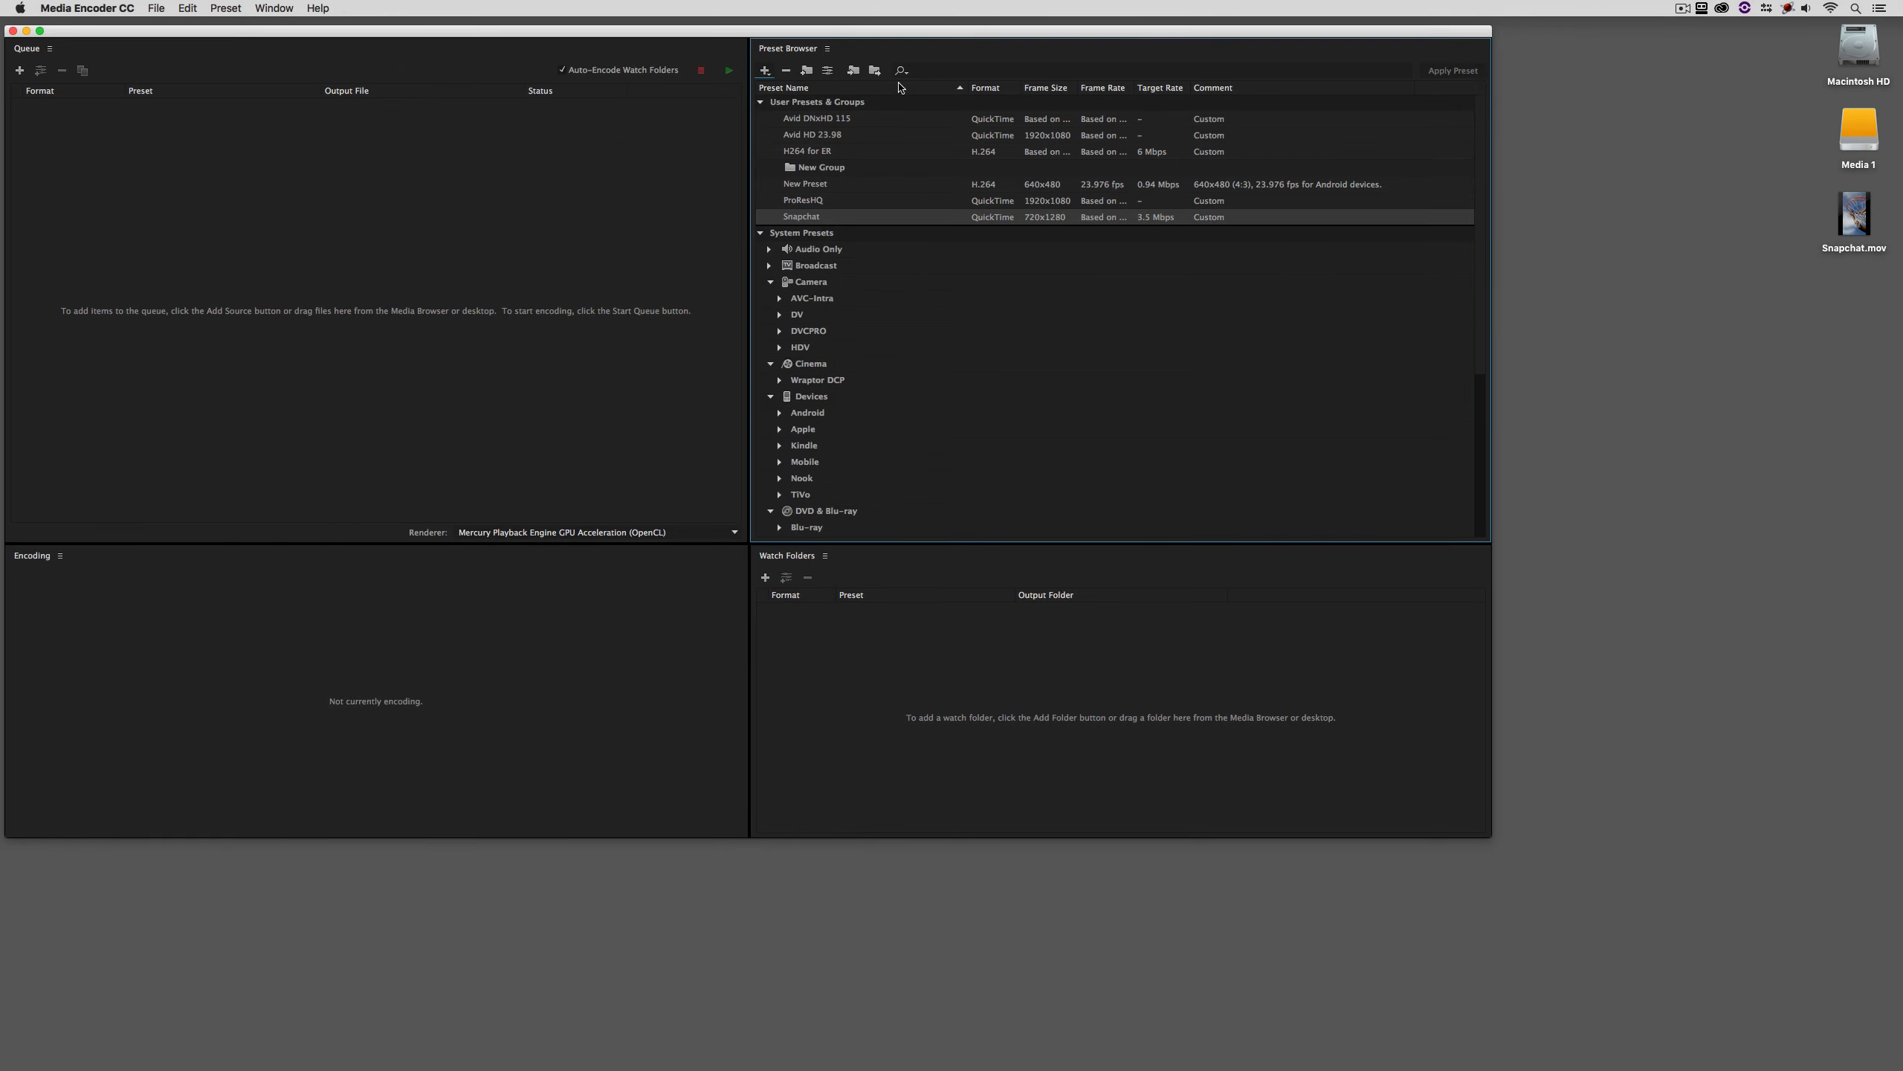
{"action": "mouse_move", "coordinate": [847, 100]}
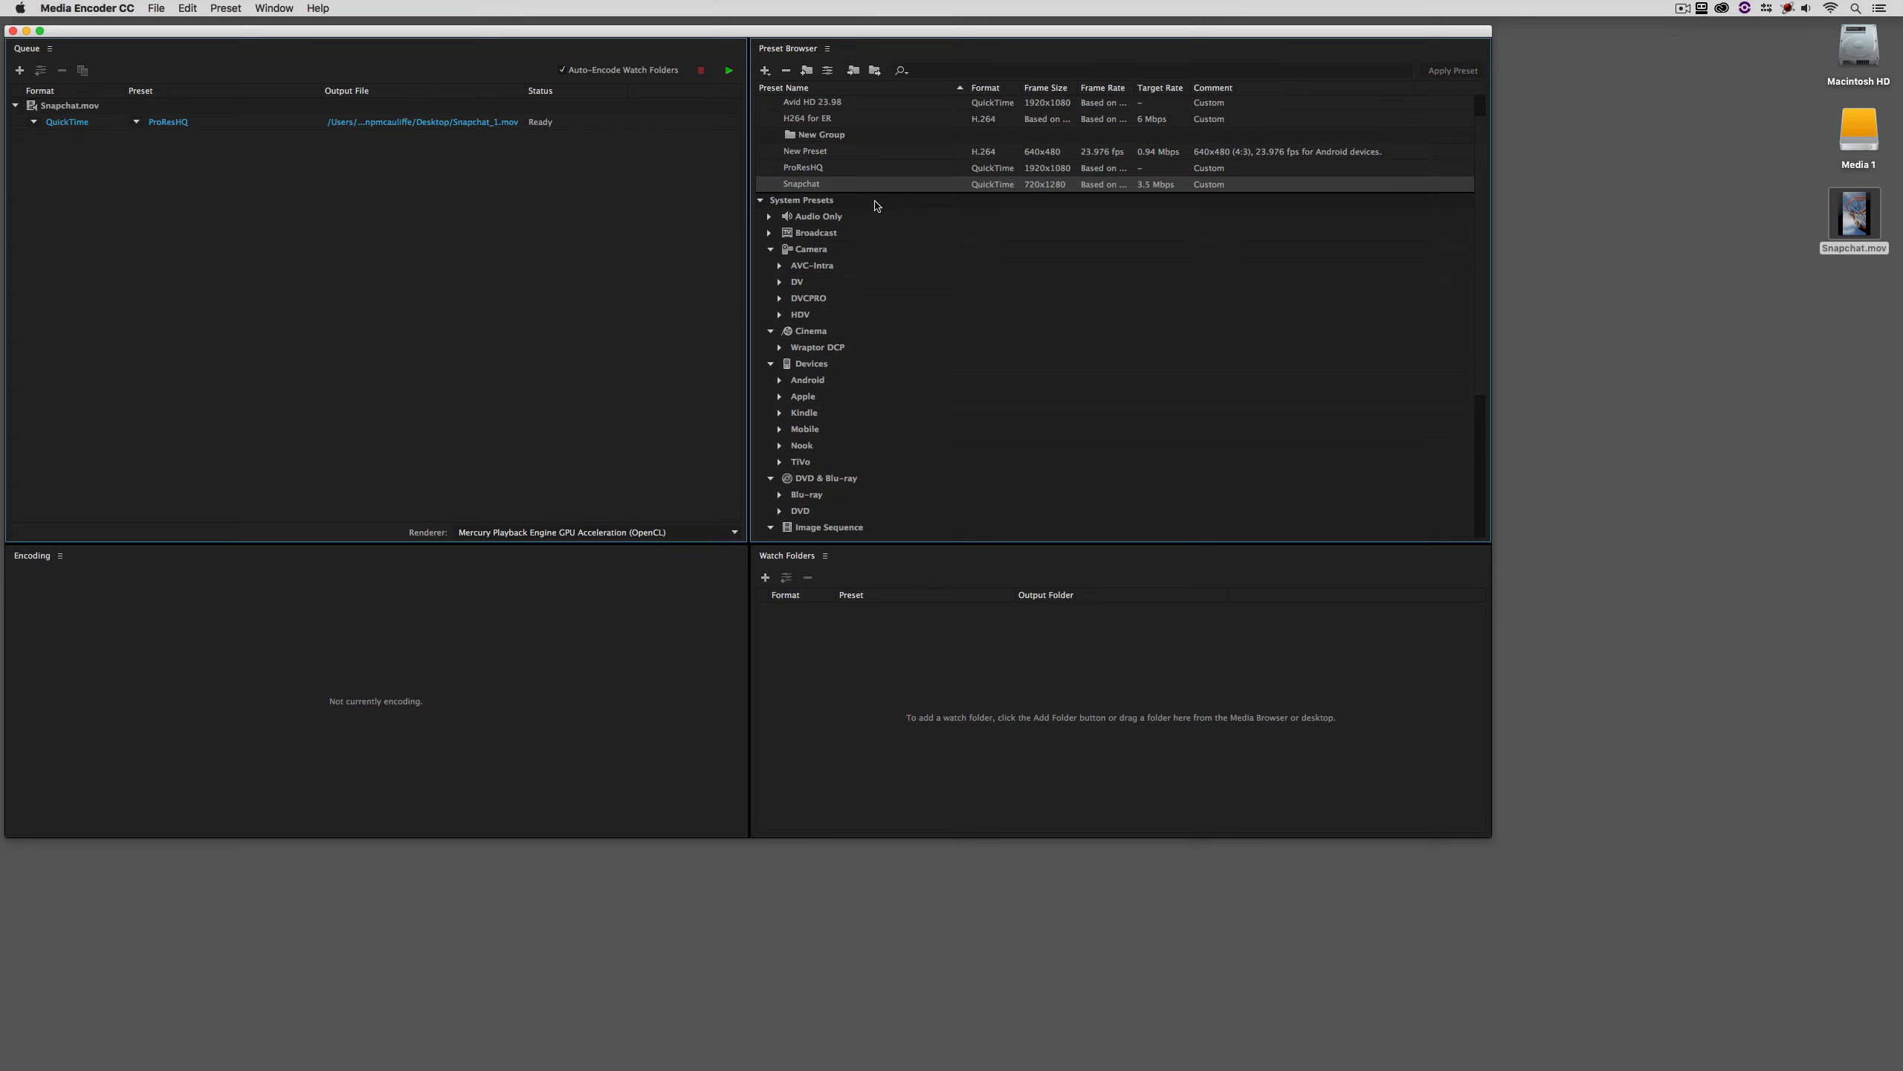
Apply the Snapchat preset, name the output Snapchat_FINAL on the desktop and start the queue.
{"action": "left_click", "coordinate": [170, 122]}
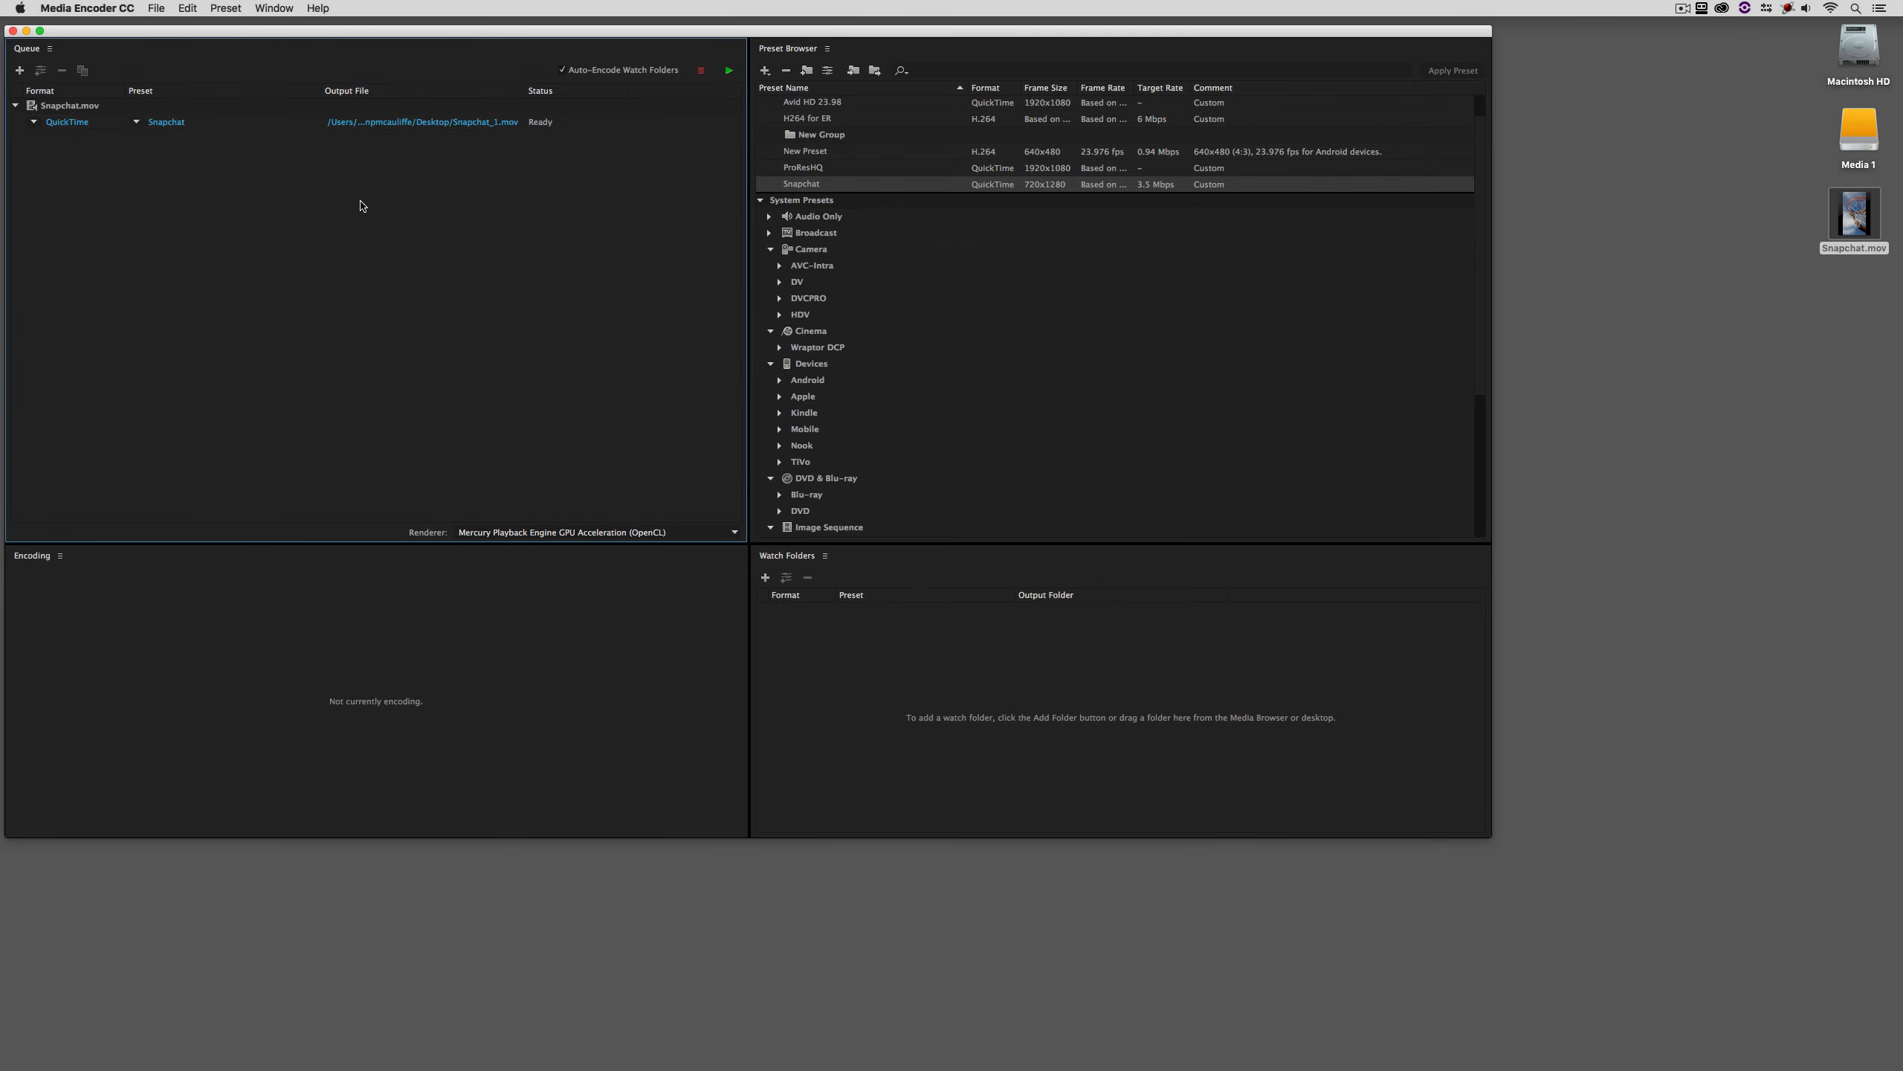
{"action": "left_click", "coordinate": [421, 122]}
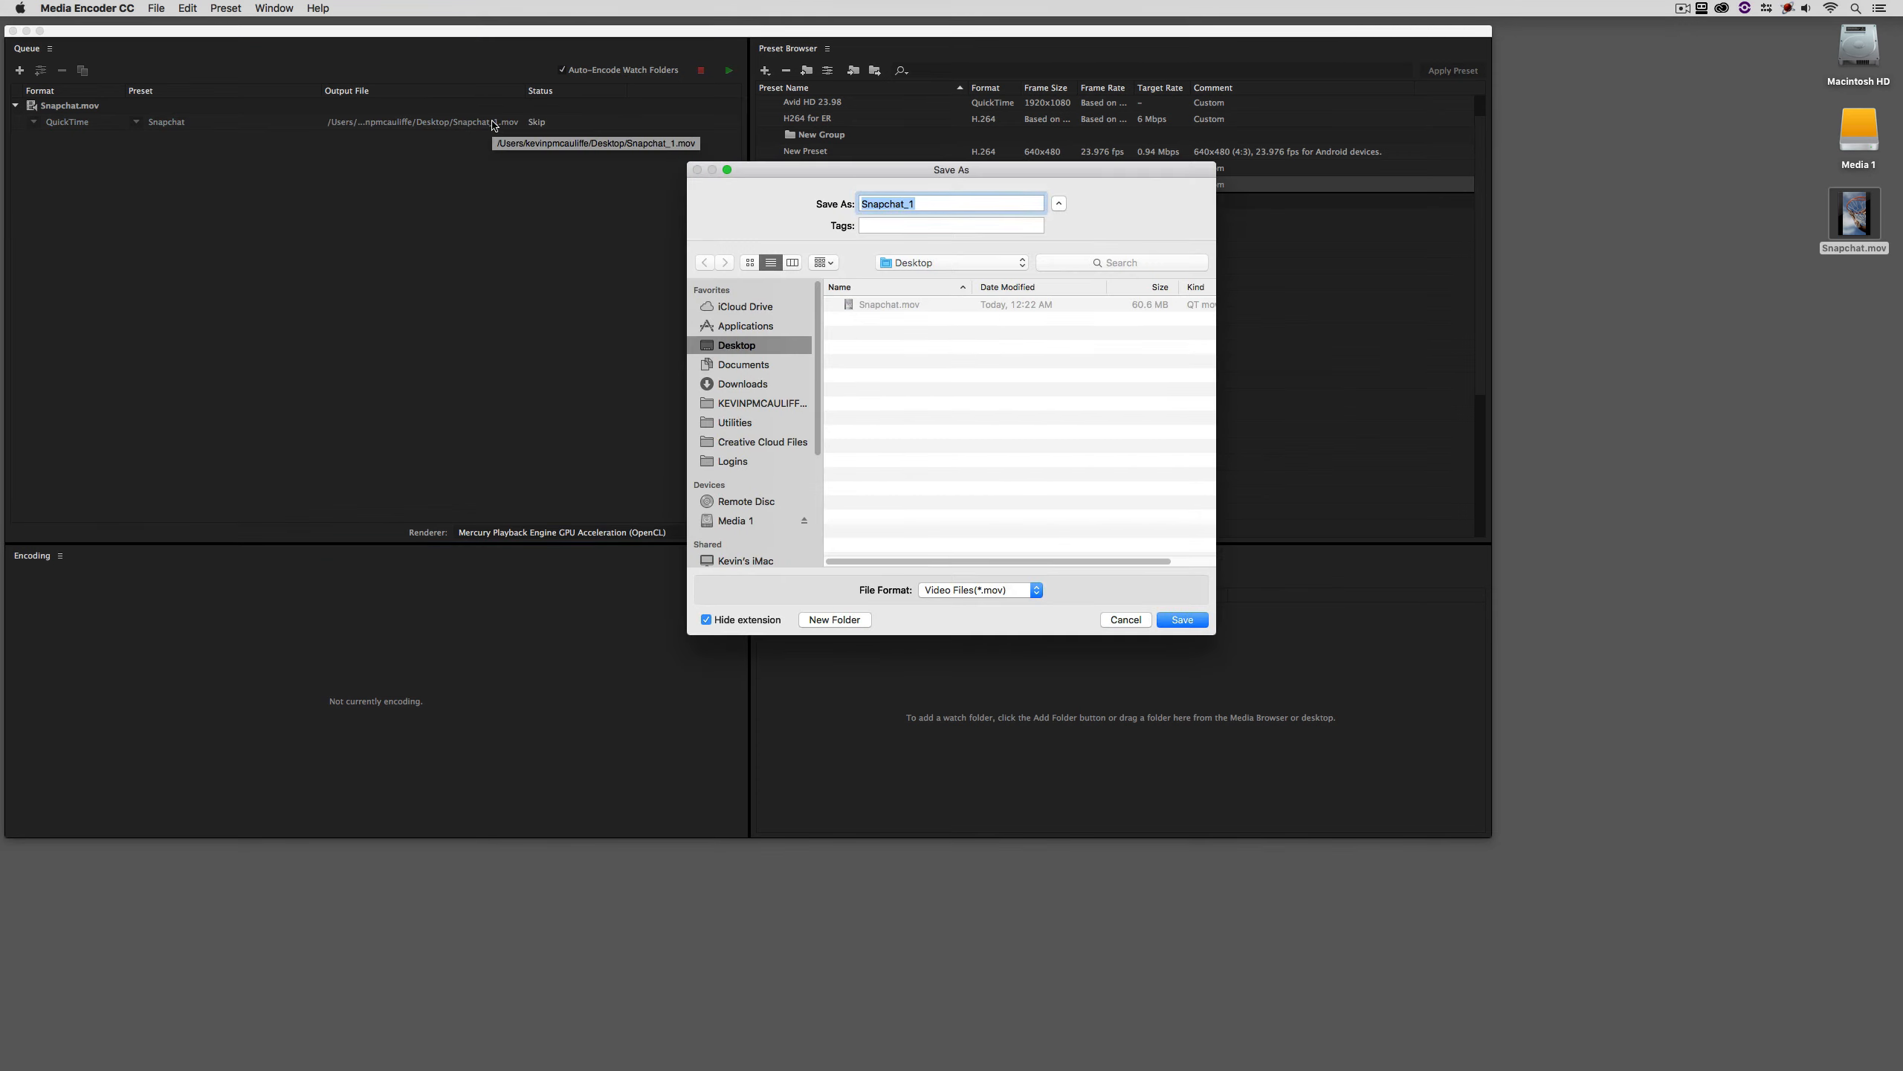
{"action": "left_click", "coordinate": [922, 203]}
{"action": "type", "text": "FINAL"}
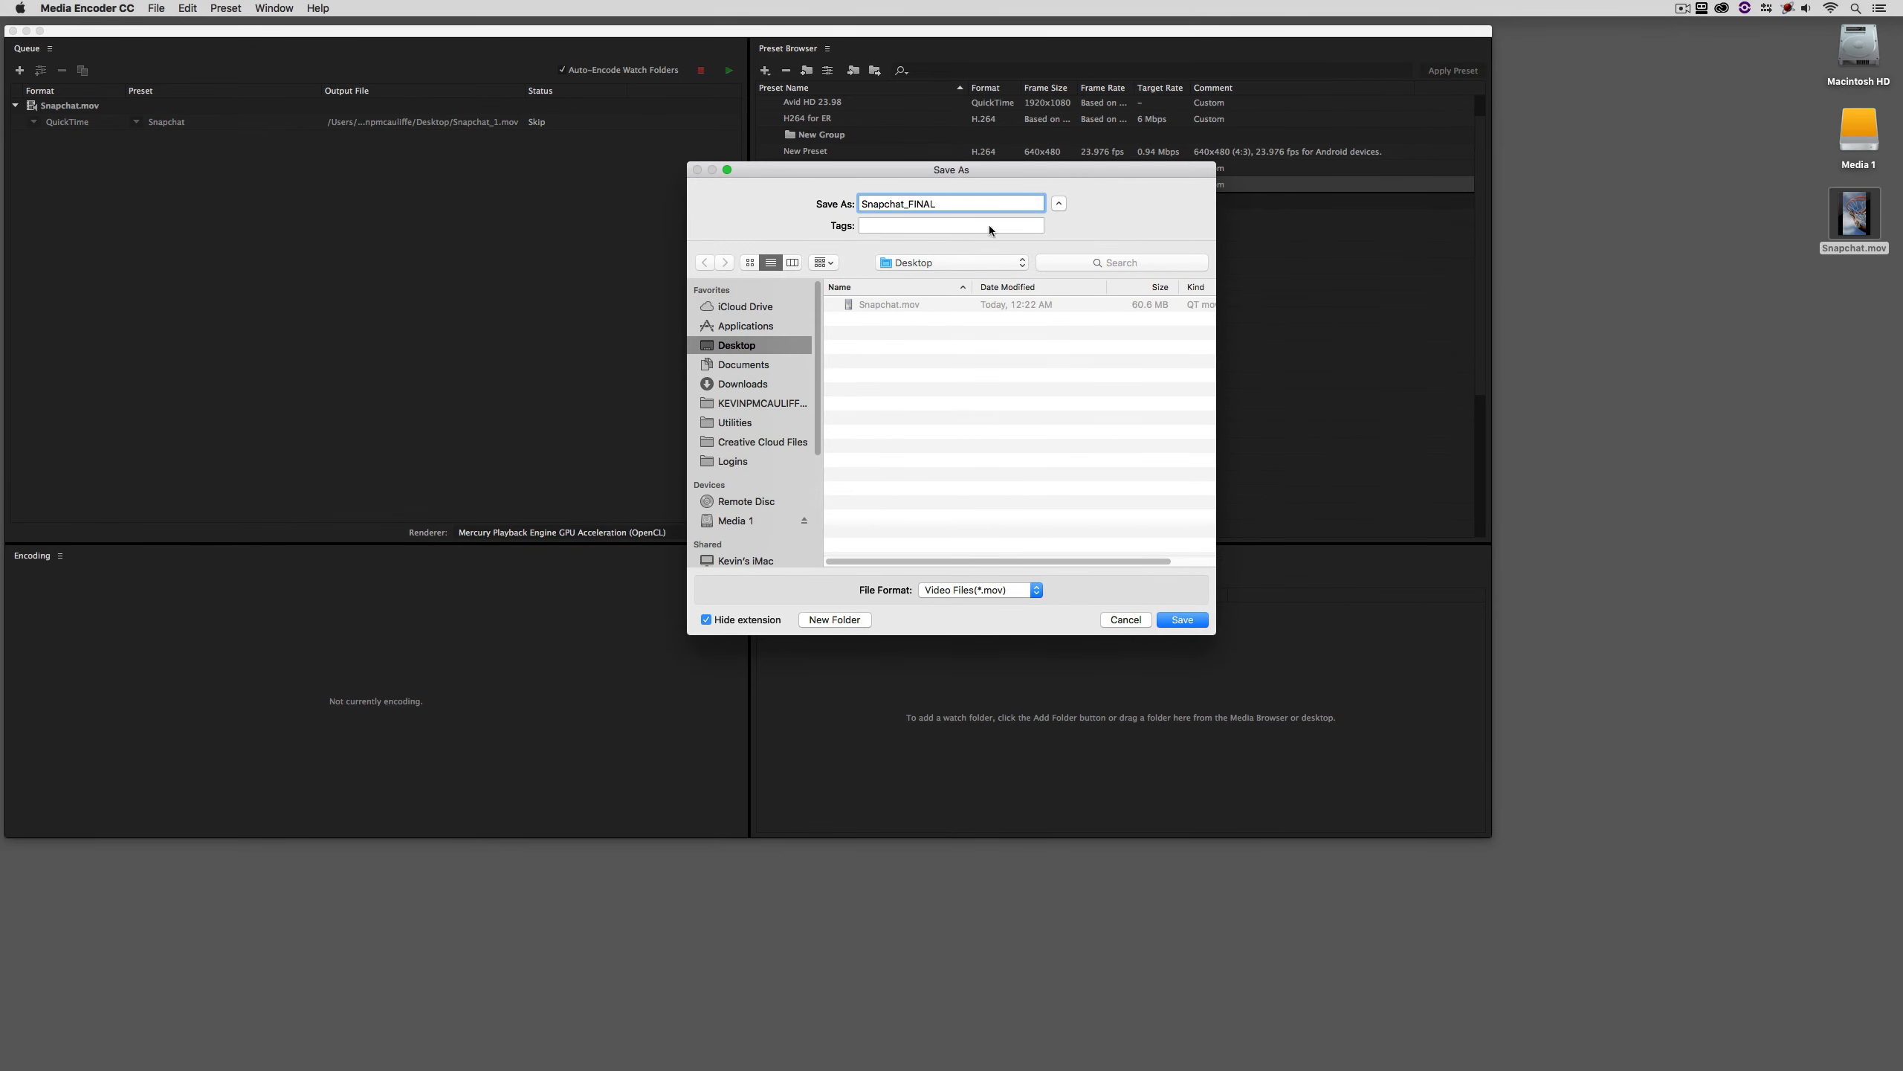
{"action": "left_click", "coordinate": [1179, 619]}
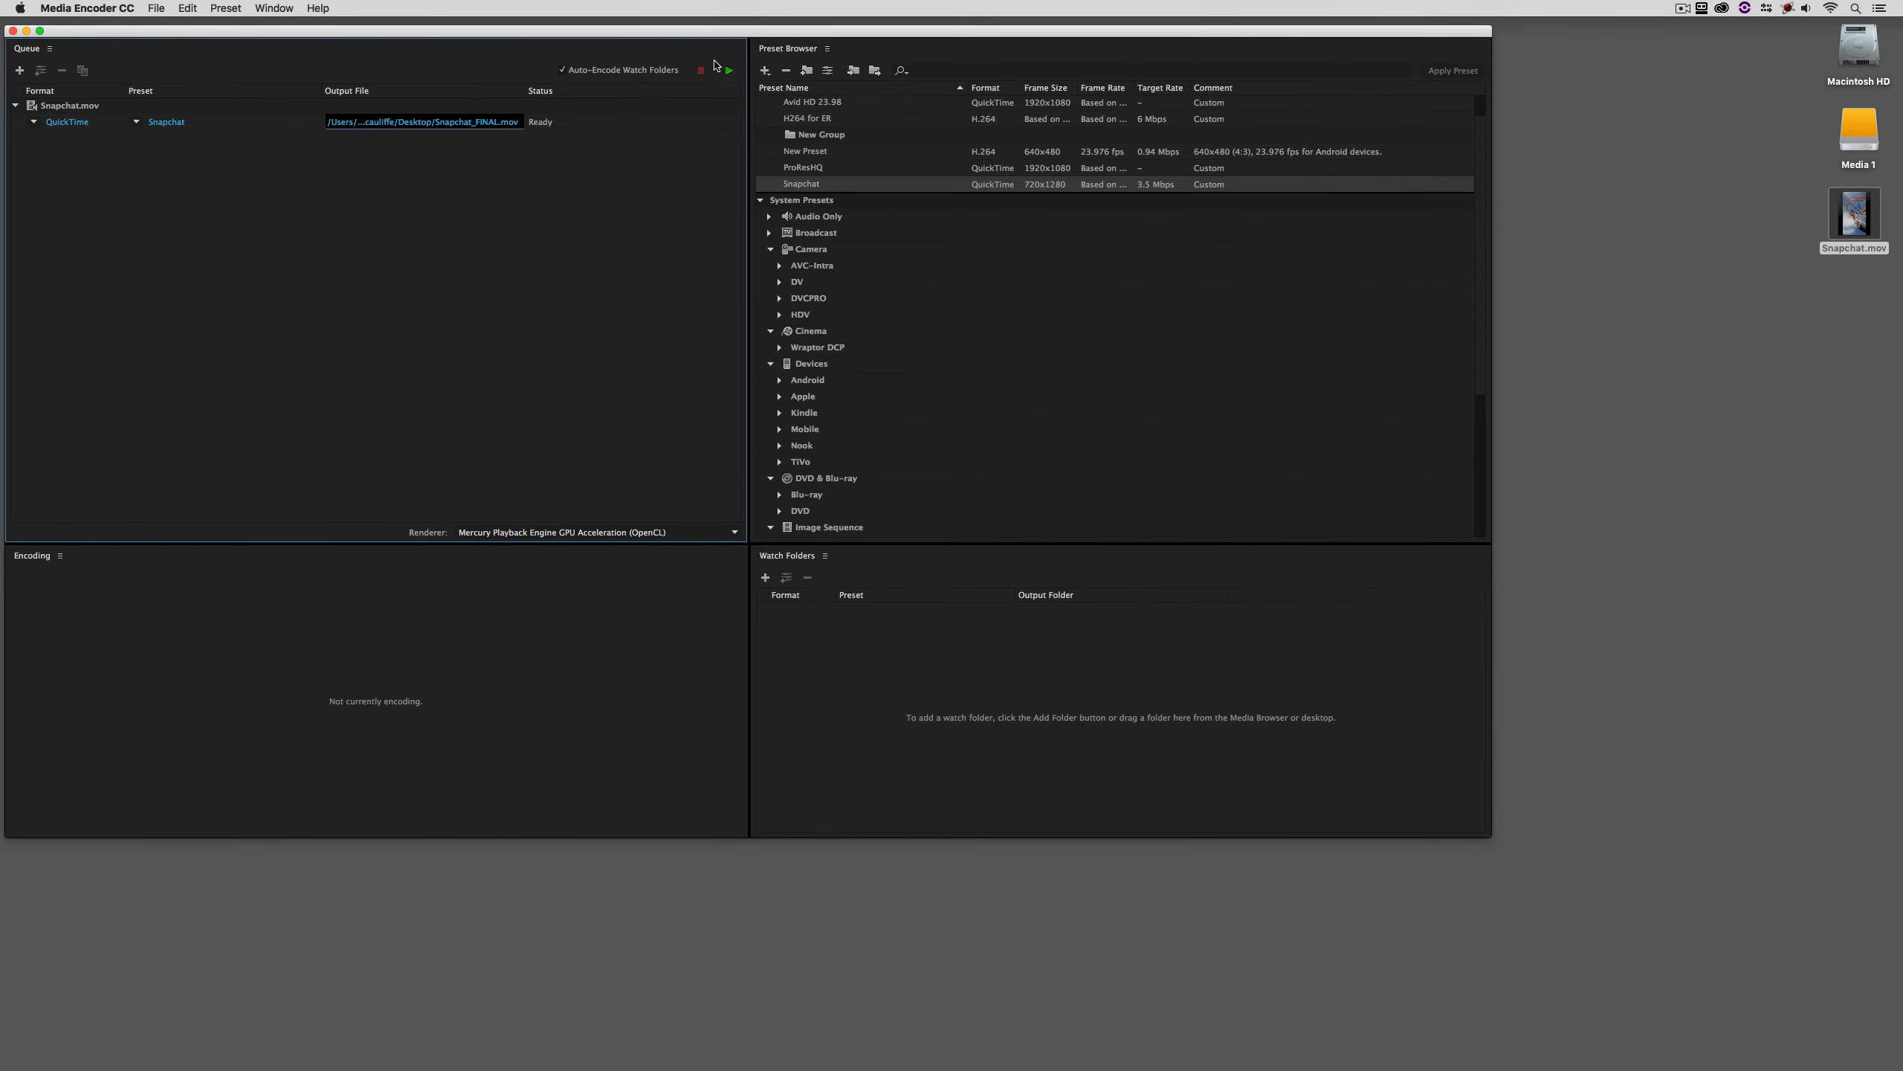
{"action": "left_click", "coordinate": [727, 70]}
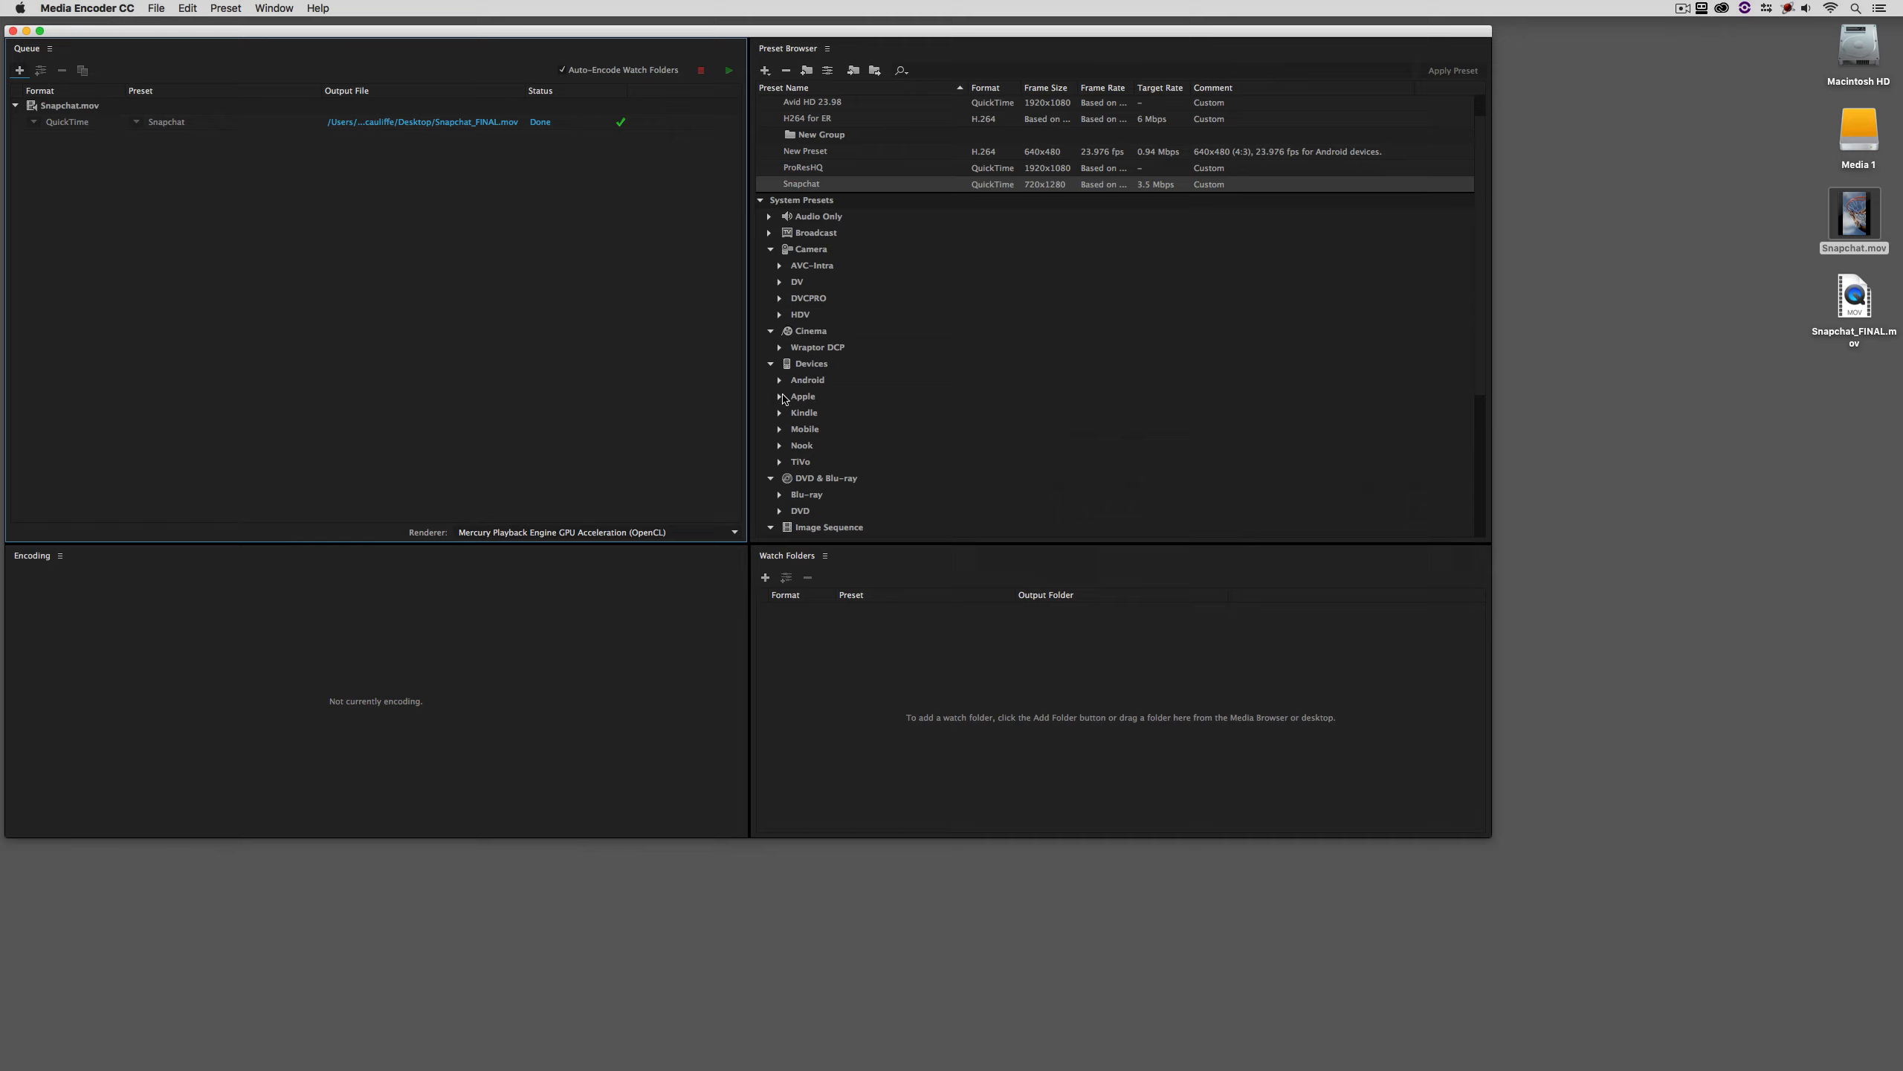
Show Get Info for Snapchat_FINAL.mov, confirming a 3.1 MB QuickTime movie on the desktop.
{"action": "right_click", "coordinate": [1854, 304]}
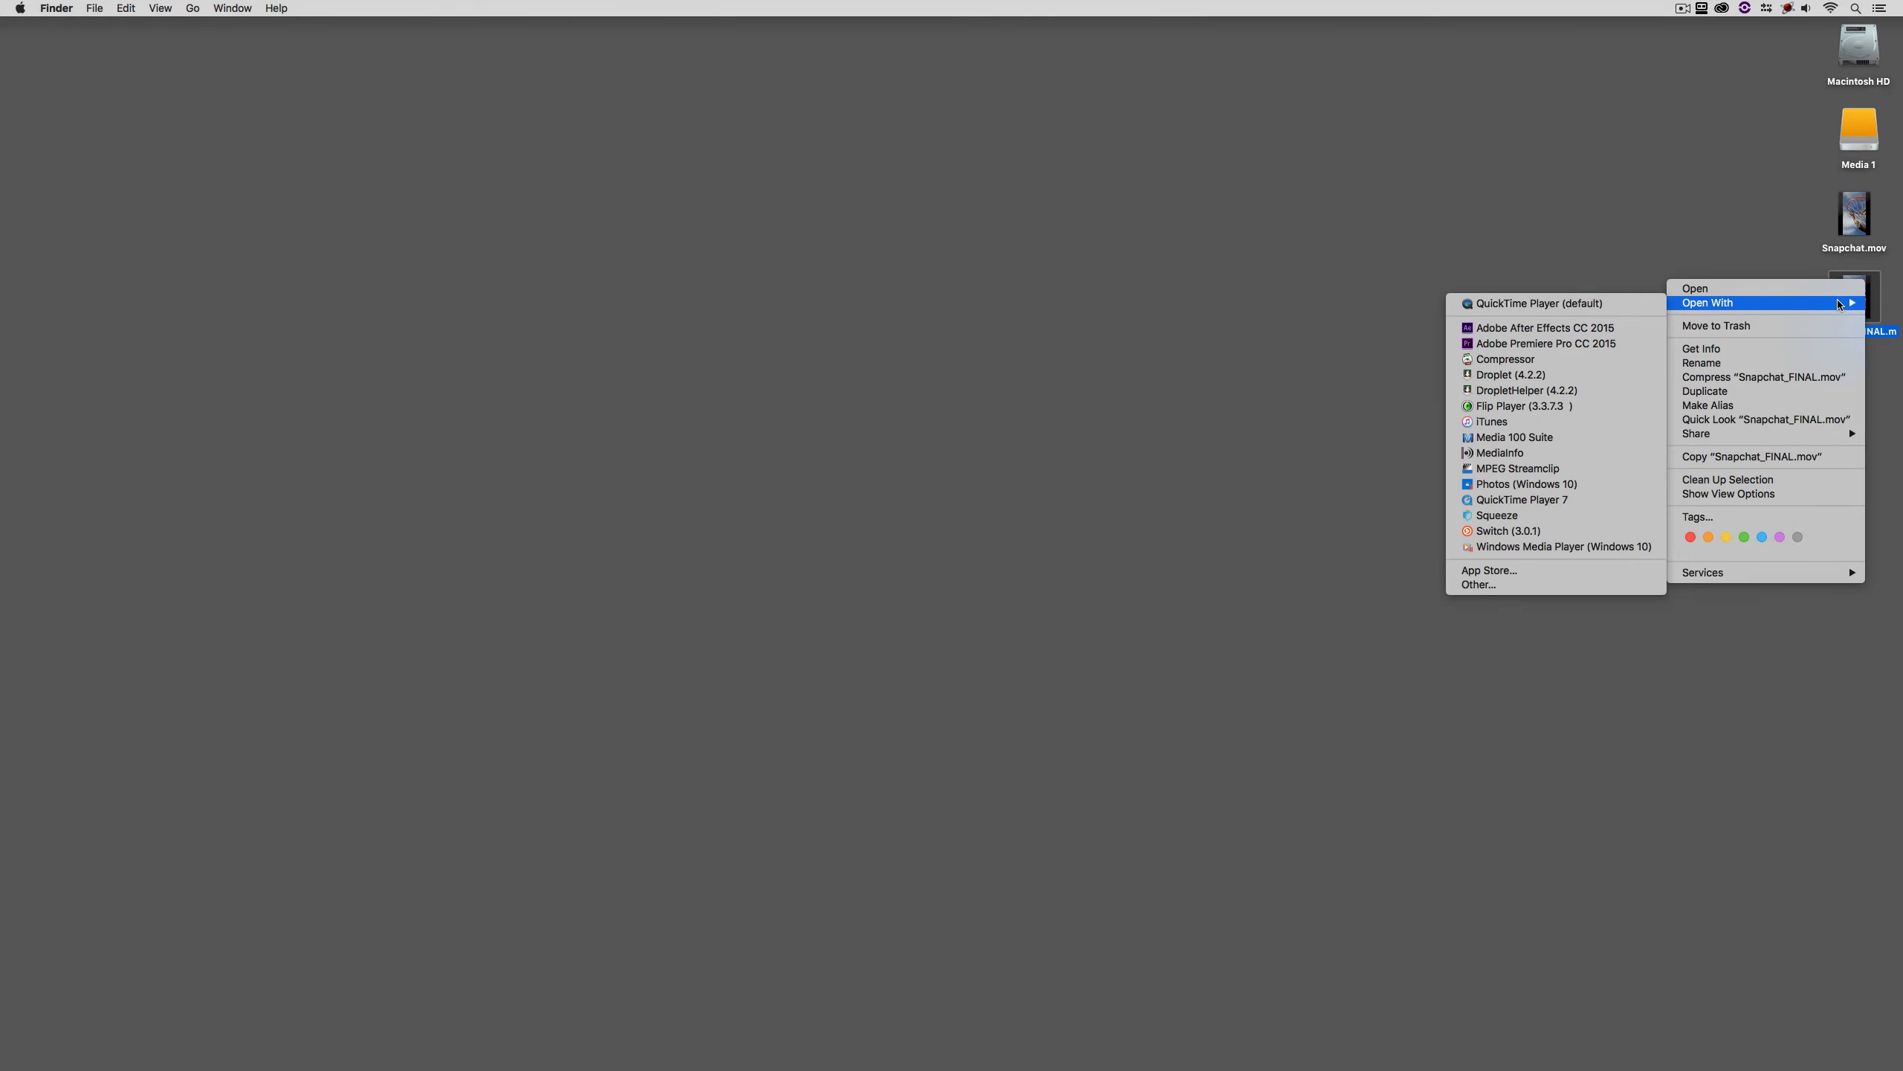
{"action": "mouse_move", "coordinate": [1790, 348]}
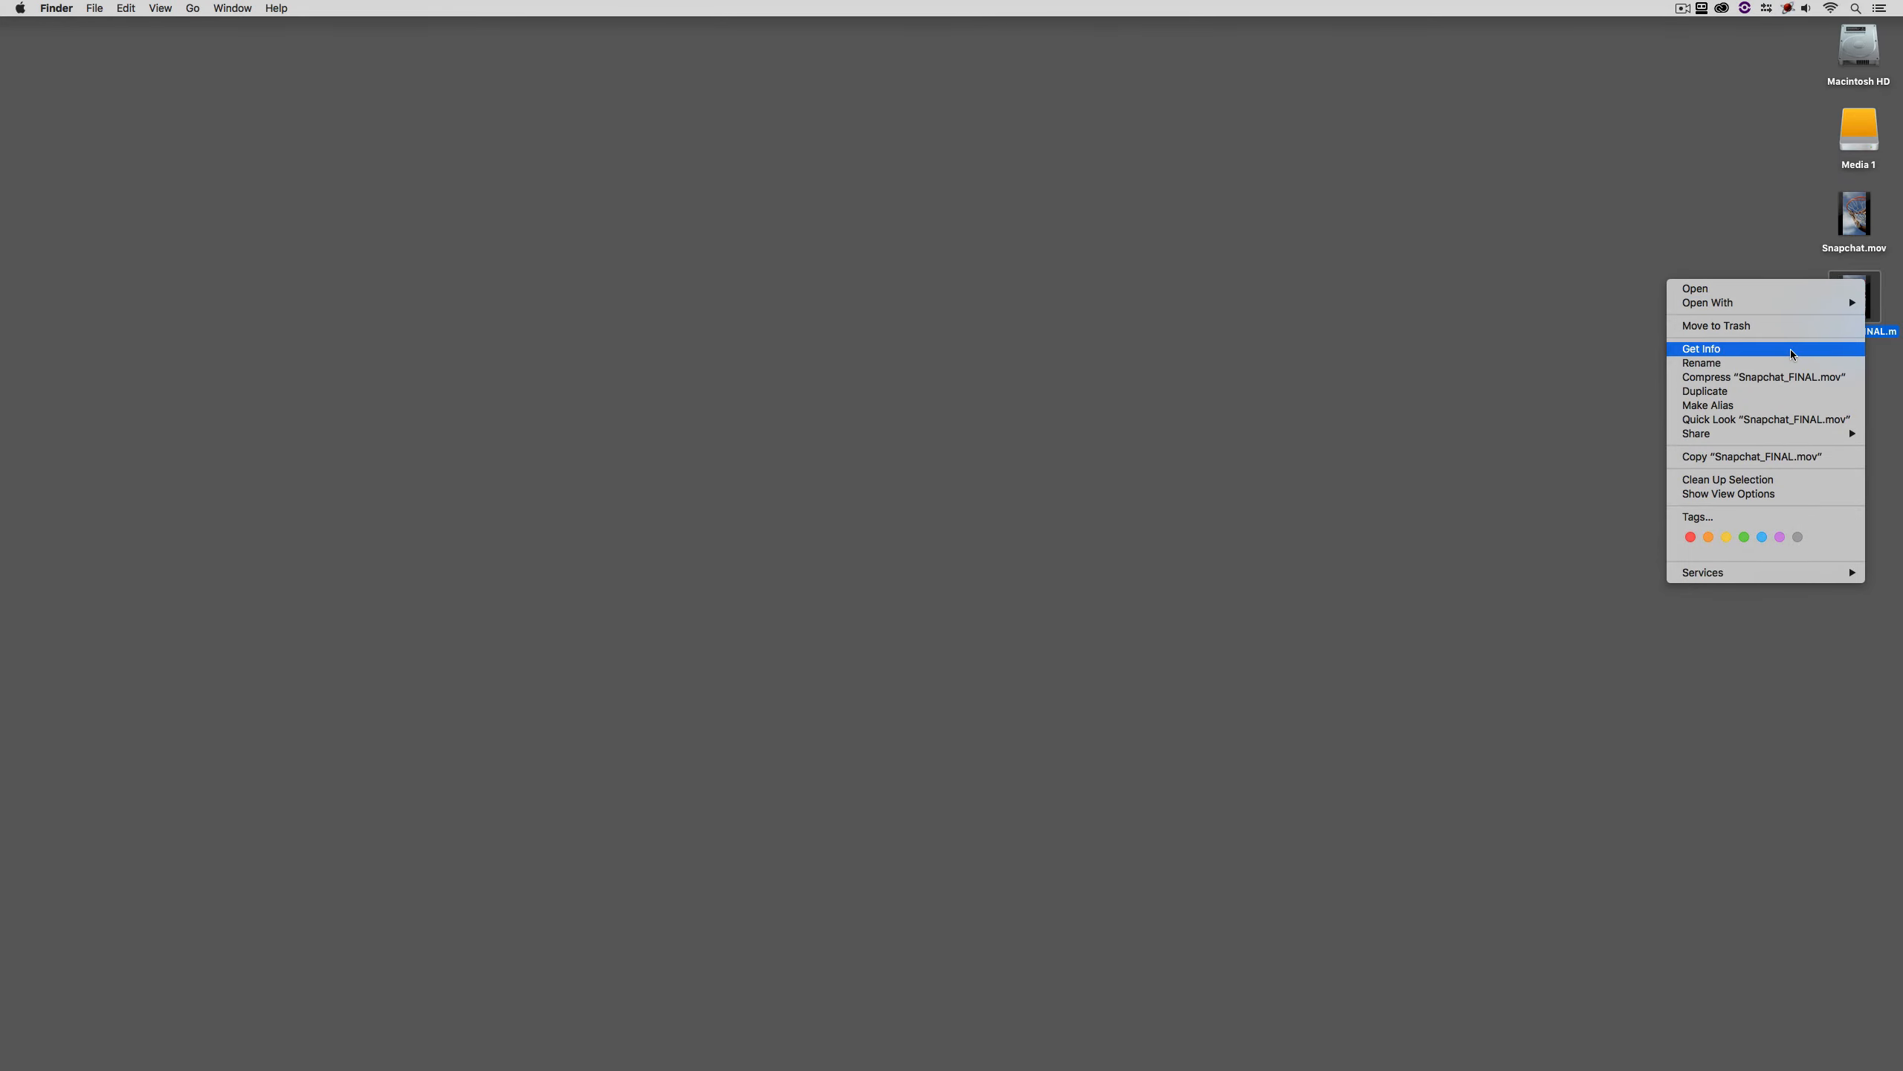
{"action": "left_click", "coordinate": [1701, 348]}
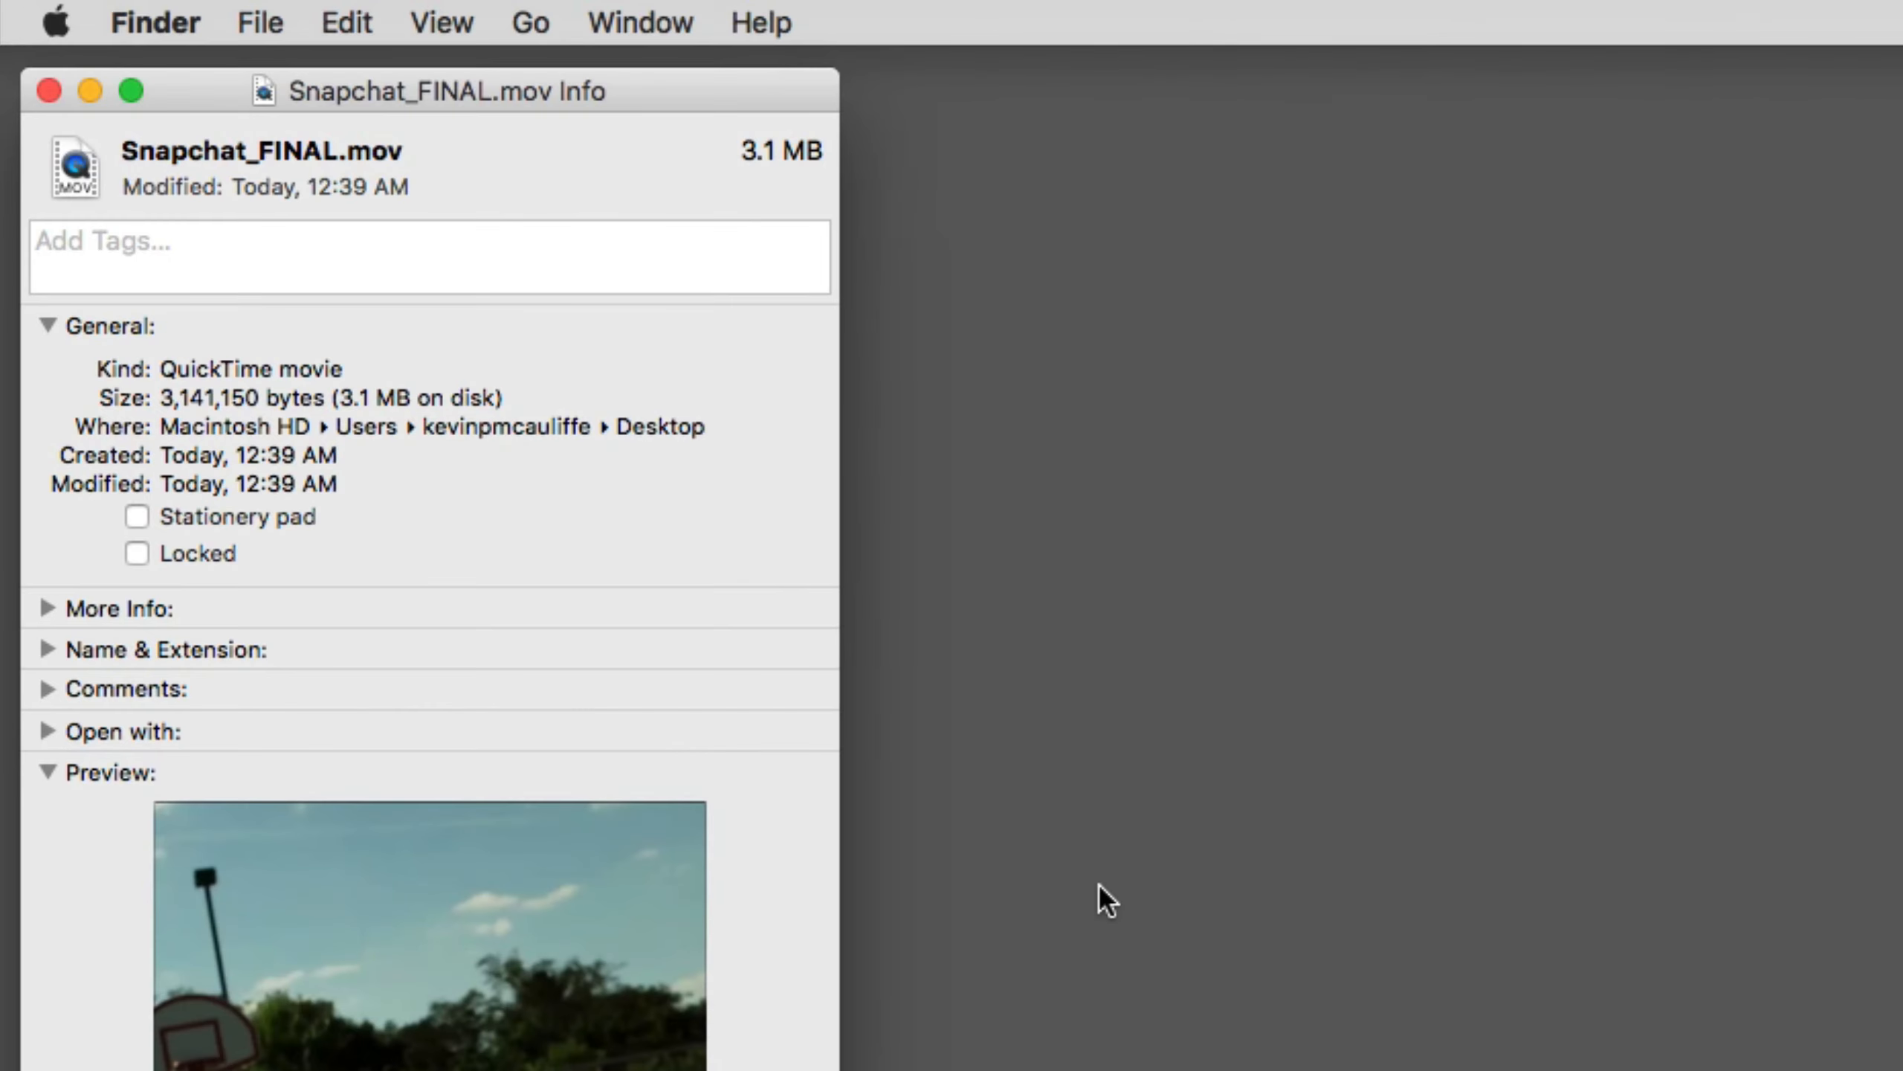